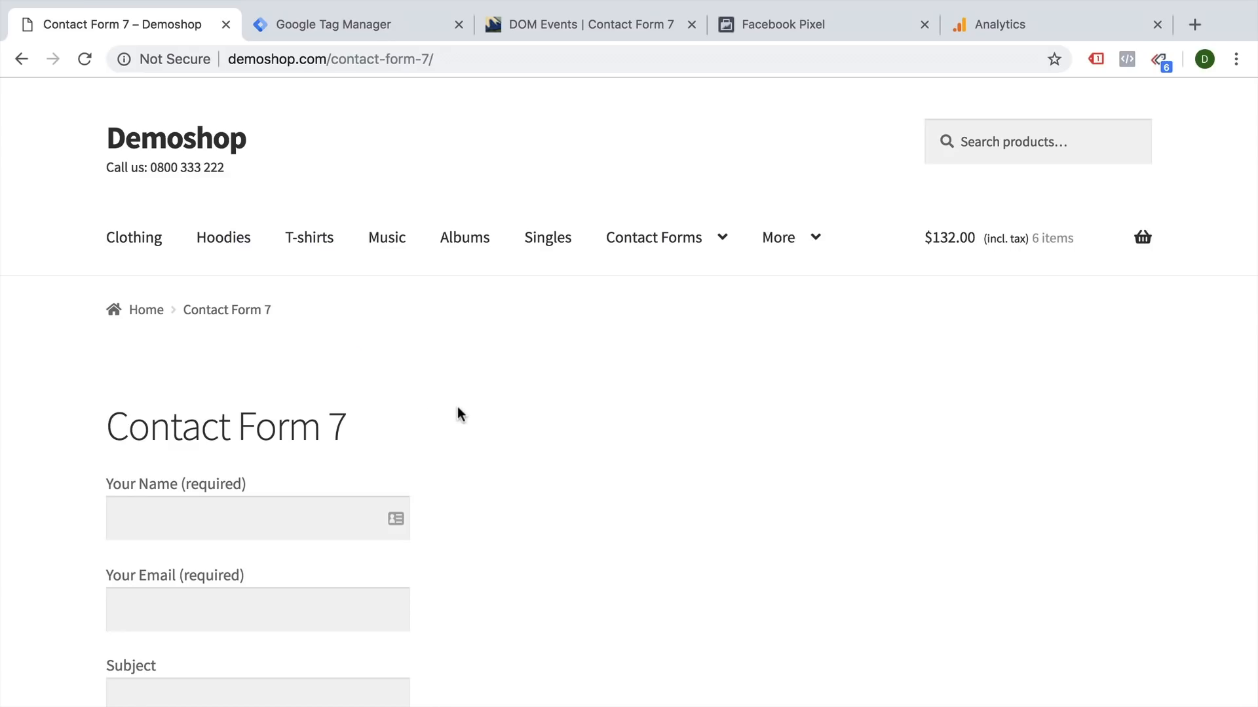
Return to the Demoshop contact form and fill its fields with test values
{"action": "scroll", "scroll_direction": "down", "scroll_amount": 3}
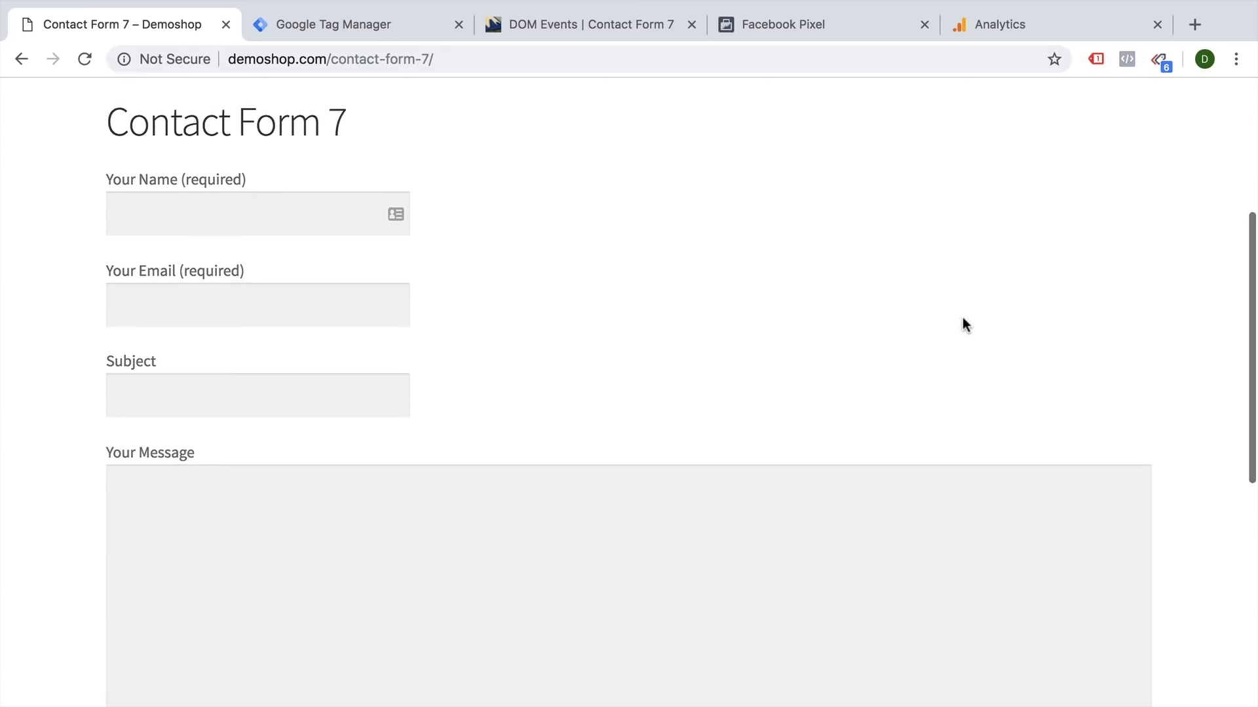
{"action": "left_click", "coordinate": [333, 23]}
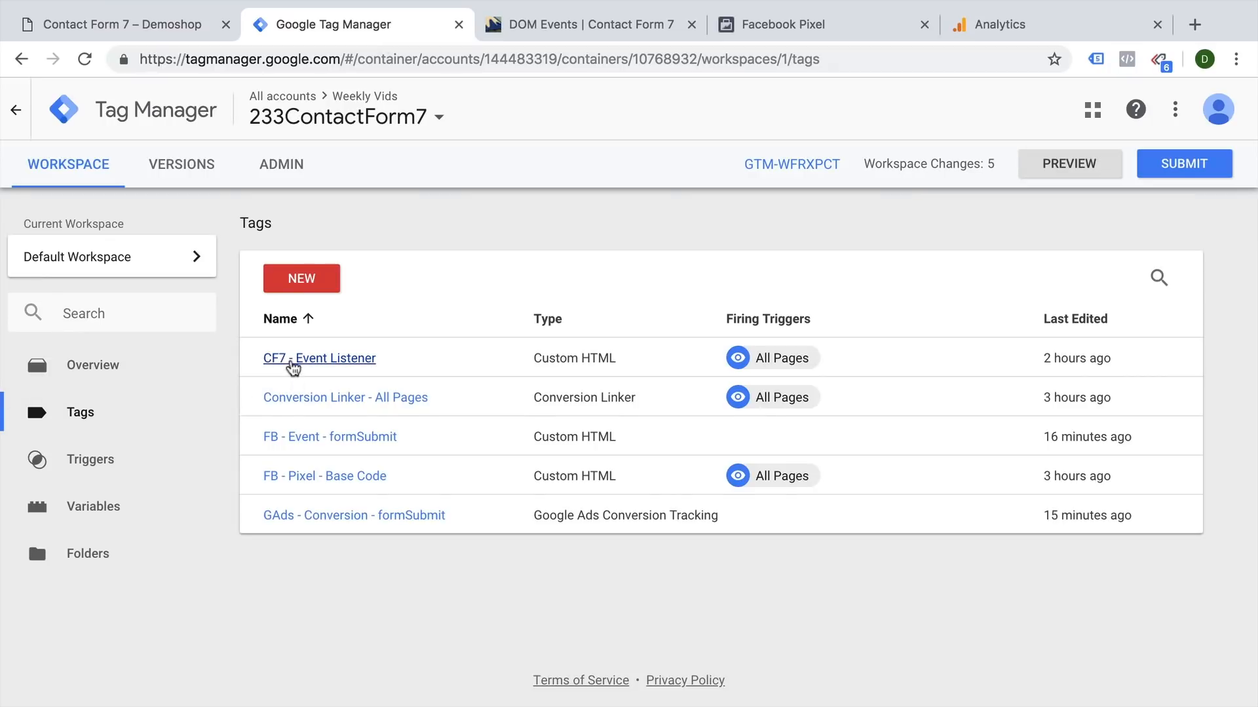
{"action": "left_click", "coordinate": [121, 24]}
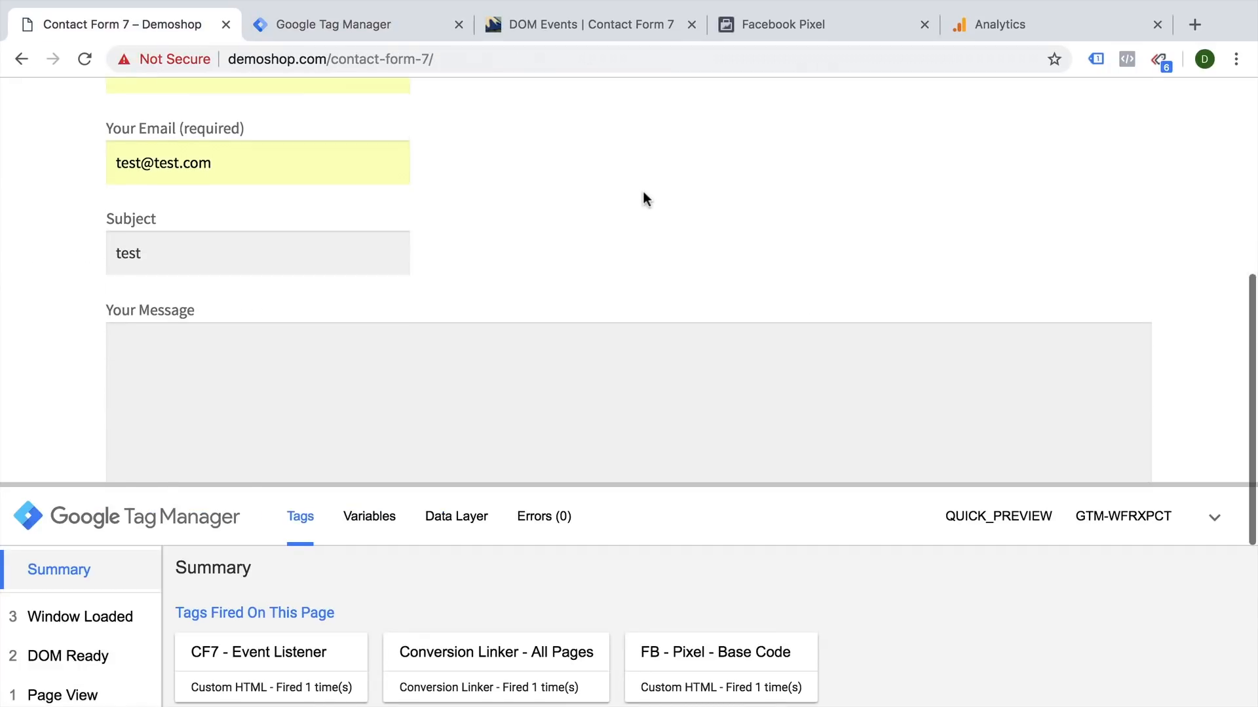
{"action": "scroll", "scroll_direction": "down", "scroll_amount": 3}
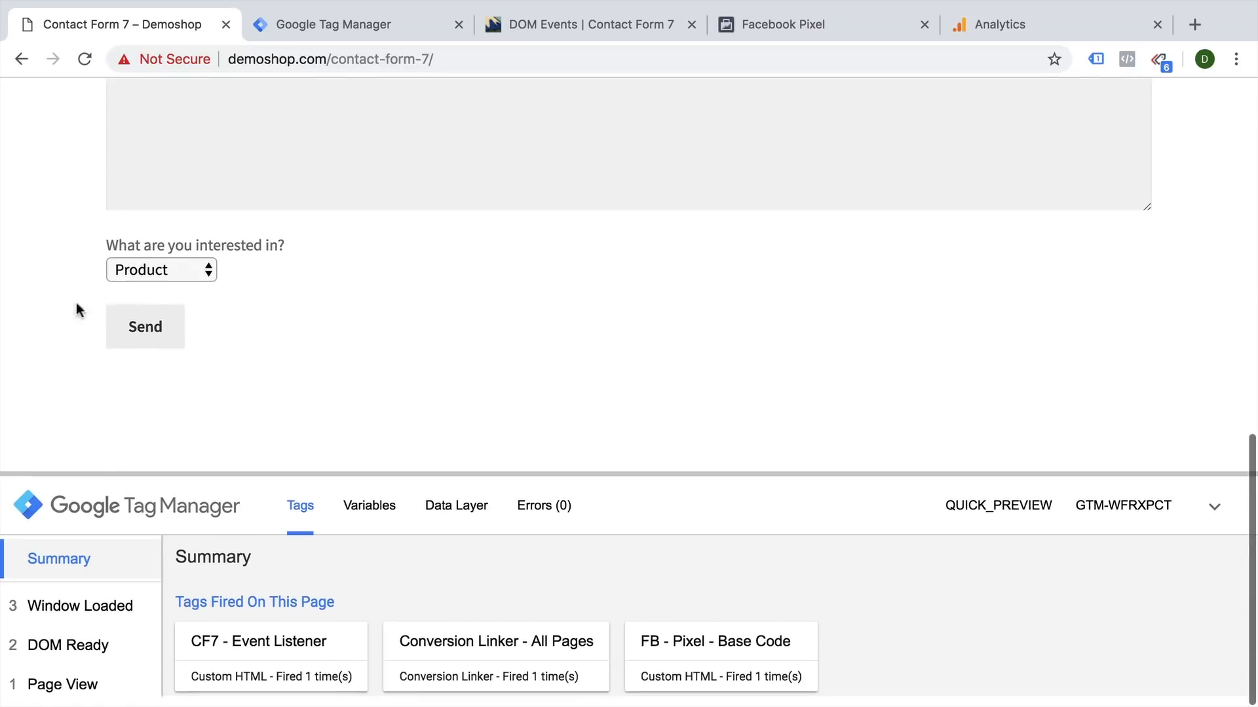
{"action": "left_click", "coordinate": [144, 326]}
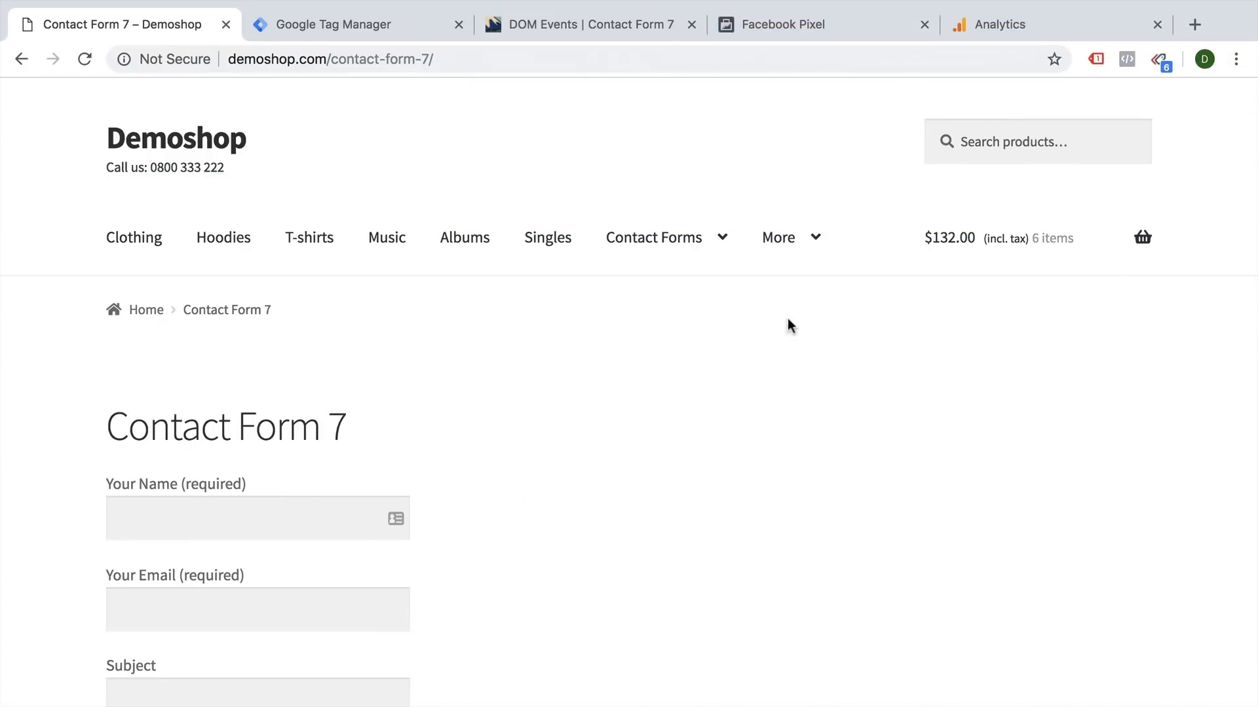
Send the Contact Form 7 test message and wait for the thank-you confirmation
{"action": "scroll", "scroll_direction": "down", "scroll_amount": 3}
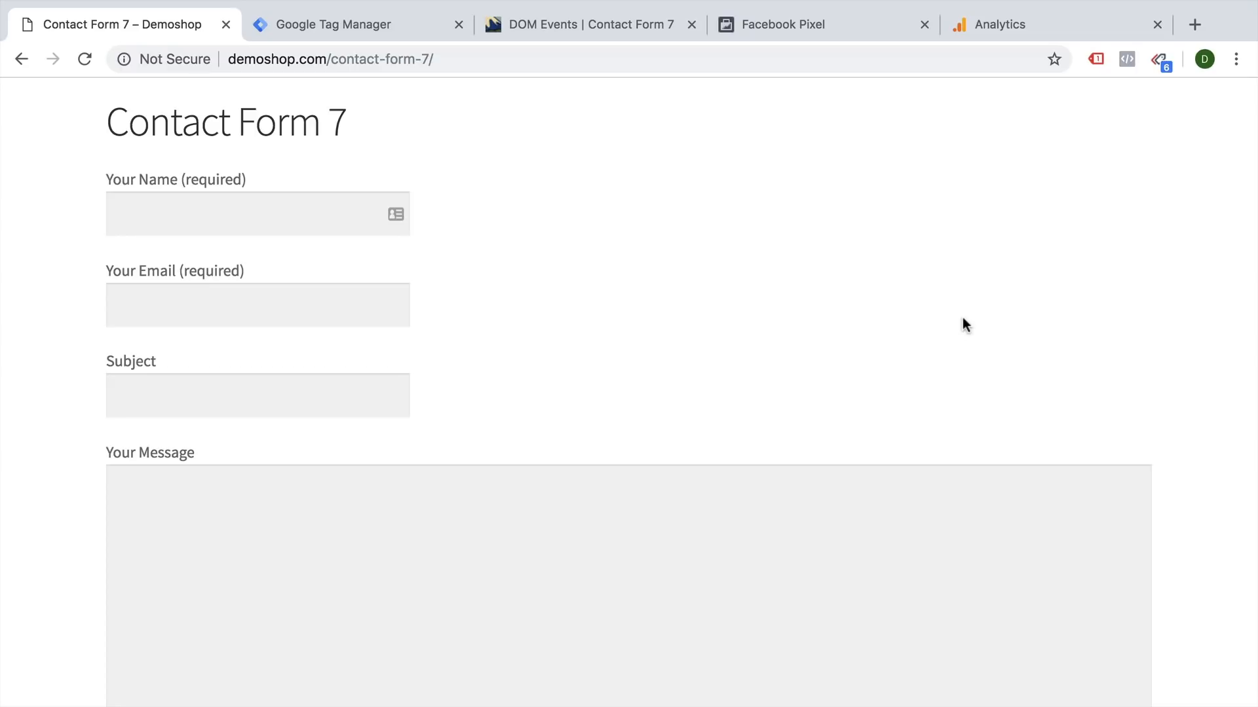
{"action": "scroll", "scroll_direction": "down", "scroll_amount": 3}
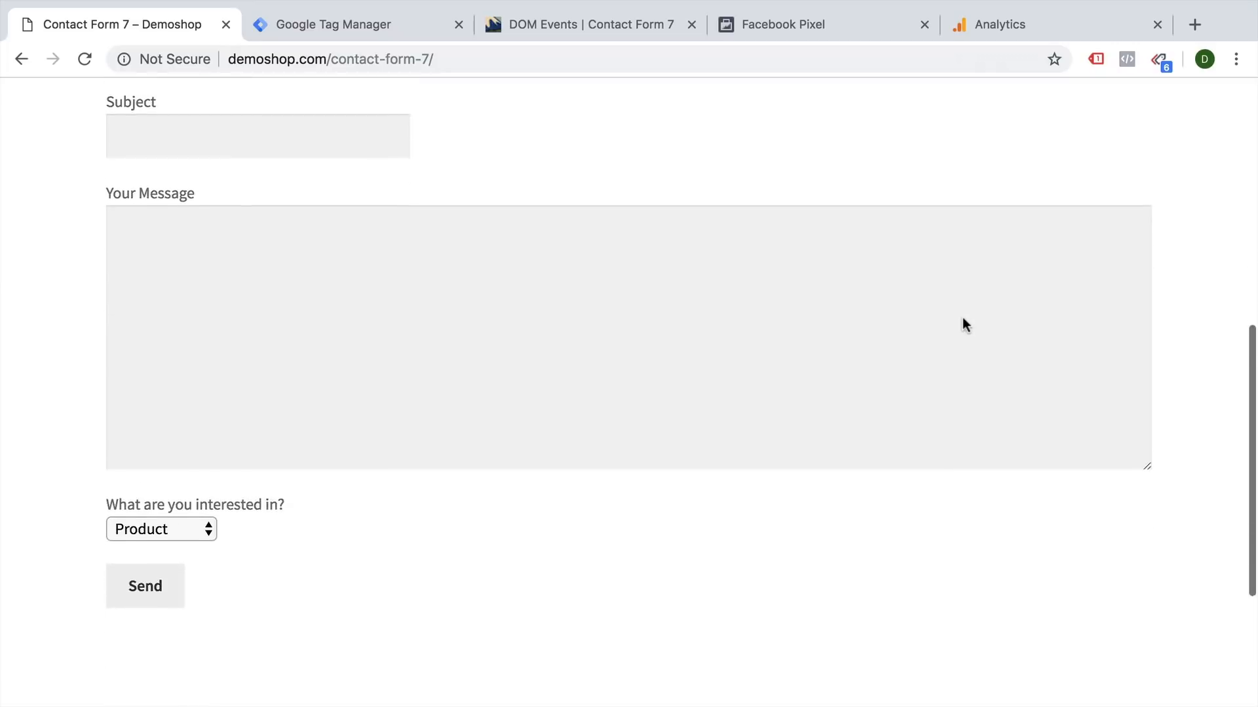
{"action": "scroll", "scroll_direction": "up", "scroll_amount": 3}
{"action": "type", "text": "test"}
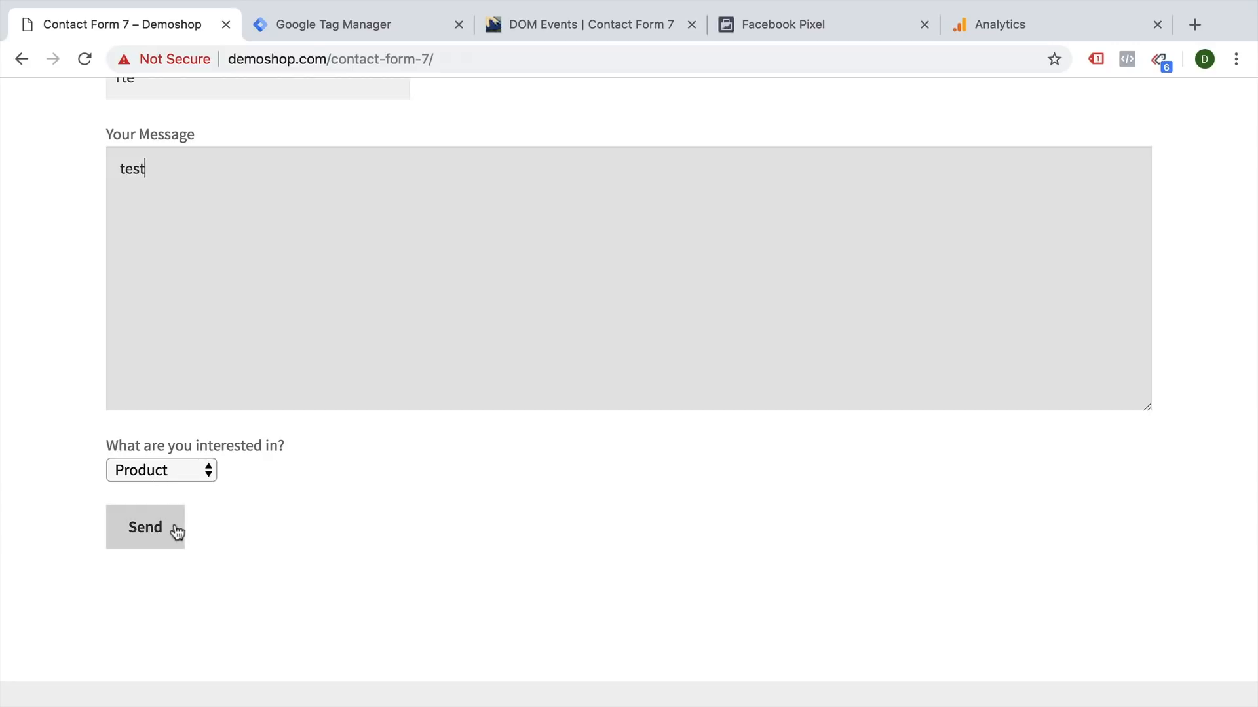
{"action": "left_click", "coordinate": [145, 528]}
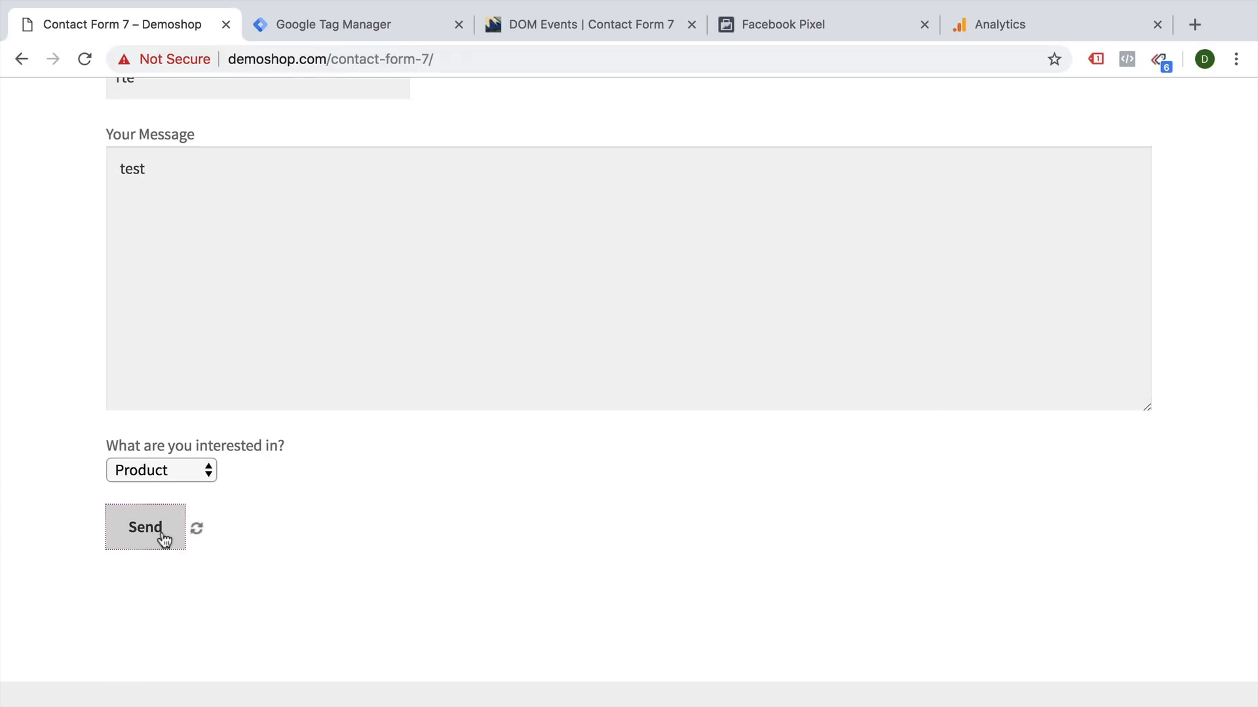
{"action": "left_click", "coordinate": [144, 528]}
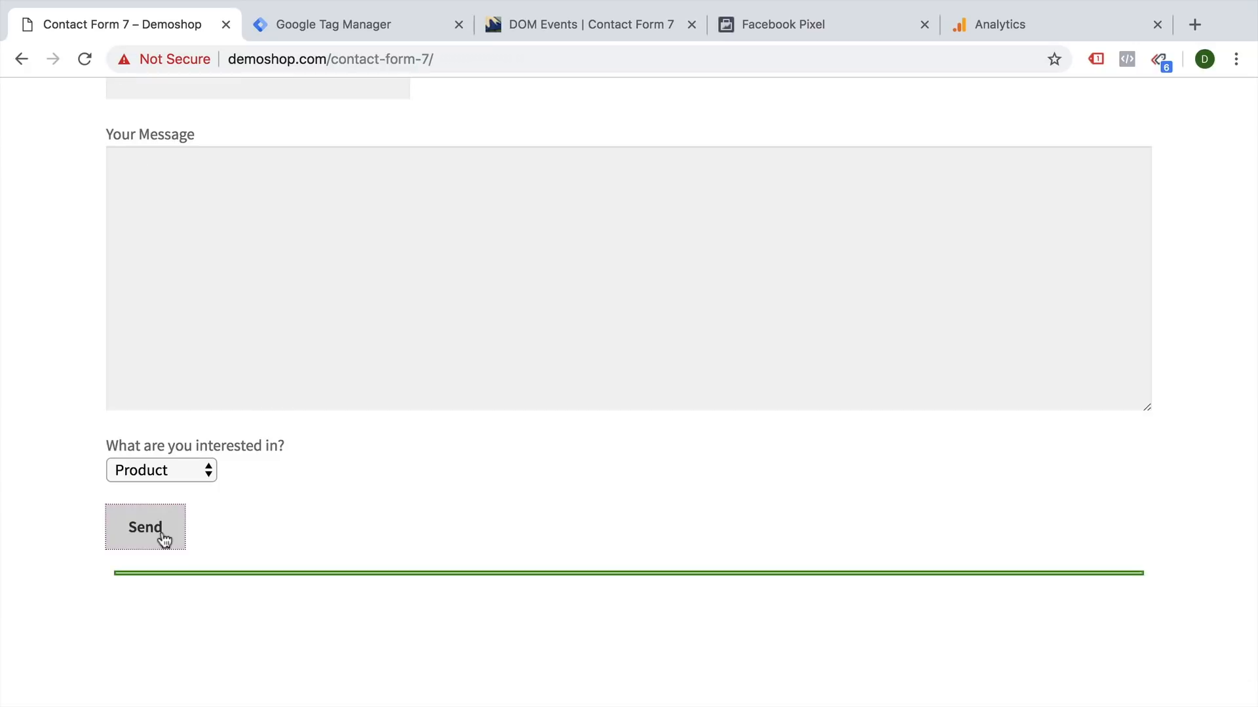
{"action": "left_click", "coordinate": [145, 528]}
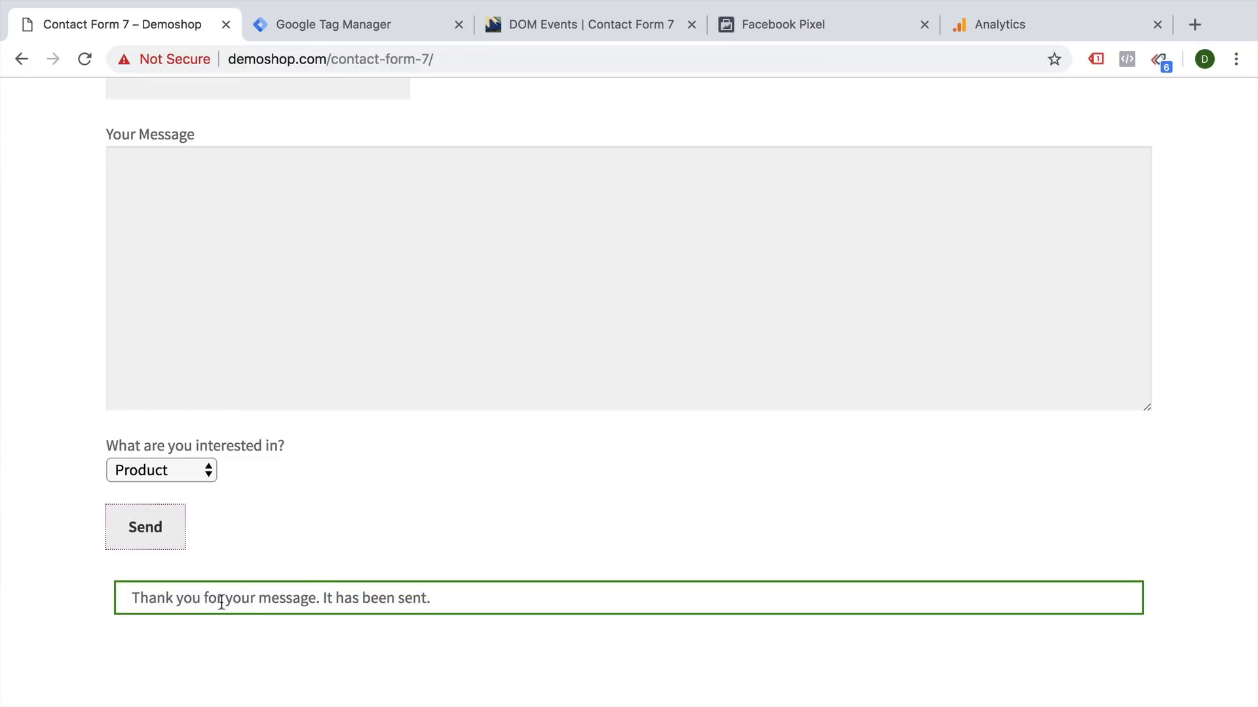
{"action": "mouse_move", "coordinate": [320, 594]}
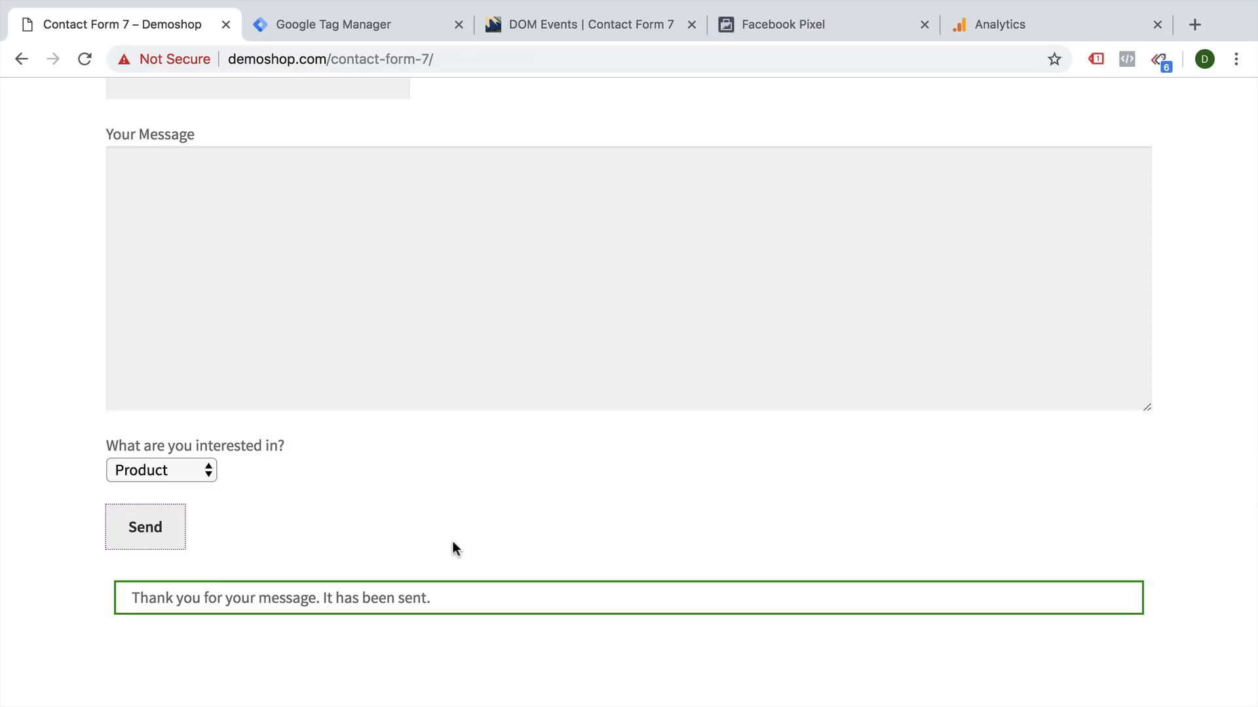
{"action": "mouse_move", "coordinate": [482, 223]}
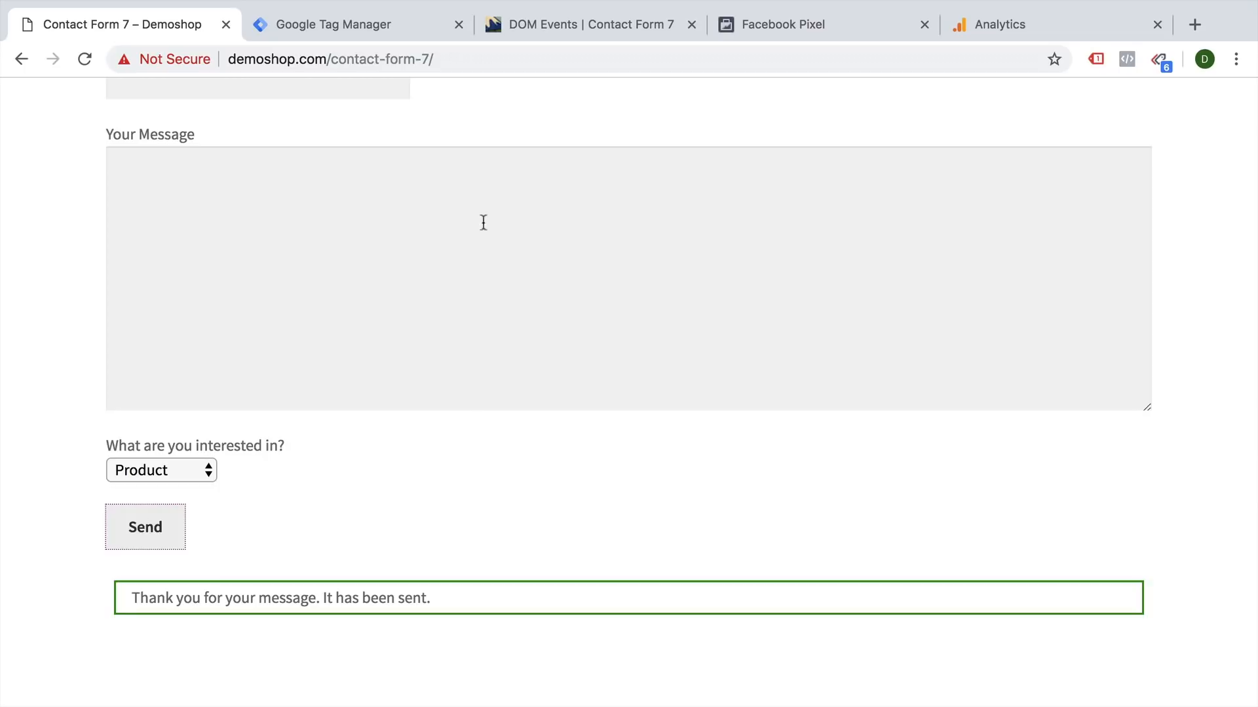
Review the CF7 DOM Events list and copy the document.addEventListener wpcf7submit sample
{"action": "left_click", "coordinate": [584, 23]}
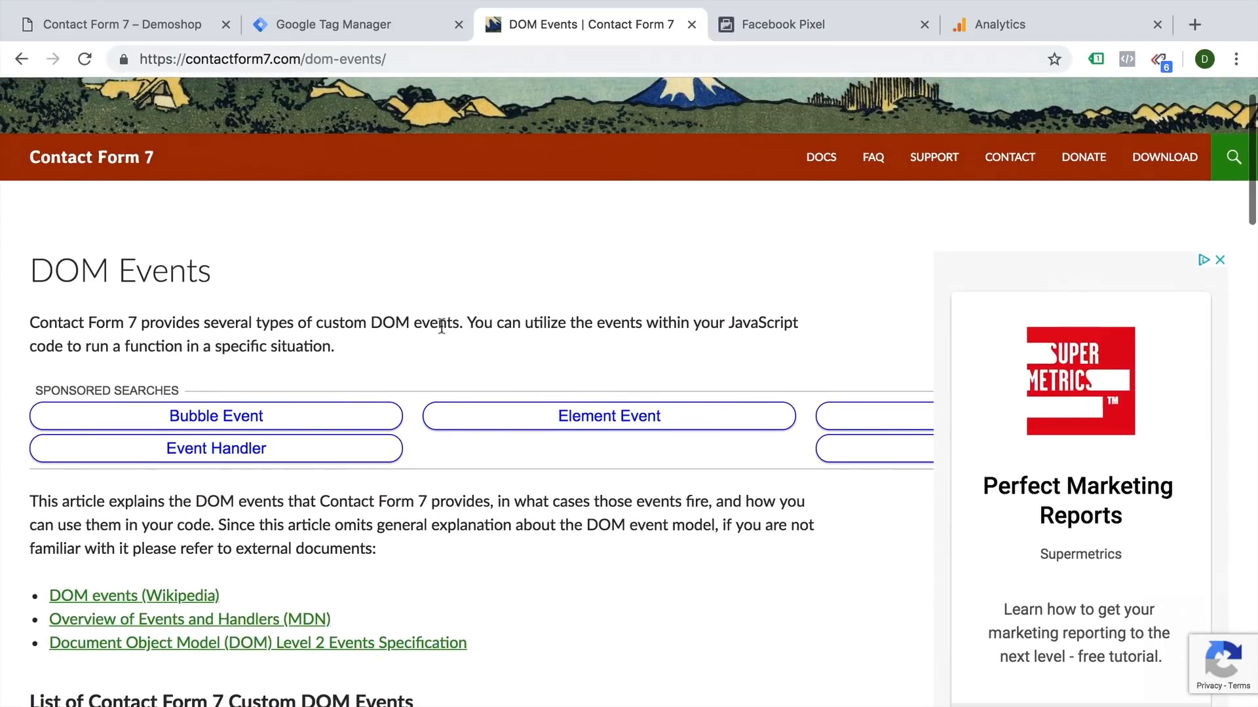
{"action": "scroll", "scroll_direction": "down", "scroll_amount": 3}
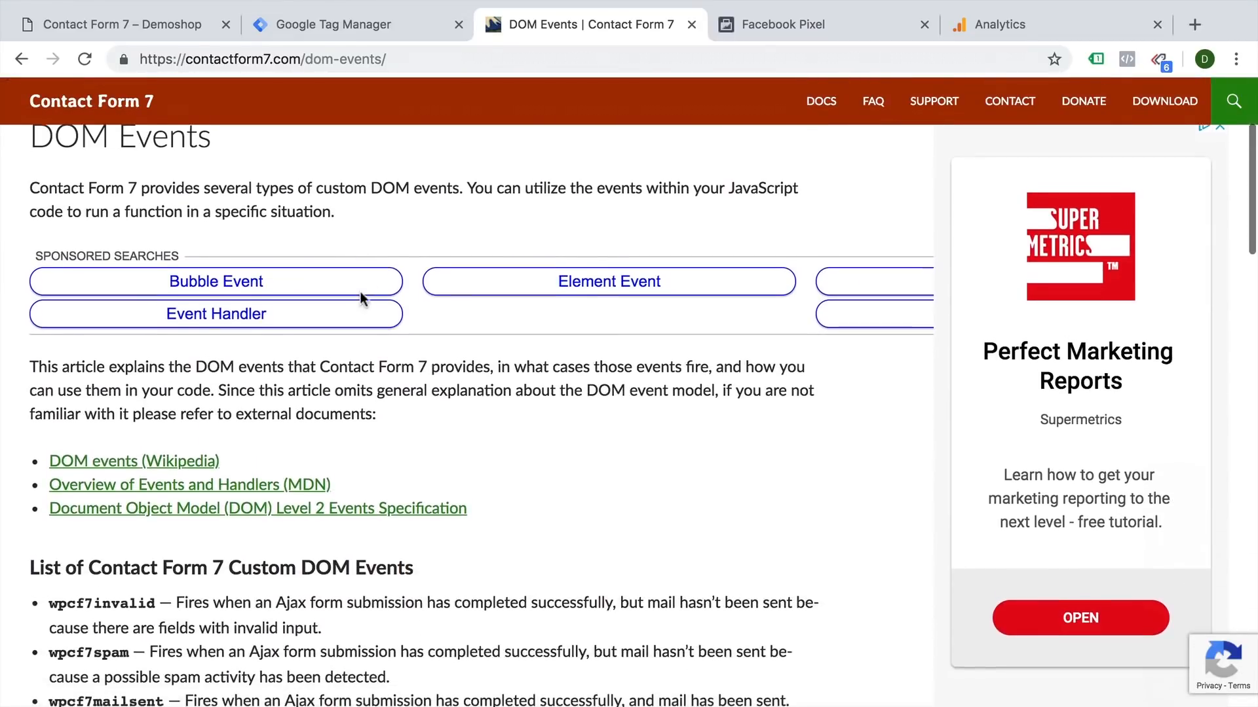
{"action": "scroll", "scroll_direction": "down", "scroll_amount": 3}
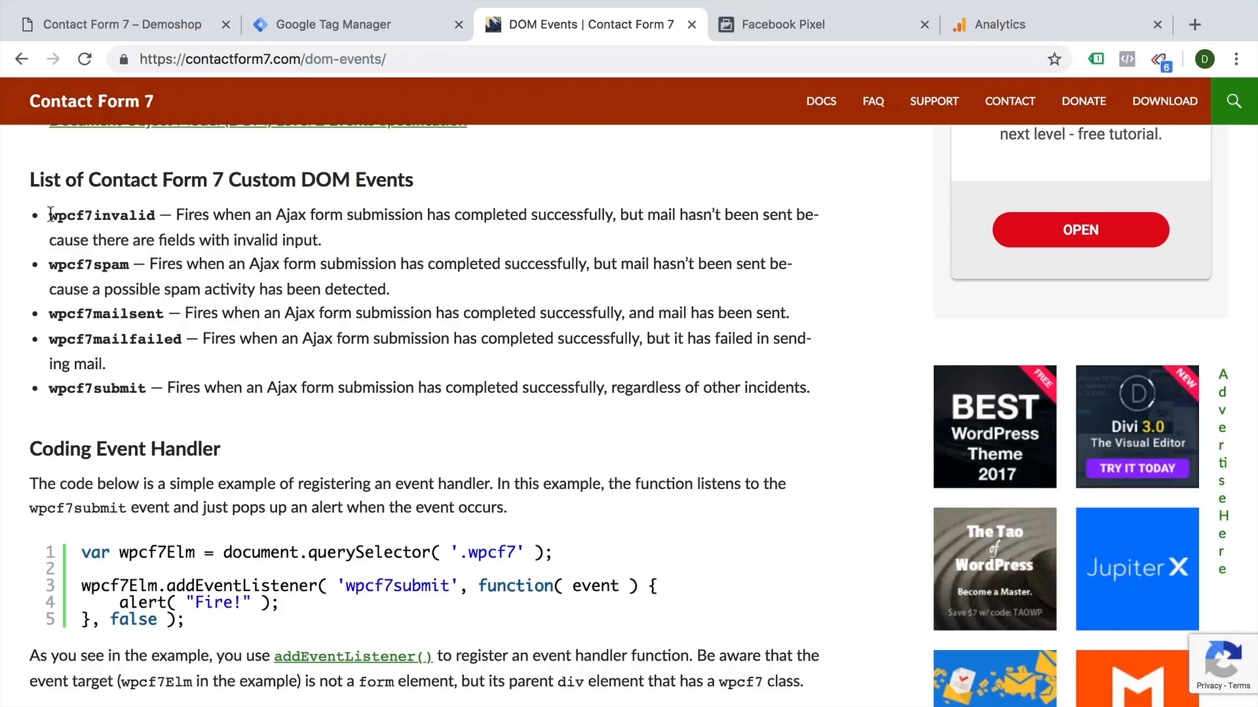
{"action": "double_click", "coordinate": [102, 214]}
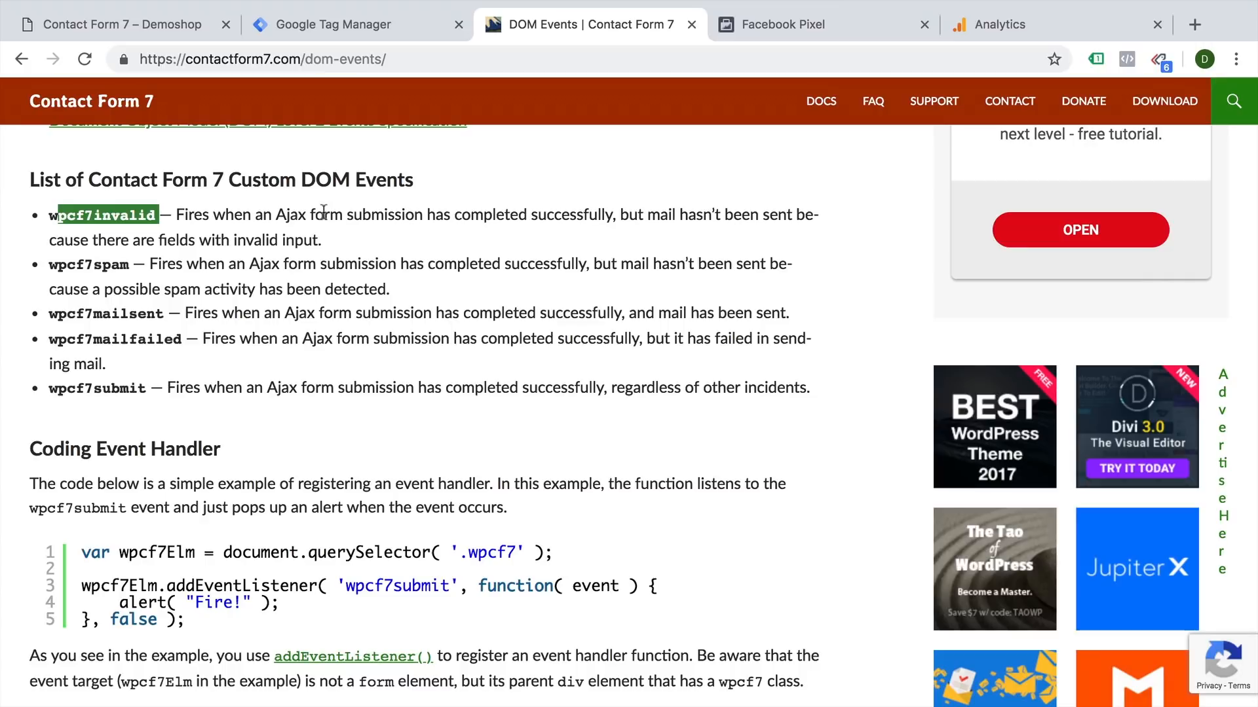
{"action": "mouse_move", "coordinate": [530, 219]}
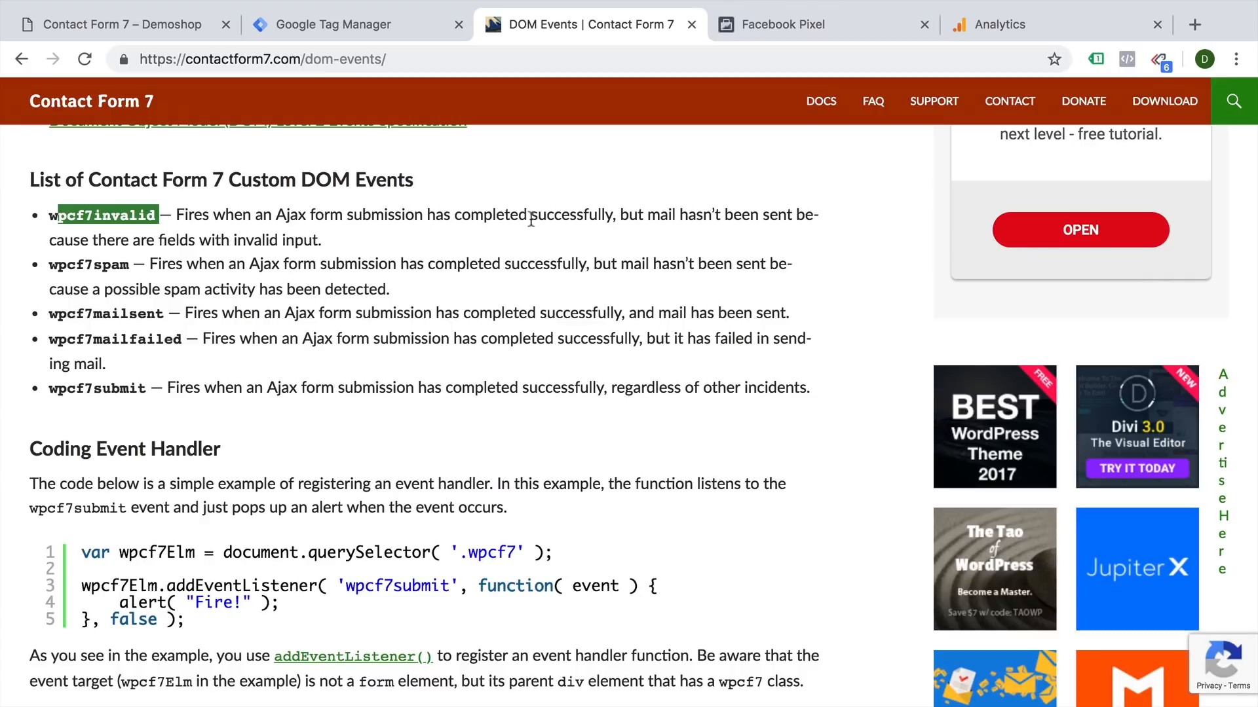
{"action": "mouse_move", "coordinate": [71, 386]}
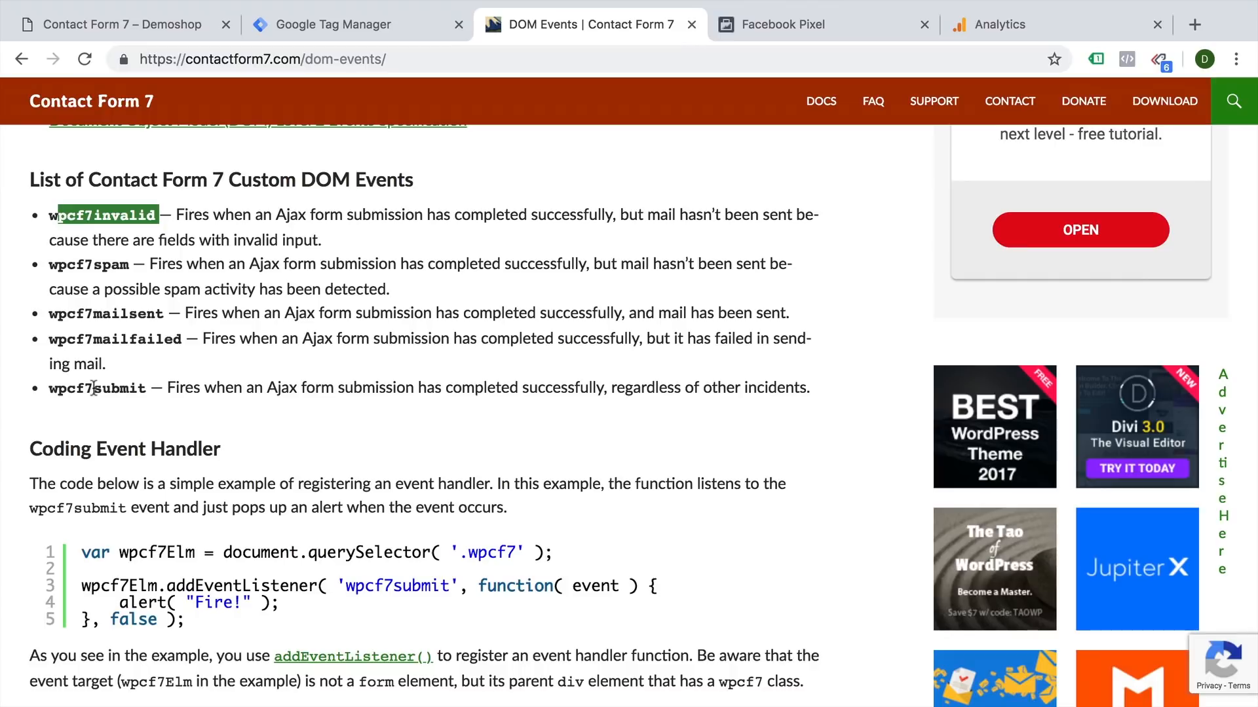
{"action": "mouse_move", "coordinate": [135, 408]}
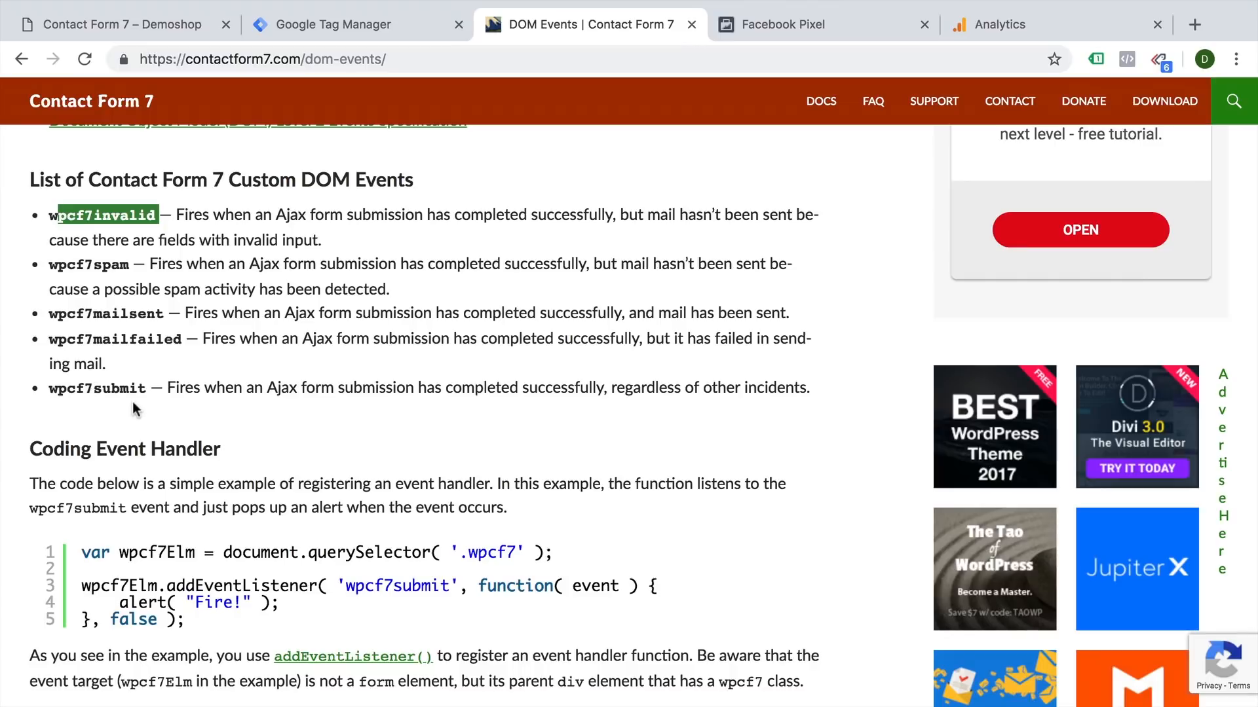
{"action": "mouse_move", "coordinate": [522, 396]}
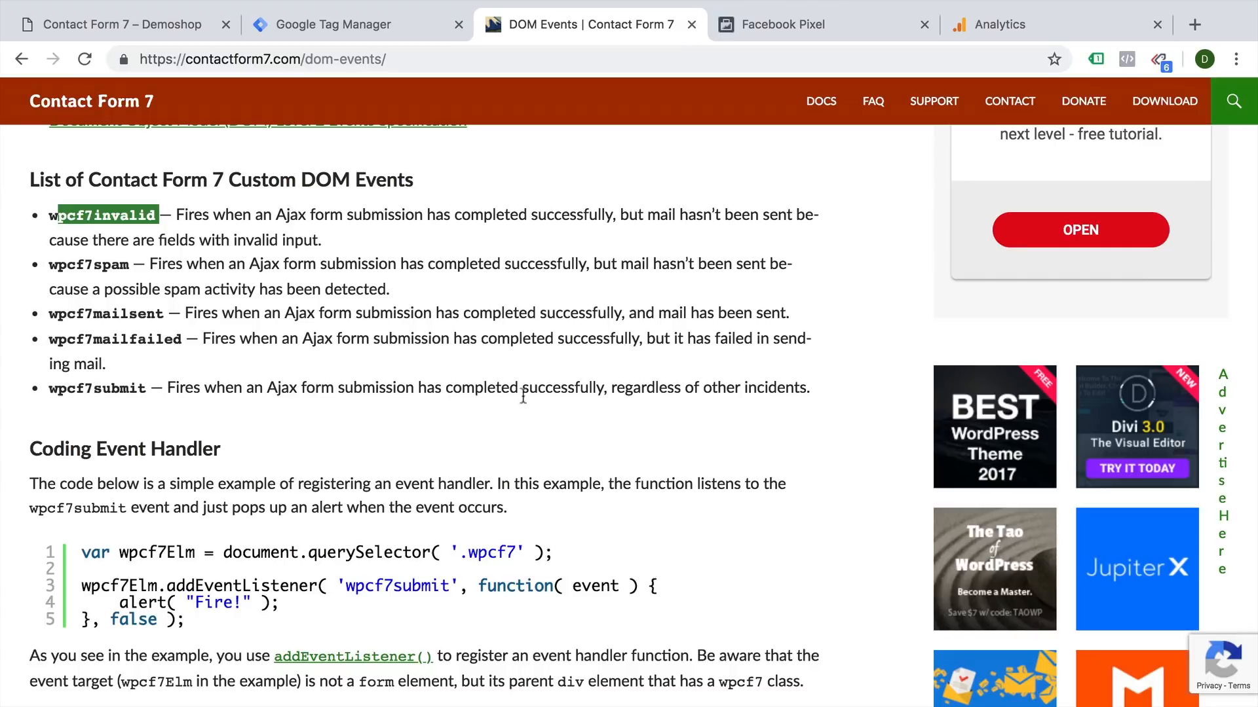
{"action": "mouse_move", "coordinate": [268, 257]}
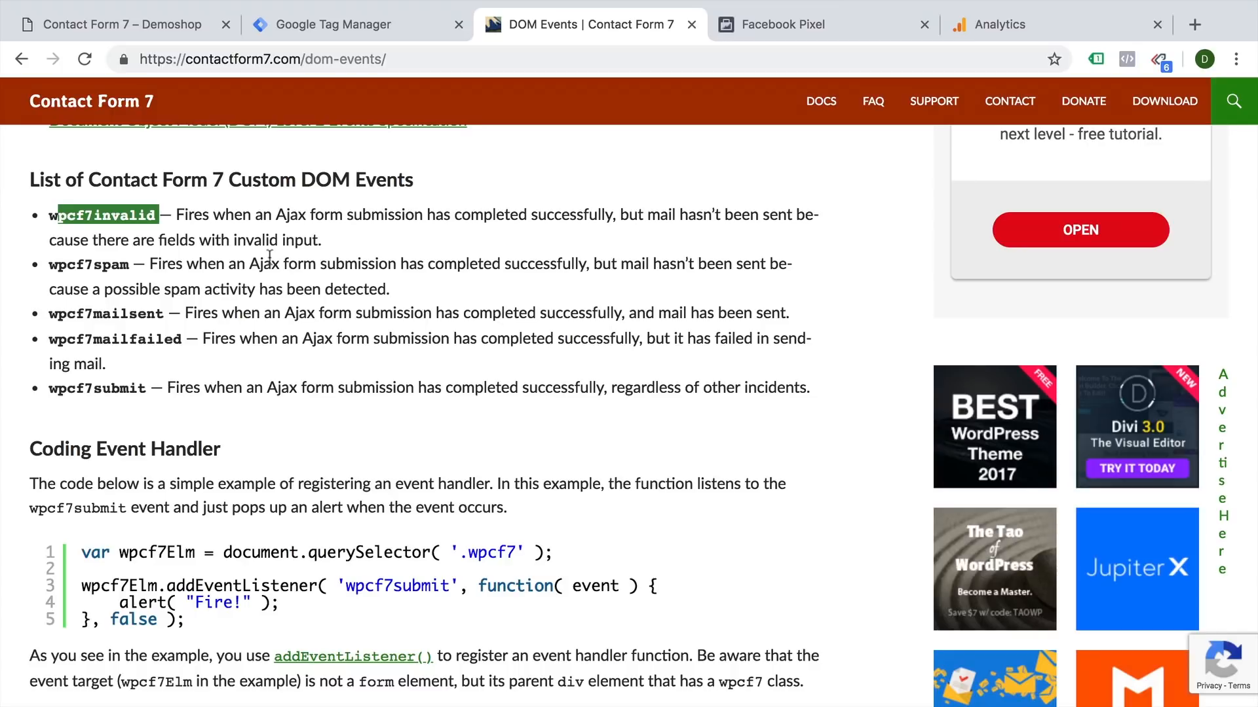
{"action": "scroll", "scroll_direction": "down", "scroll_amount": 3}
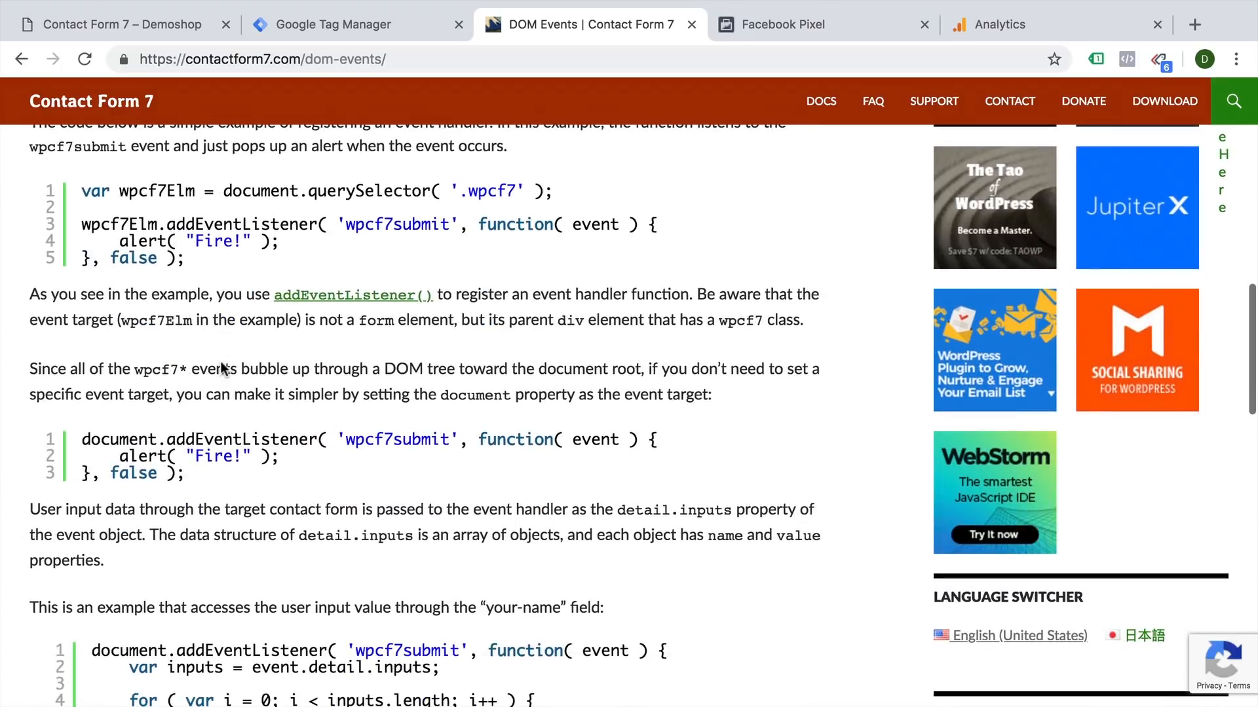
{"action": "scroll", "scroll_direction": "down", "scroll_amount": 3}
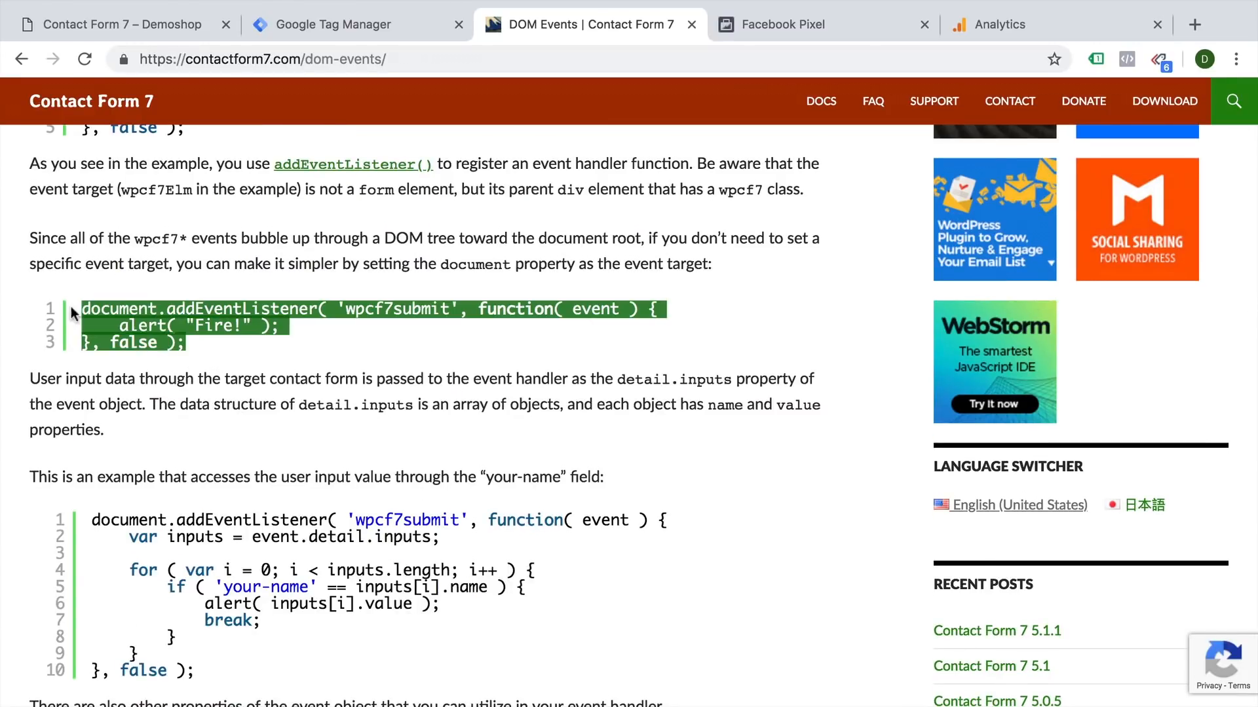
{"action": "left_click", "coordinate": [116, 24]}
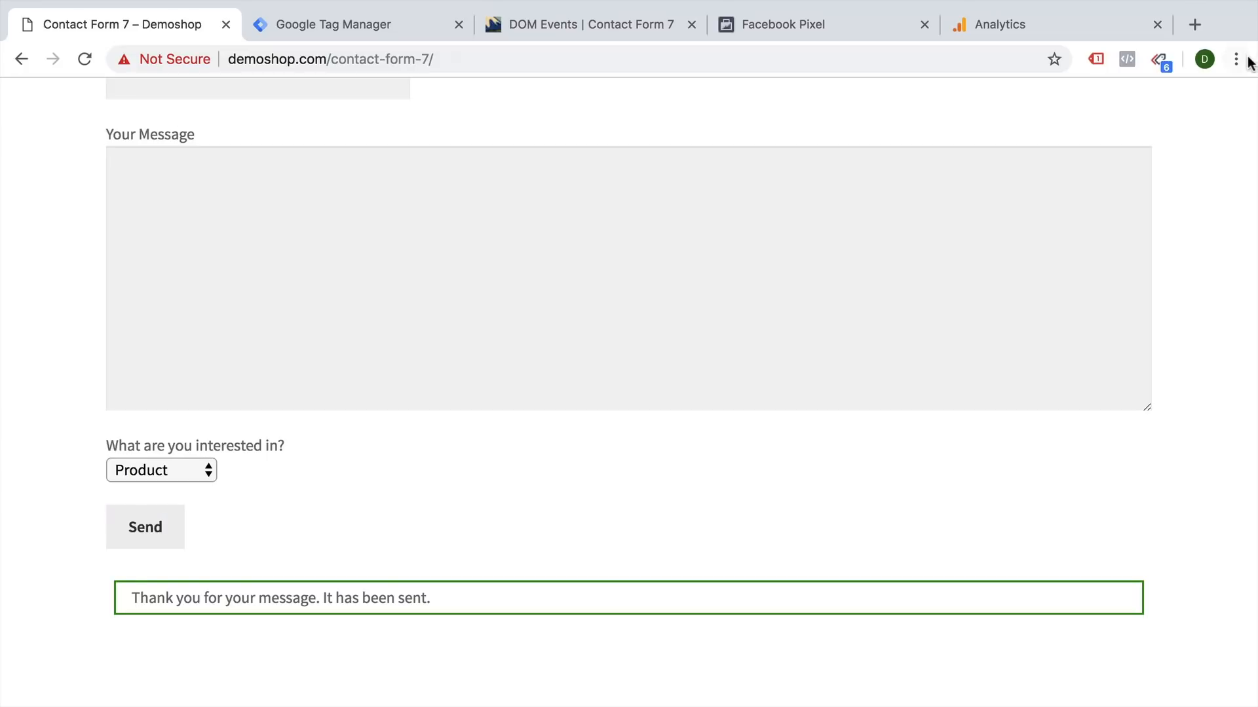
Run a wpcf7submit listener in the Console that alerts Fire! and does console.log(event)
{"action": "left_click", "coordinate": [1235, 58]}
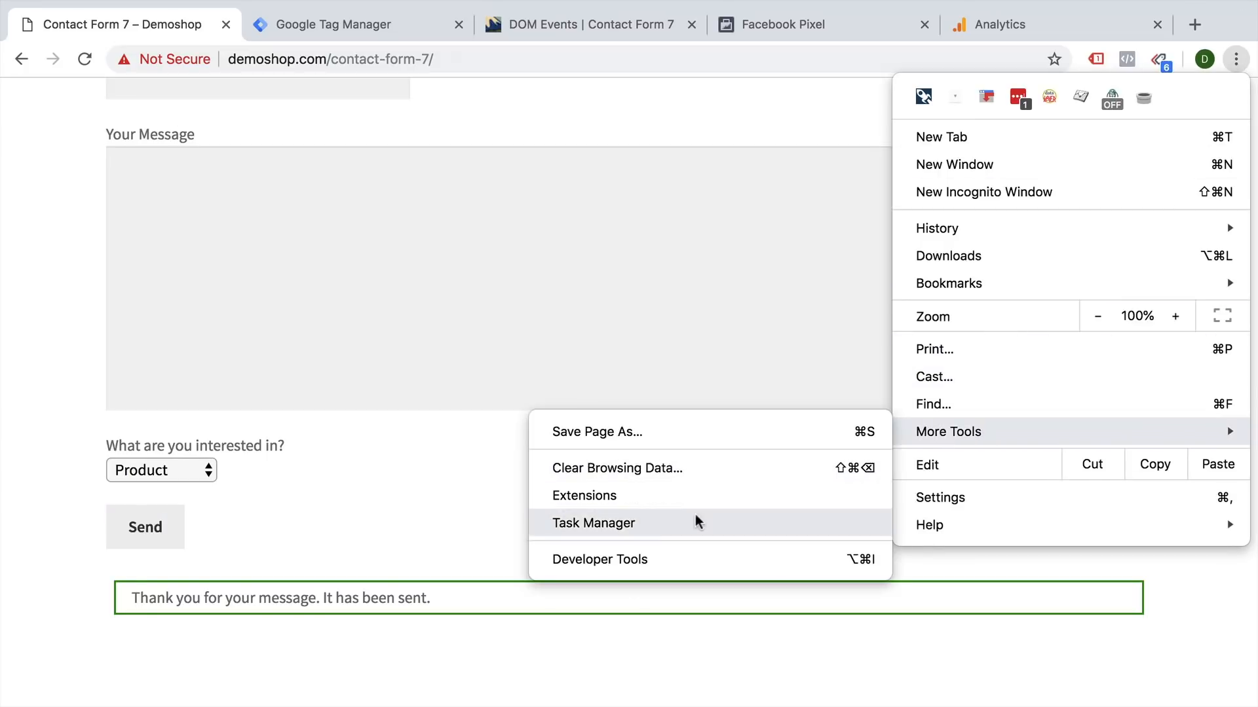
{"action": "left_click", "coordinate": [598, 560]}
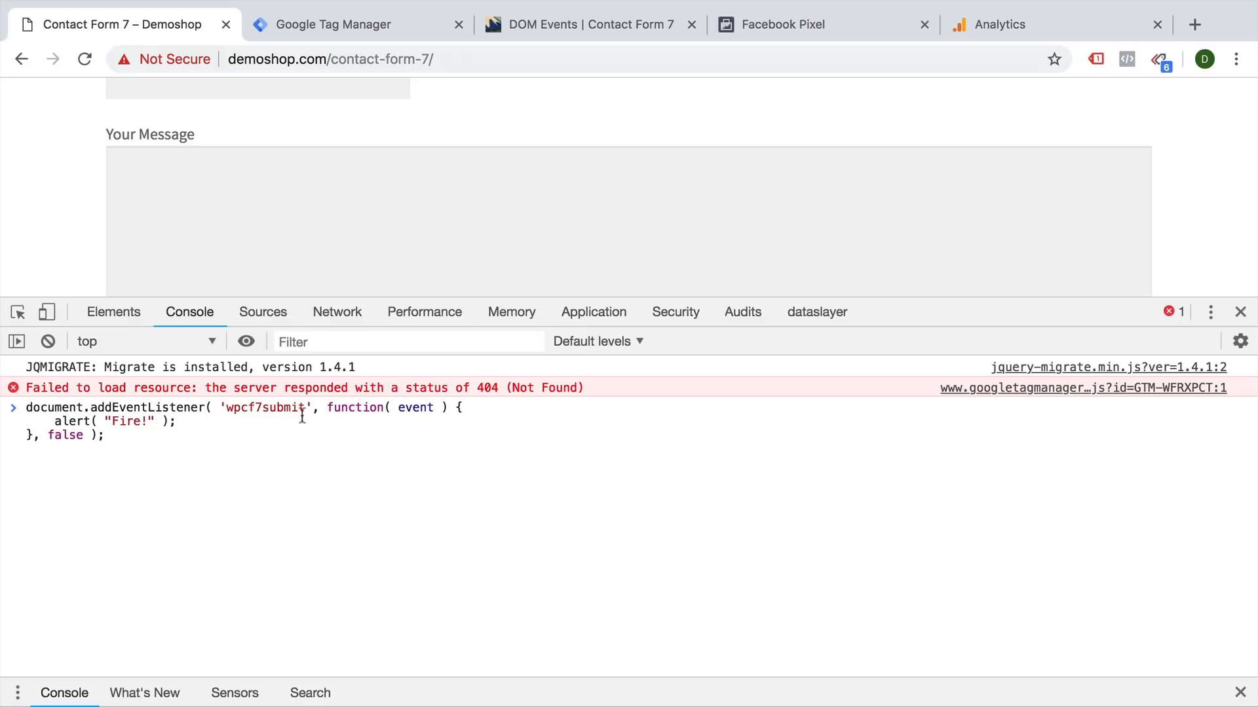
{"action": "double_click", "coordinate": [264, 407]}
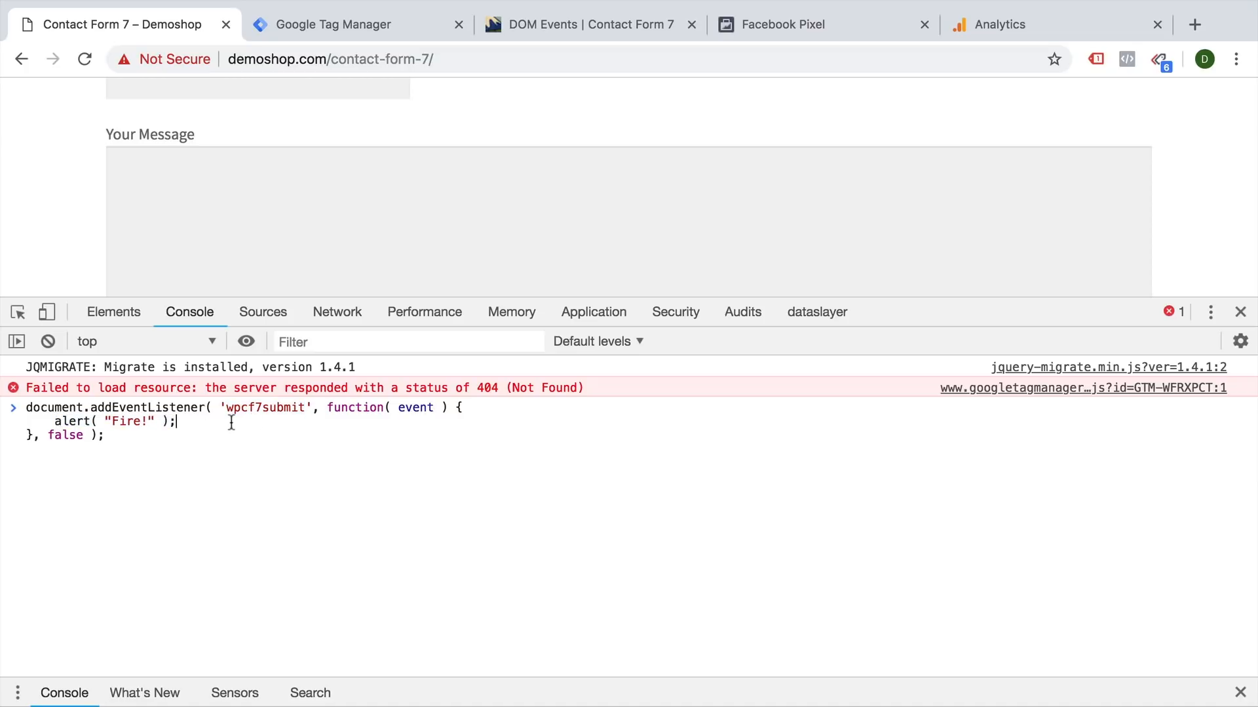
{"action": "key", "text": "Enter"}
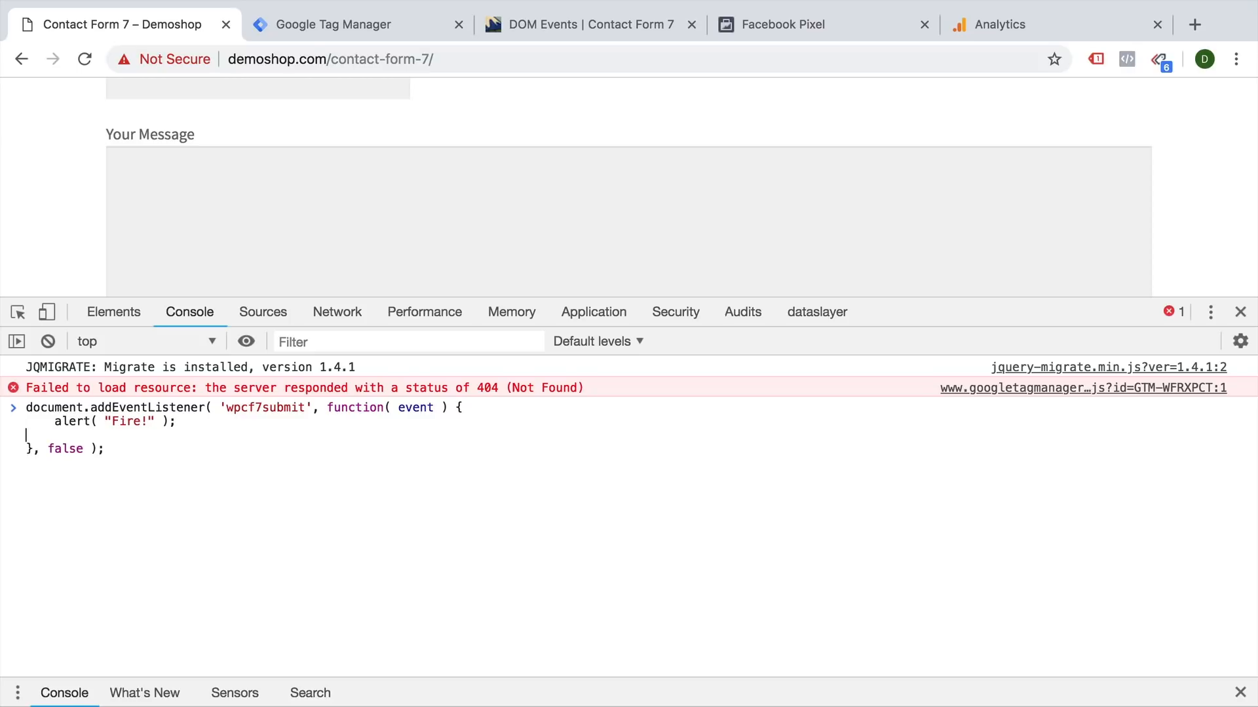
{"action": "type", "text": "console"}
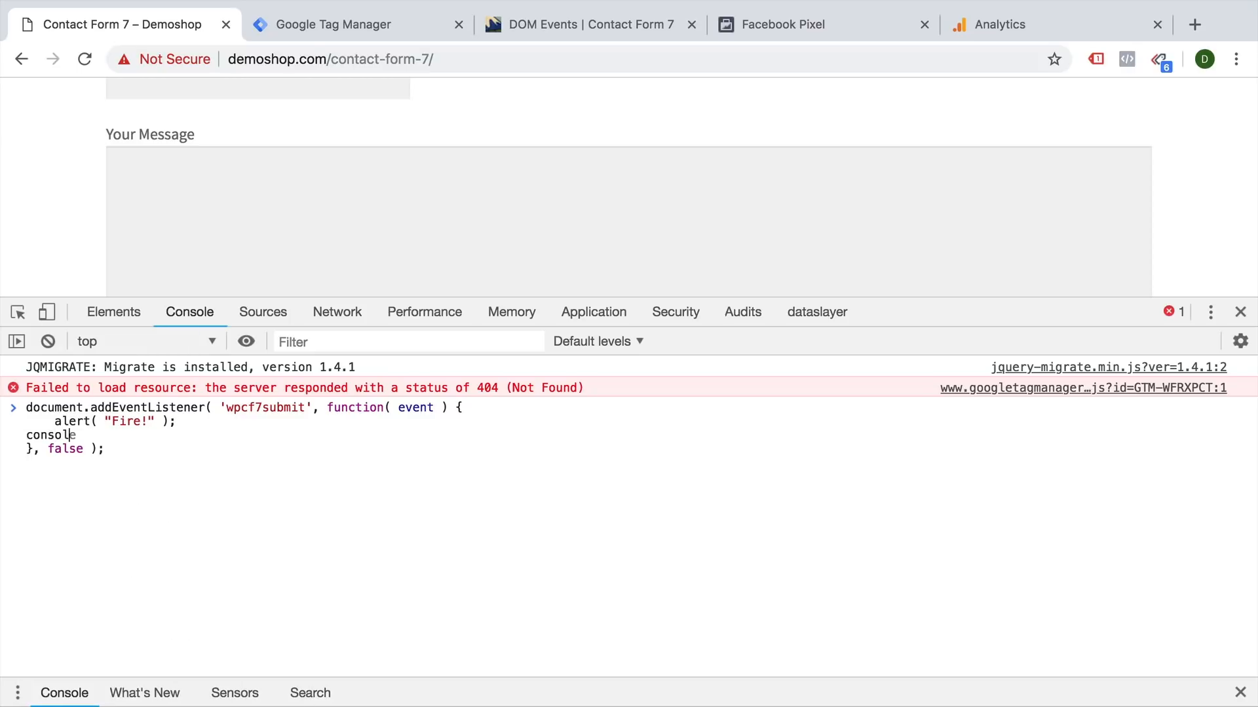
{"action": "type", "text": ".log"}
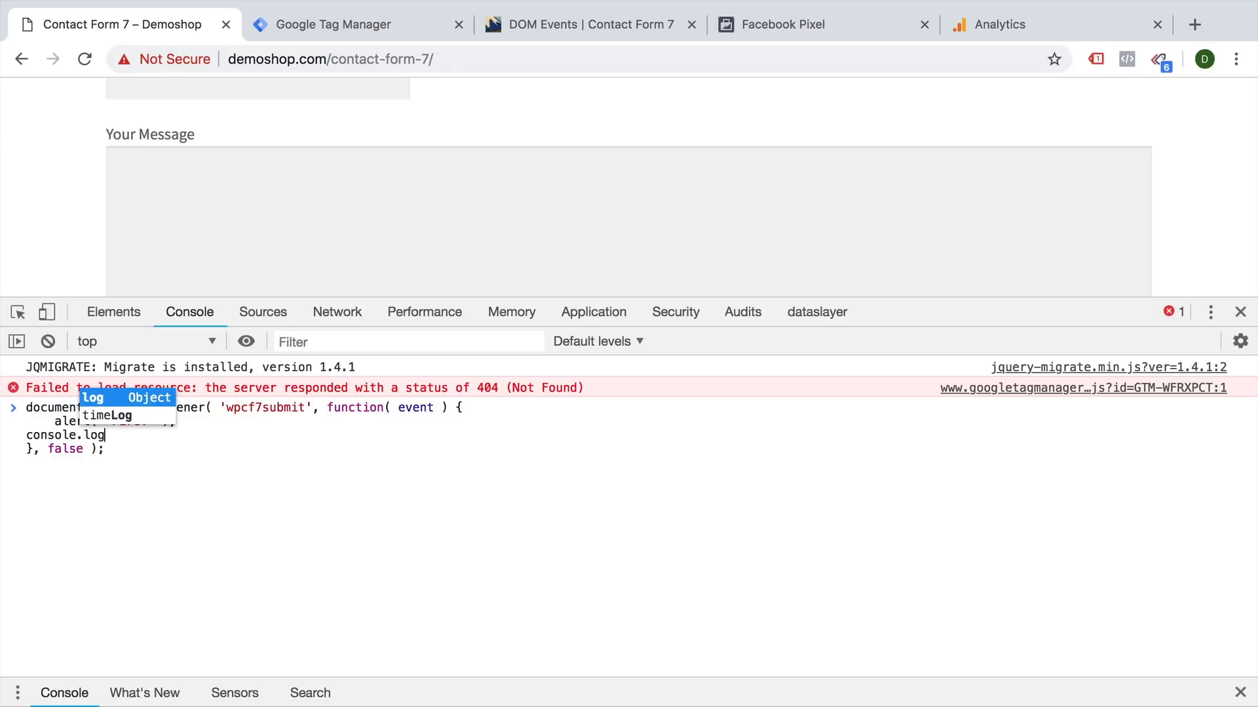
{"action": "type", "text": "(event);"}
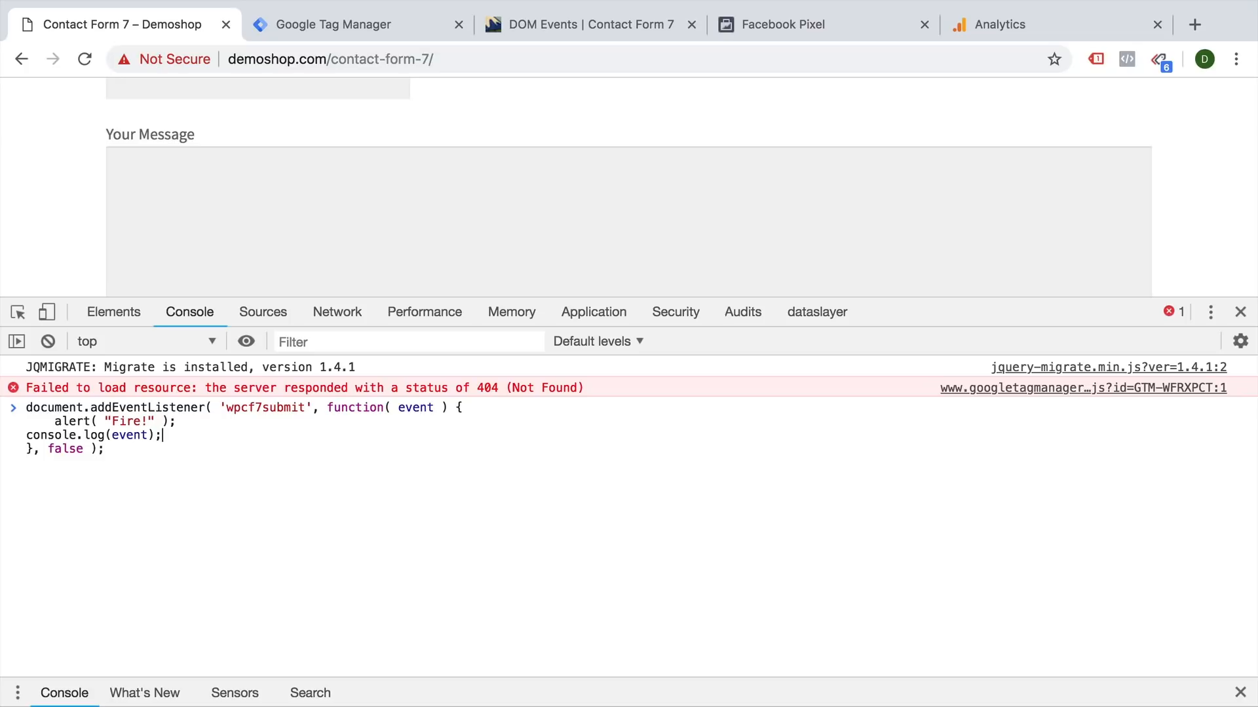
{"action": "key", "text": "Enter"}
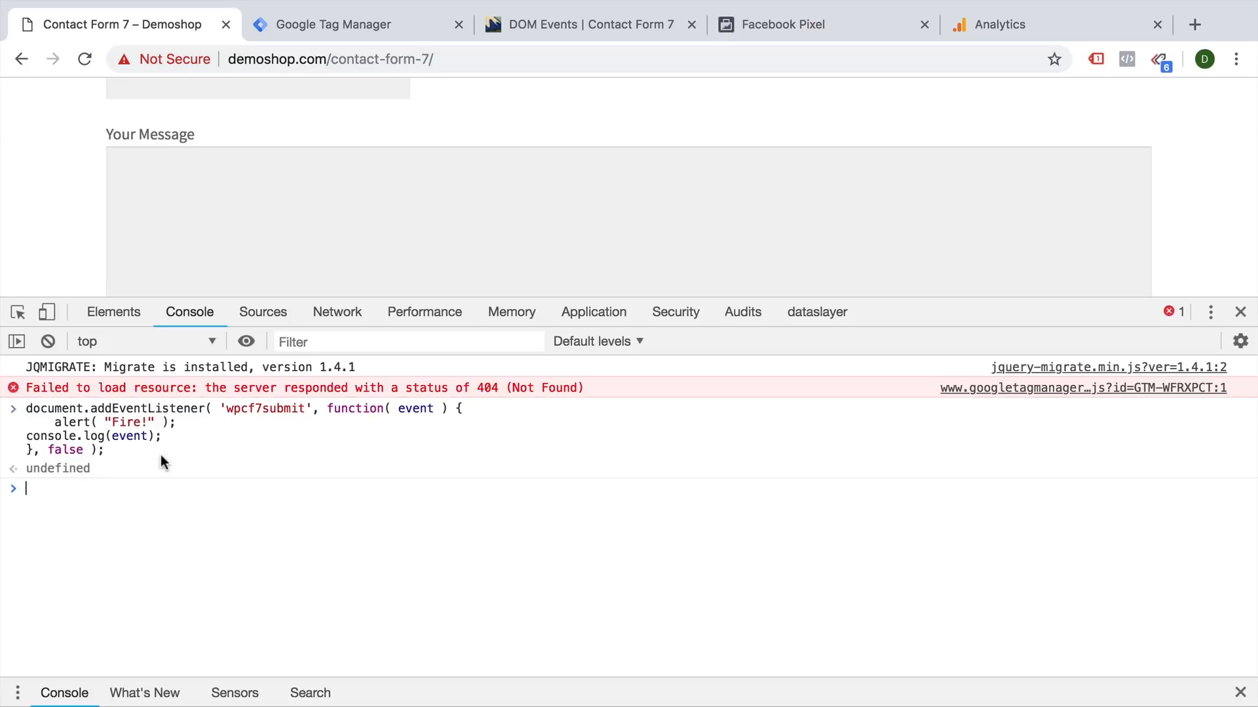
{"action": "mouse_move", "coordinate": [1162, 312]}
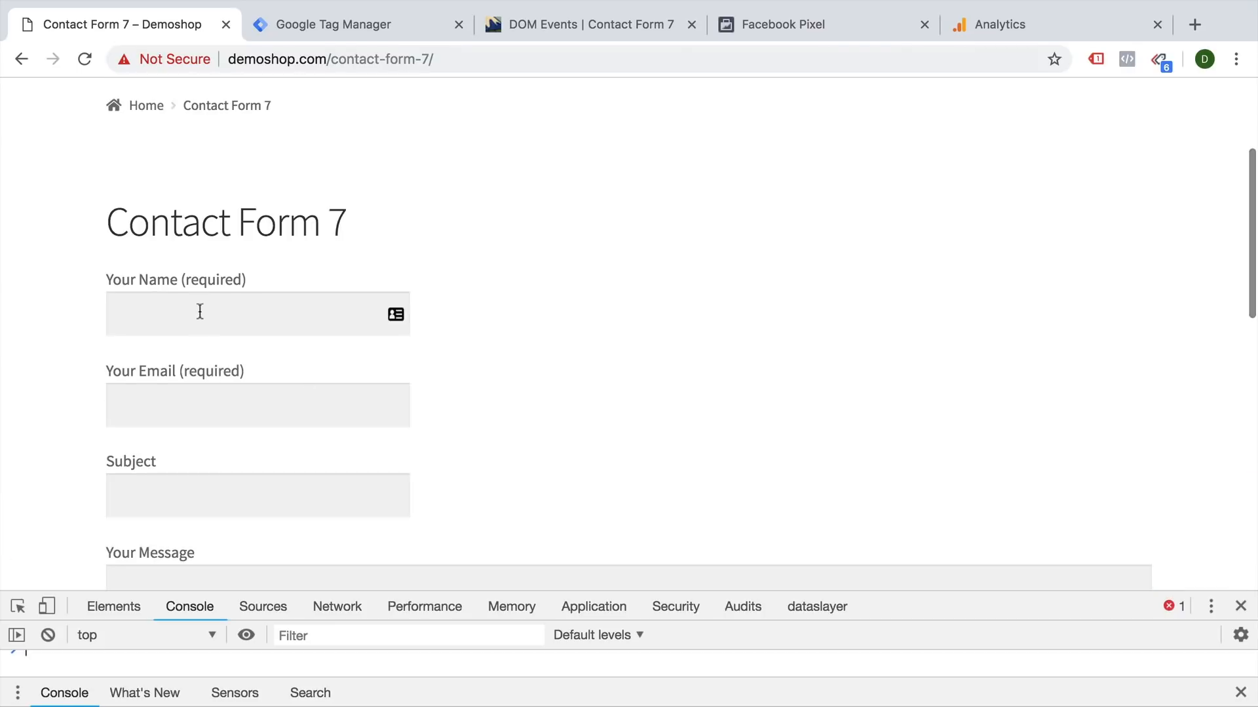
Submit the contact form with 'test' entries and dismiss the resulting Fire! alert
{"action": "type", "text": "test"}
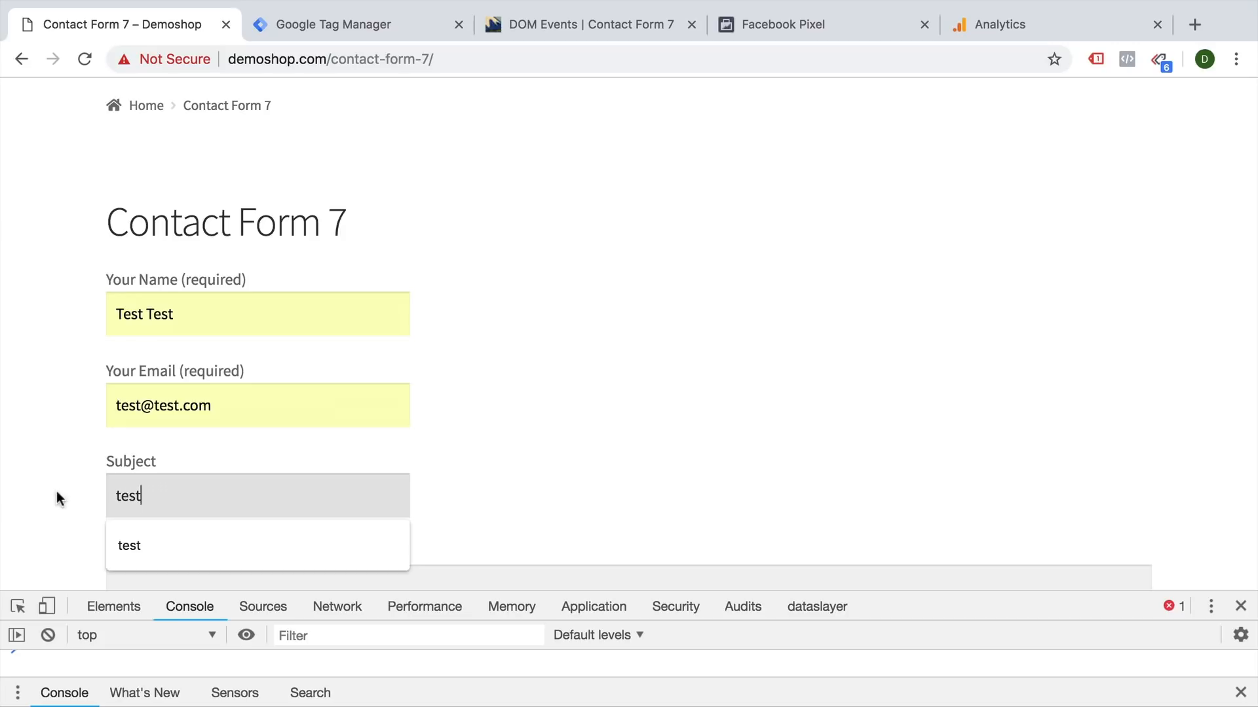
{"action": "scroll", "scroll_direction": "down", "scroll_amount": 3}
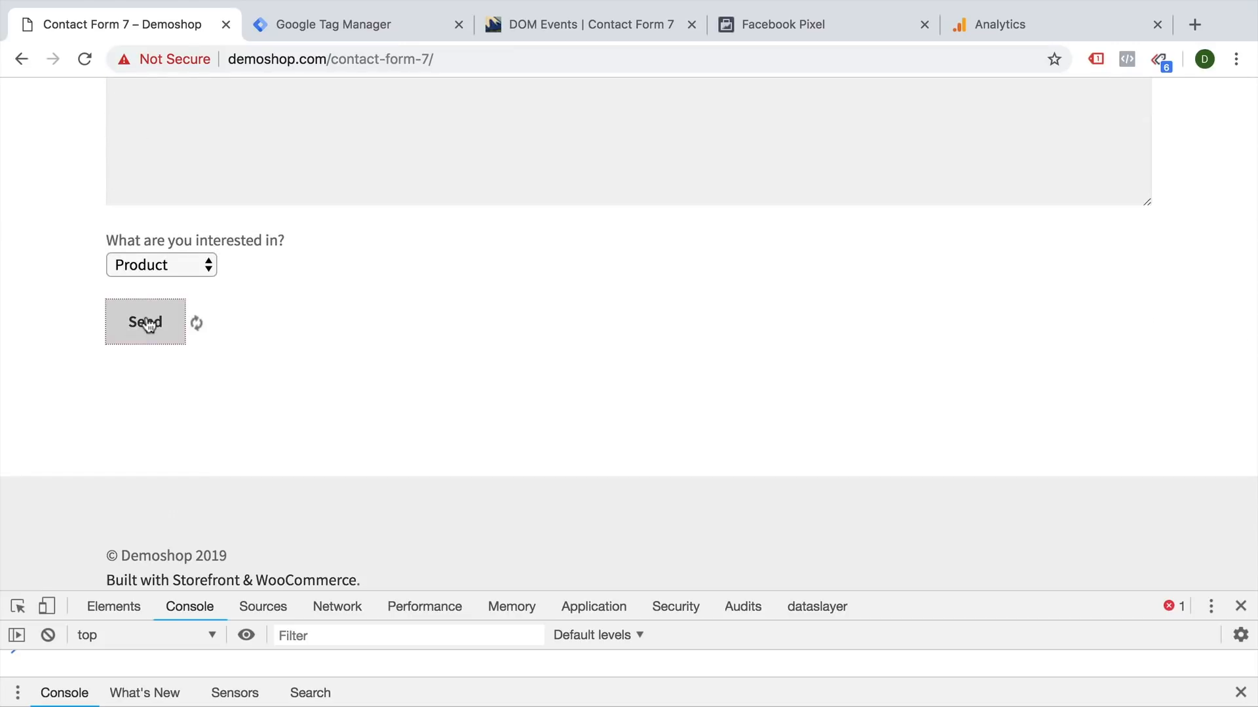
{"action": "left_click", "coordinate": [144, 323]}
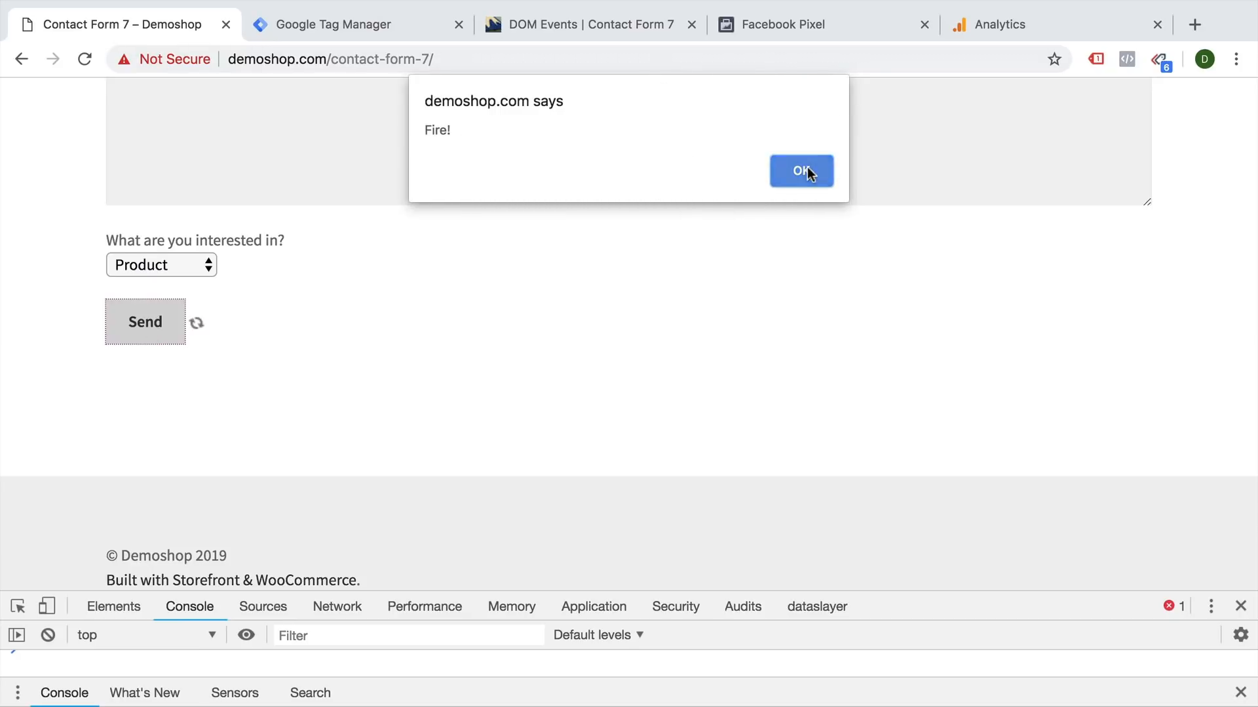
{"action": "left_click", "coordinate": [800, 170]}
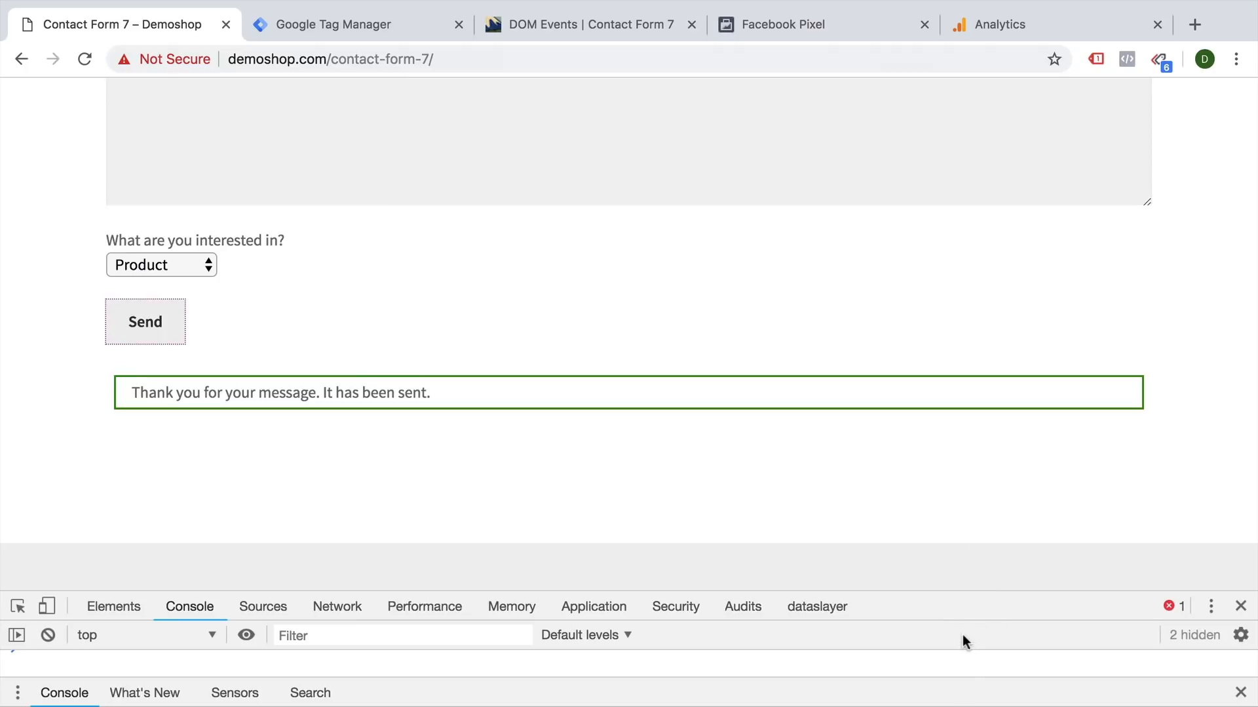
{"action": "mouse_move", "coordinate": [997, 598]}
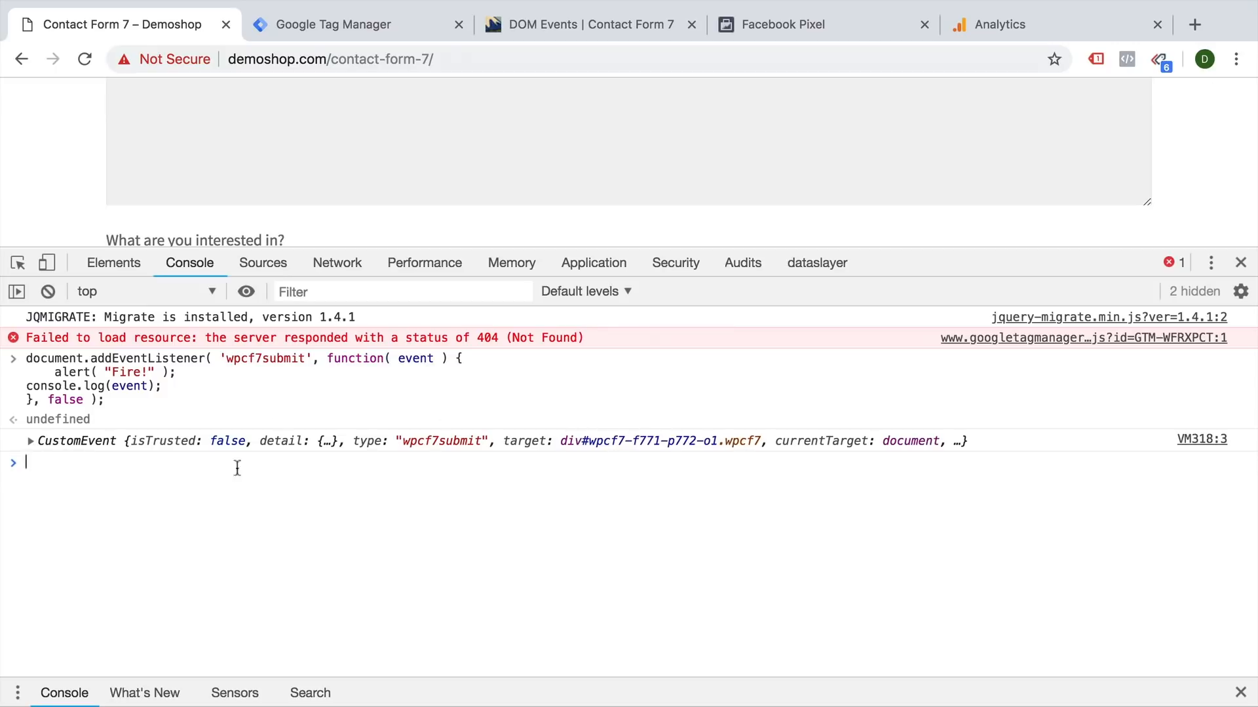
Expand the logged CustomEvent's detail to show contactFormId 771 and the your-name input entry
{"action": "left_click", "coordinate": [30, 440]}
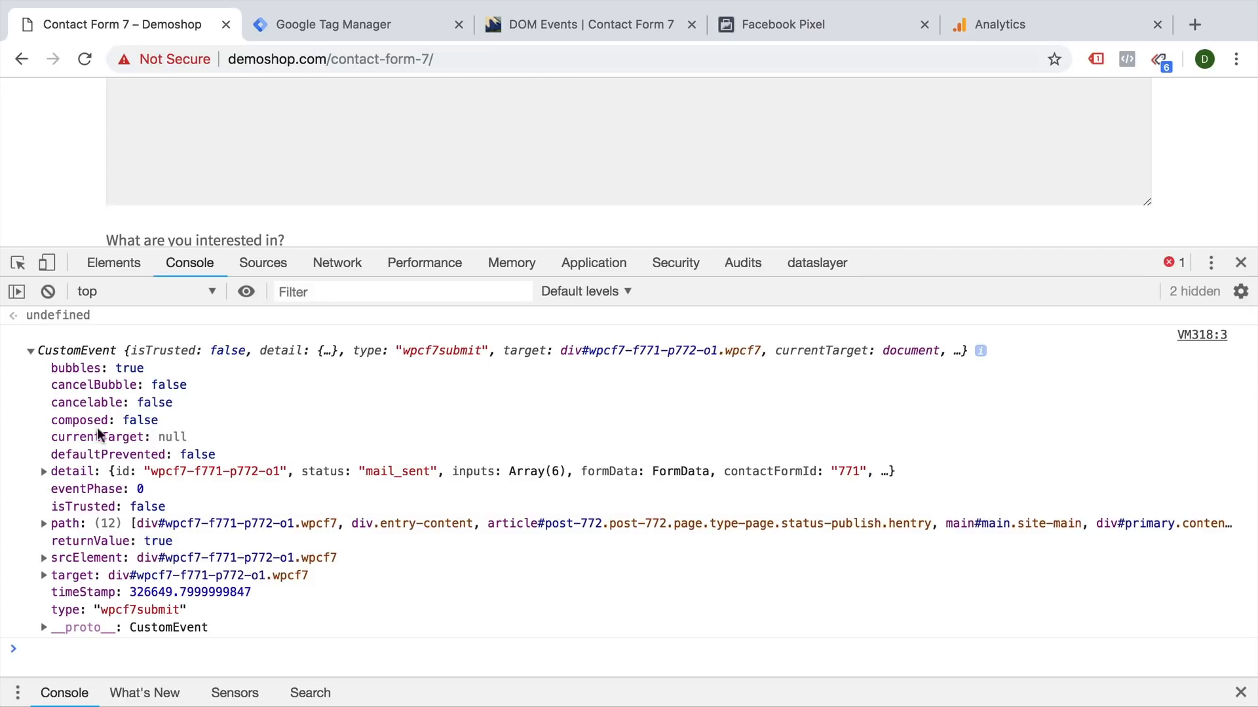
{"action": "mouse_move", "coordinate": [64, 464]}
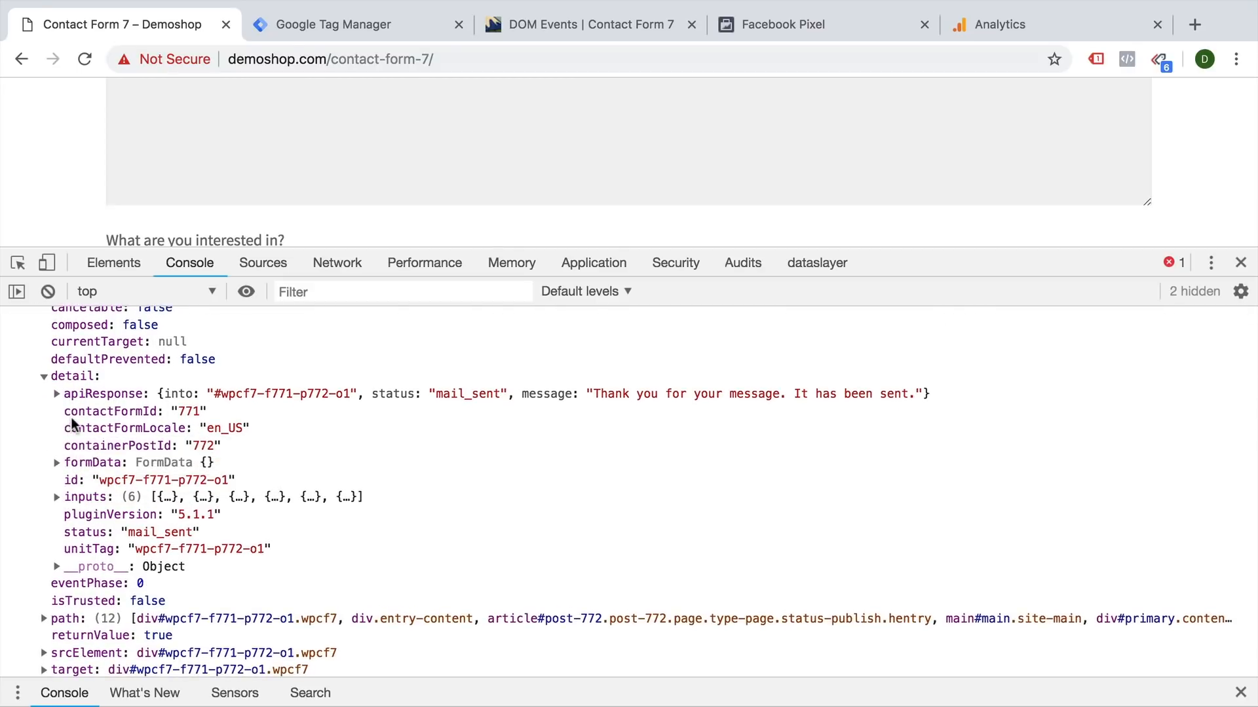
{"action": "double_click", "coordinate": [189, 411]}
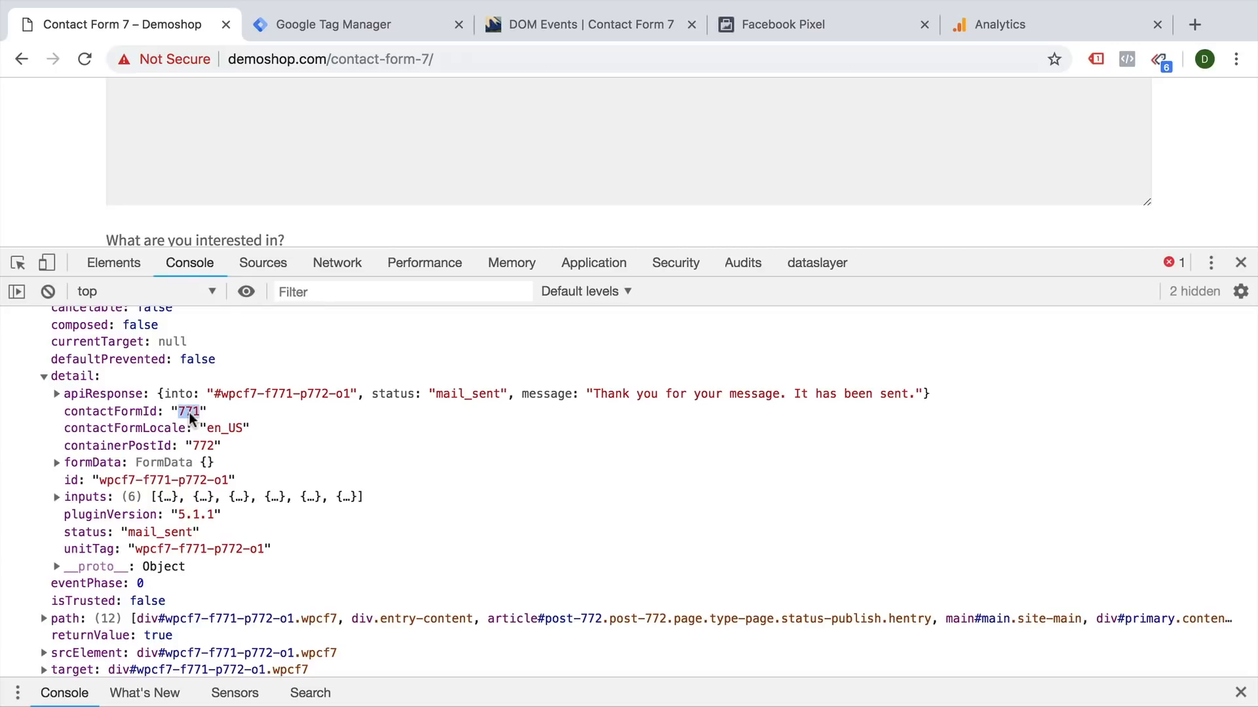
{"action": "double_click", "coordinate": [188, 410]}
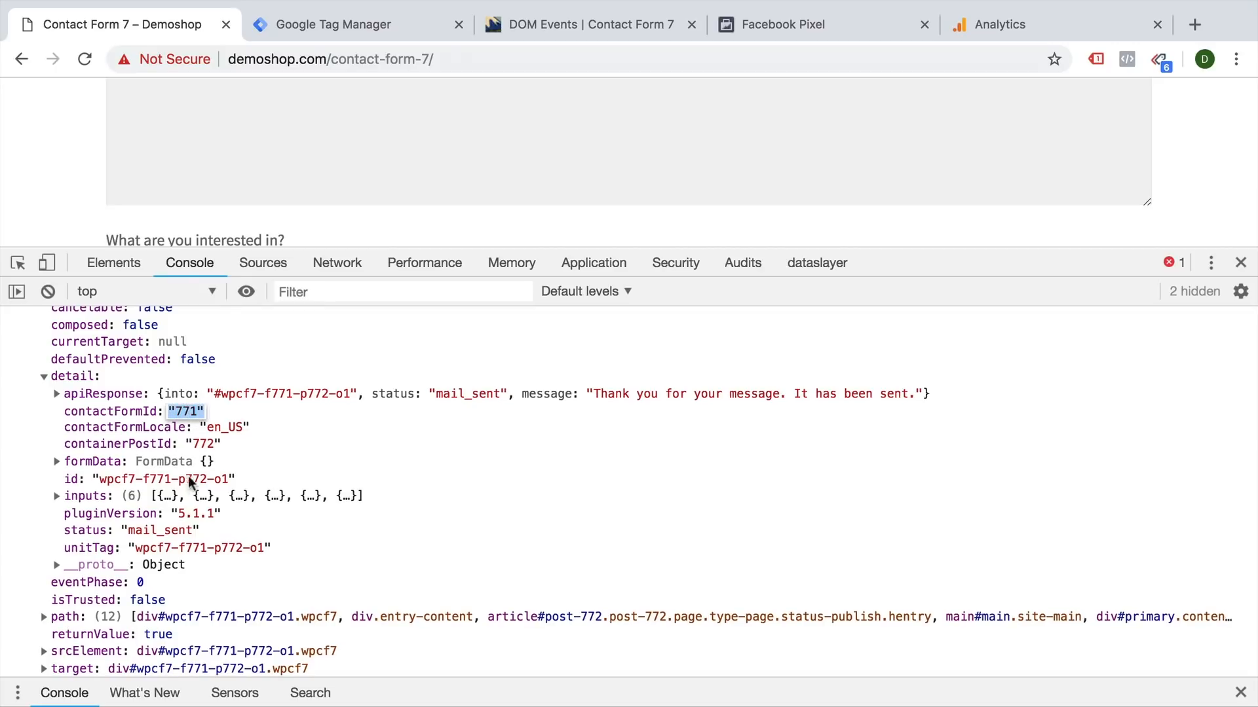
{"action": "left_click", "coordinate": [56, 495]}
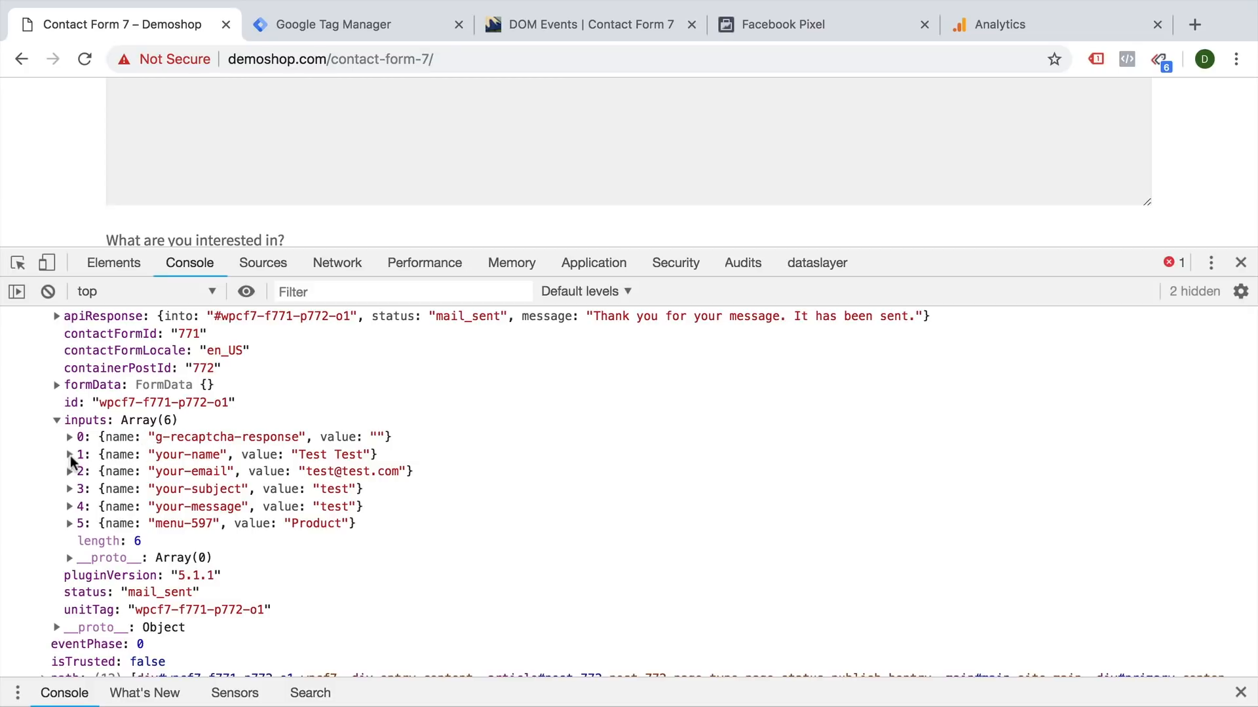
{"action": "left_click", "coordinate": [69, 455]}
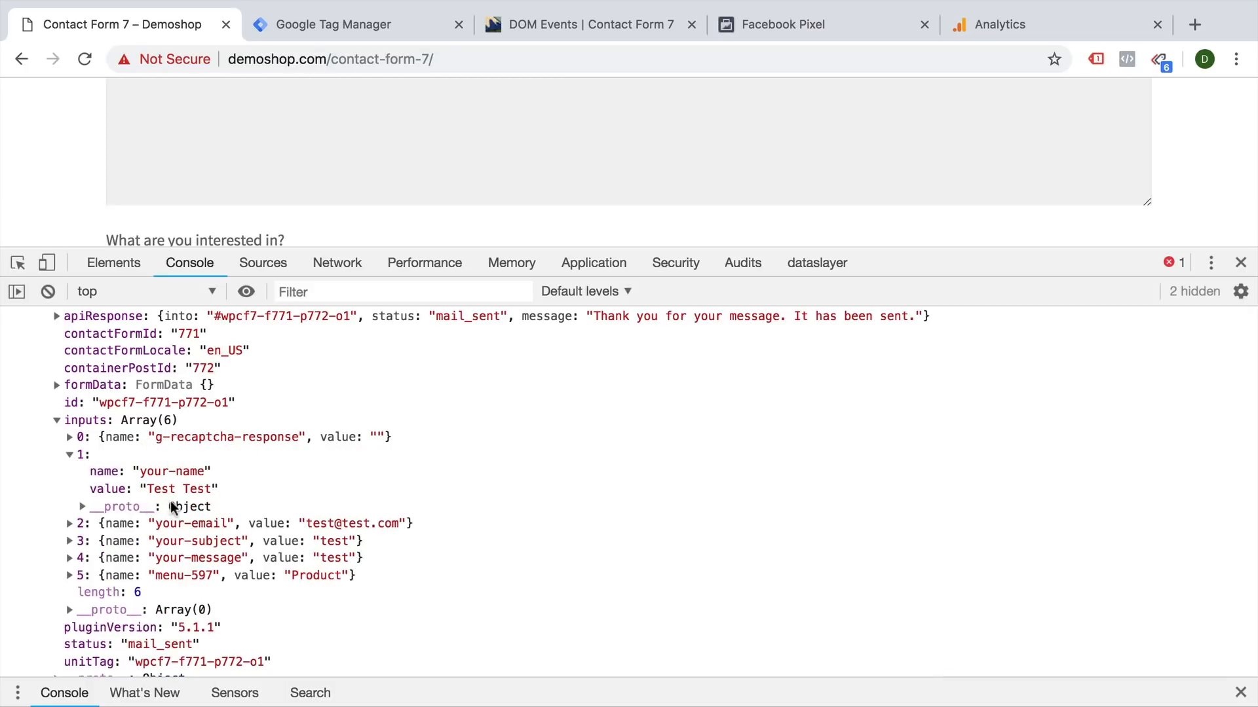
{"action": "mouse_move", "coordinate": [73, 551]}
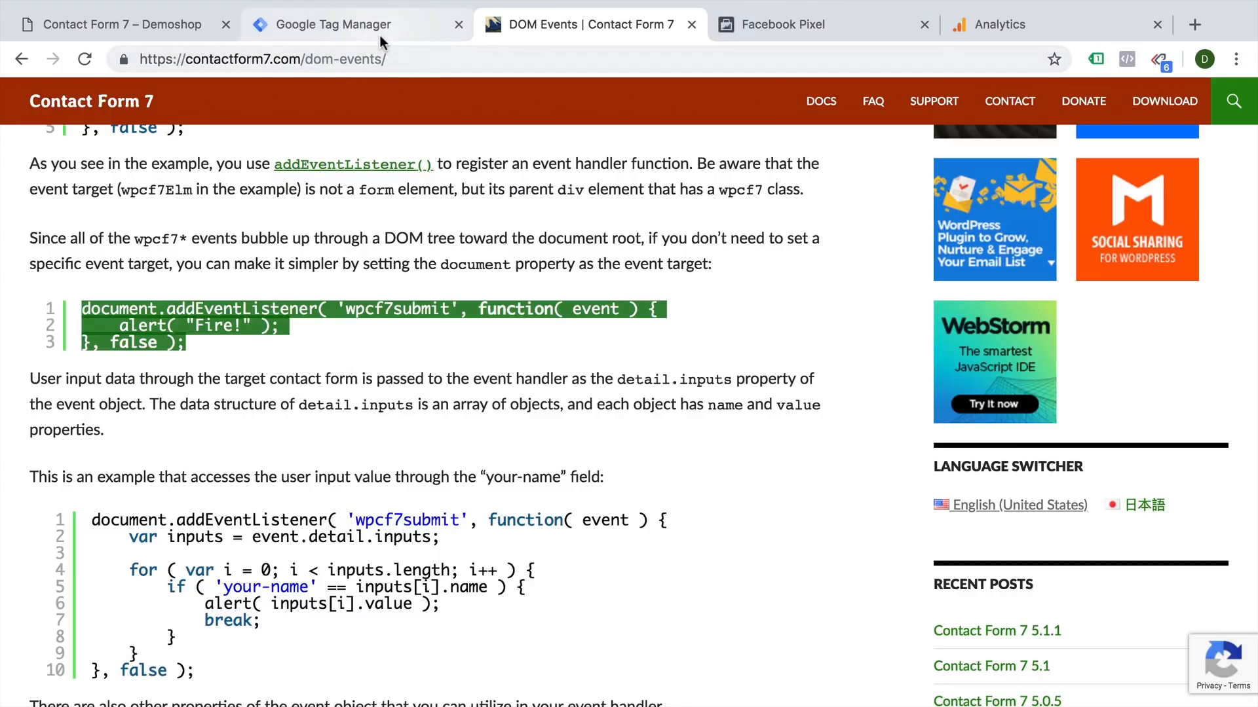
Review the CF7 - Event Listener Custom HTML tag's dataLayer push code and All Pages trigger
{"action": "left_click", "coordinate": [344, 24]}
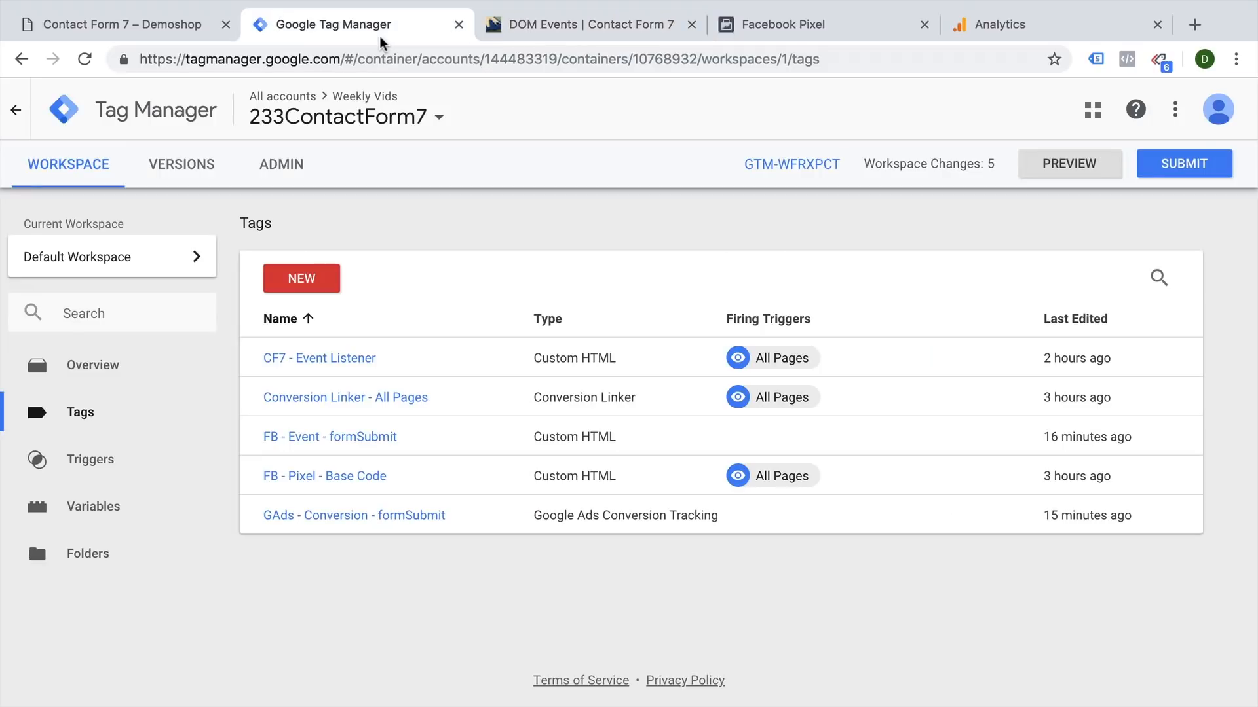
{"action": "mouse_move", "coordinate": [318, 358]}
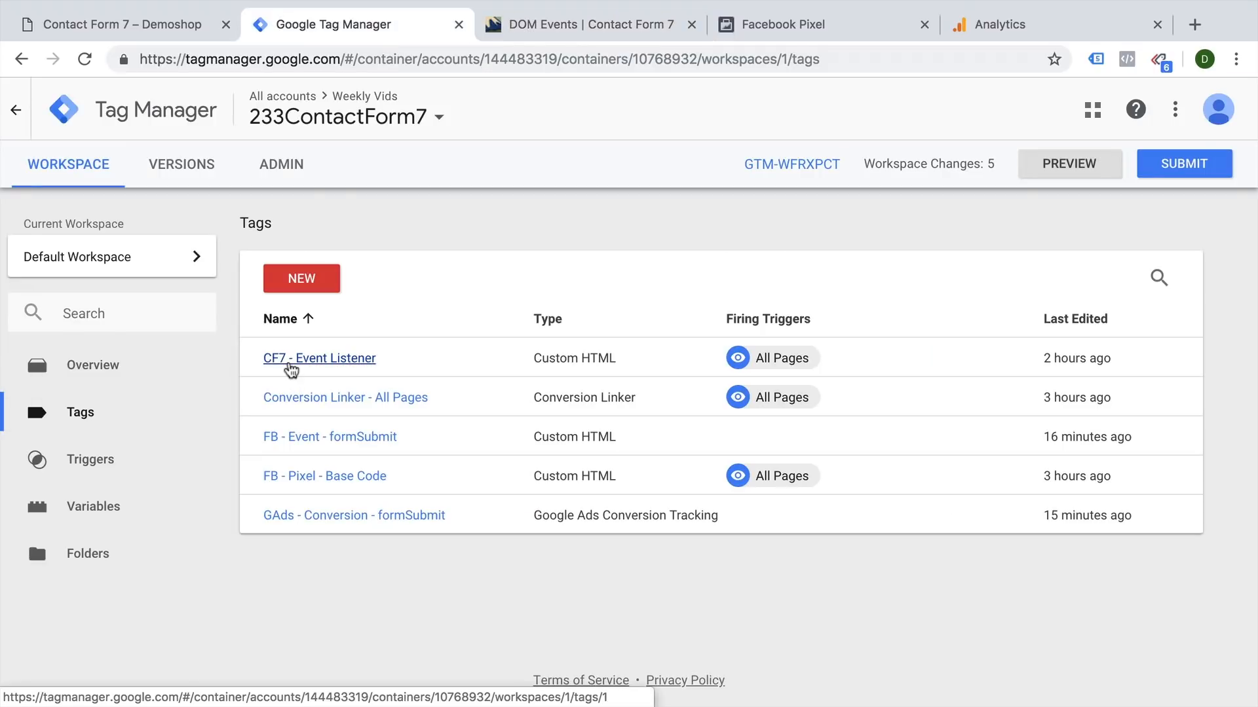
{"action": "left_click", "coordinate": [319, 358]}
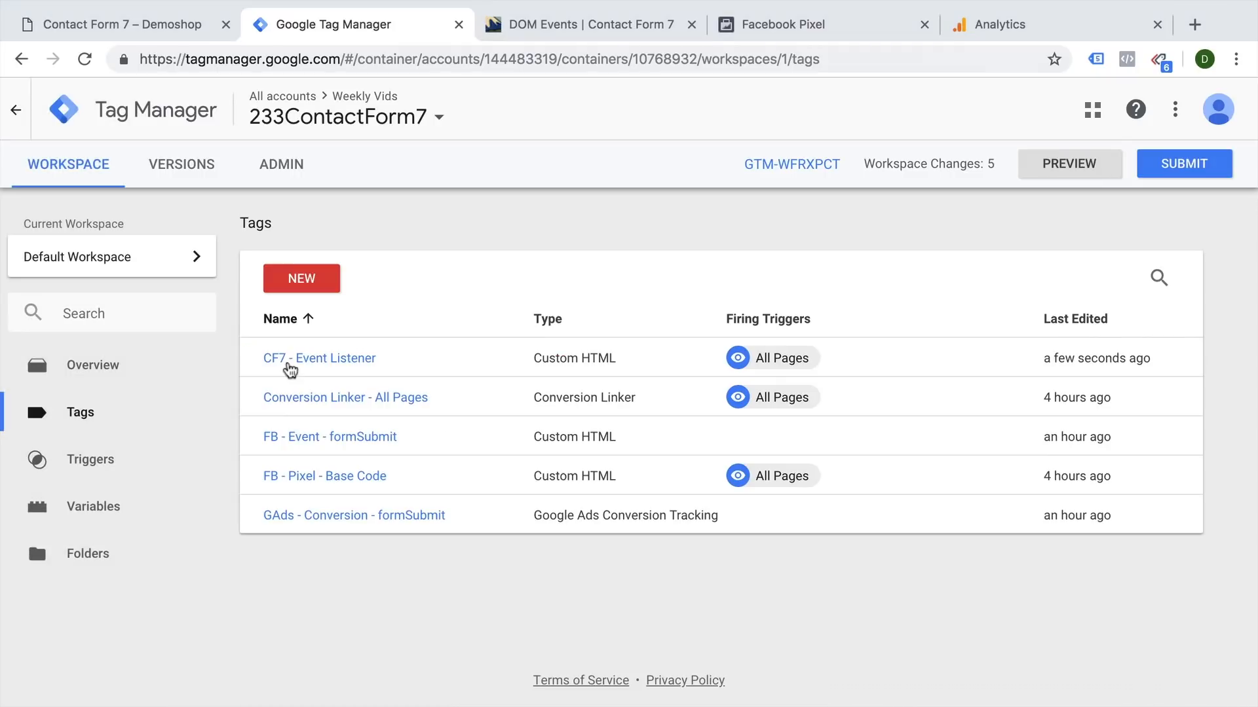
{"action": "left_click", "coordinate": [318, 357]}
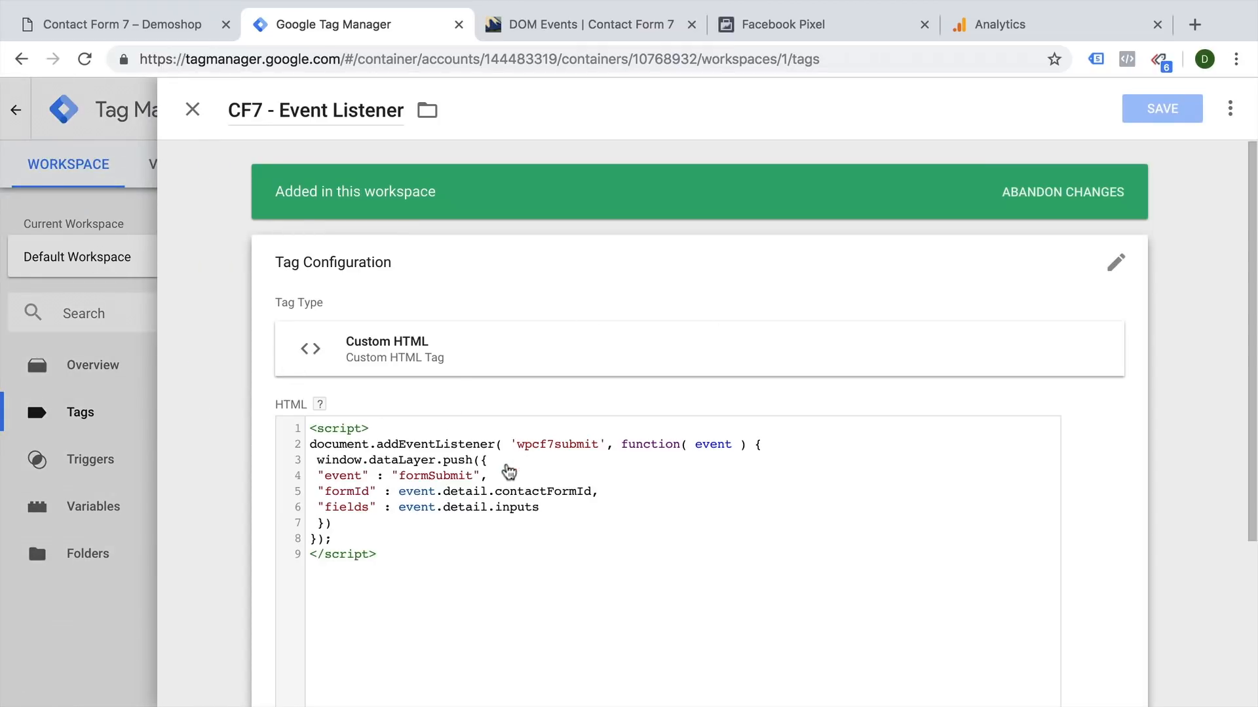
{"action": "scroll", "scroll_direction": "down", "scroll_amount": 3}
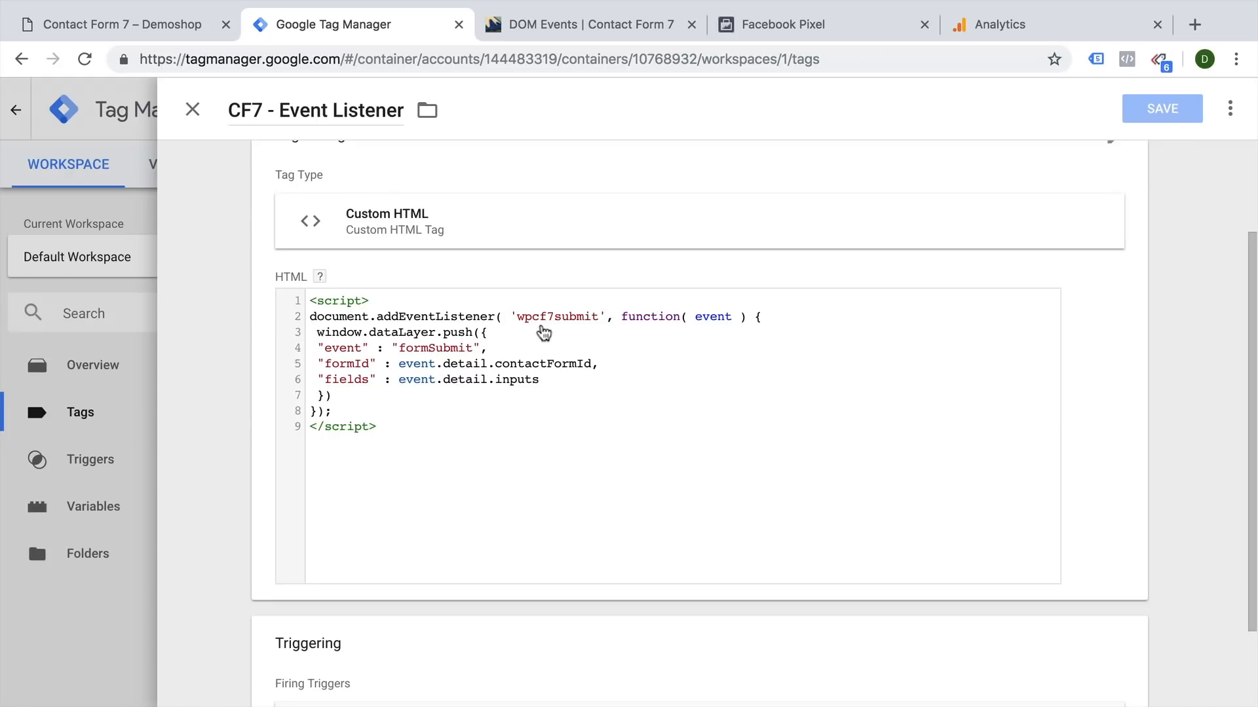
{"action": "mouse_move", "coordinate": [639, 319]}
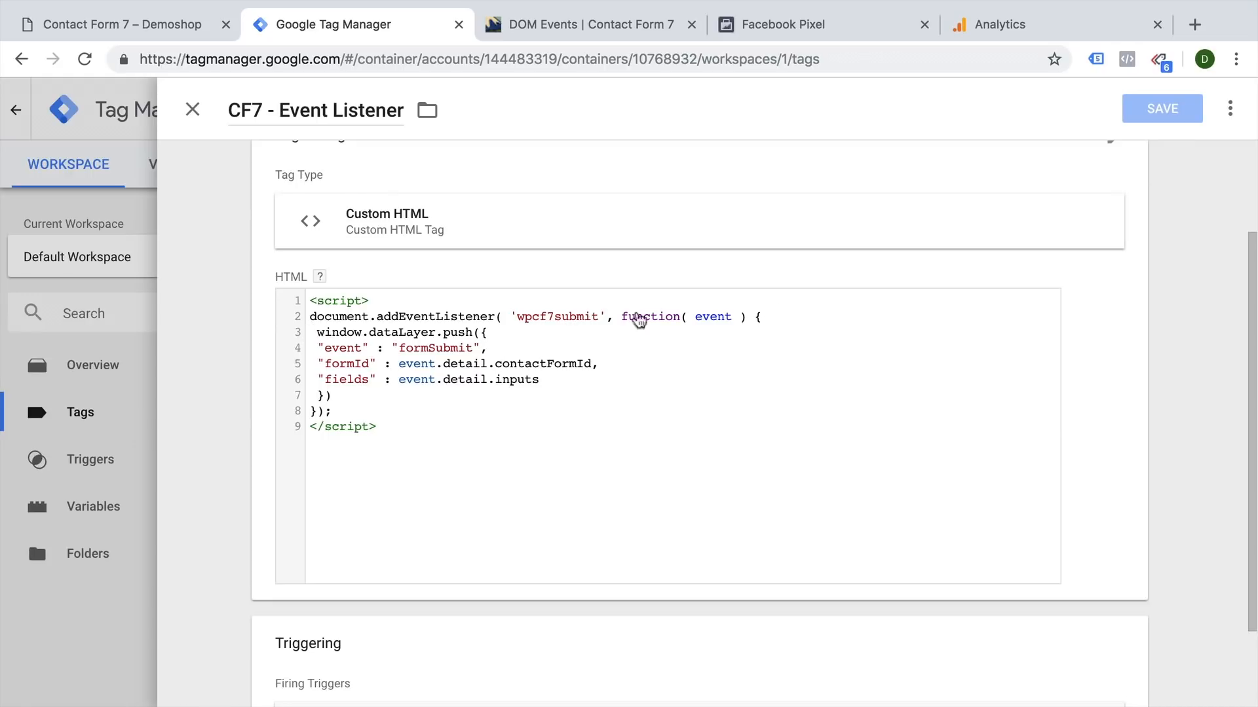
{"action": "mouse_move", "coordinate": [362, 372]}
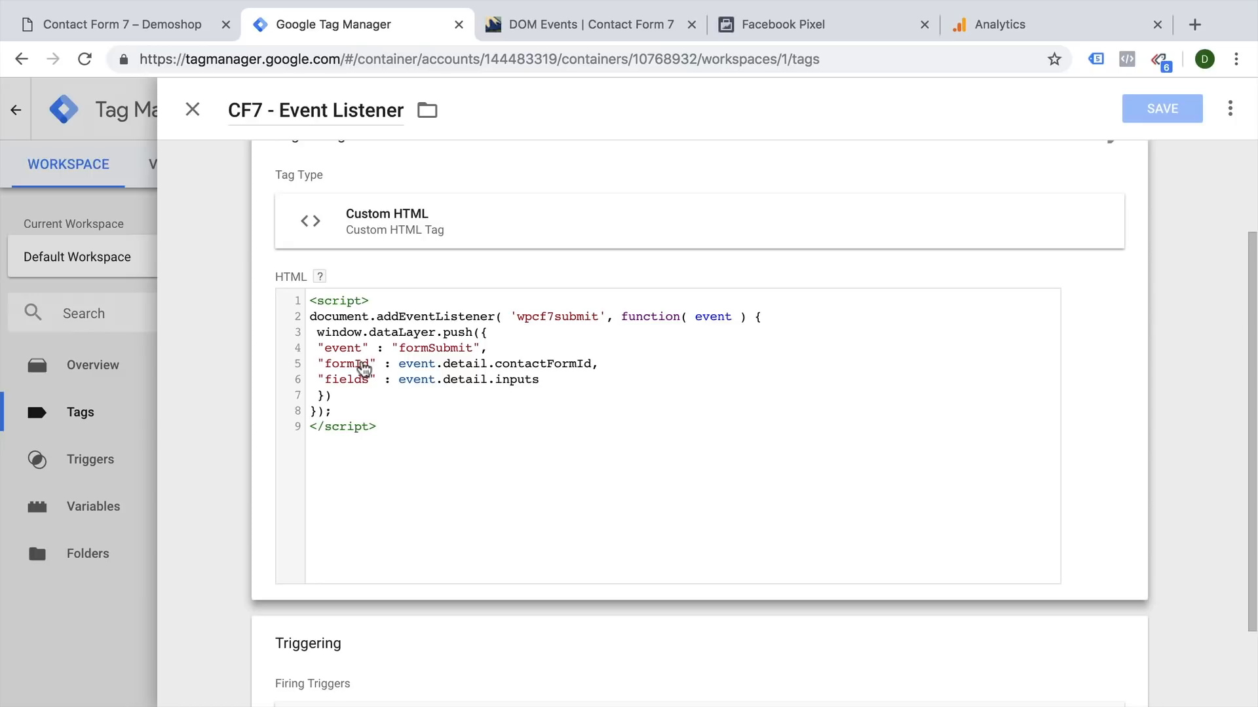
{"action": "mouse_move", "coordinate": [445, 385]}
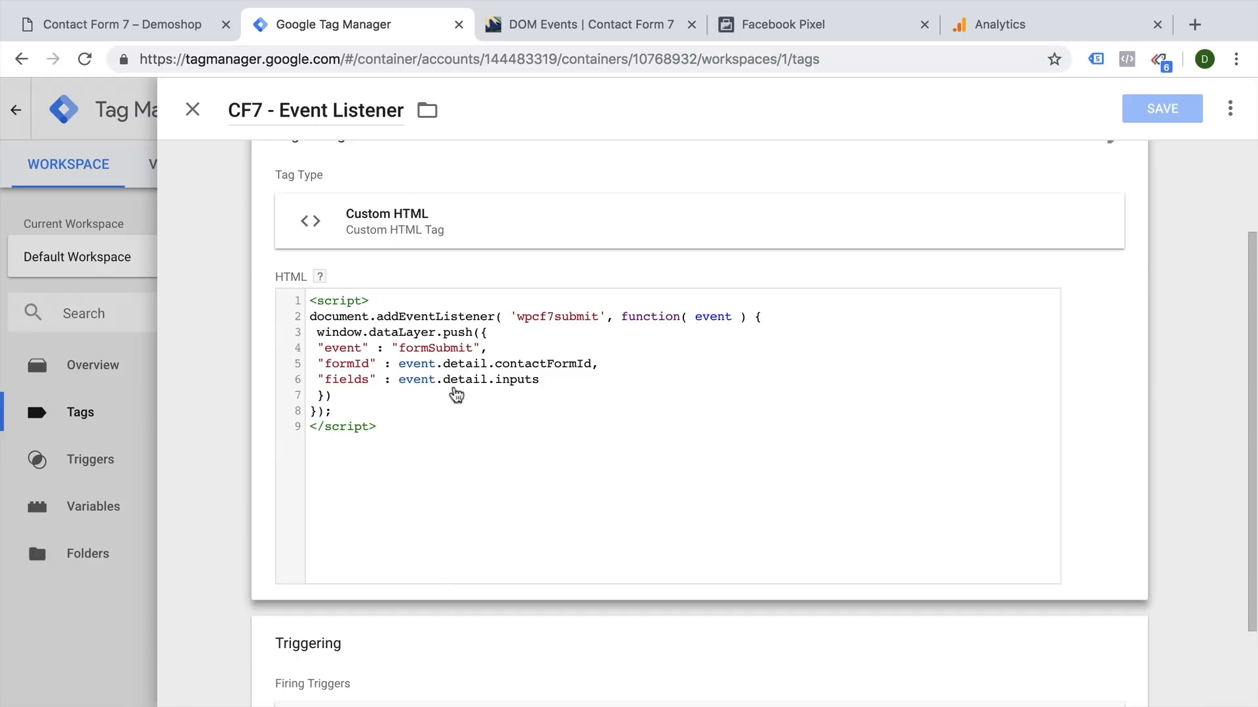
{"action": "mouse_move", "coordinate": [371, 376]}
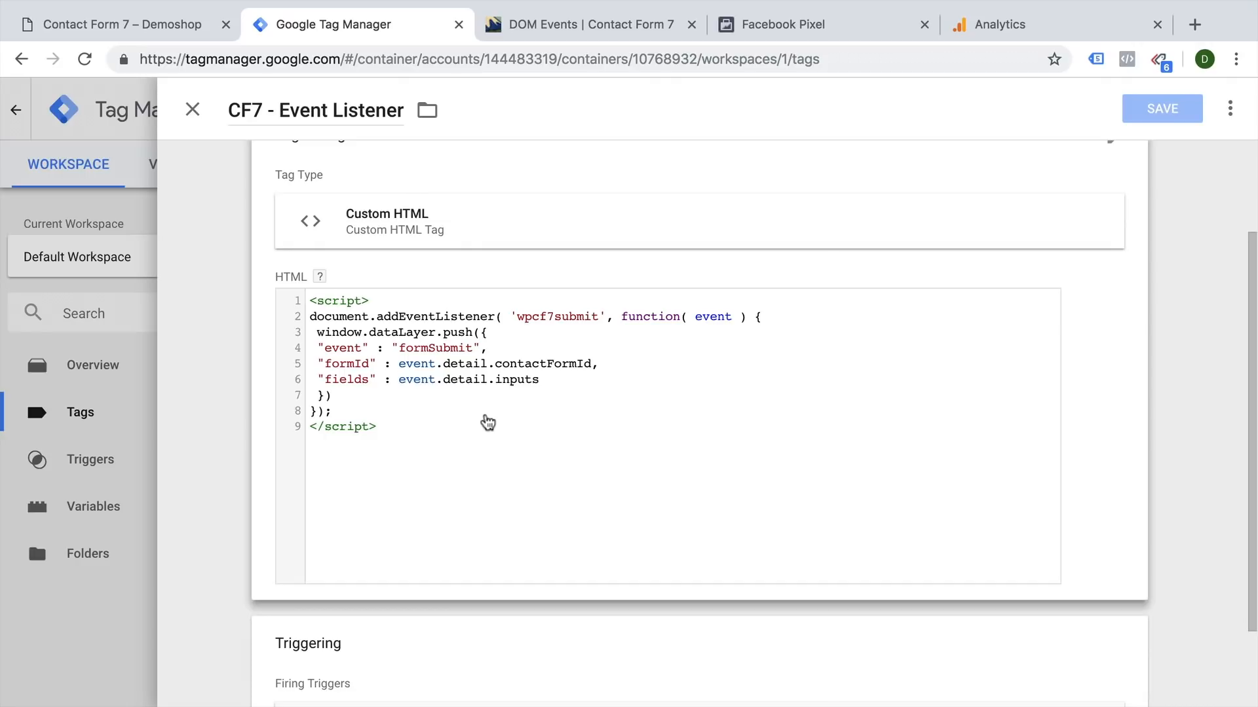
{"action": "mouse_move", "coordinate": [385, 469]}
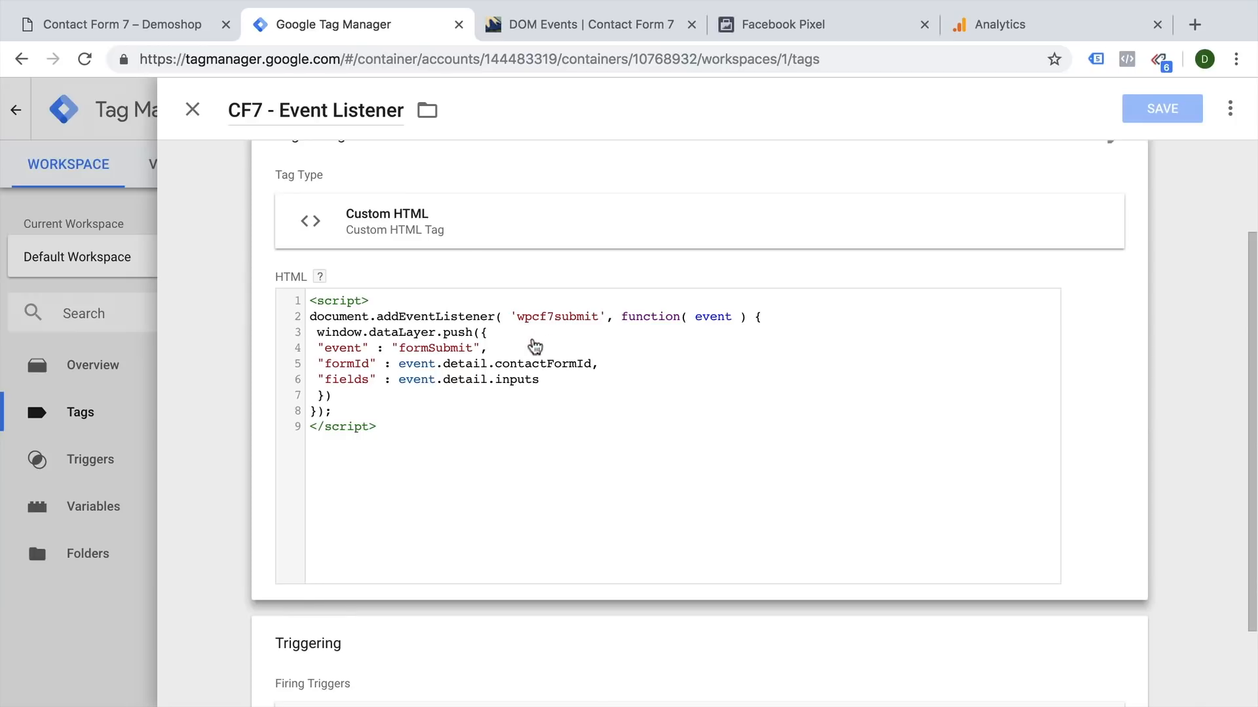
{"action": "scroll", "scroll_direction": "down", "scroll_amount": 3}
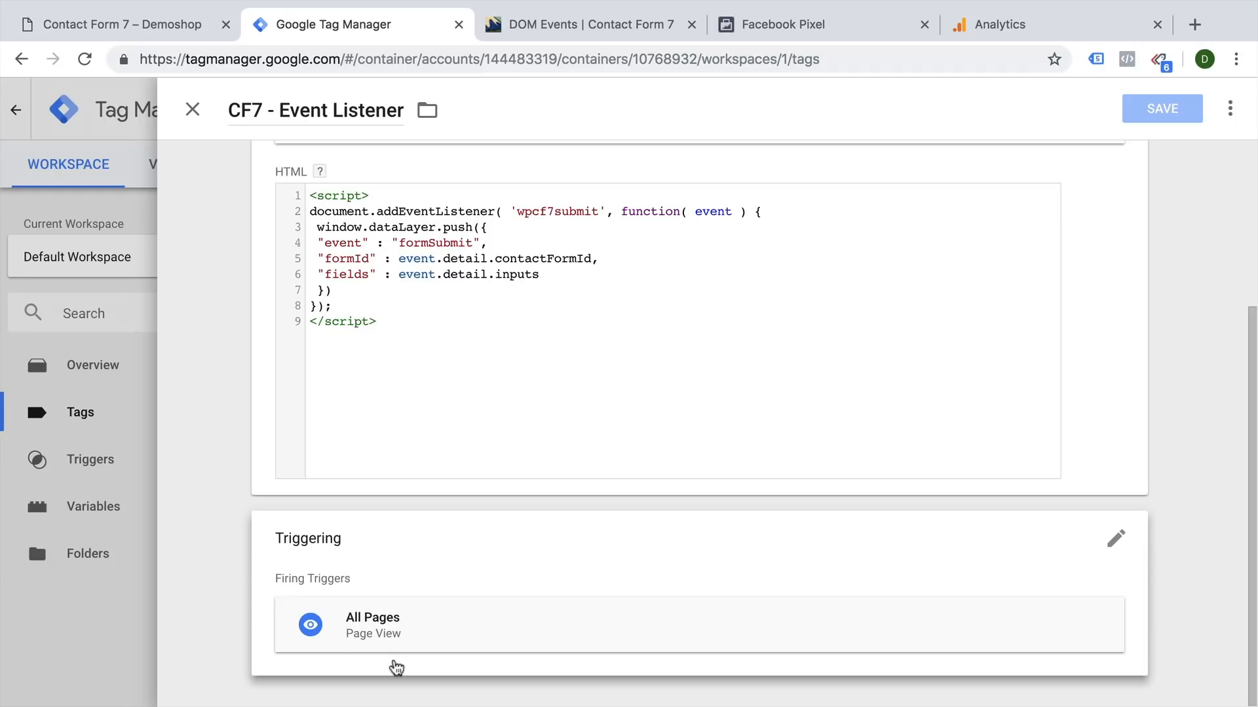
Launch workspace preview, acknowledging the Validate Container errors
{"action": "left_click", "coordinate": [1161, 109]}
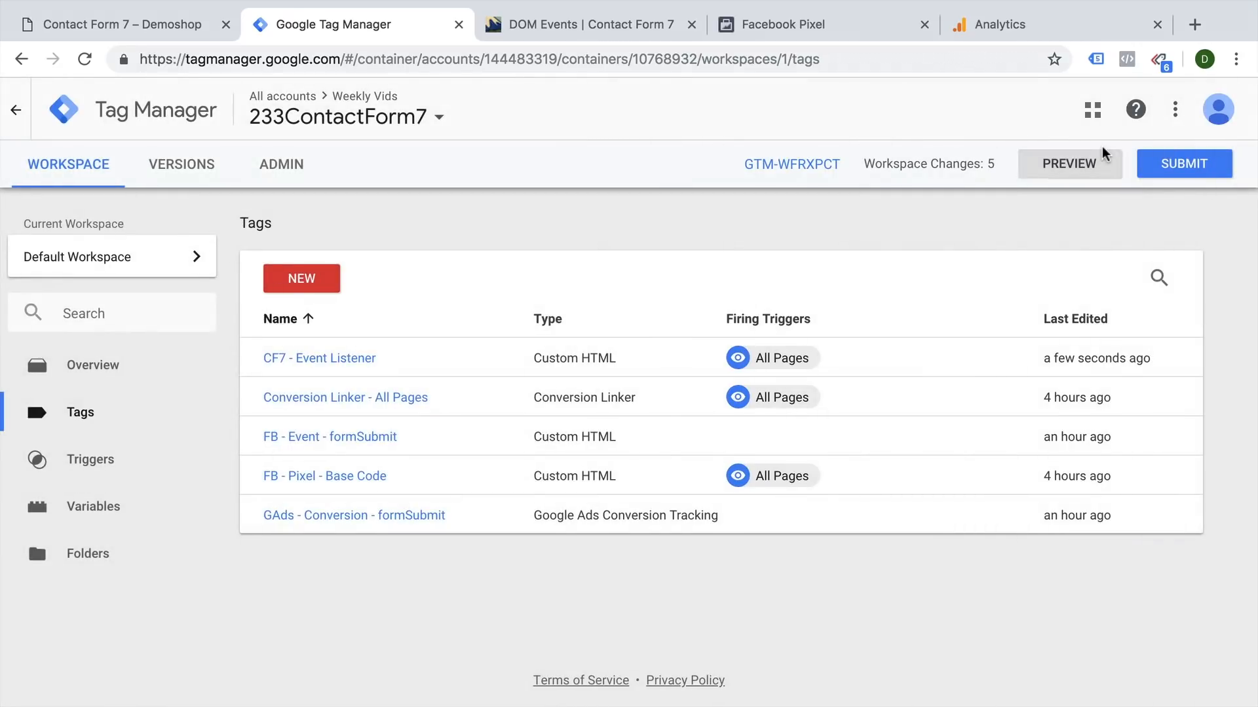
{"action": "left_click", "coordinate": [1184, 164]}
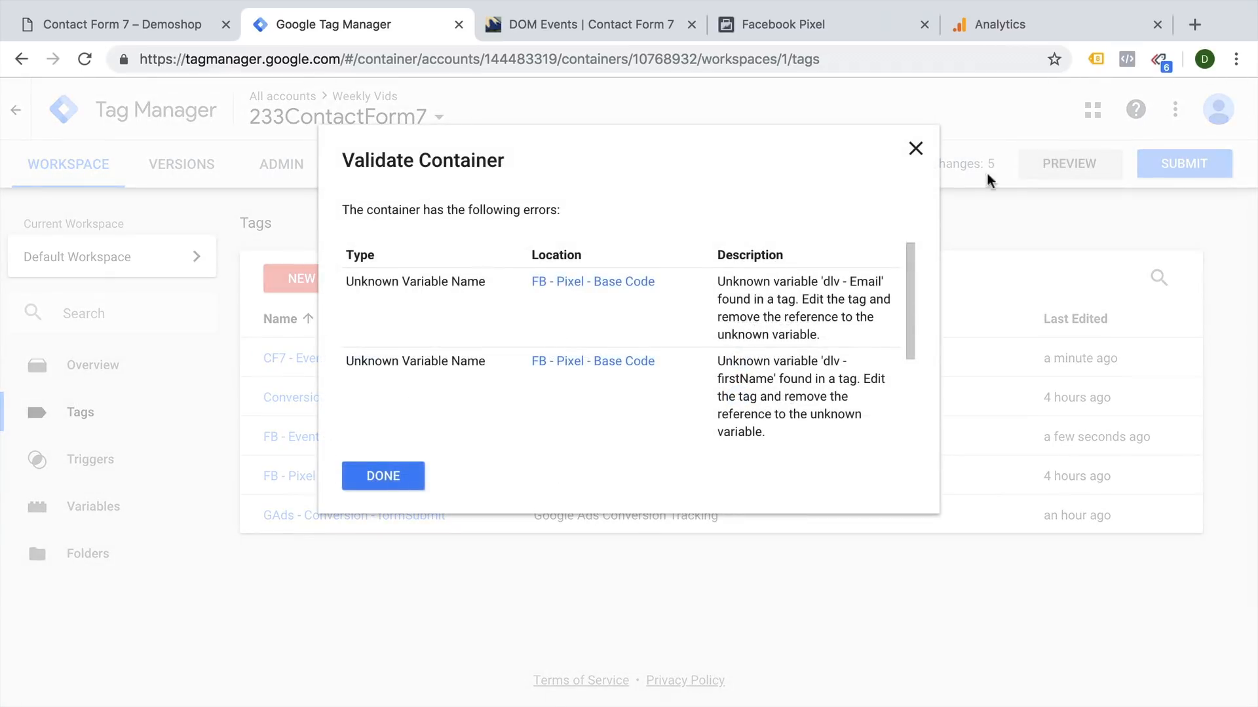
{"action": "left_click", "coordinate": [1053, 164]}
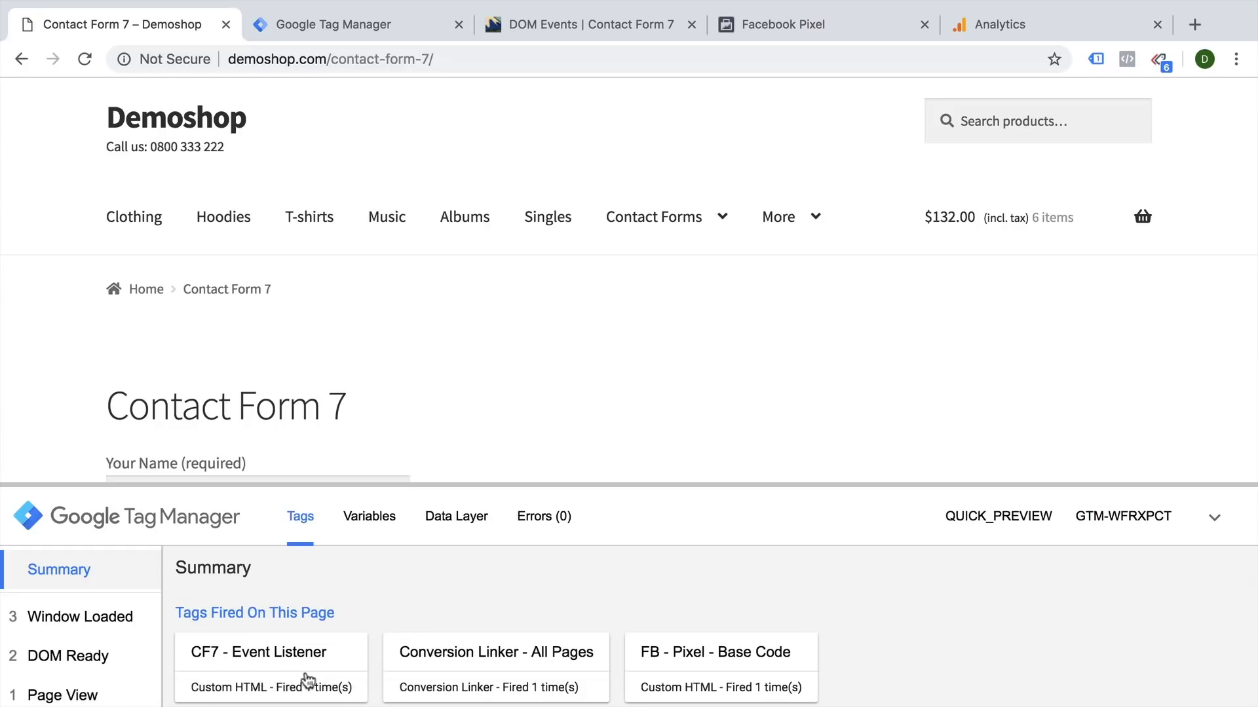
Submit a test form and view the formSubmit event's Data Layer with form ID 771
{"action": "scroll", "scroll_direction": "down", "scroll_amount": 3}
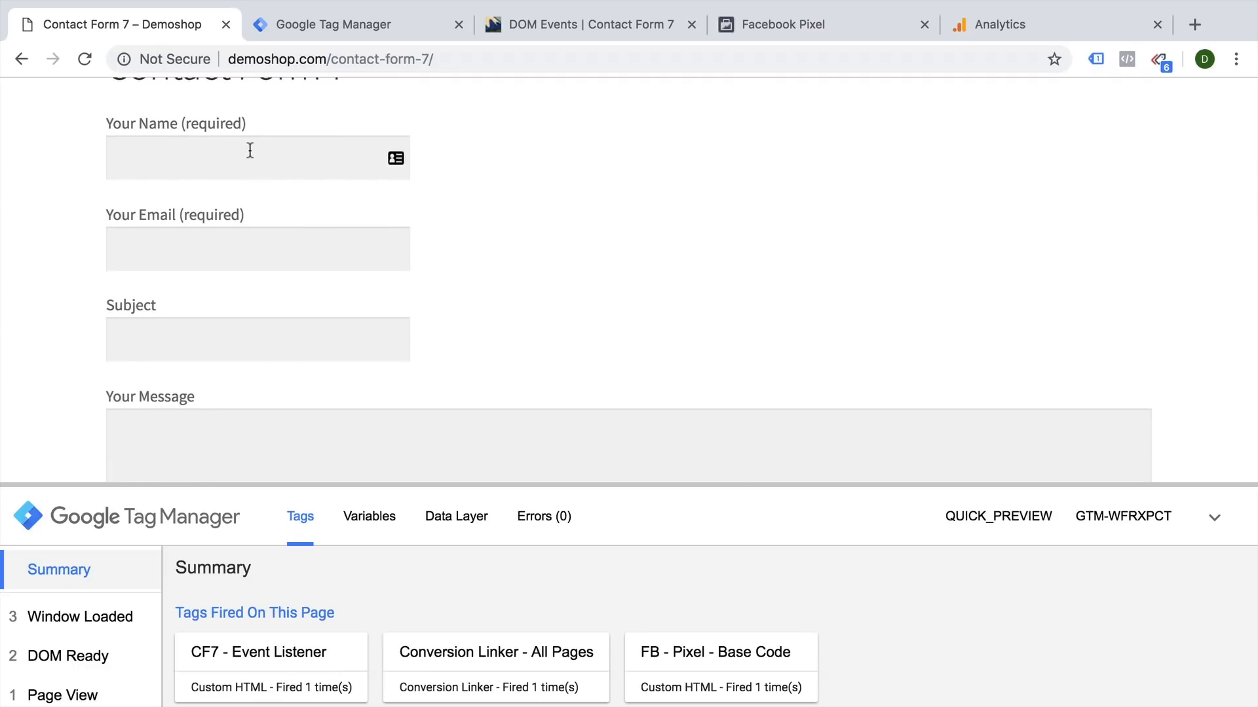
{"action": "type", "text": "test"}
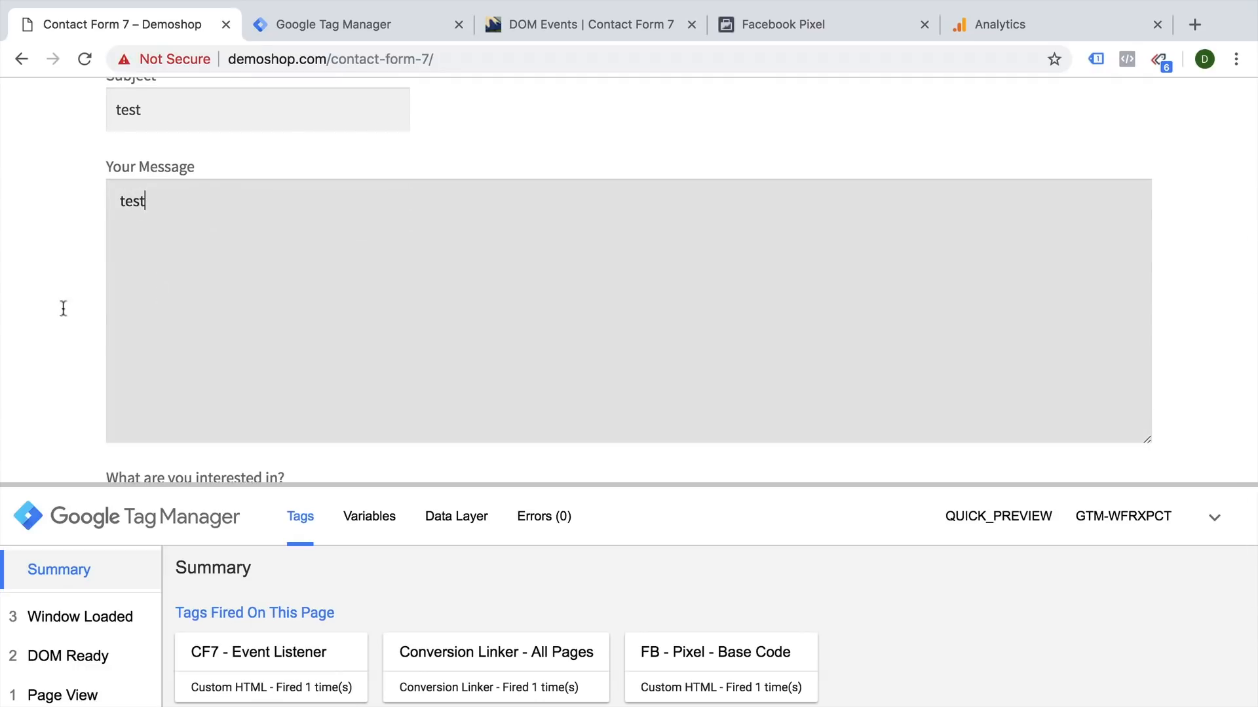
{"action": "left_click", "coordinate": [145, 336]}
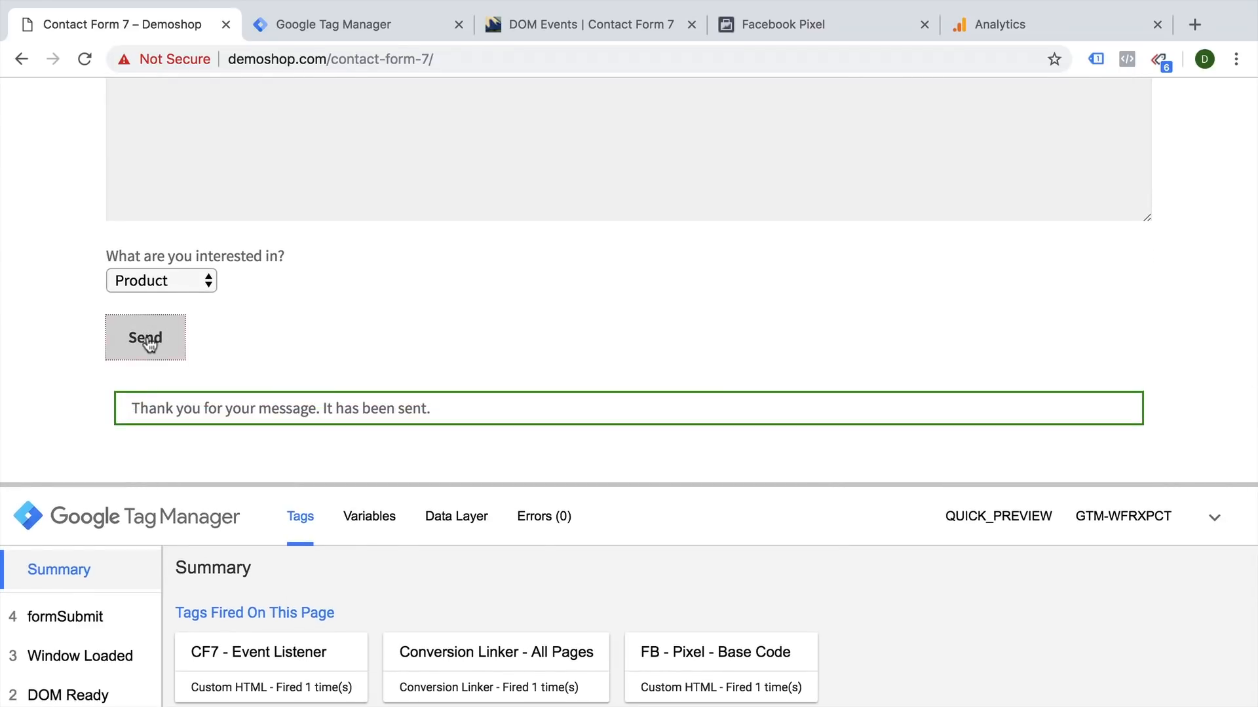
{"action": "mouse_move", "coordinate": [233, 570]}
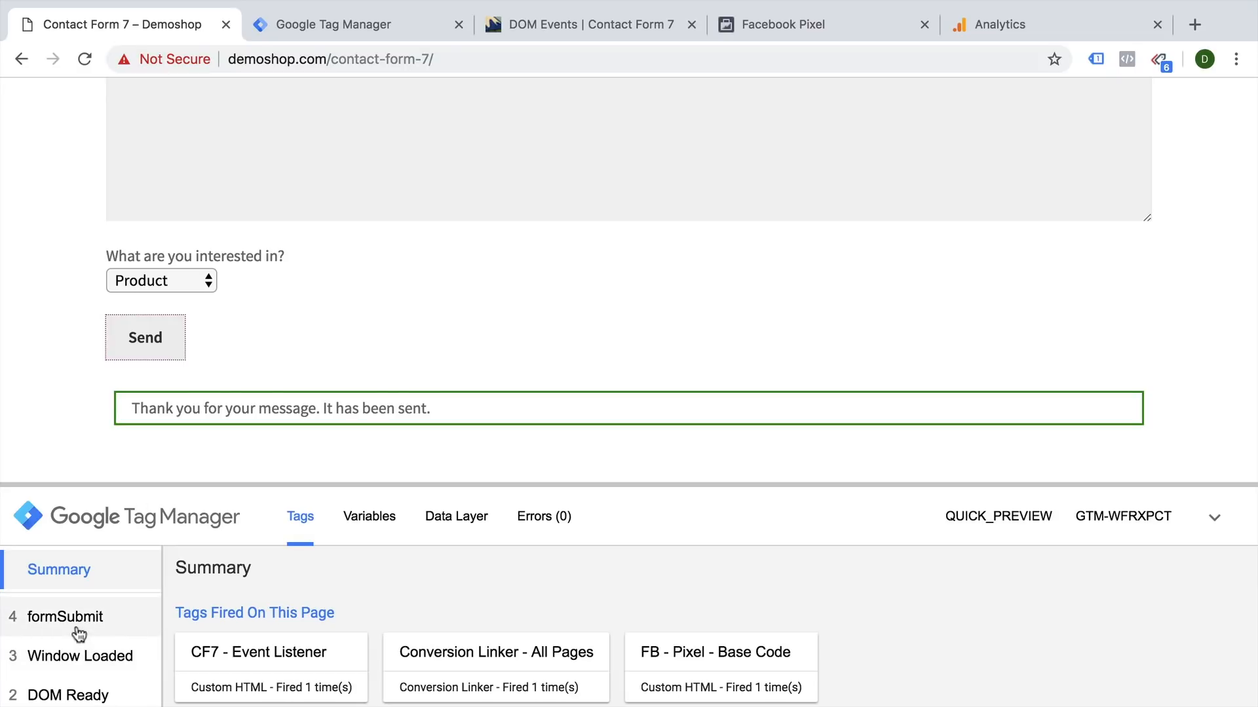
{"action": "left_click", "coordinate": [66, 616]}
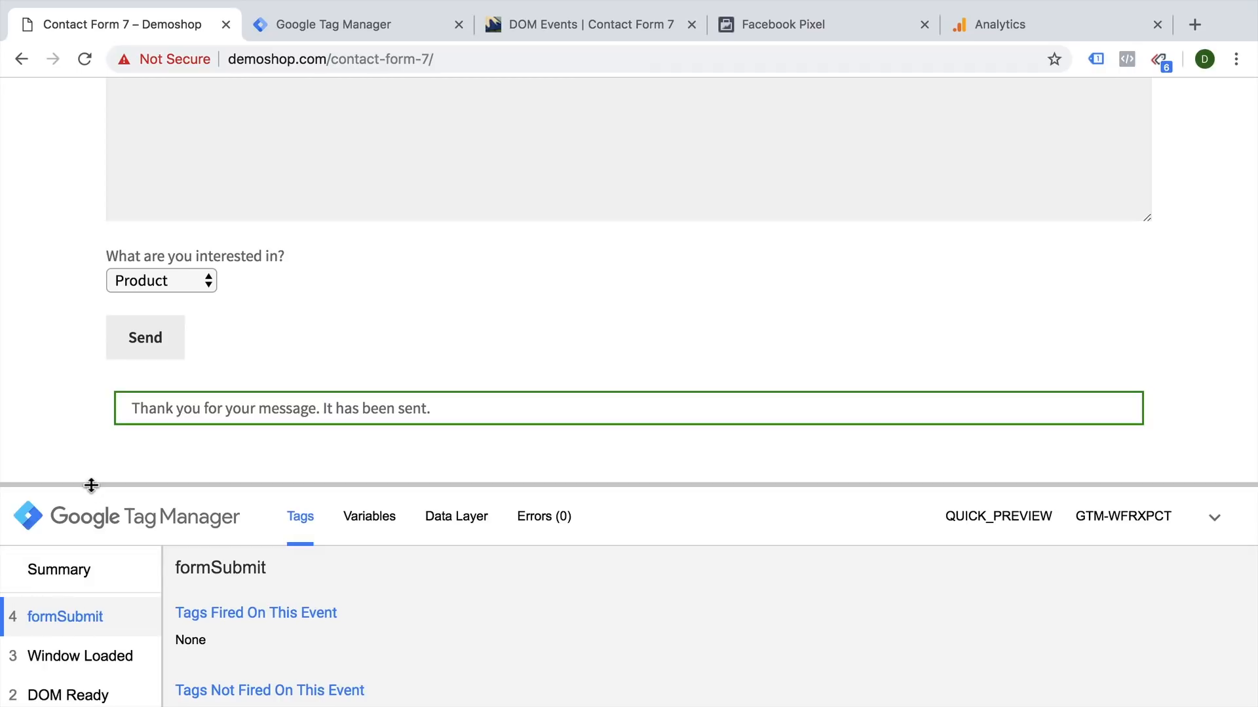
{"action": "left_click", "coordinate": [455, 267]}
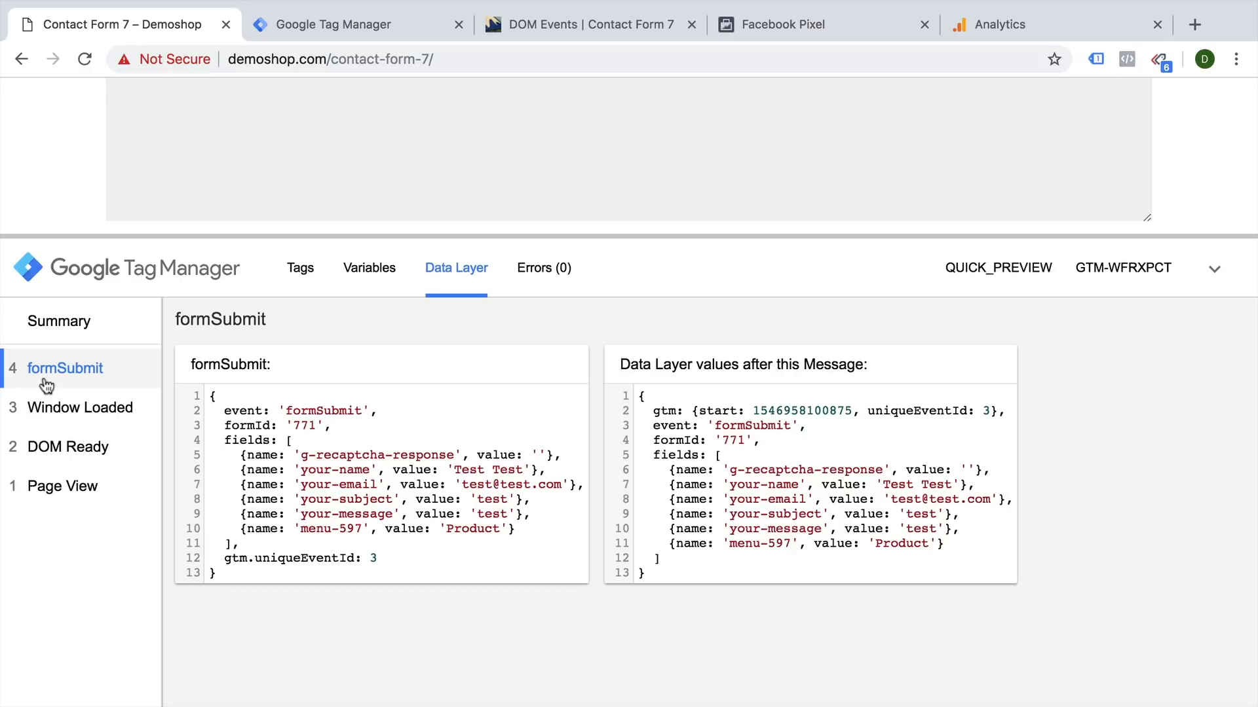
Save a new Custom Event trigger 'custom - formSubmit' with event name formSubmit
{"action": "left_click", "coordinate": [342, 24]}
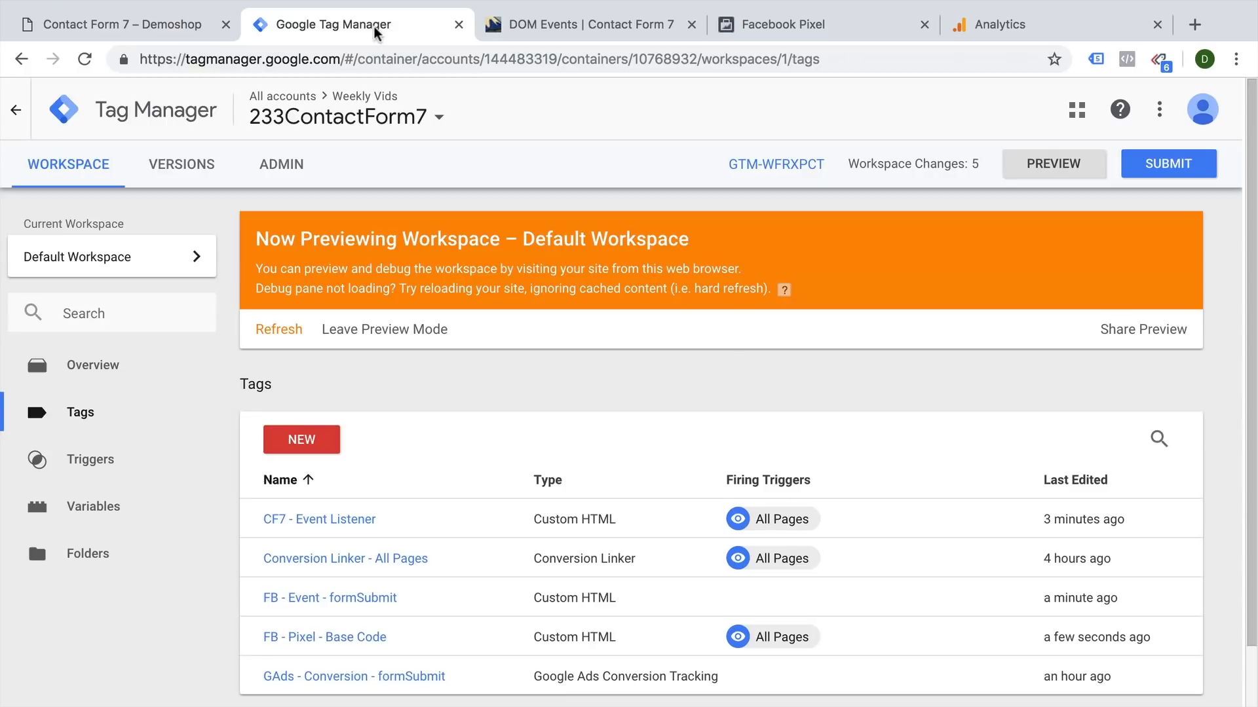
{"action": "left_click", "coordinate": [90, 459]}
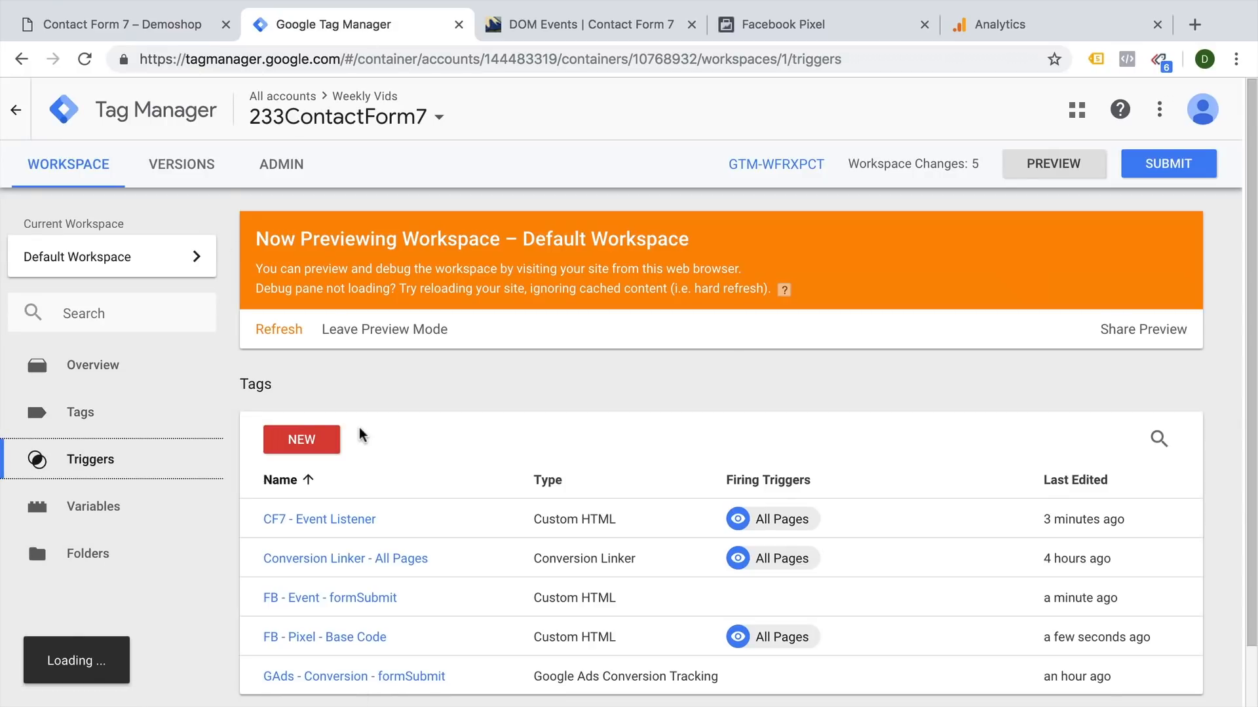
{"action": "left_click", "coordinate": [301, 441]}
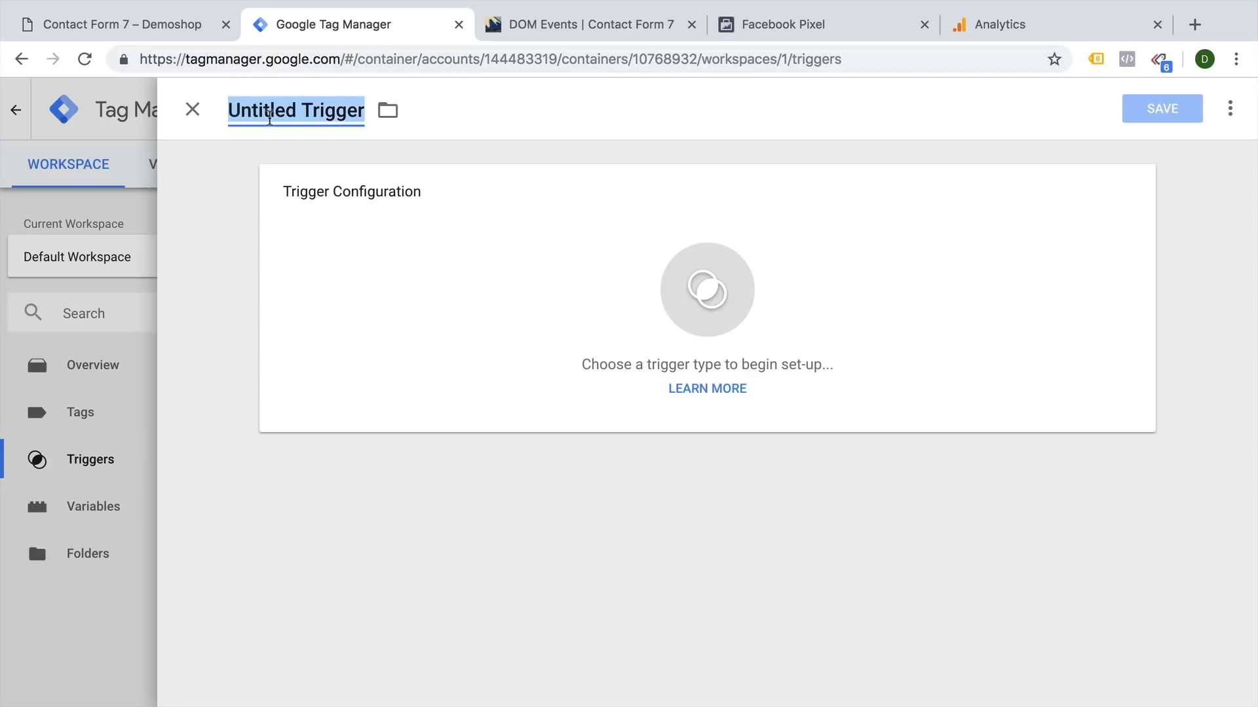
{"action": "type", "text": "custom -"}
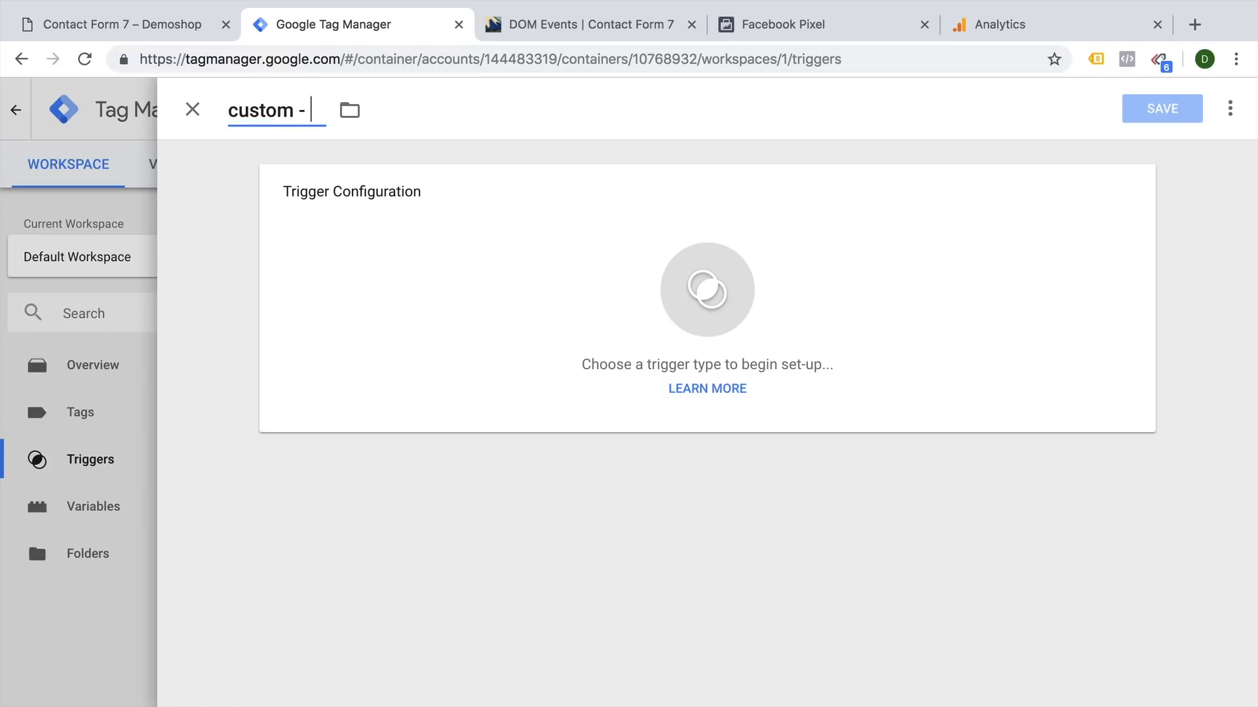
{"action": "type", "text": "formSubmit"}
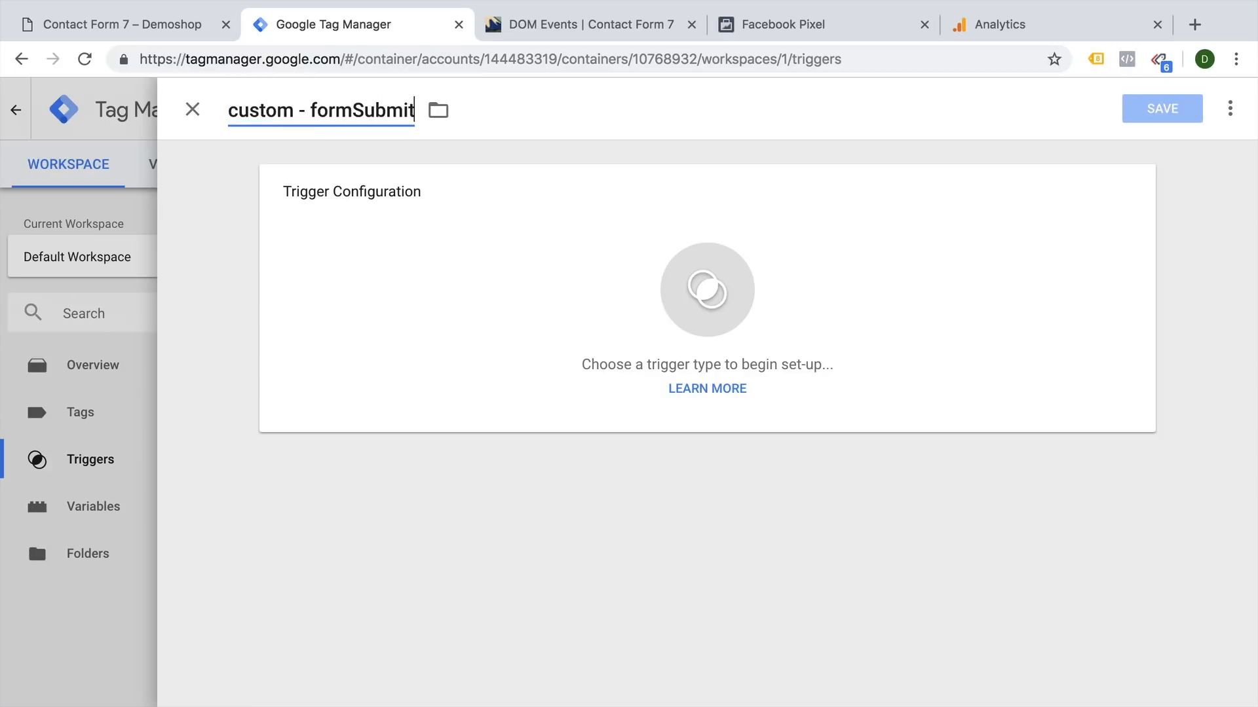
{"action": "left_click", "coordinate": [706, 288]}
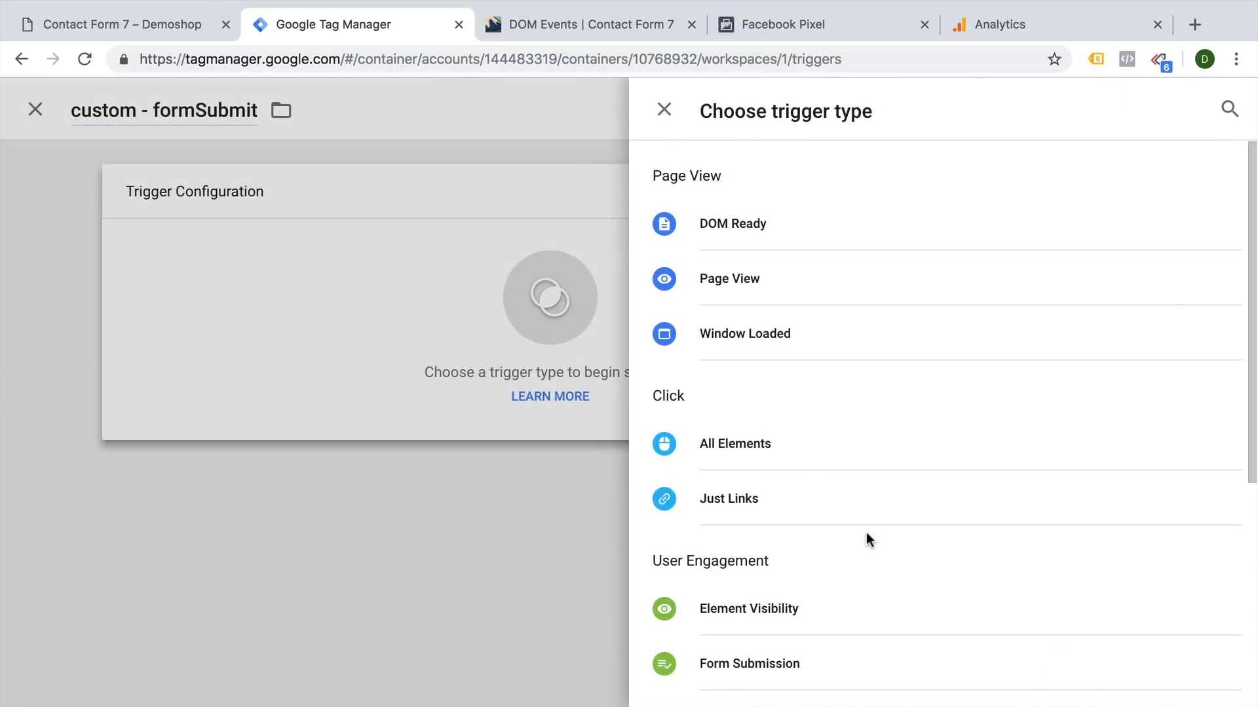
{"action": "scroll", "scroll_direction": "down", "scroll_amount": 3}
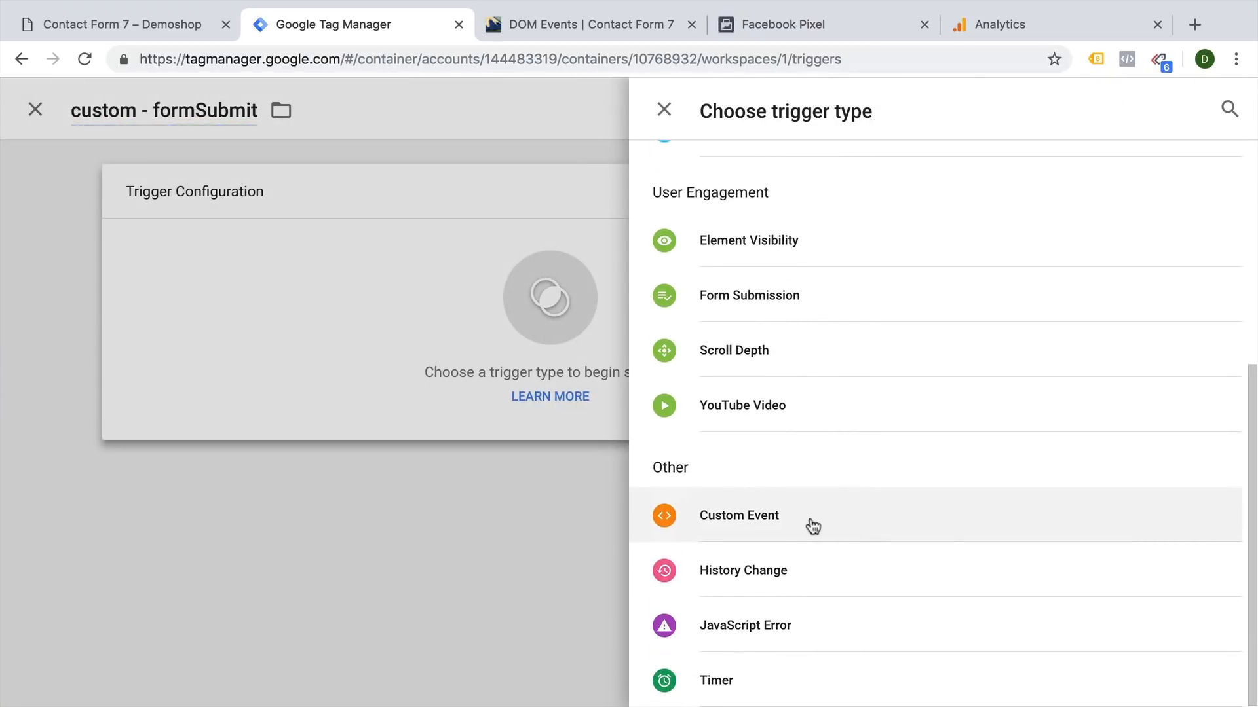
{"action": "left_click", "coordinate": [739, 515]}
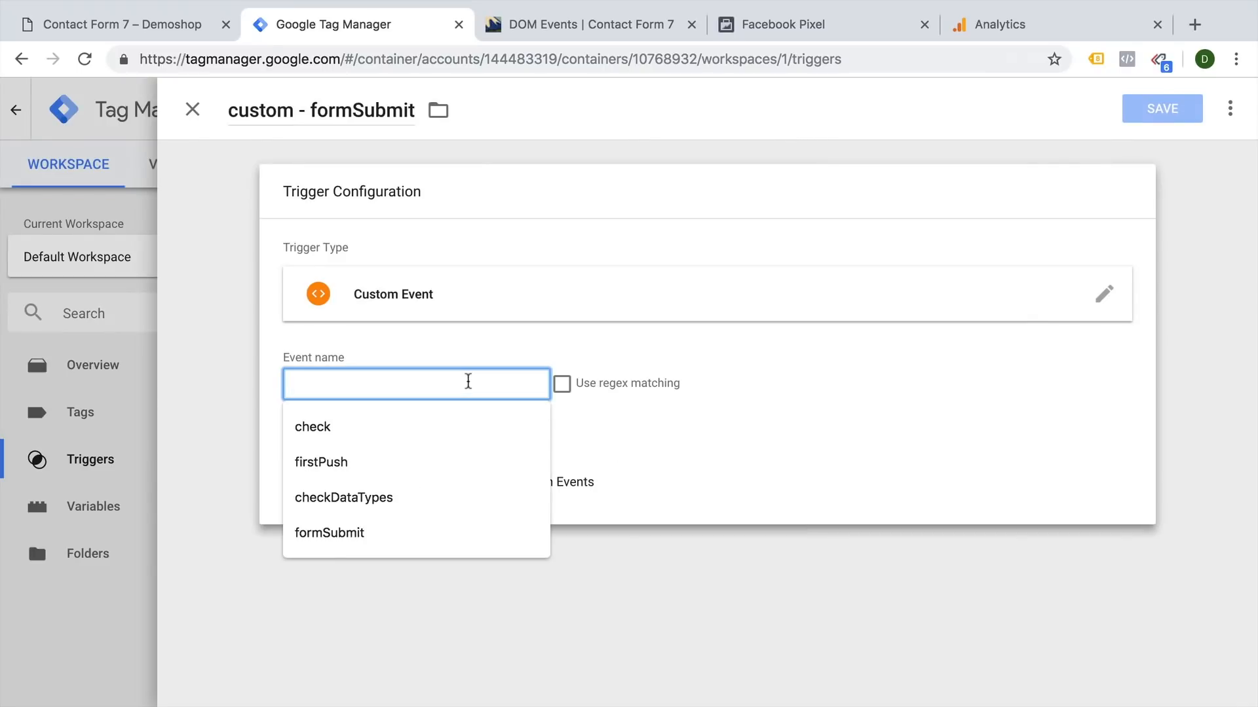
{"action": "type", "text": "form"}
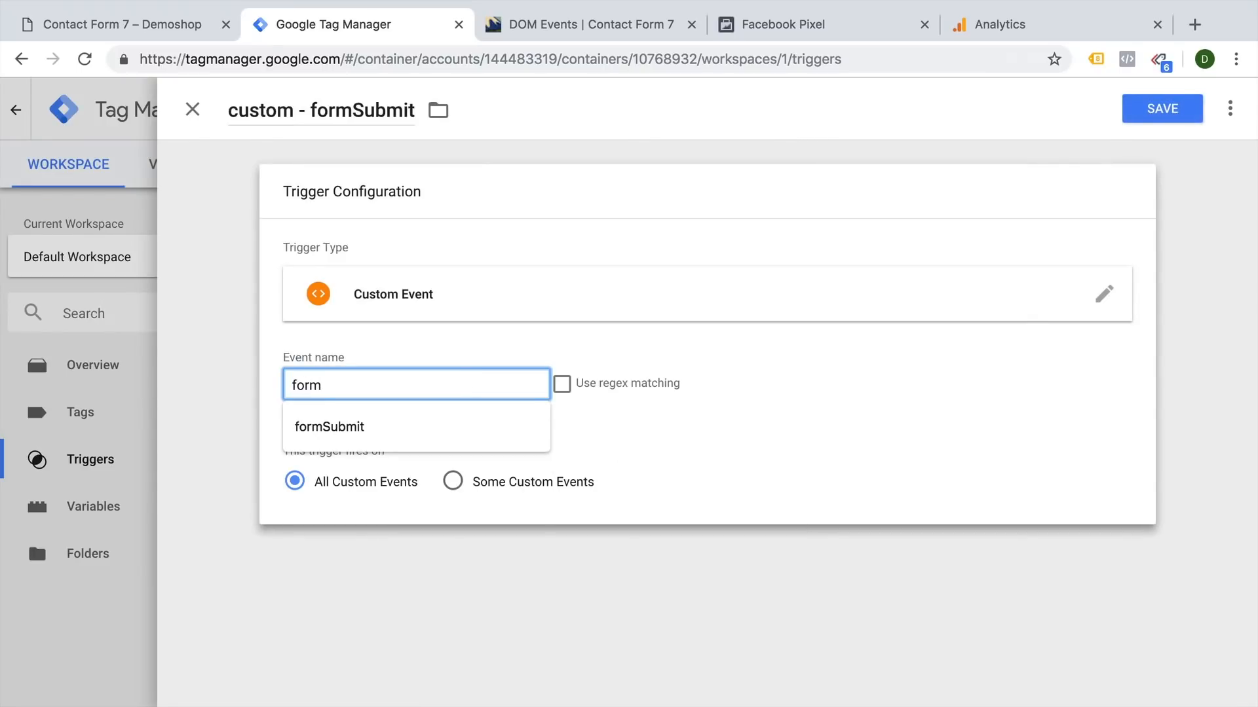
{"action": "type", "text": "Submit"}
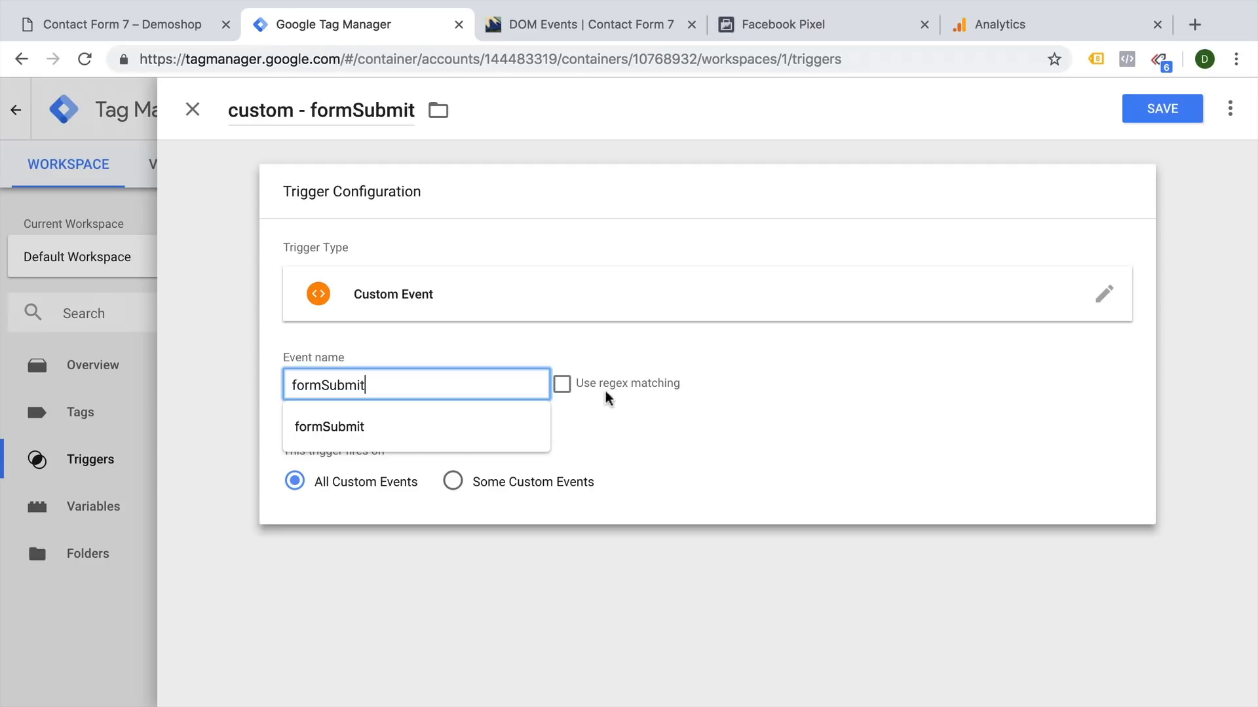
{"action": "left_click", "coordinate": [1162, 108]}
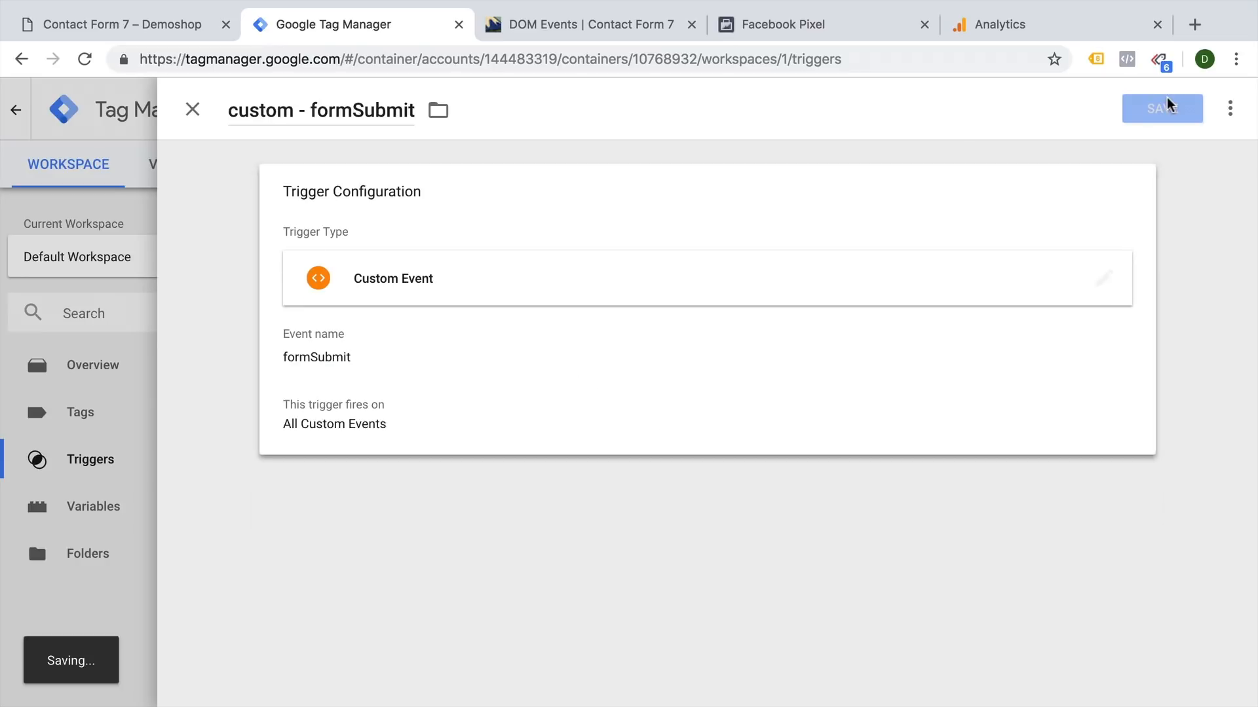
{"action": "left_click", "coordinate": [1162, 109]}
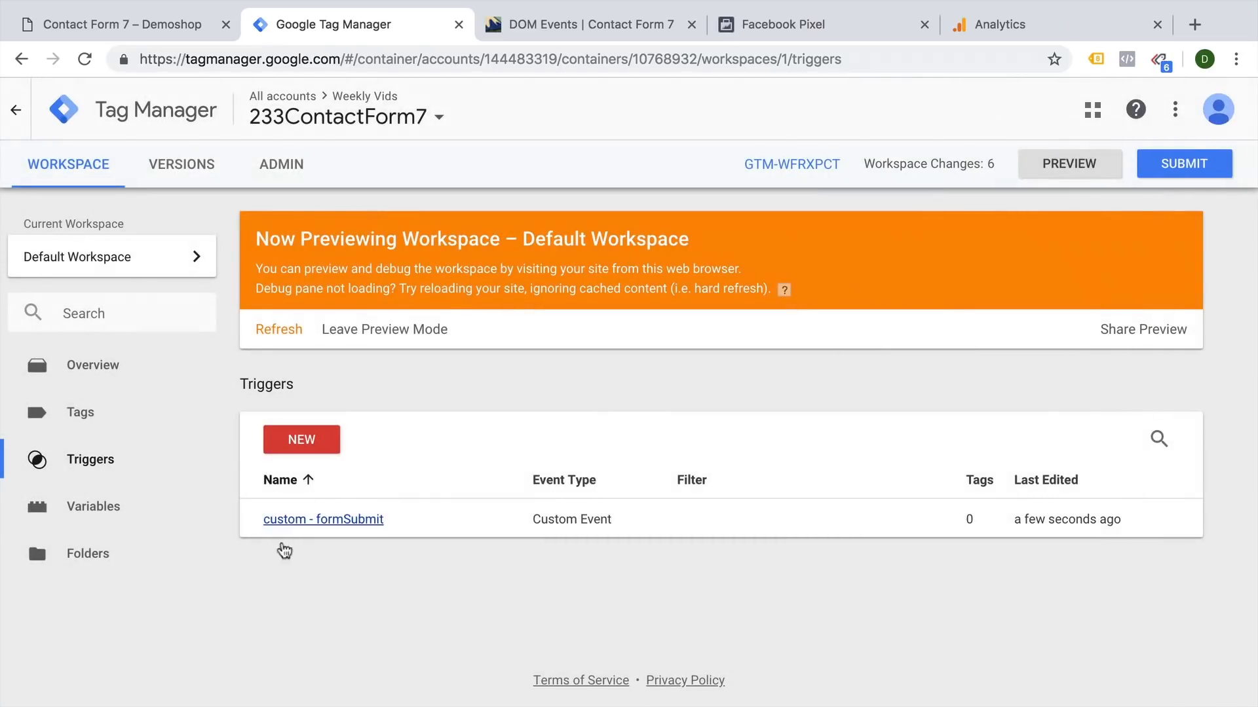
{"action": "mouse_move", "coordinate": [326, 562]}
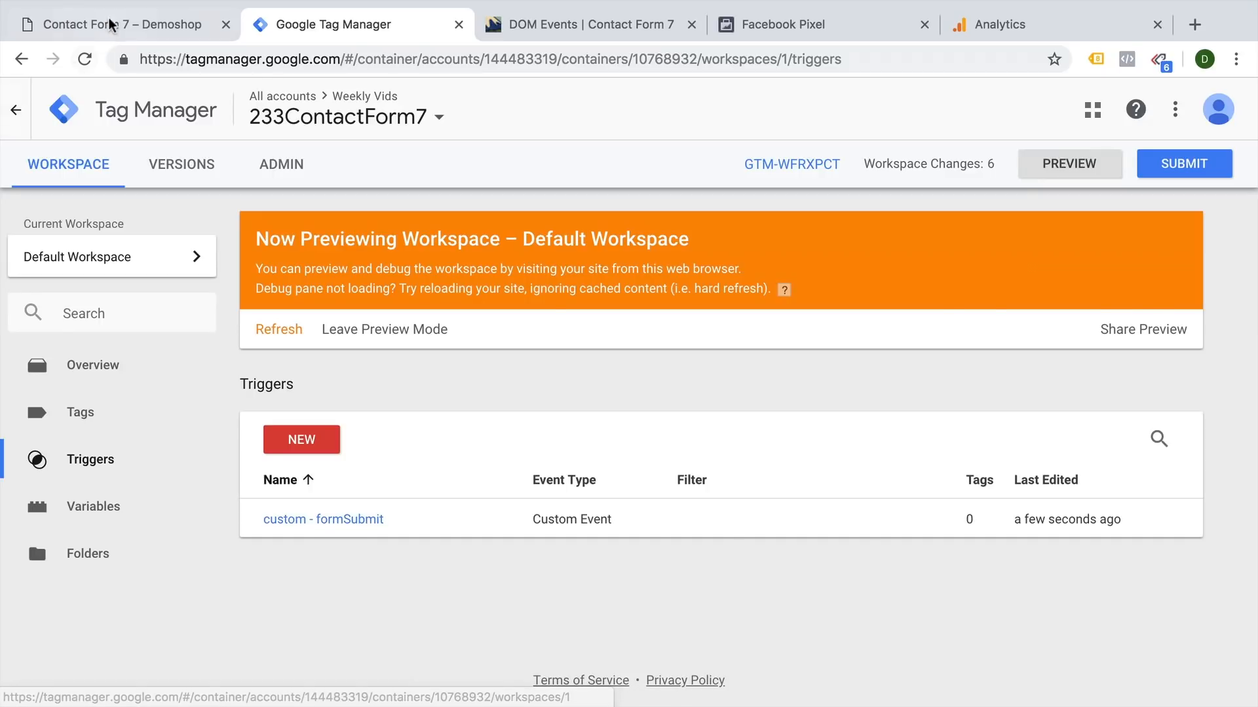
{"action": "left_click", "coordinate": [117, 24]}
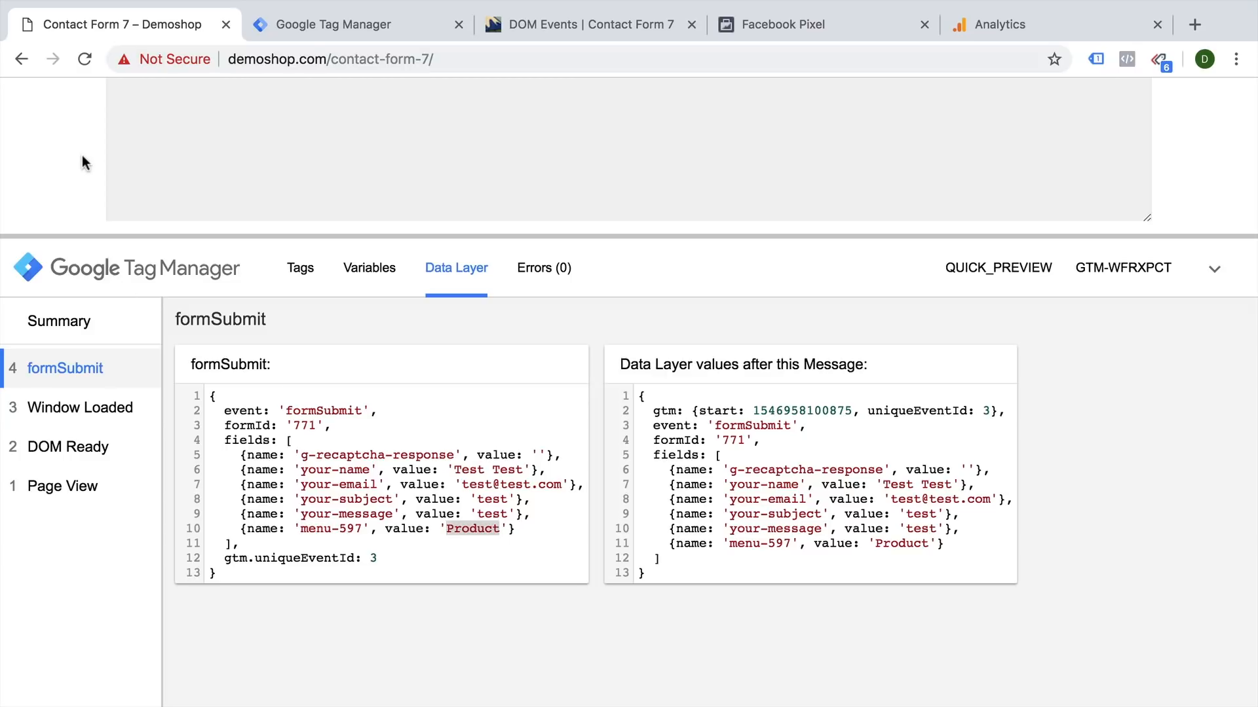
{"action": "scroll", "scroll_direction": "down", "scroll_amount": 3}
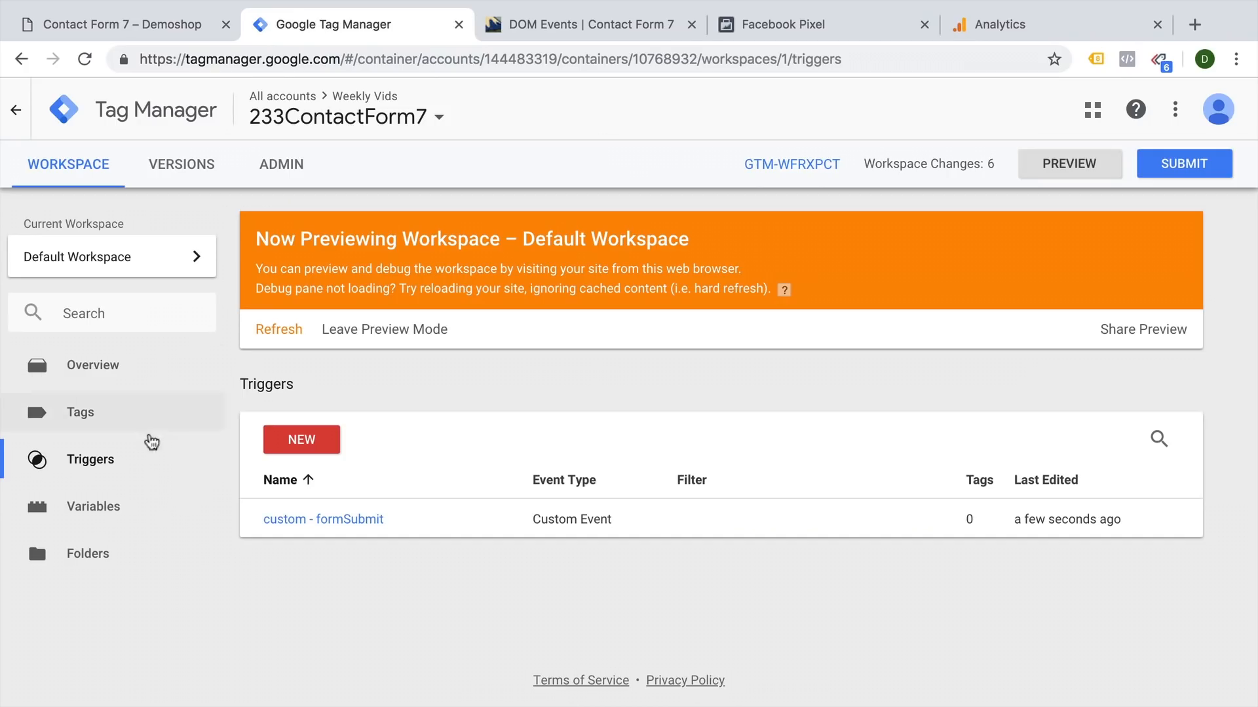
Save a Data Layer Variable 'dlv - formId' reading key formId, then start another variable
{"action": "left_click", "coordinate": [92, 506]}
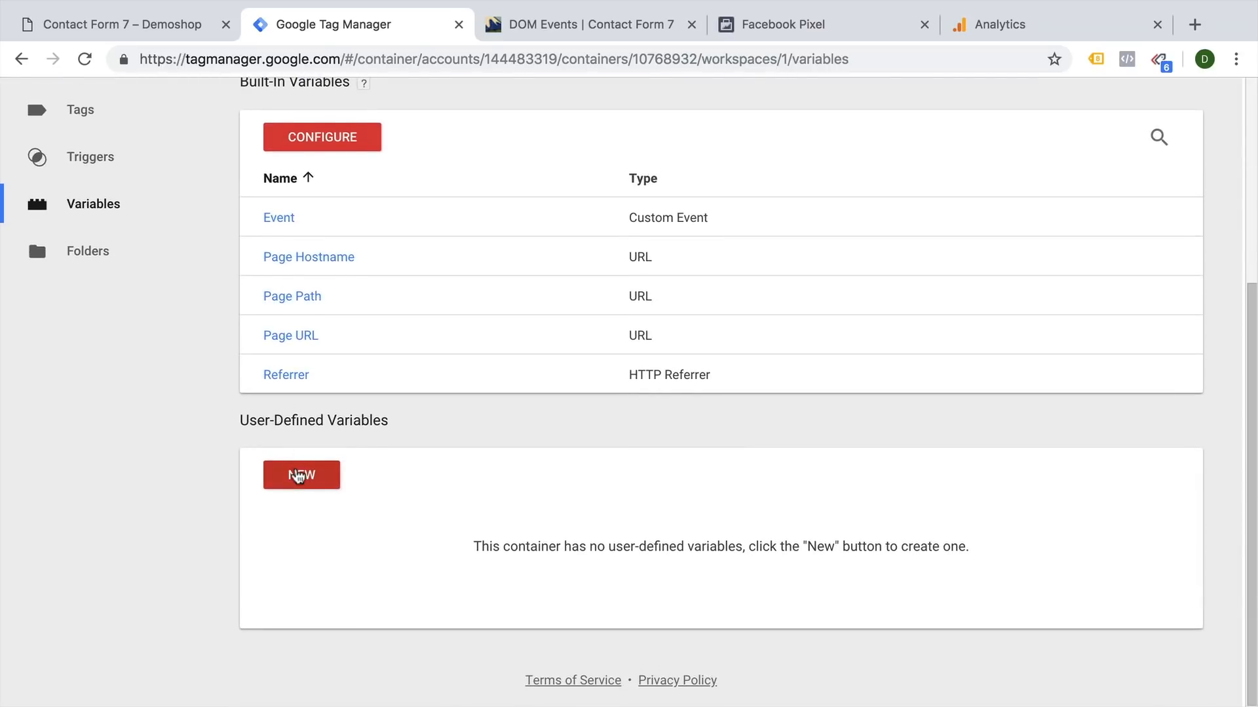
{"action": "left_click", "coordinate": [301, 475]}
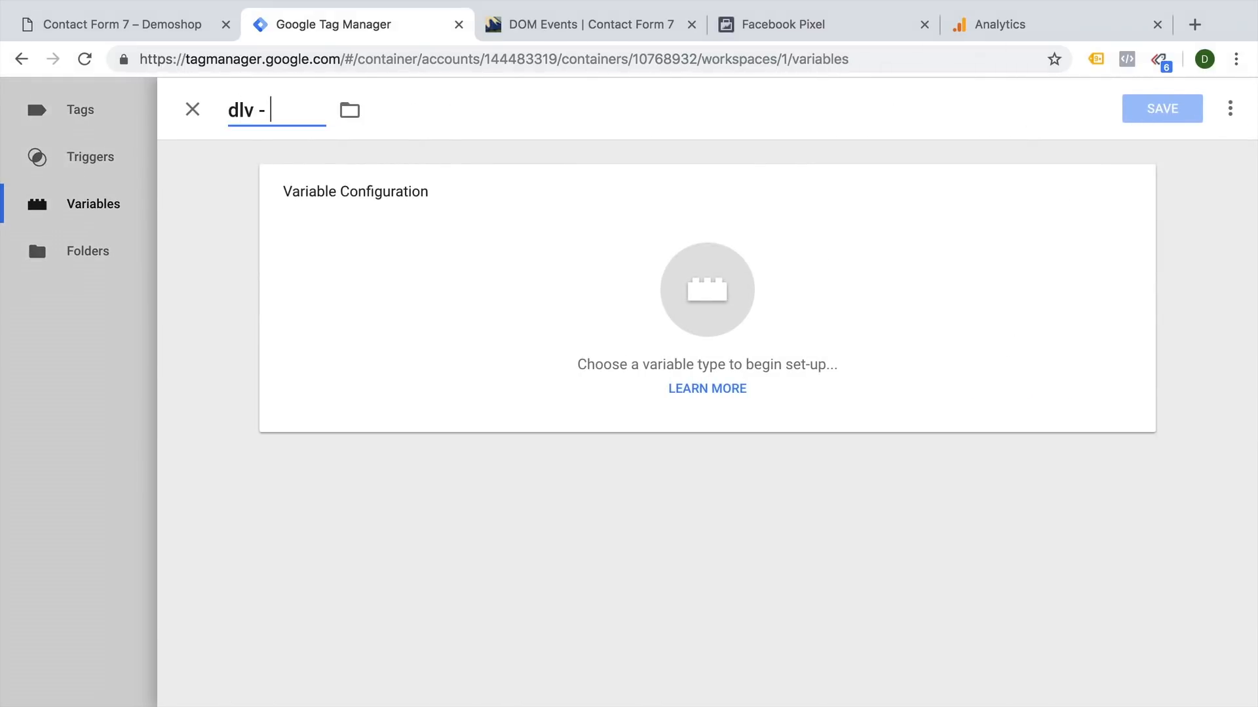
{"action": "type", "text": "formId"}
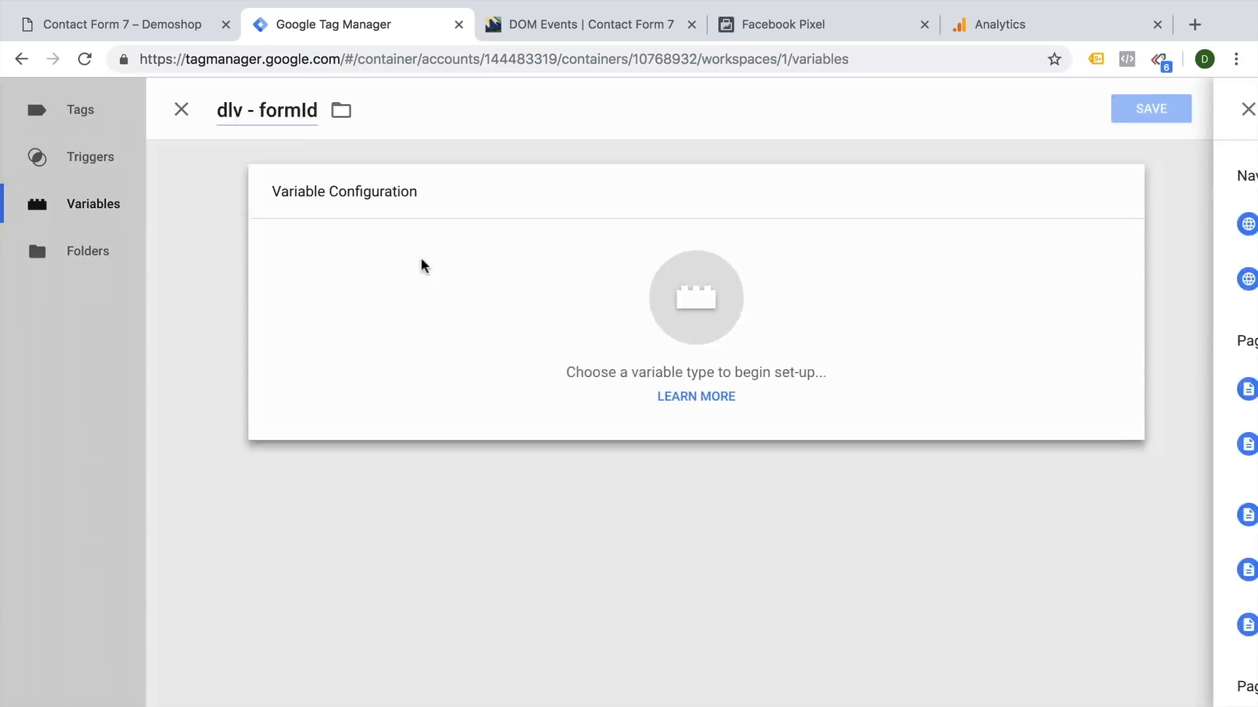
{"action": "left_click", "coordinate": [696, 299]}
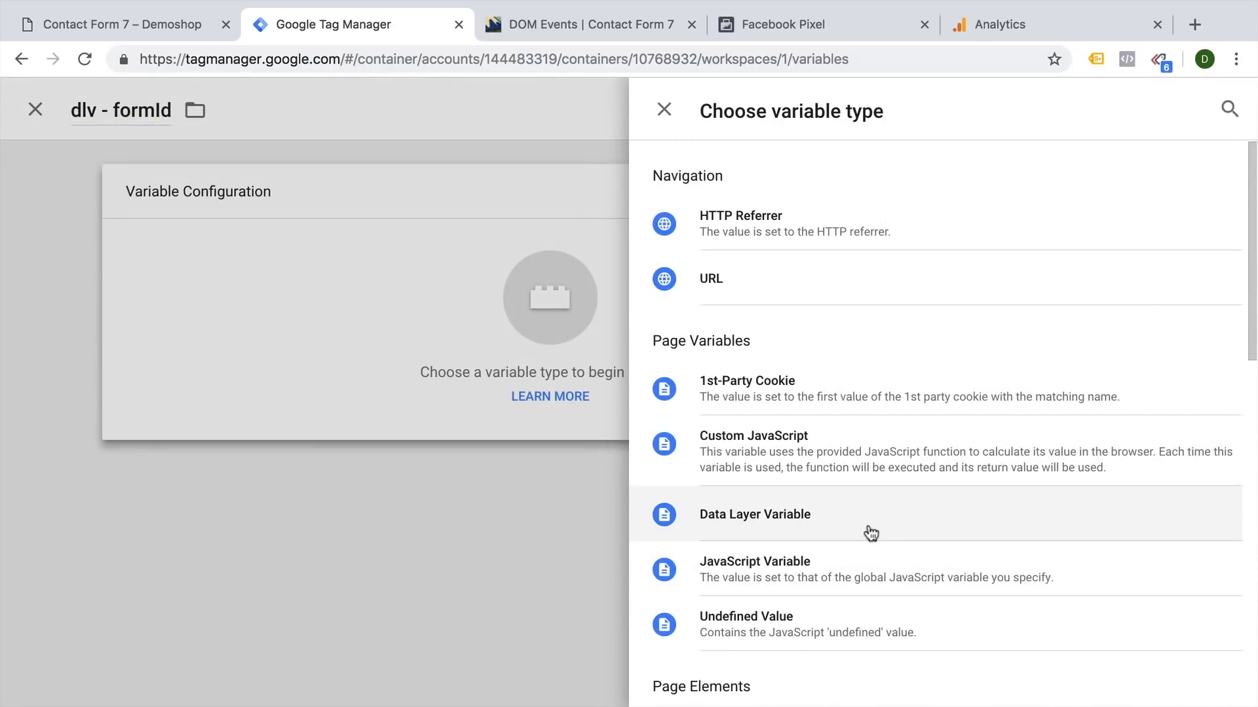
{"action": "left_click", "coordinate": [754, 514]}
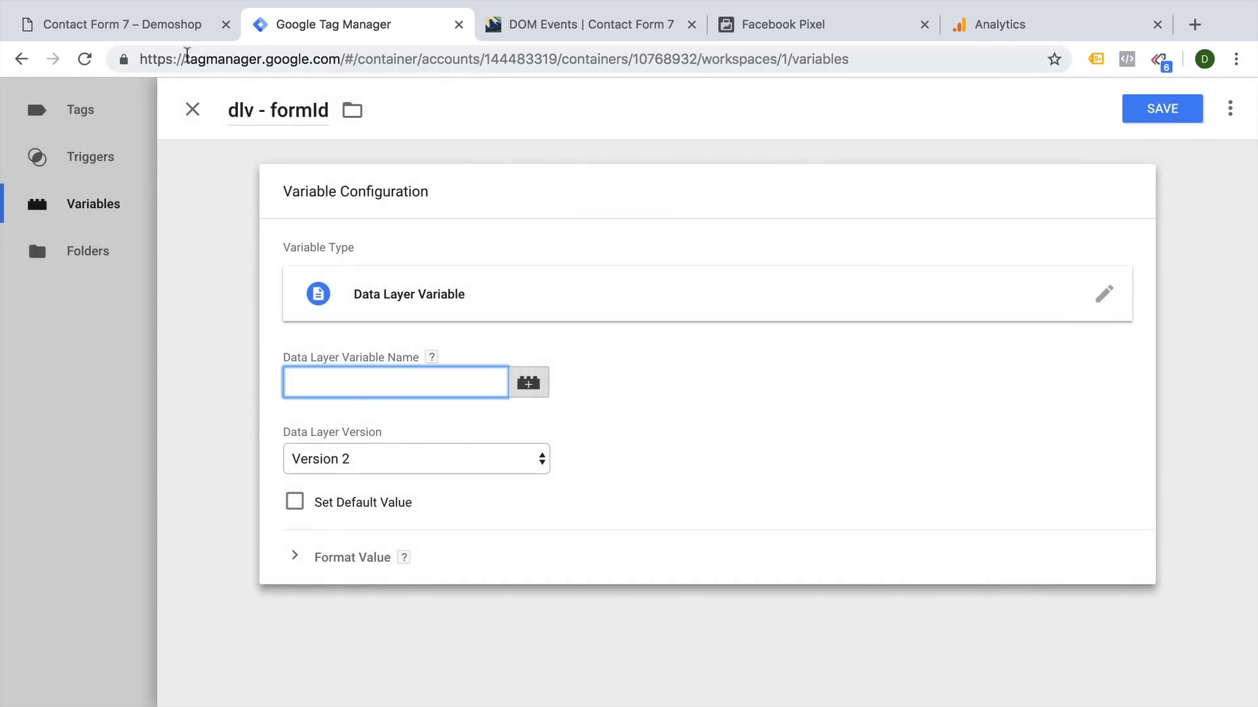
{"action": "left_click", "coordinate": [117, 24]}
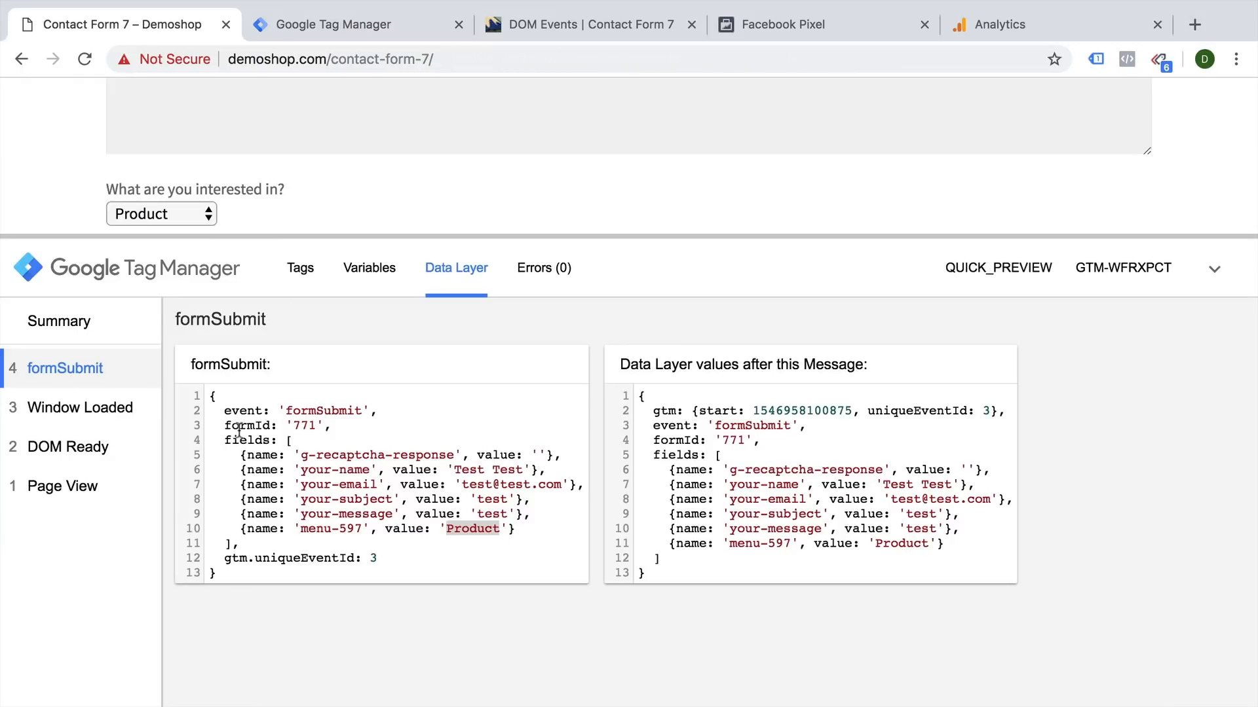
{"action": "left_click", "coordinate": [344, 23]}
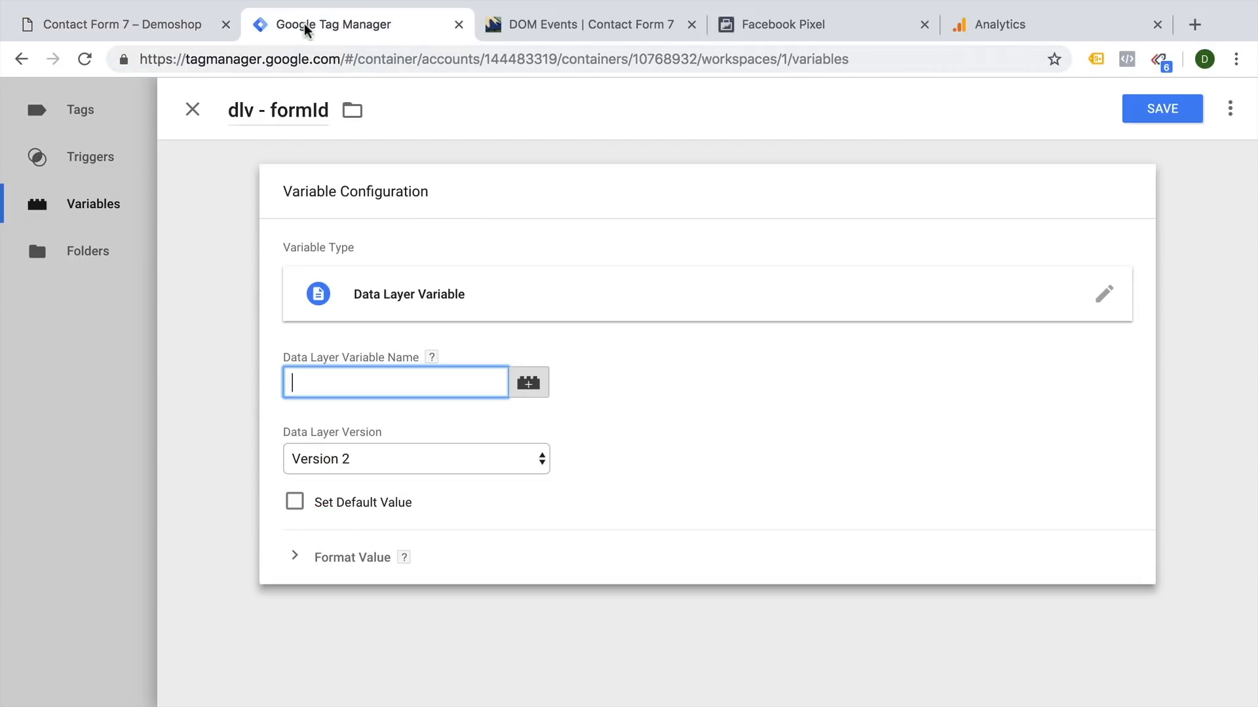
{"action": "type", "text": "formId"}
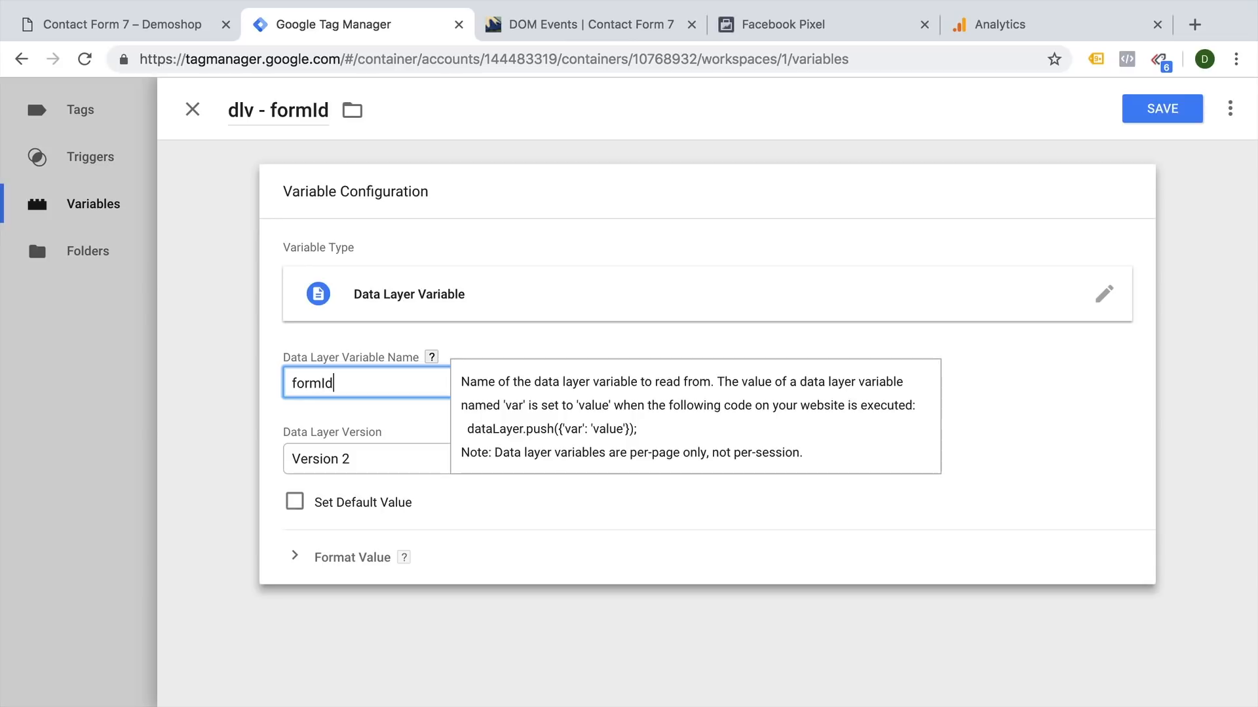
{"action": "left_click", "coordinate": [1162, 108]}
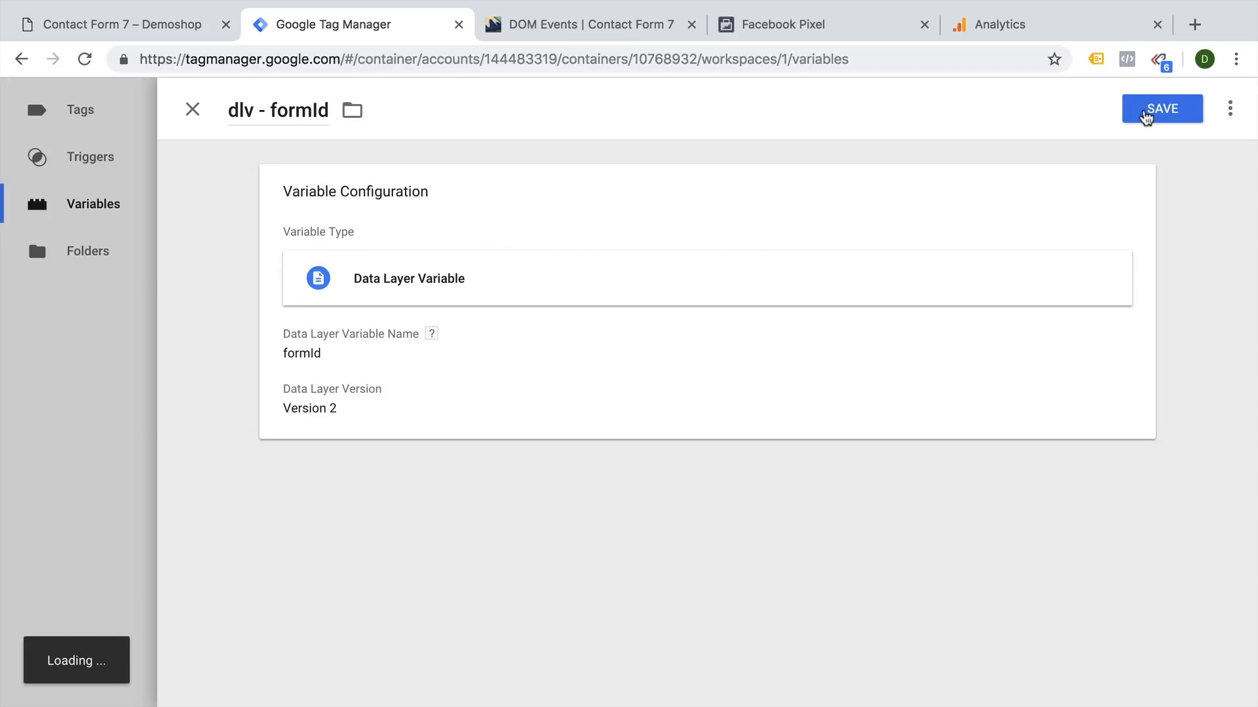
{"action": "left_click", "coordinate": [1160, 108]}
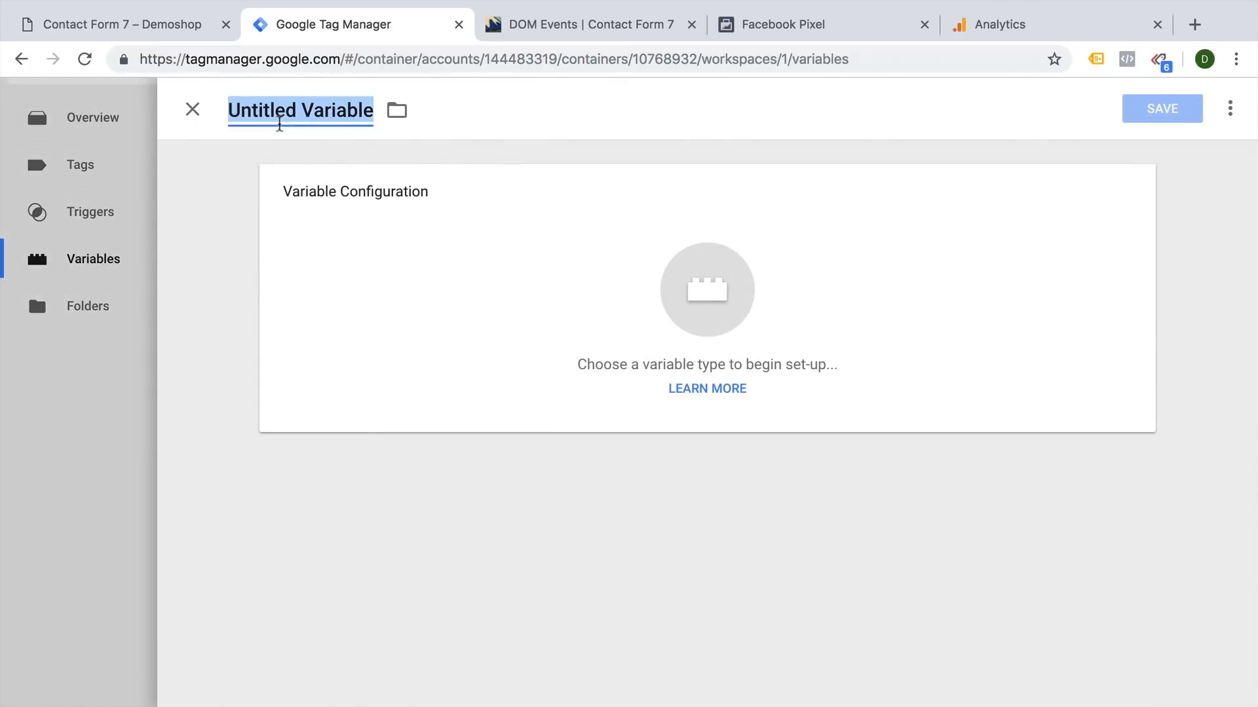
Name the variable 'dlv - form interest' and make it a Data Layer Variable
{"action": "type", "text": "dlv -"}
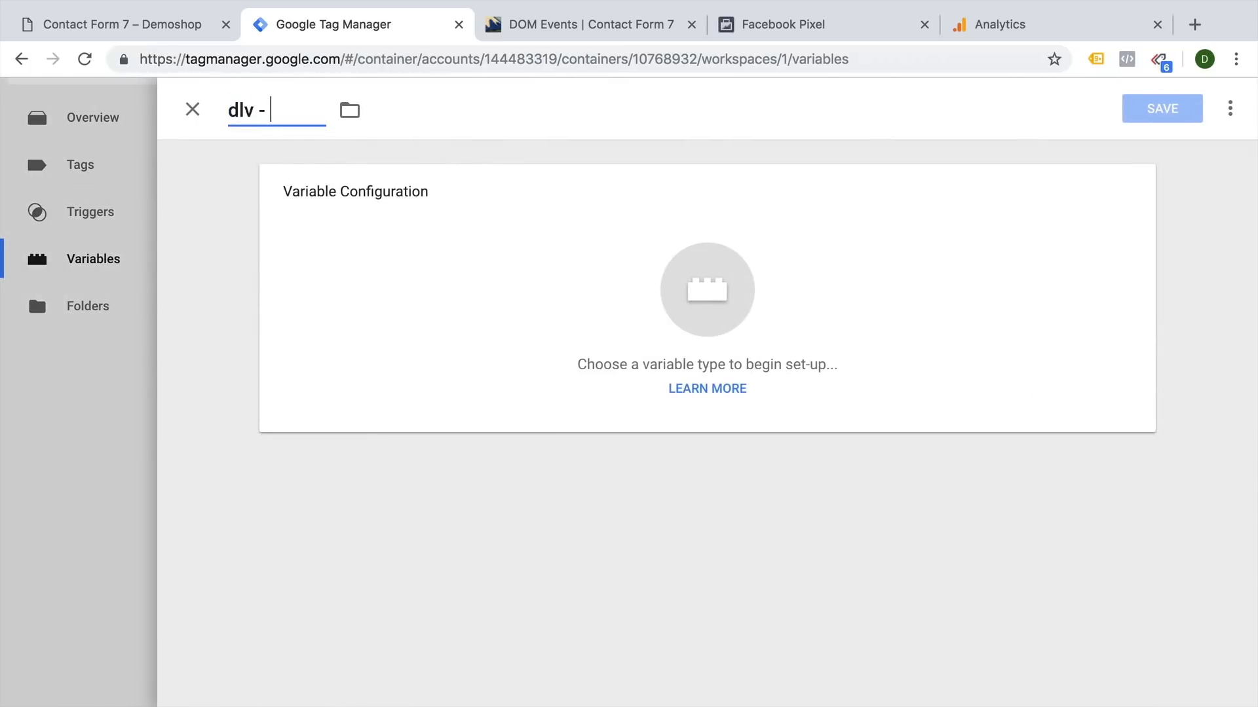
{"action": "type", "text": "form intere"}
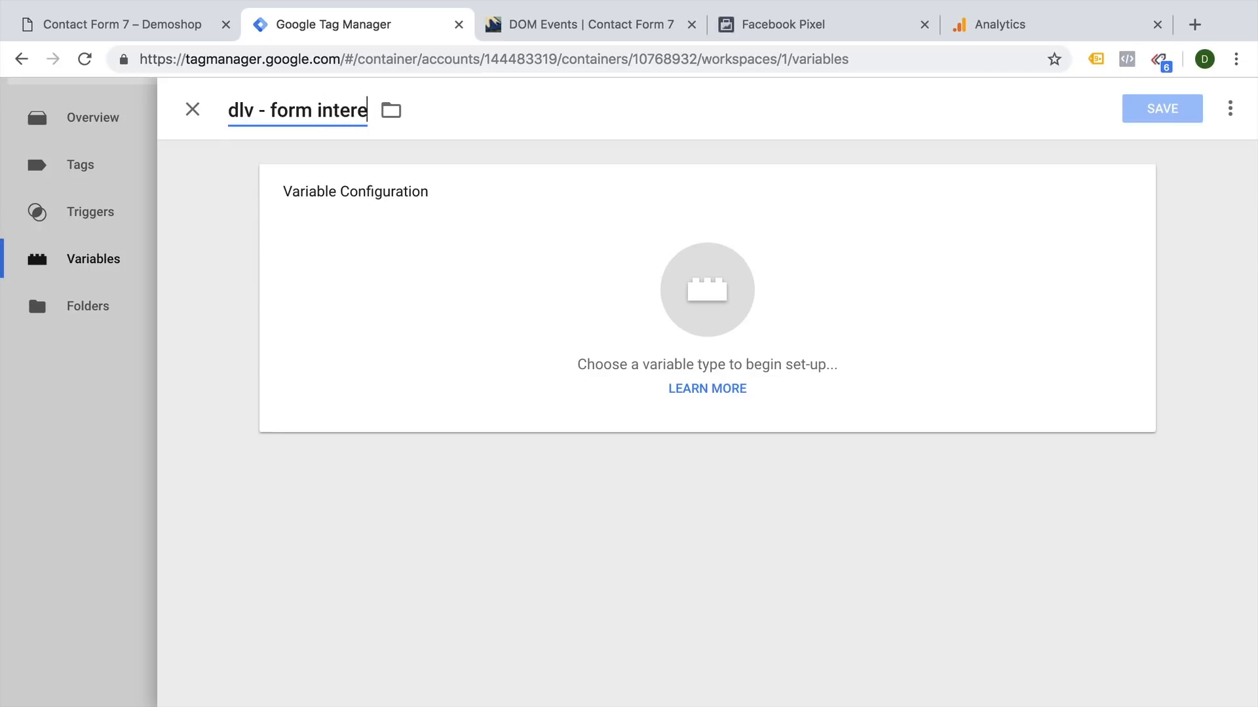
{"action": "left_click", "coordinate": [706, 289]}
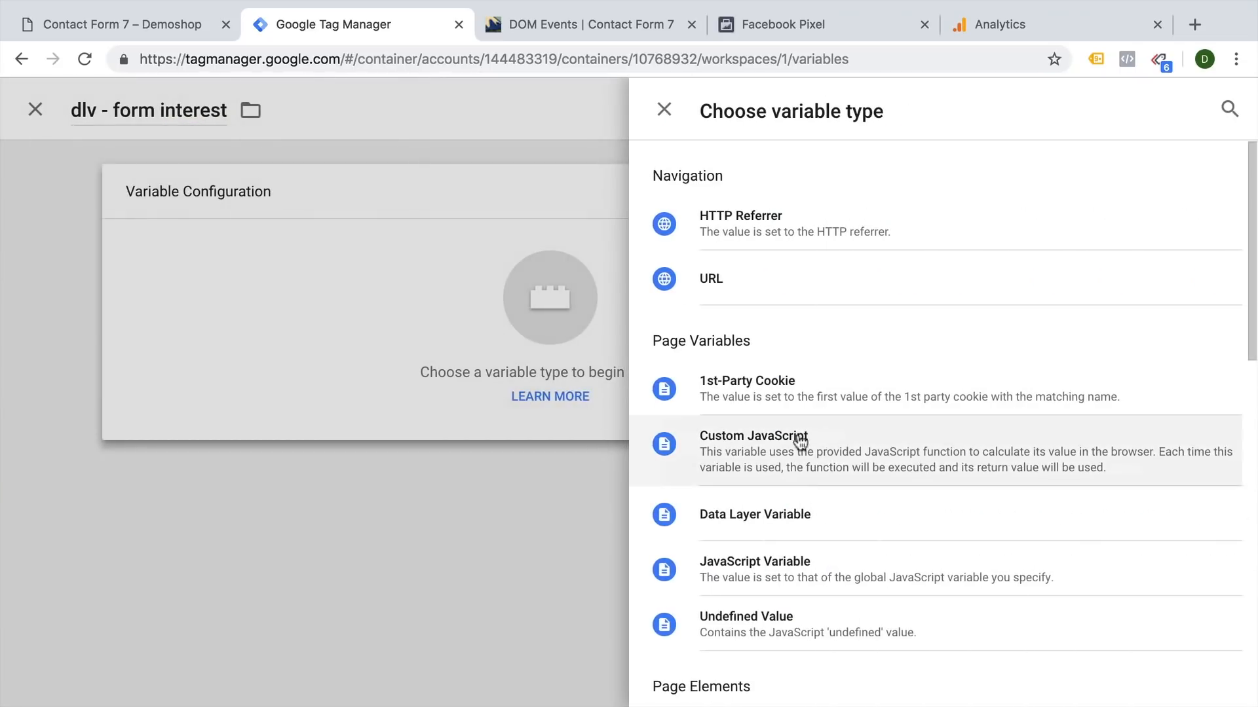
{"action": "left_click", "coordinate": [754, 513]}
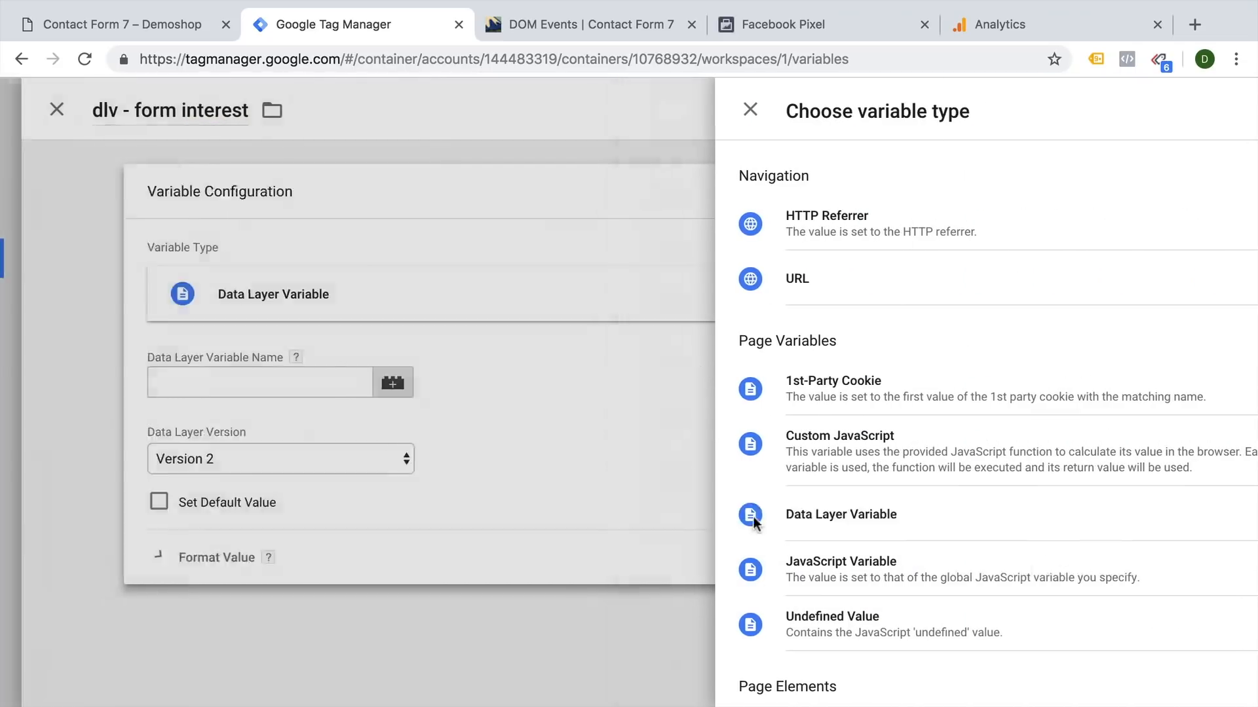
Set the data layer variable name to fields.5.value, copied from the submitted form data, and save
{"action": "left_click", "coordinate": [112, 24]}
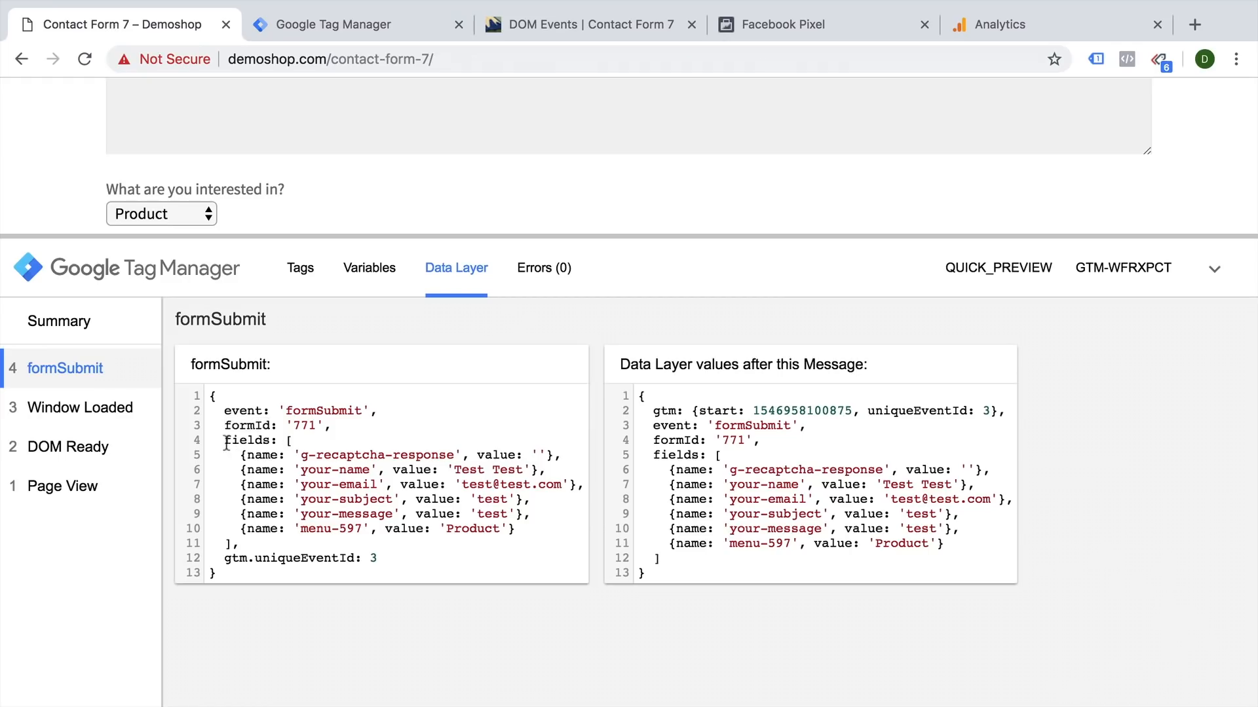
{"action": "double_click", "coordinate": [252, 440]}
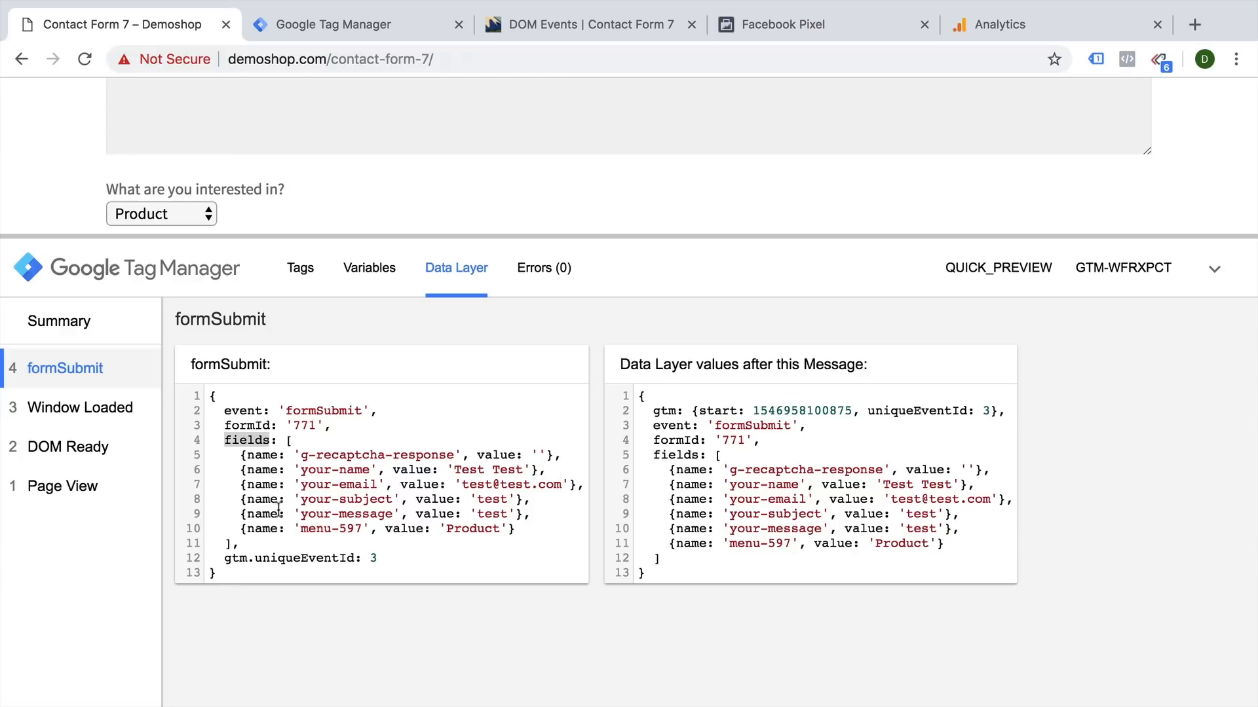
{"action": "mouse_move", "coordinate": [263, 524]}
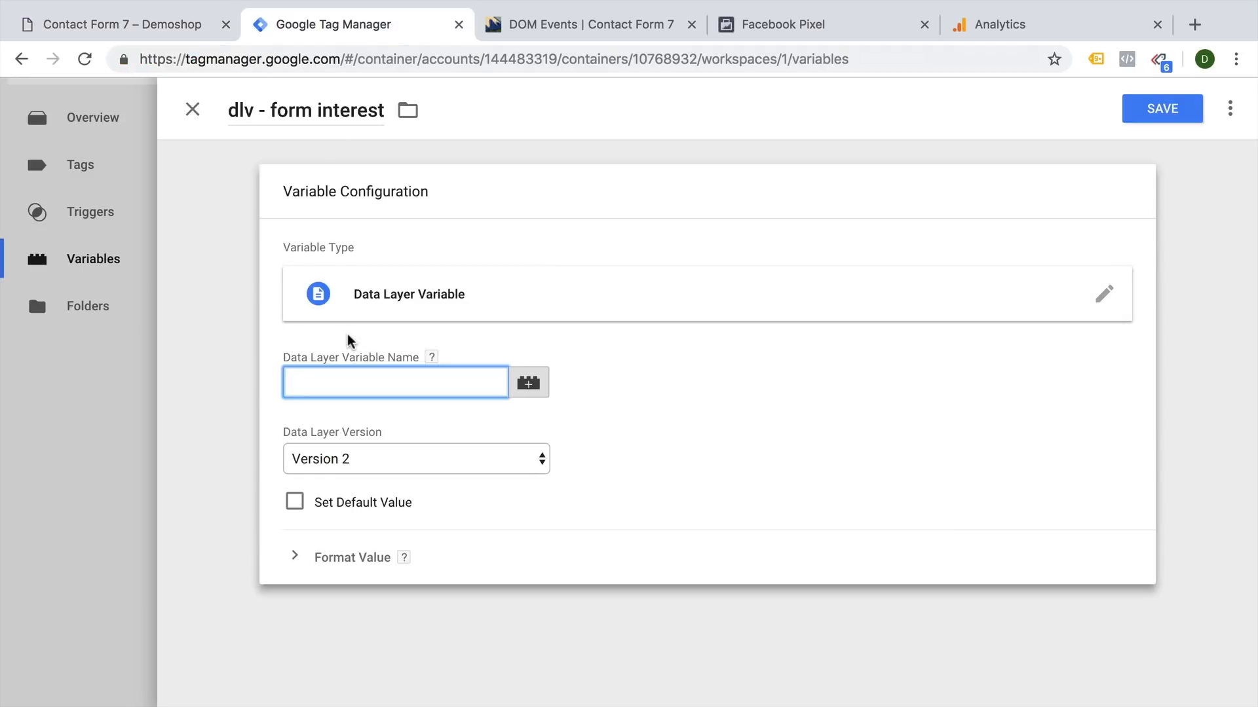
{"action": "type", "text": "fields.5."}
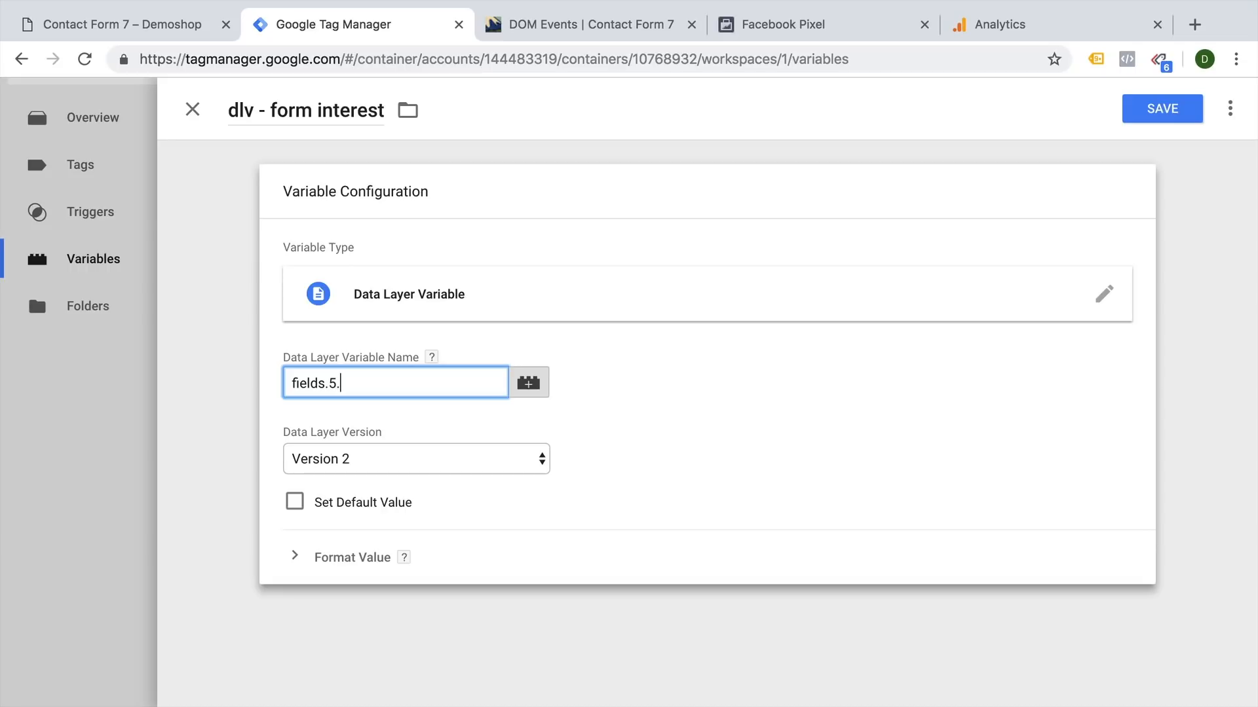
{"action": "left_click", "coordinate": [1162, 109]}
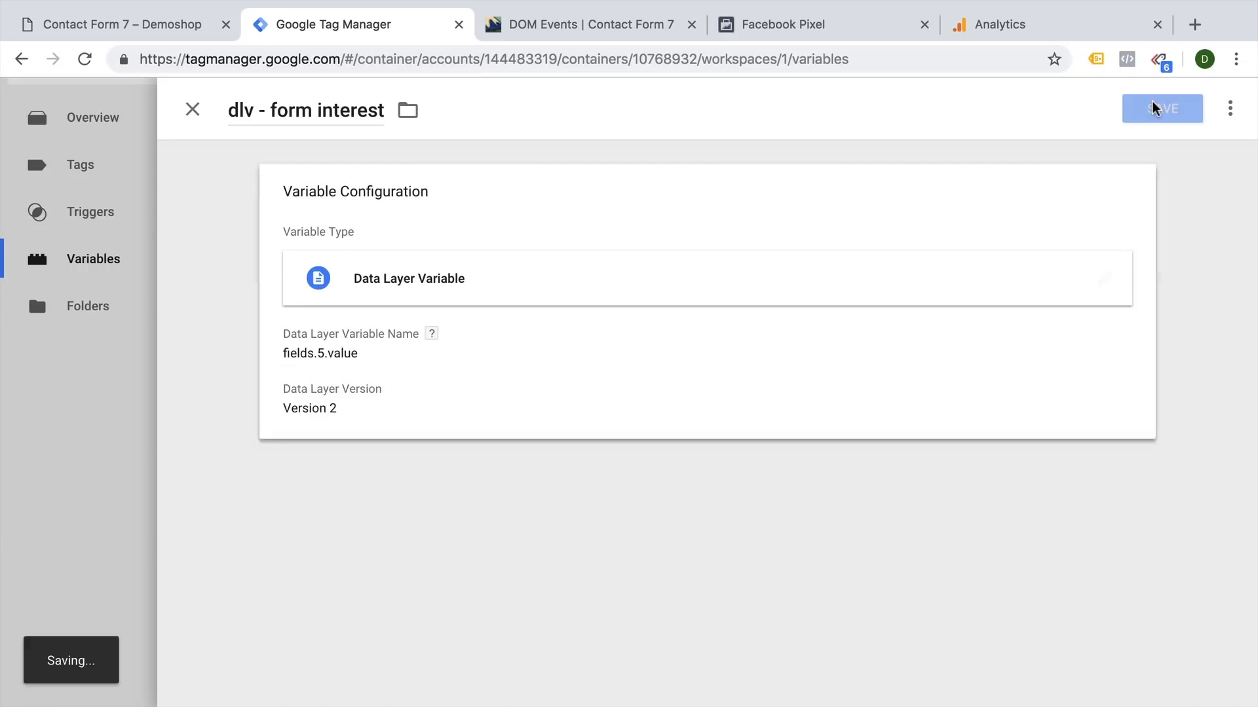
{"action": "left_click", "coordinate": [1162, 109]}
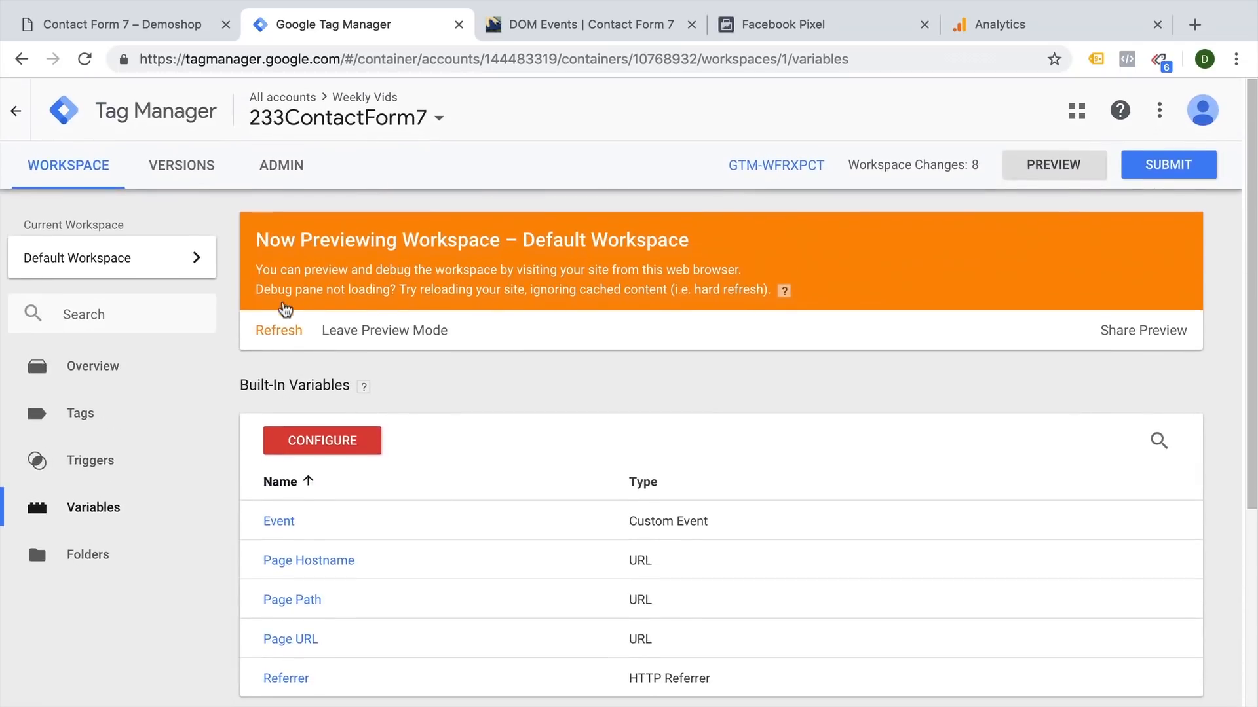
Refresh the preview and resubmit the contact form with Service as the interest
{"action": "left_click", "coordinate": [120, 24]}
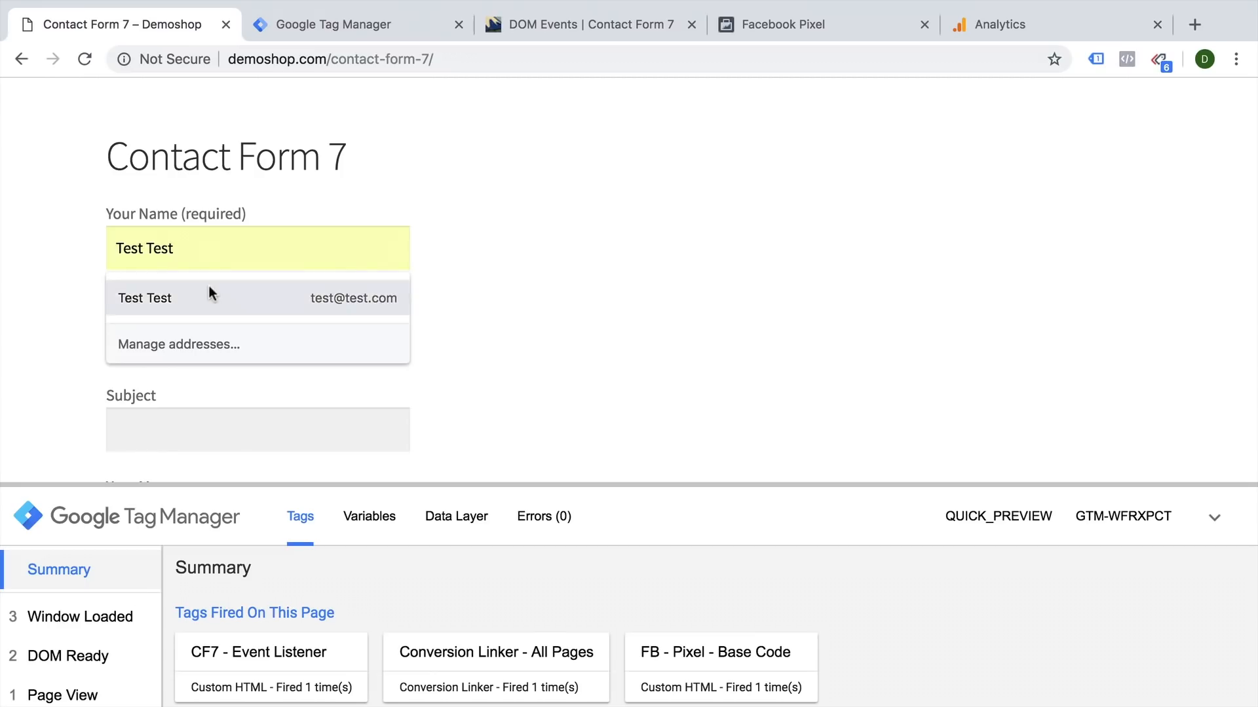
{"action": "scroll", "scroll_direction": "down", "scroll_amount": 3}
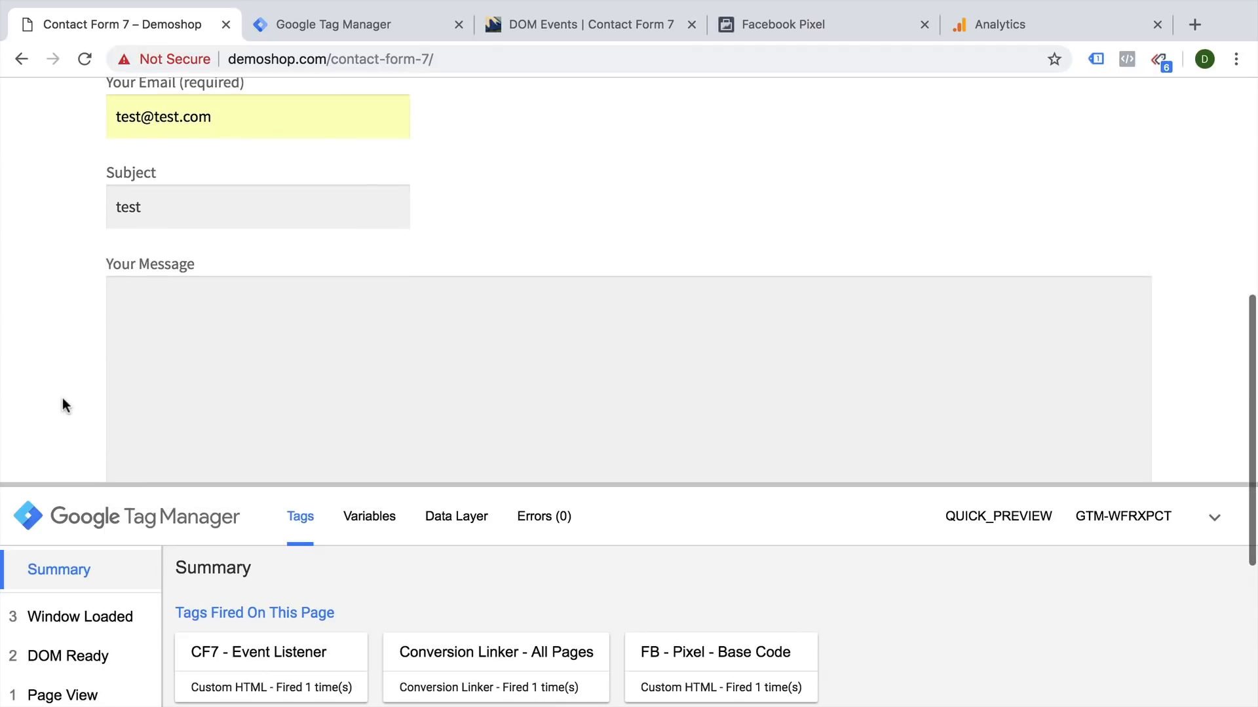
{"action": "scroll", "scroll_direction": "down", "scroll_amount": 3}
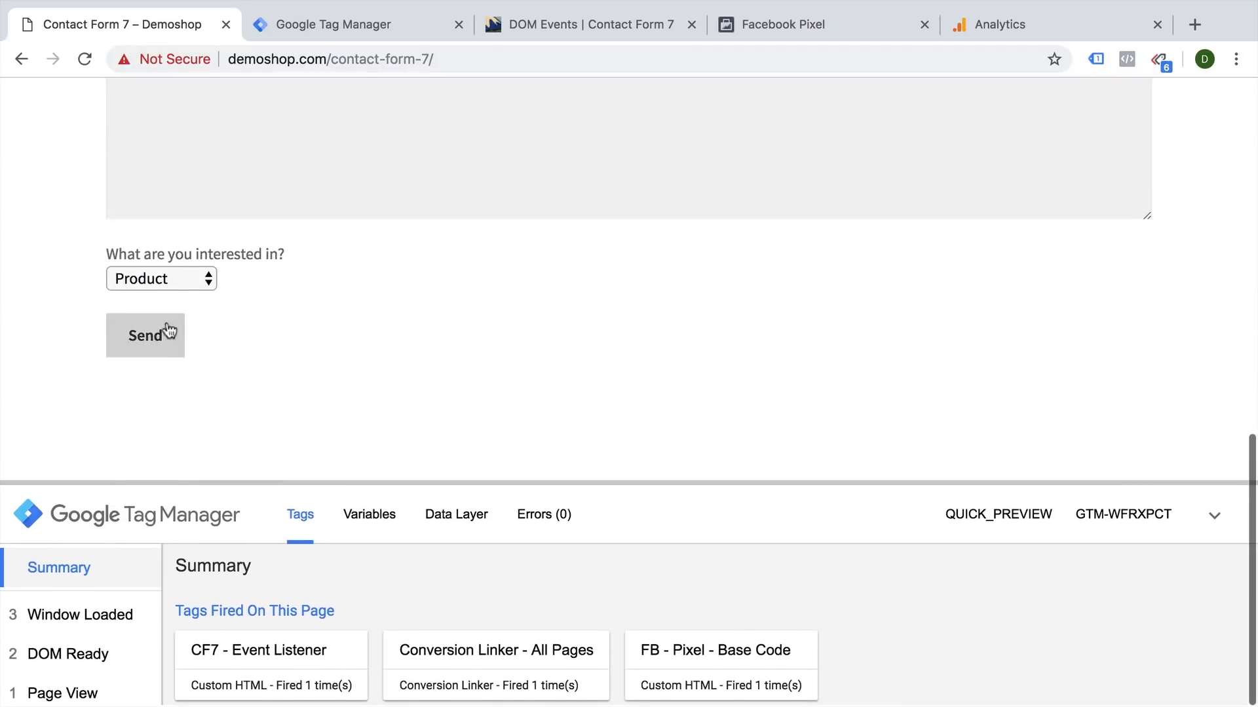
{"action": "left_click", "coordinate": [159, 278]}
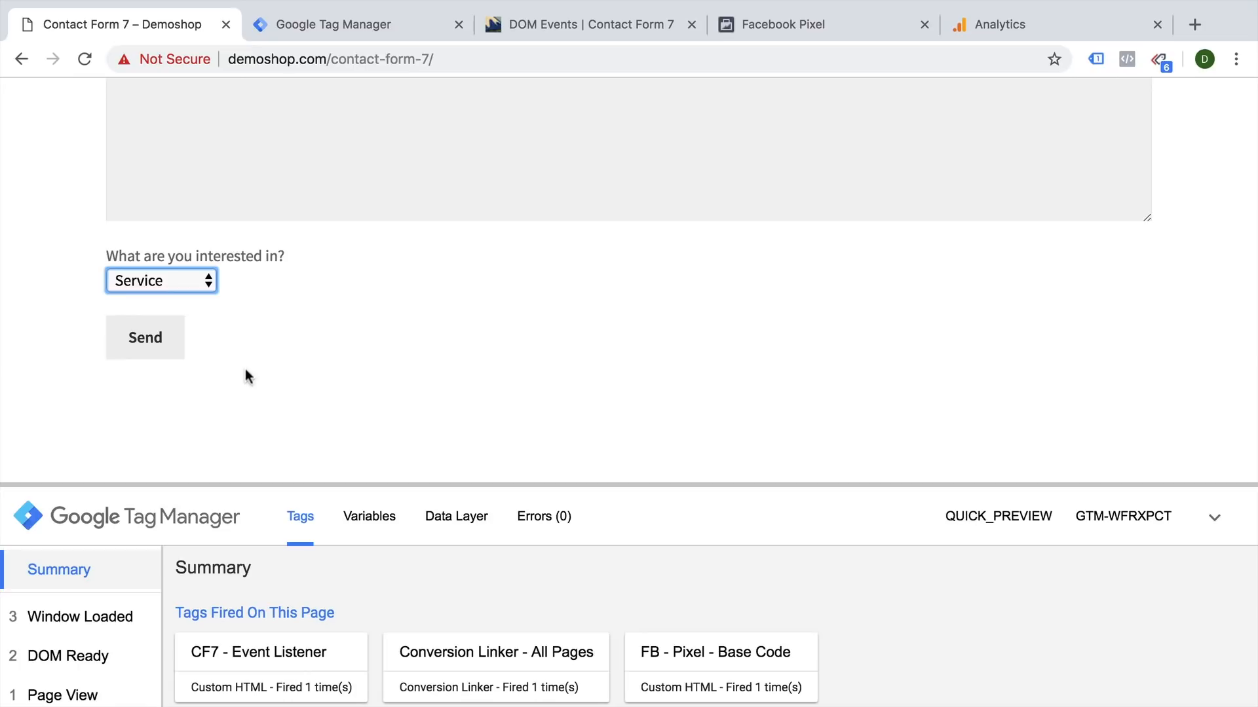
{"action": "left_click", "coordinate": [146, 337]}
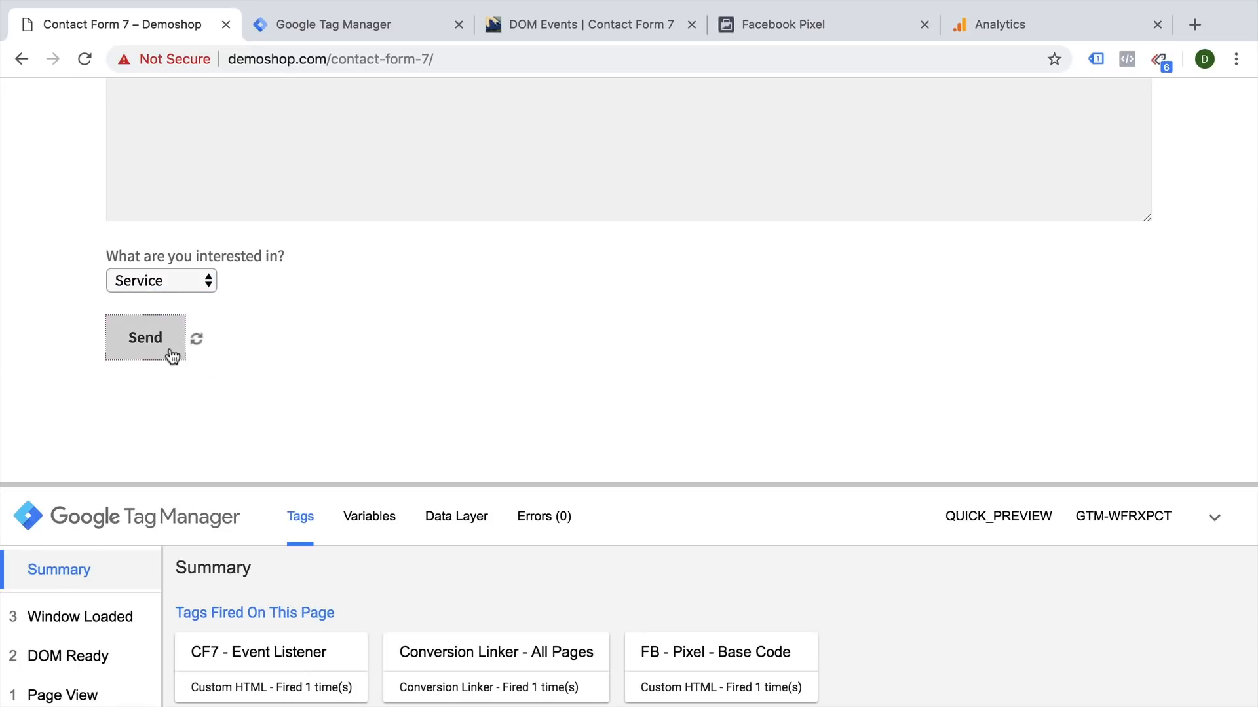
Check the formSubmit event variables show interest 'Service' and formId 771
{"action": "left_click", "coordinate": [145, 337]}
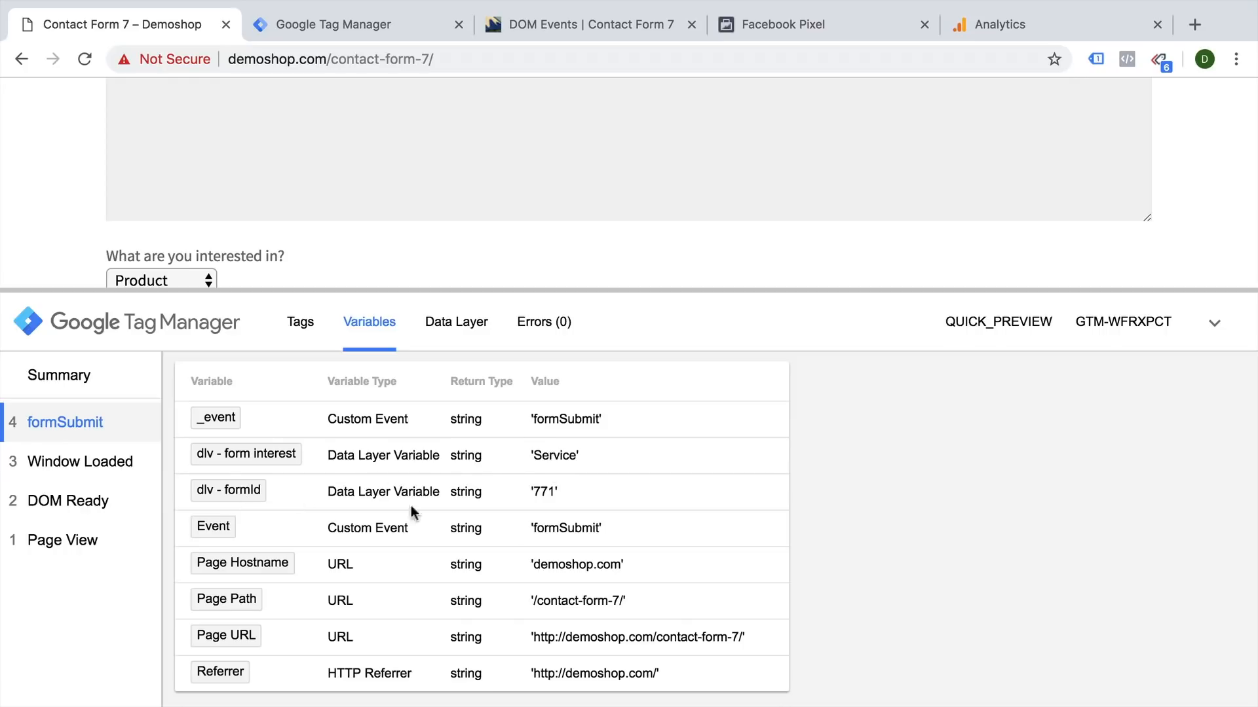
{"action": "double_click", "coordinate": [542, 492]}
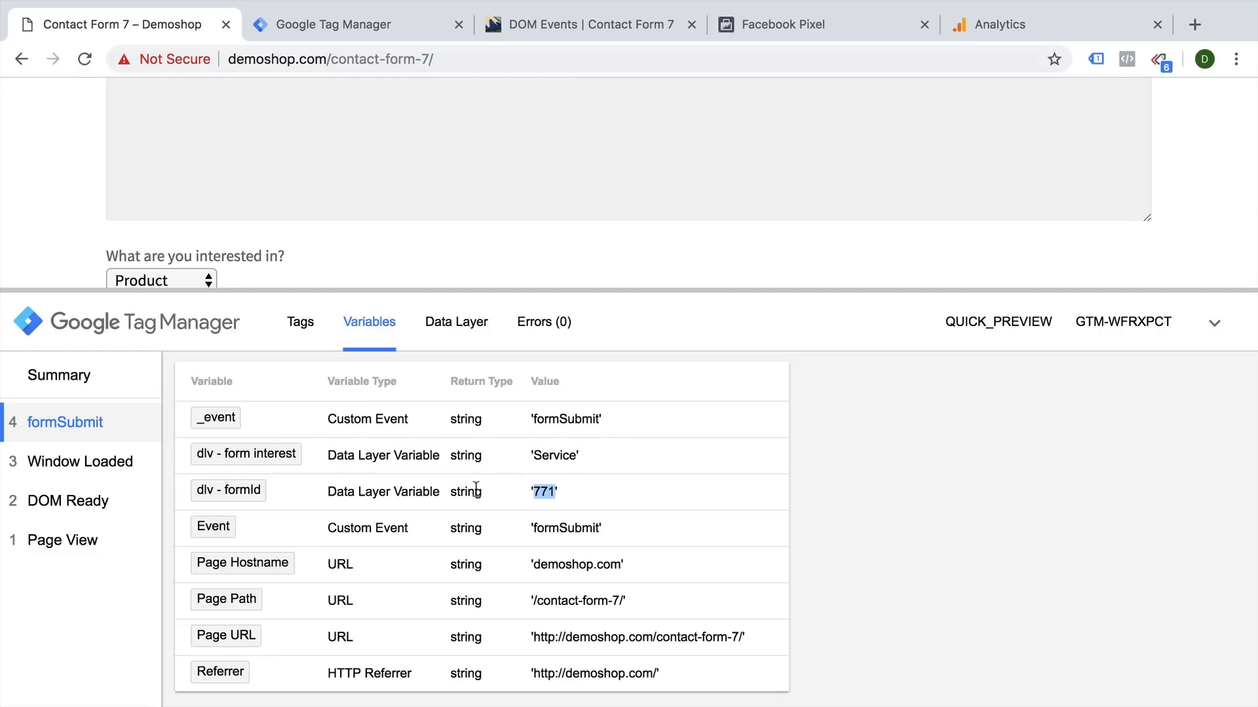
Create a Universal Analytics tag named 'Google Analytics - Event - formSubmit' and keep editing it
{"action": "left_click", "coordinate": [344, 24]}
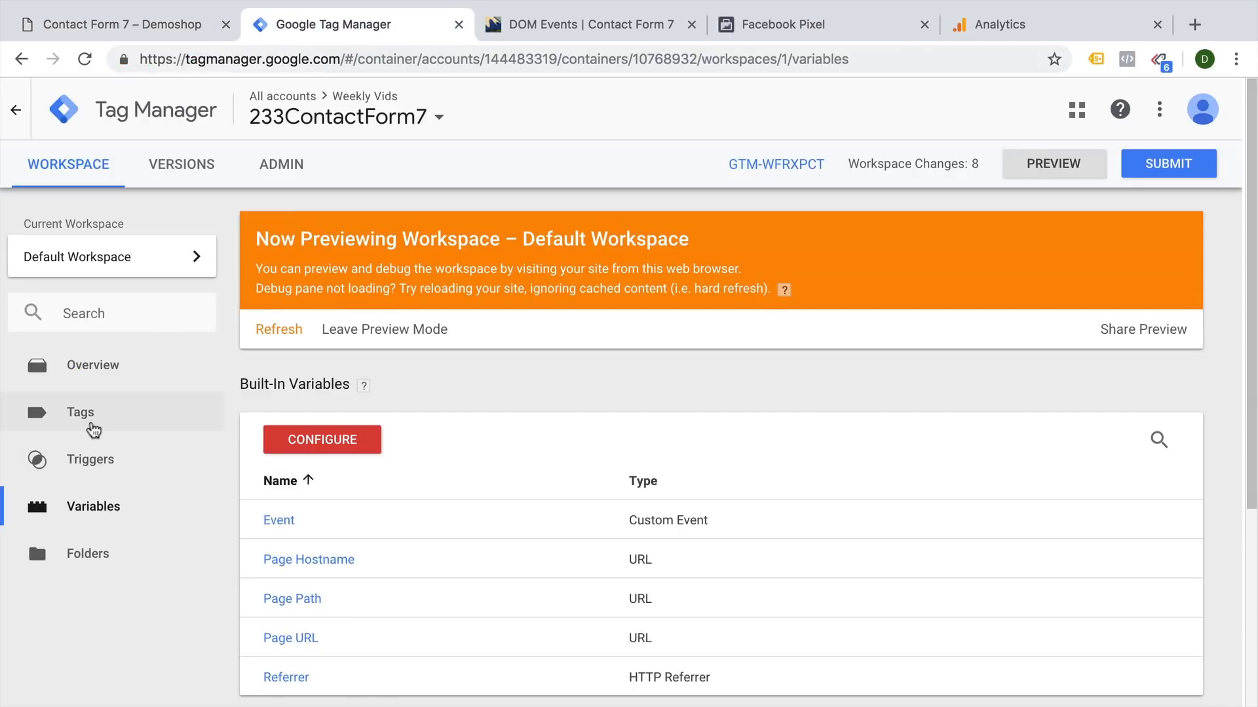
{"action": "left_click", "coordinate": [80, 413]}
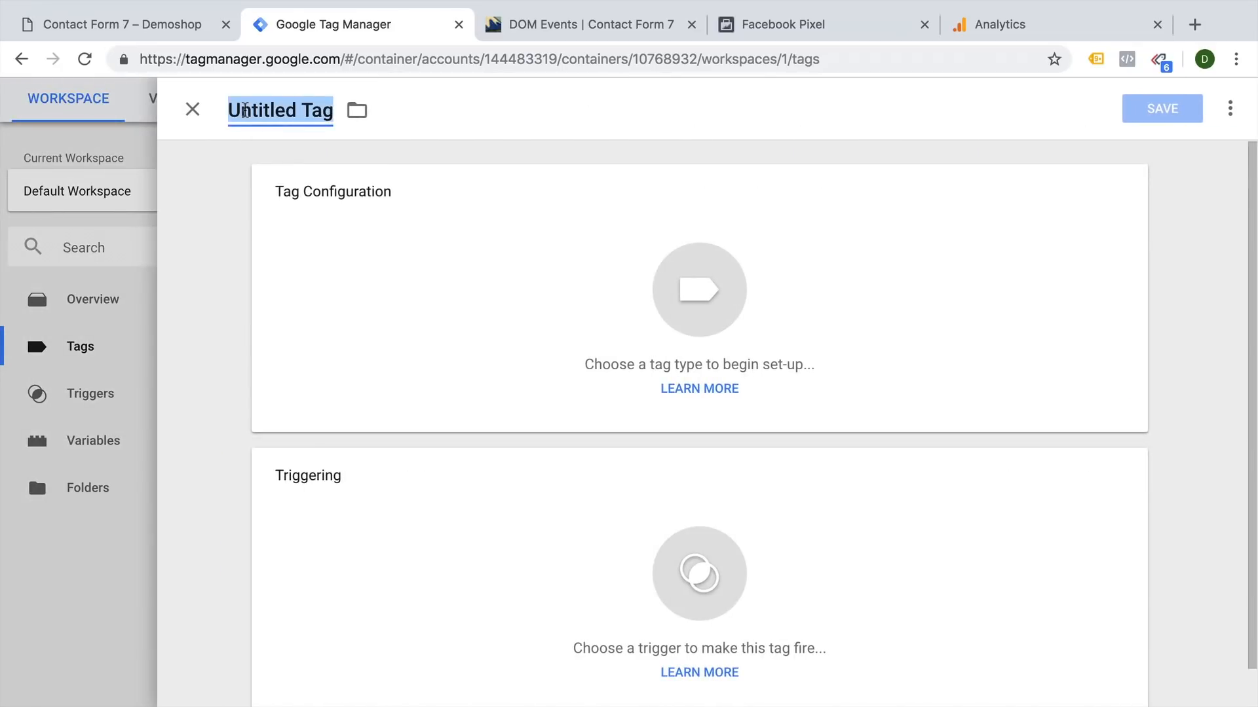
{"action": "type", "text": "Google Analytics -"}
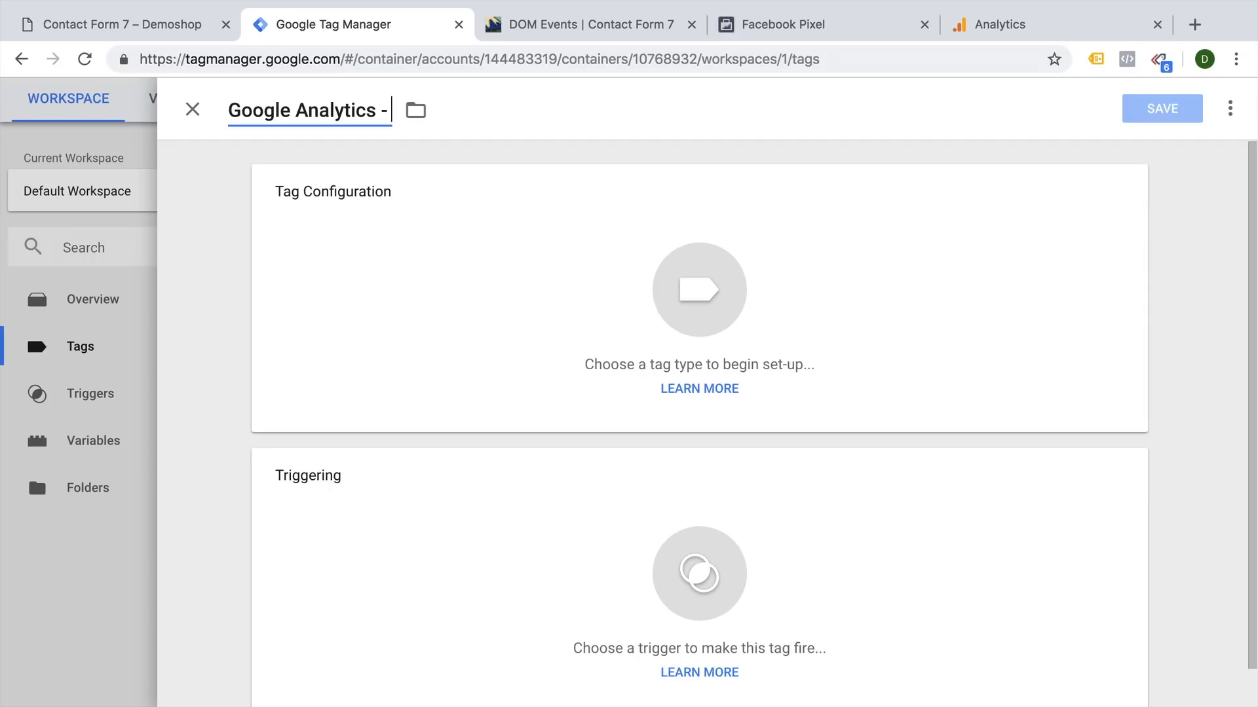
{"action": "type", "text": "Event - formSubmit"}
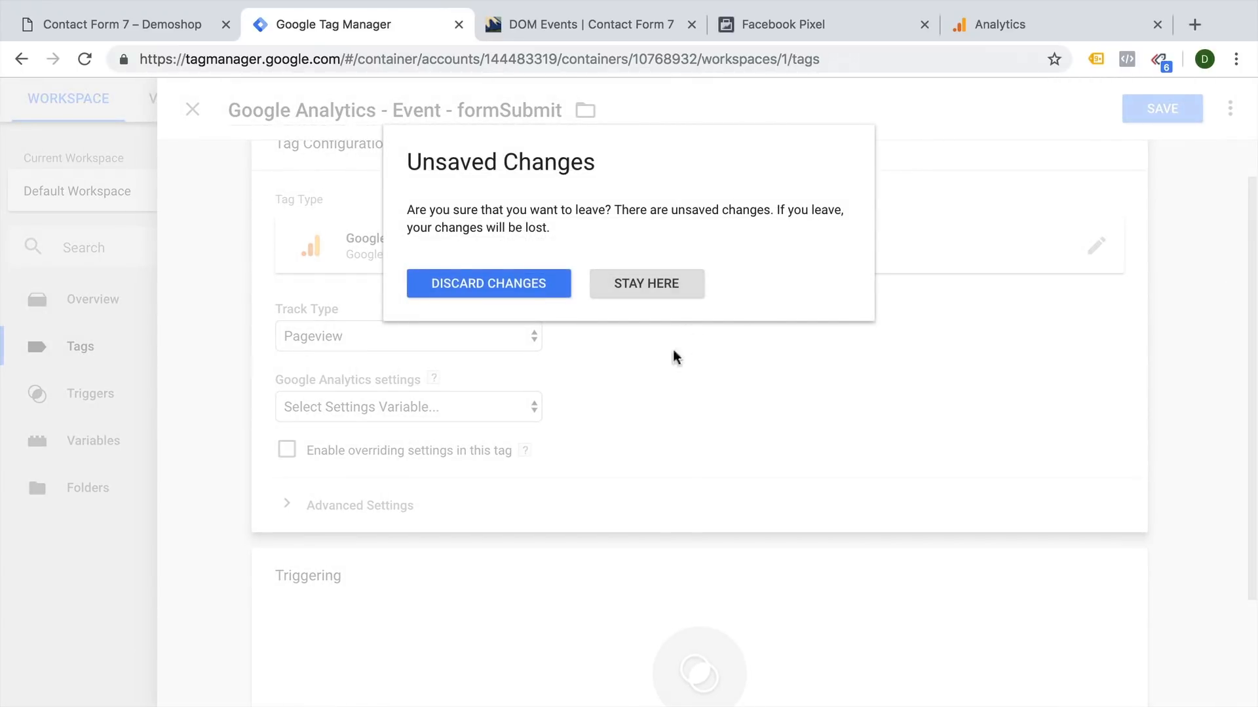
{"action": "left_click", "coordinate": [645, 283]}
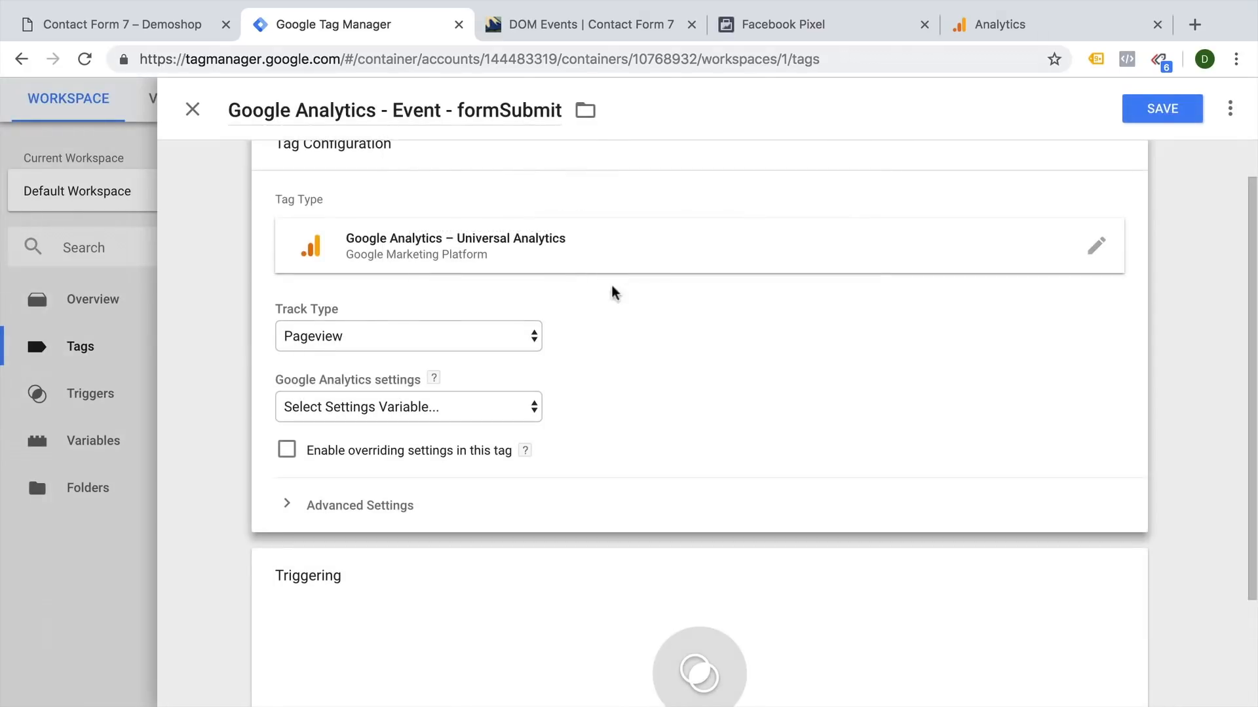
Set track type to Event with category formSubmit
{"action": "left_click", "coordinate": [407, 335]}
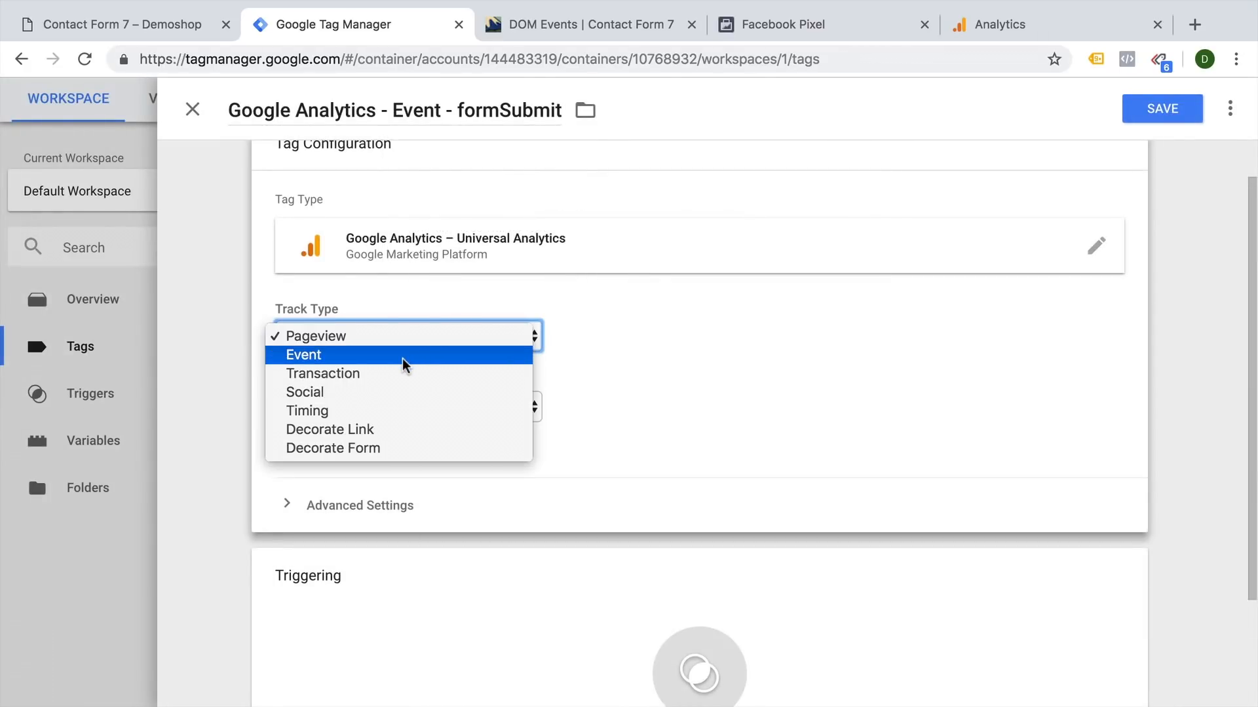
{"action": "left_click", "coordinate": [303, 355]}
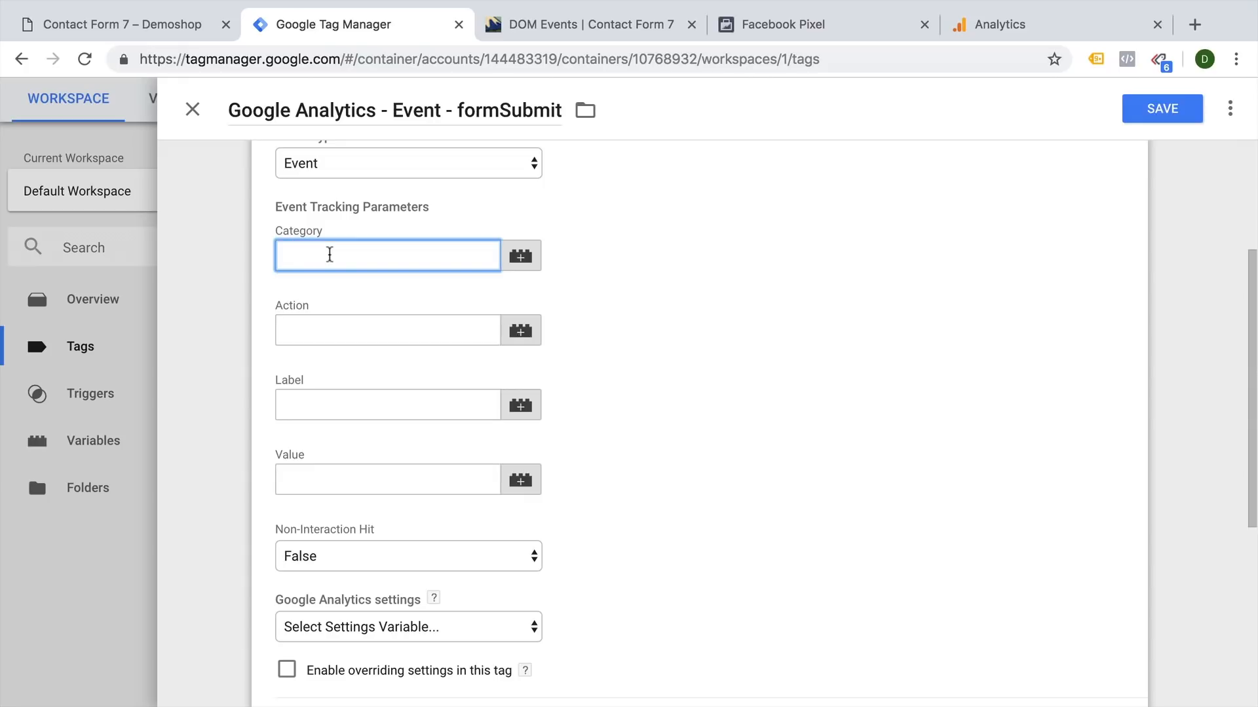
{"action": "left_click", "coordinate": [388, 255]}
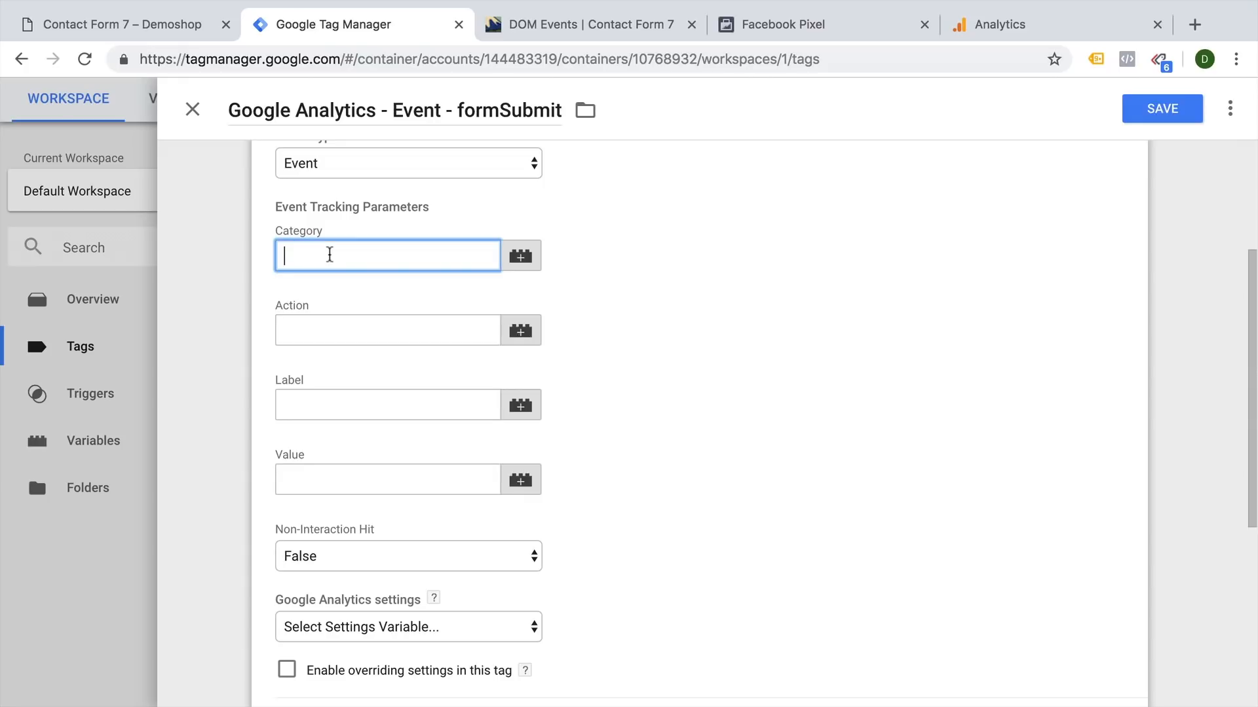
{"action": "type", "text": "formSubmit"}
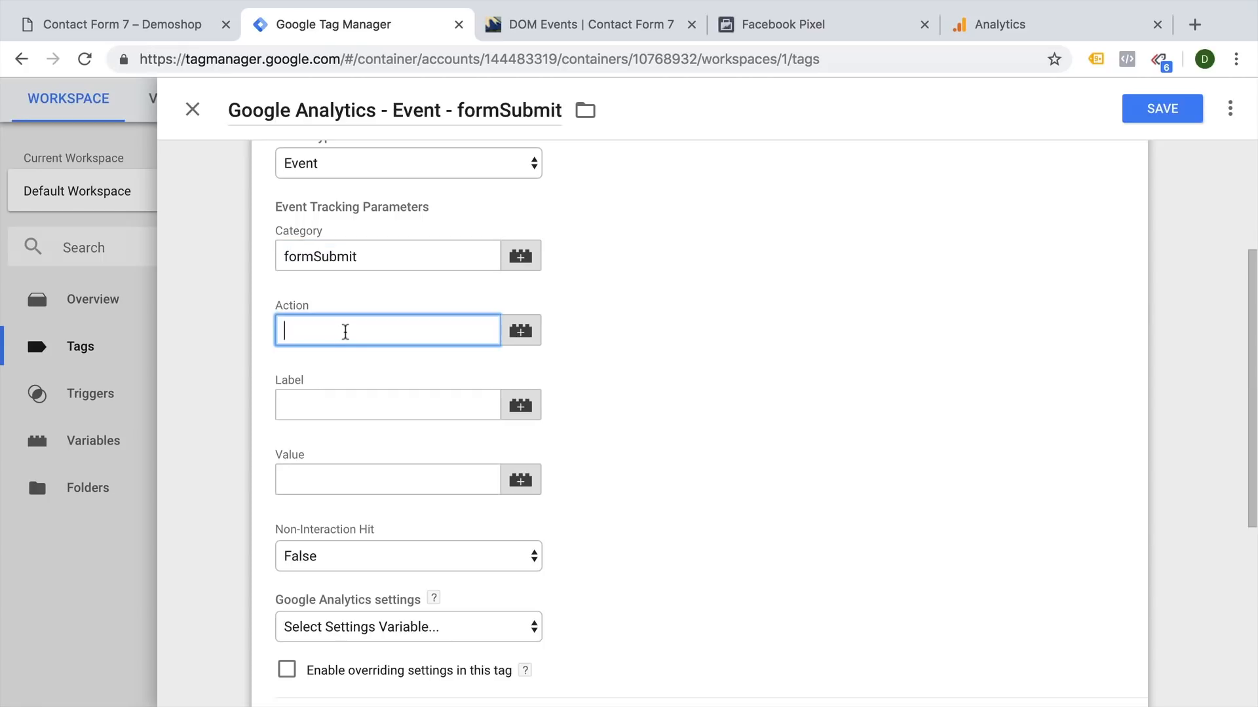
Set action 'FormID: {{dlv - formId}}' and label 'Interest: {{dlv - form interest}}'
{"action": "type", "text": "Form"}
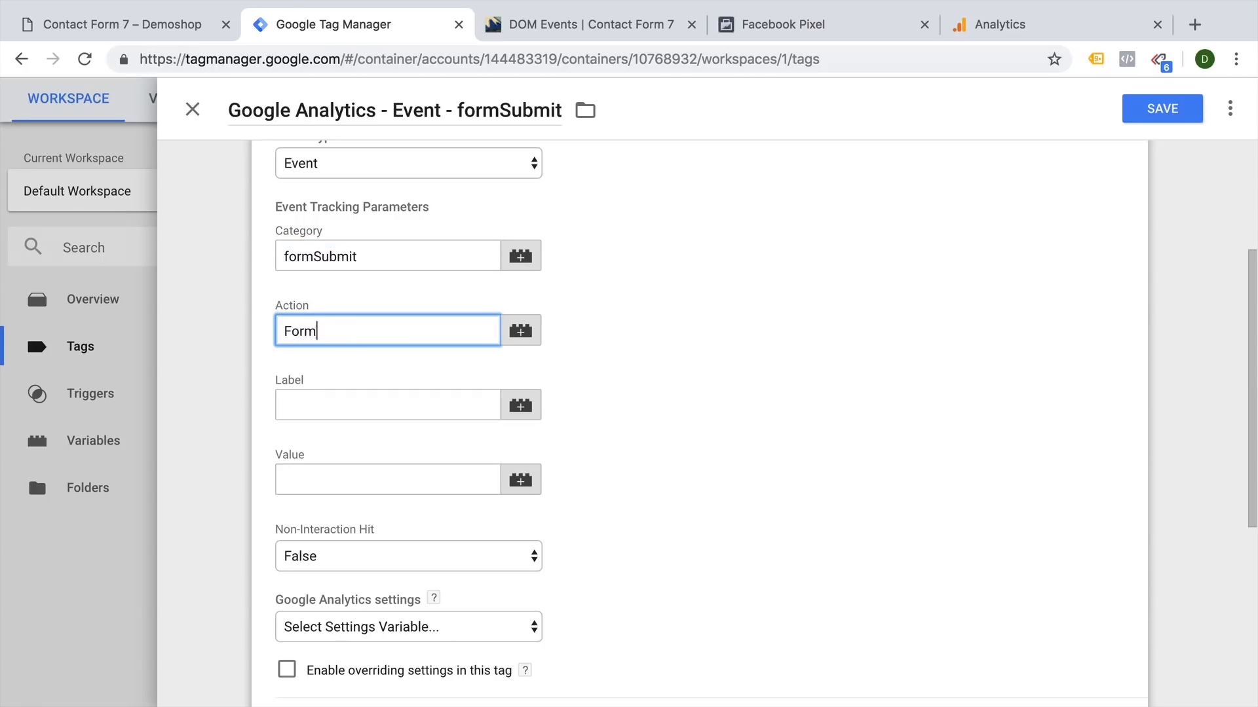
{"action": "type", "text": "ID:"}
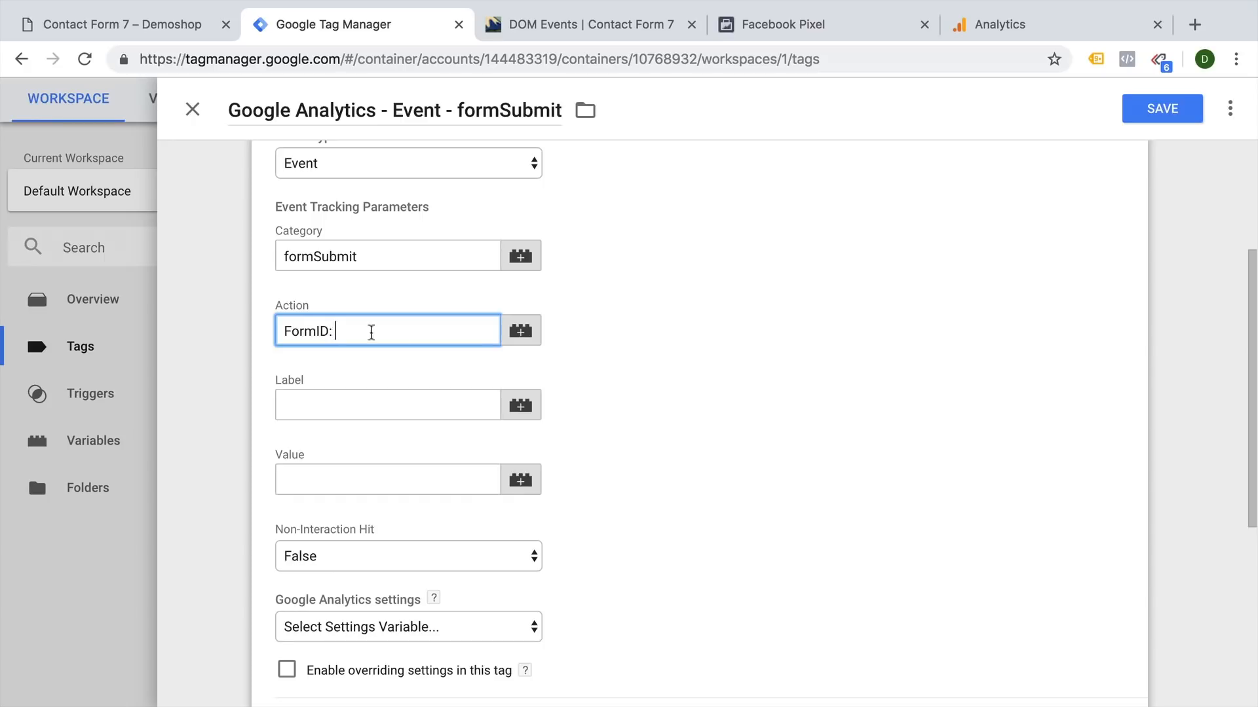
{"action": "left_click", "coordinate": [520, 330]}
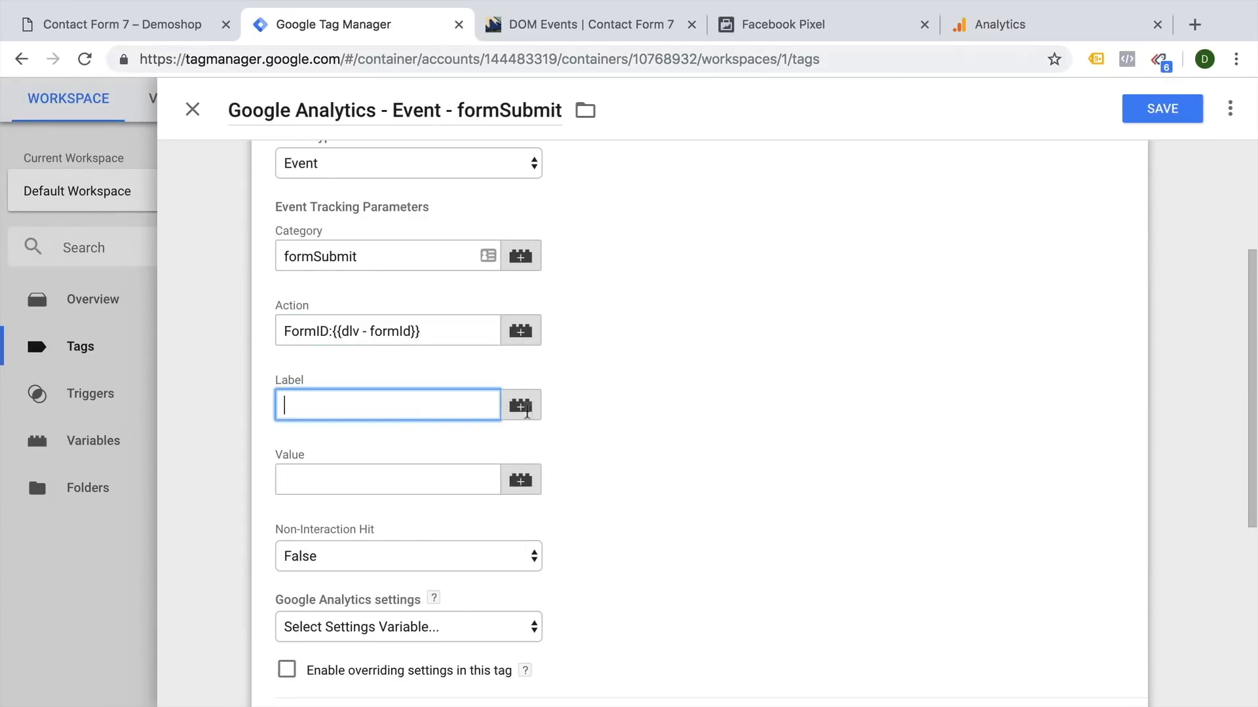
{"action": "type", "text": "Inter"}
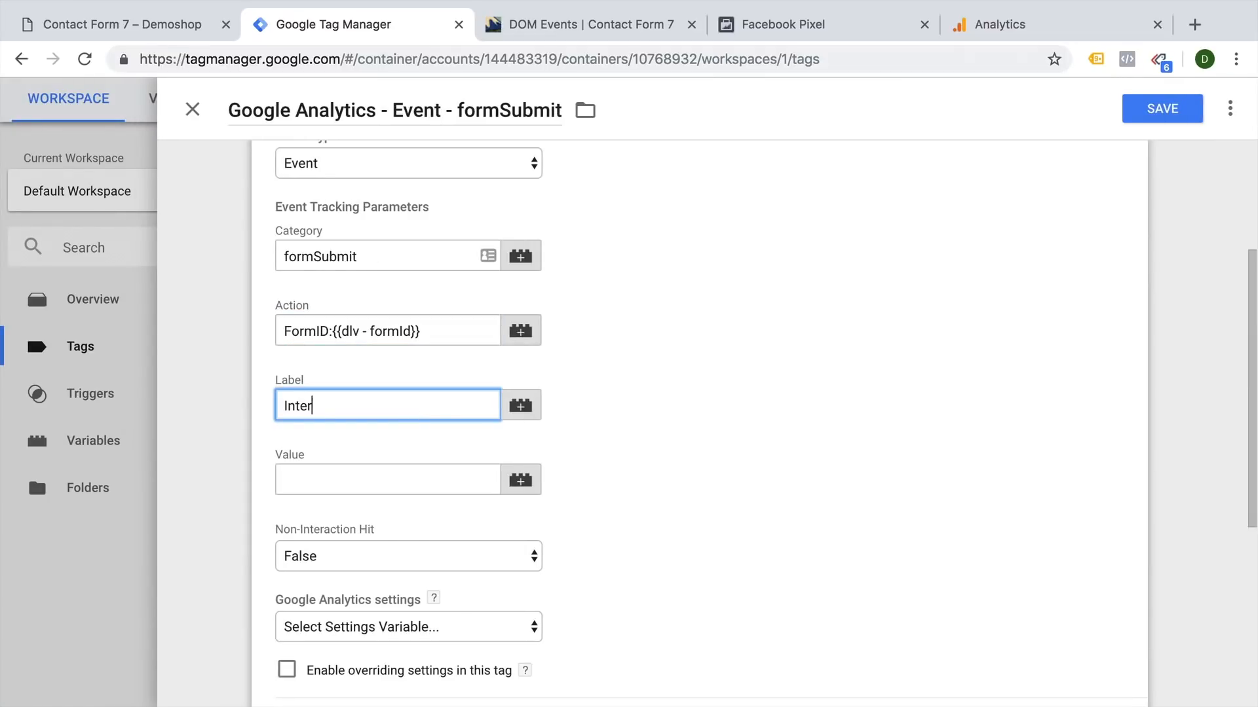
{"action": "type", "text": "est:"}
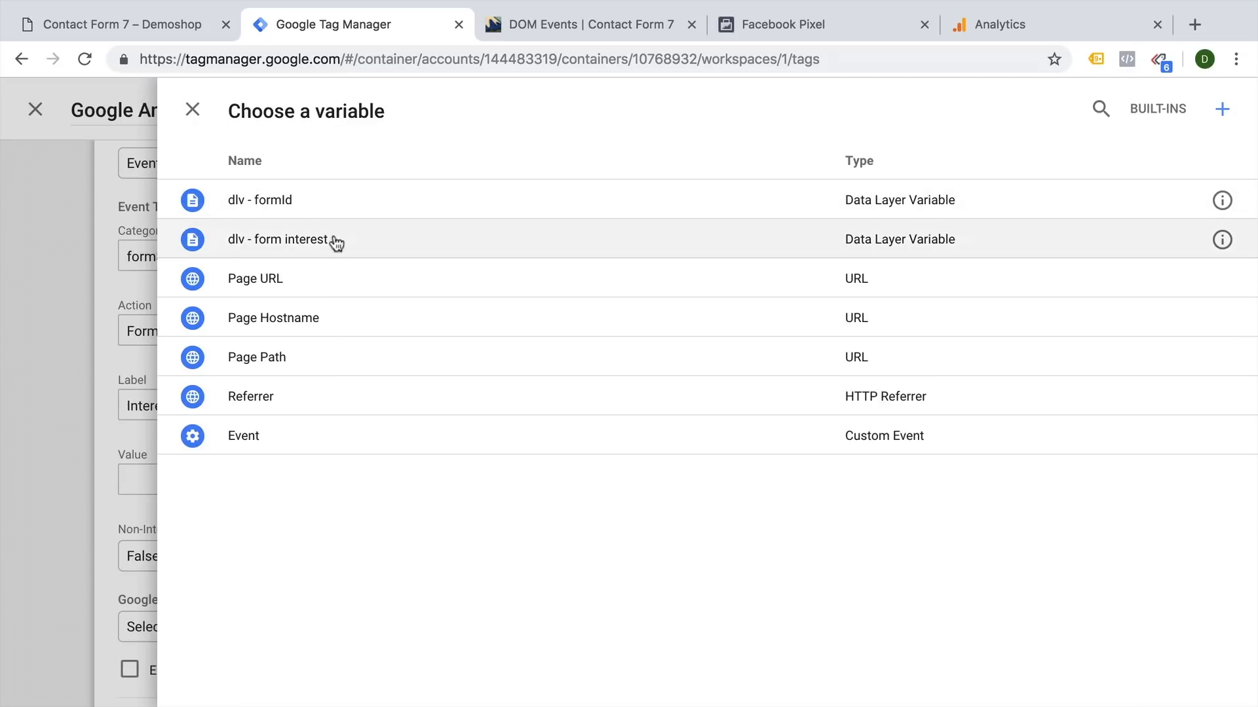
{"action": "left_click", "coordinate": [277, 238]}
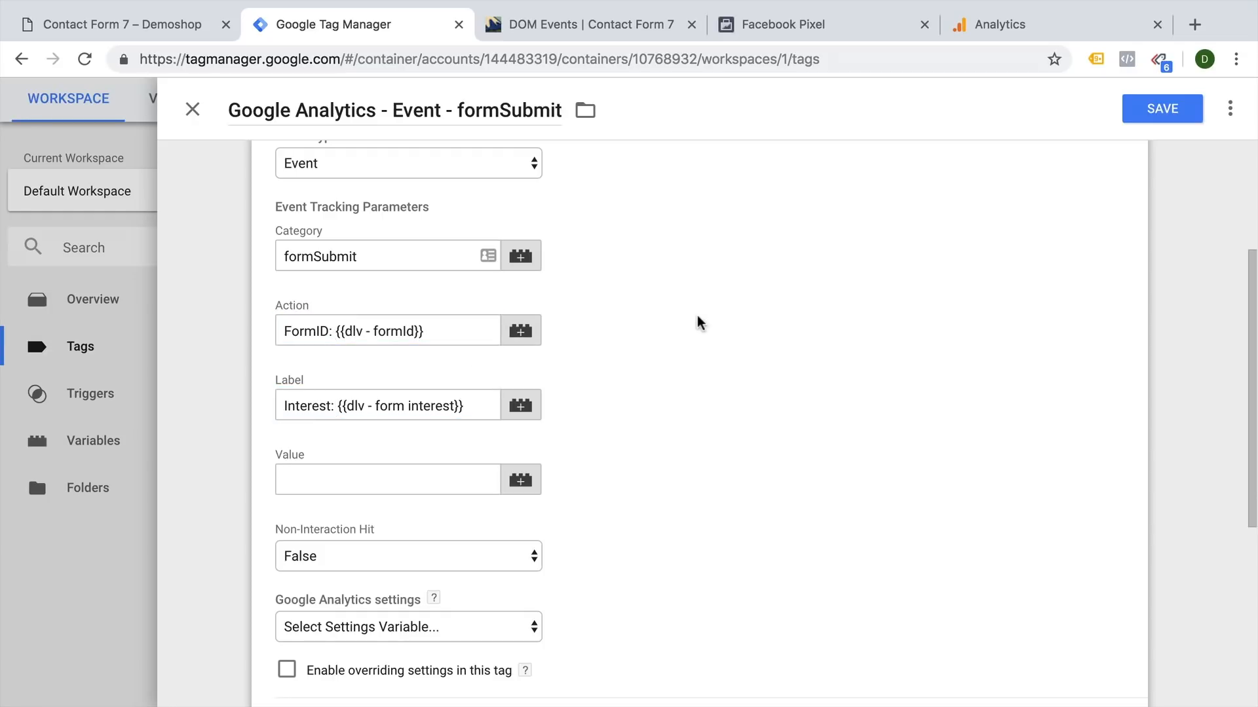
{"action": "left_click", "coordinate": [116, 23]}
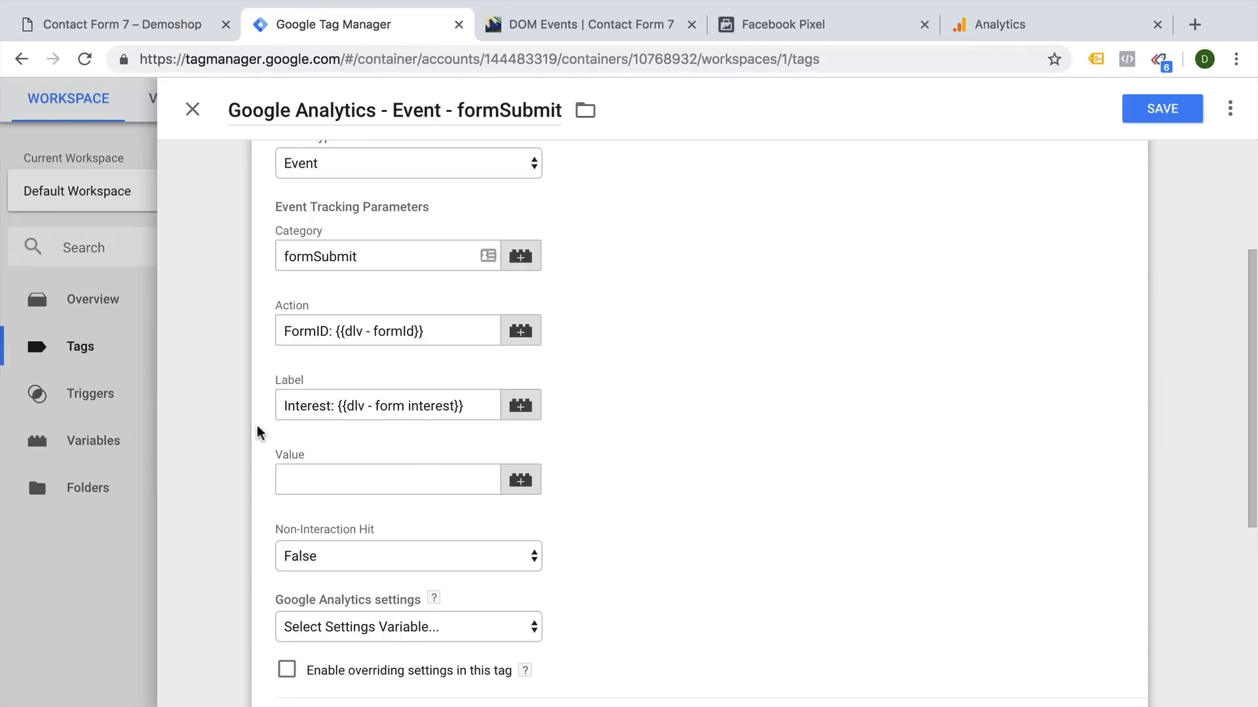
{"action": "mouse_move", "coordinate": [235, 443]}
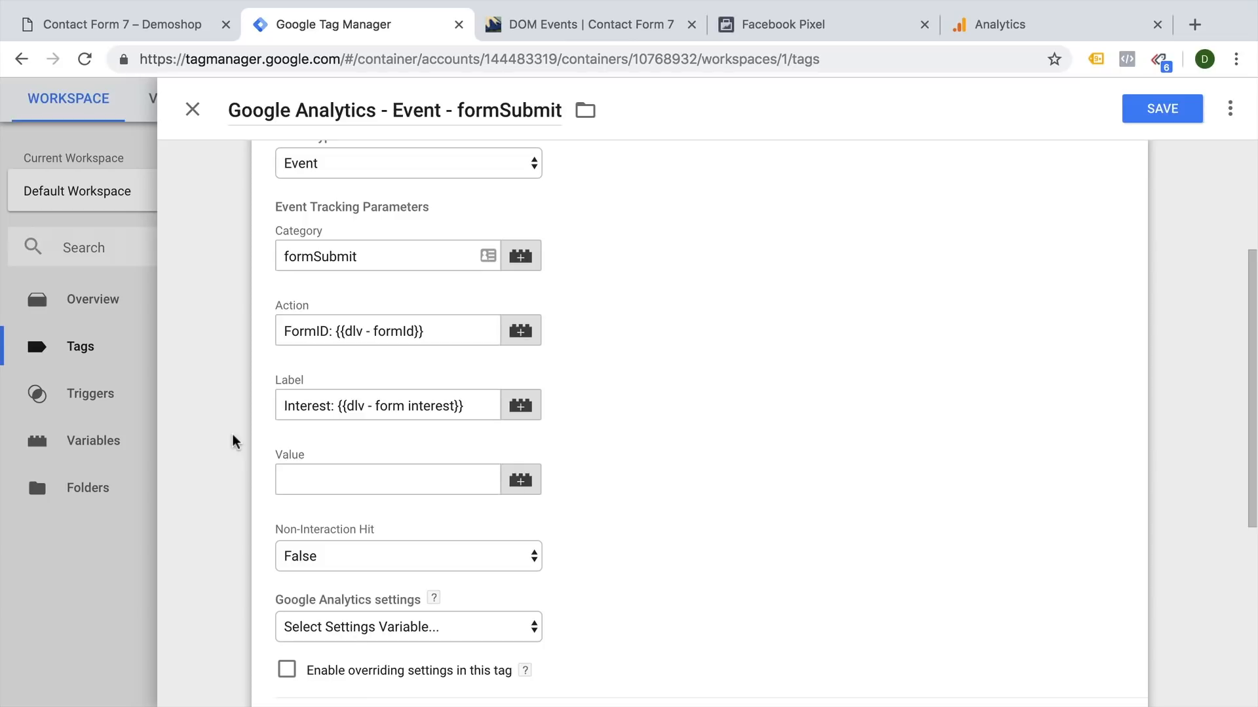
{"action": "scroll", "scroll_direction": "down", "scroll_amount": 3}
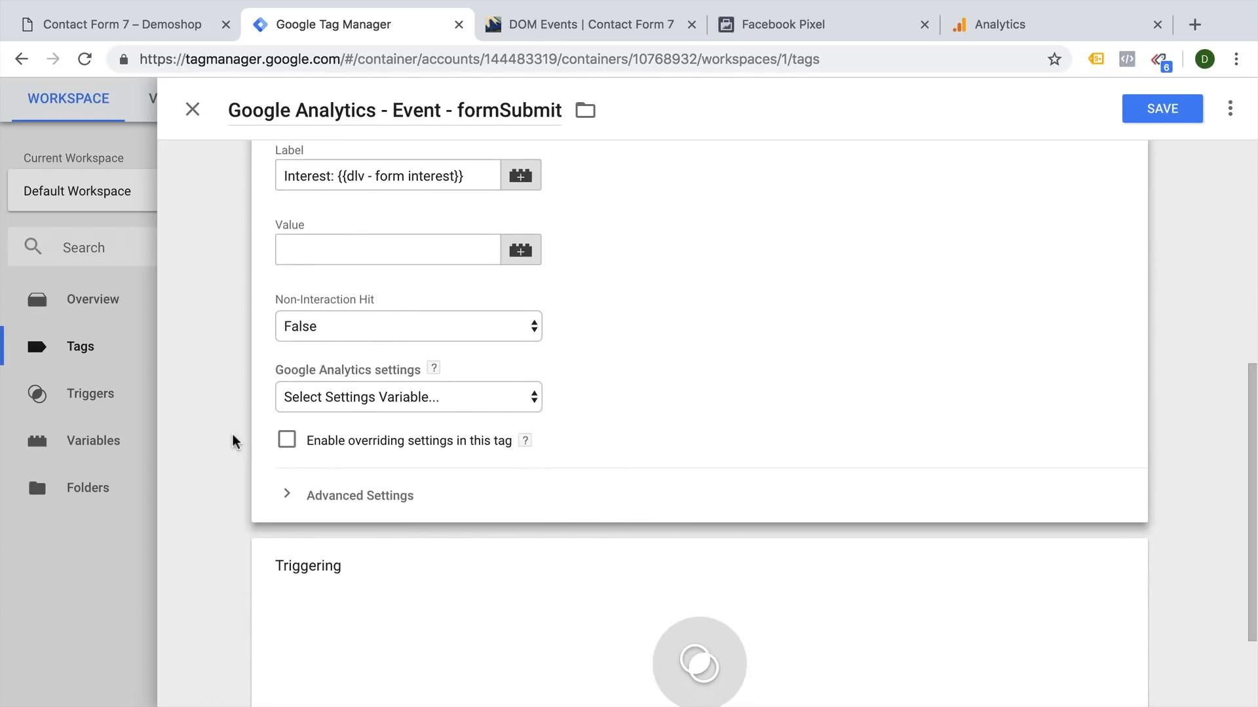
{"action": "left_click", "coordinate": [407, 396]}
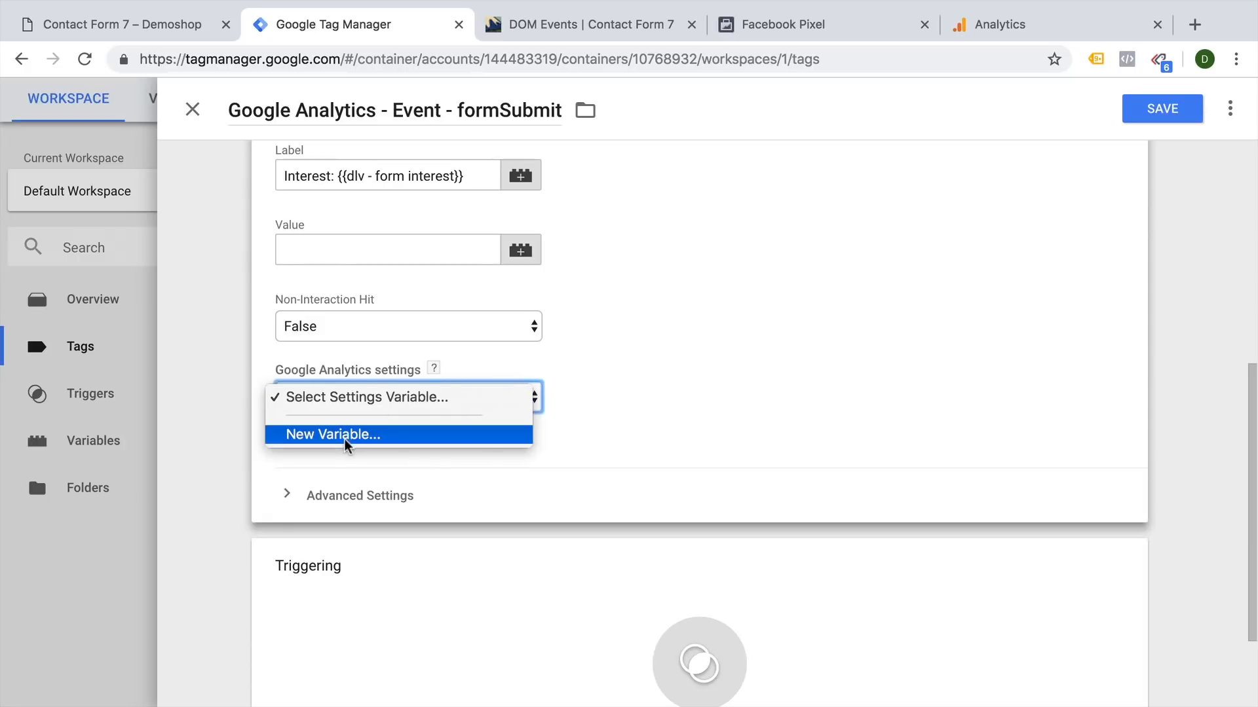
{"action": "left_click", "coordinate": [287, 440]}
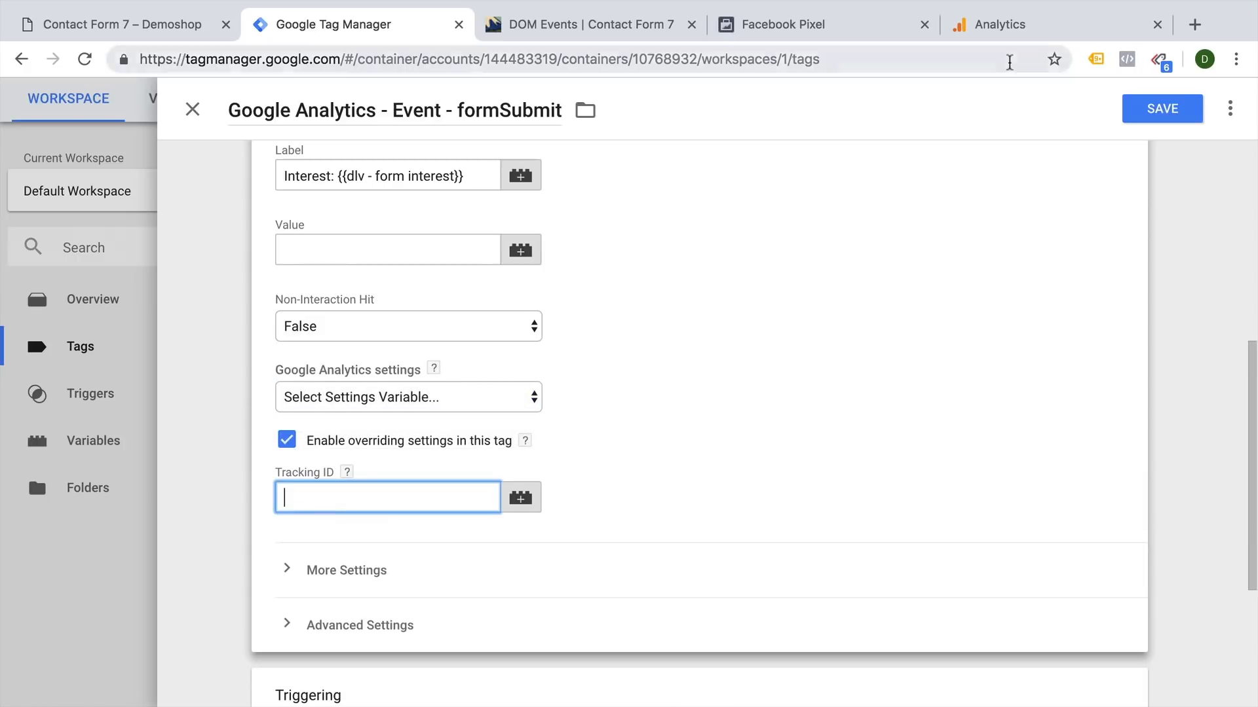
{"action": "left_click", "coordinate": [999, 23]}
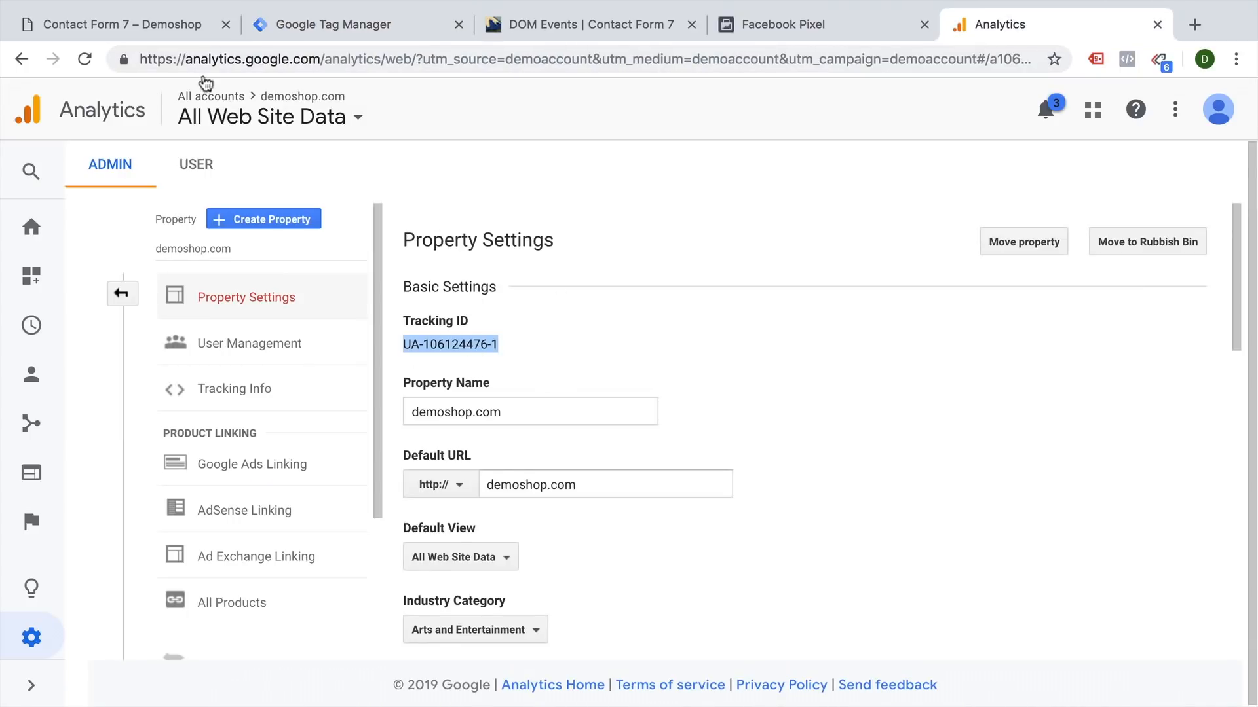
{"action": "left_click", "coordinate": [346, 24]}
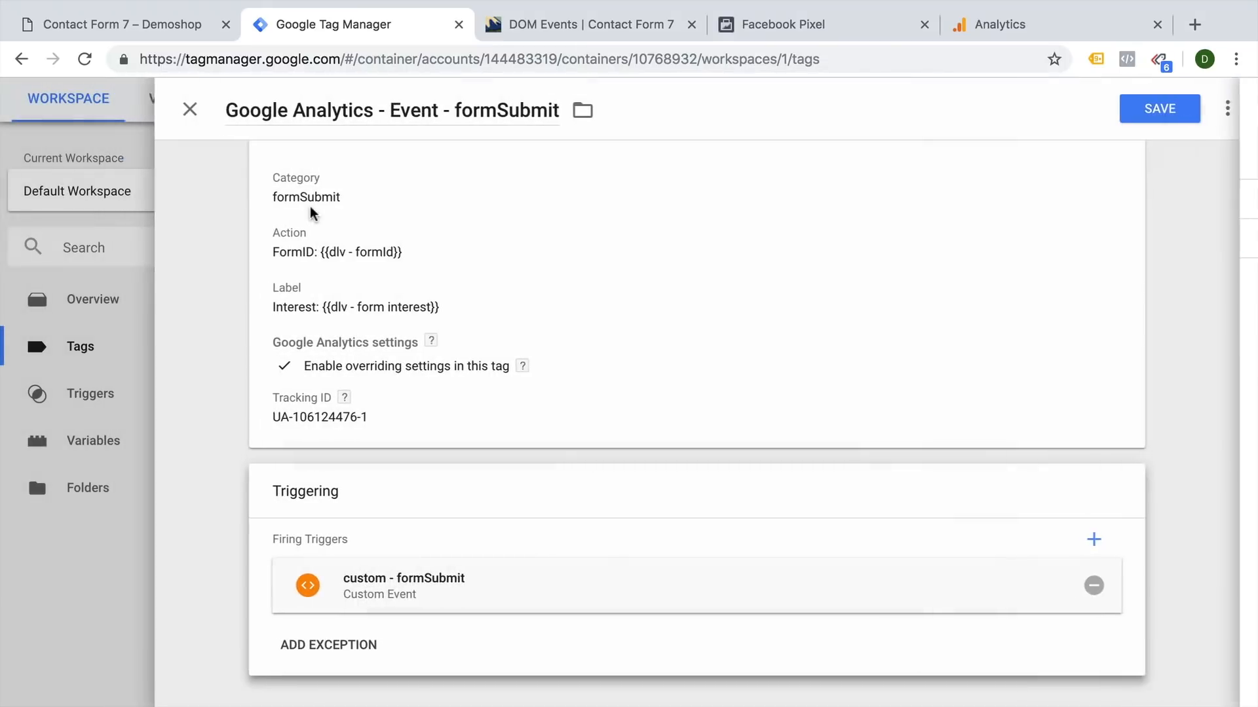
Save the GA formSubmit event tag and refresh the preview
{"action": "left_click", "coordinate": [1159, 108]}
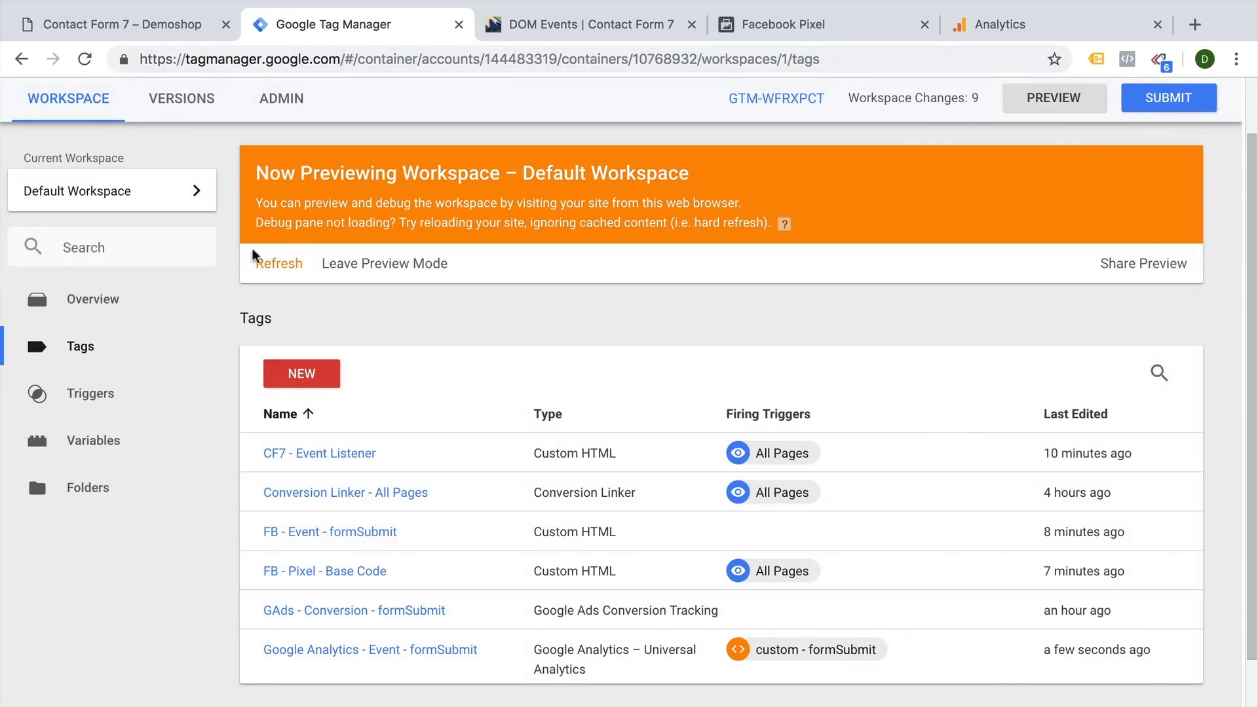
{"action": "left_click", "coordinate": [120, 23]}
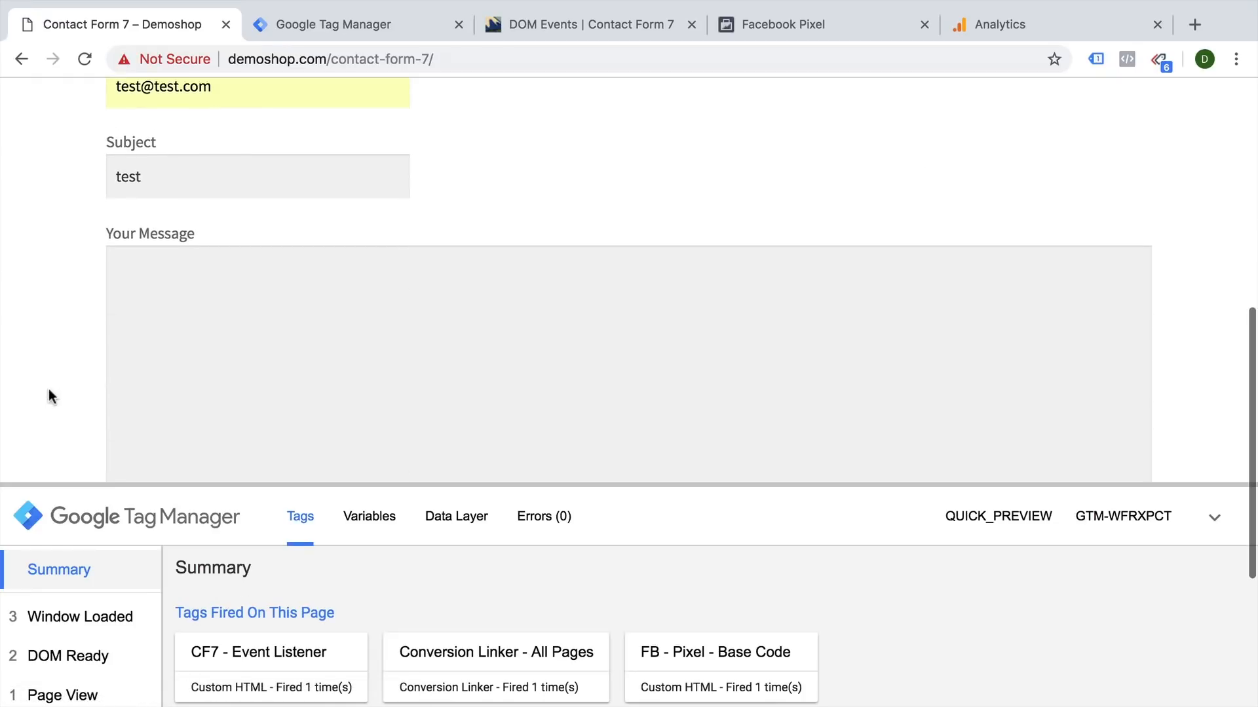
Submit the form with Consultation chosen and check the tags fired on formSubmit
{"action": "scroll", "scroll_direction": "down", "scroll_amount": 3}
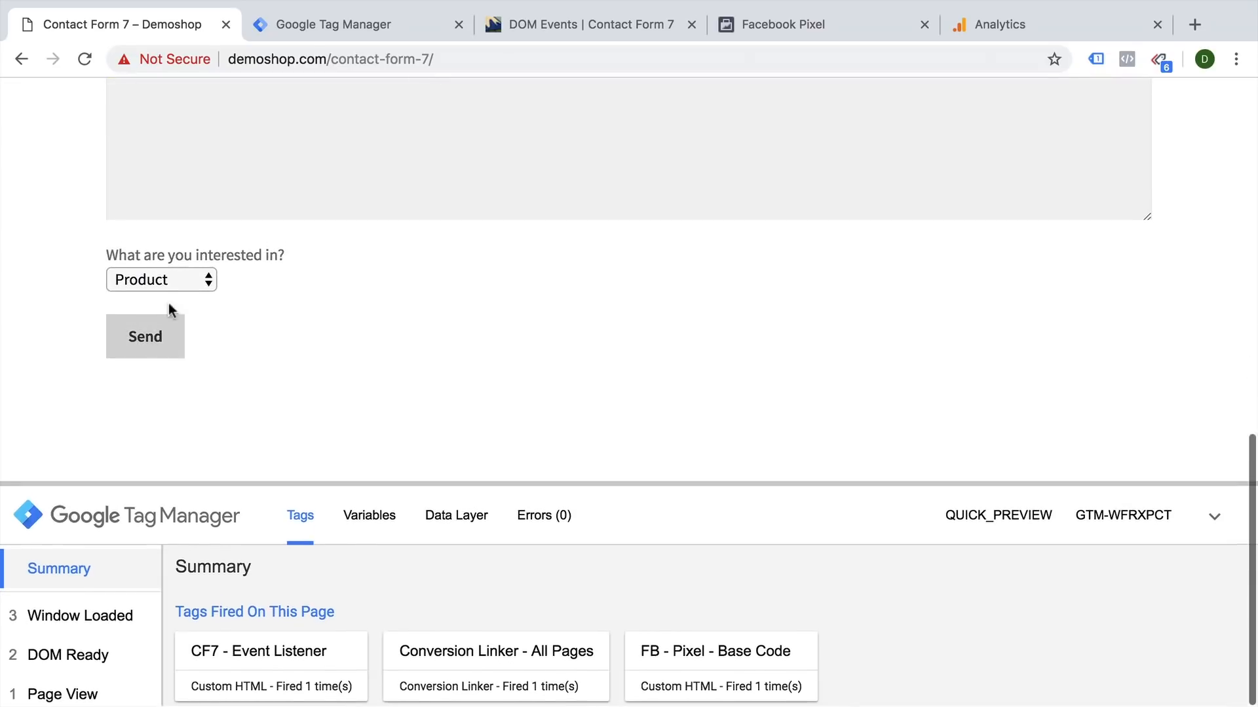
{"action": "left_click", "coordinate": [159, 280]}
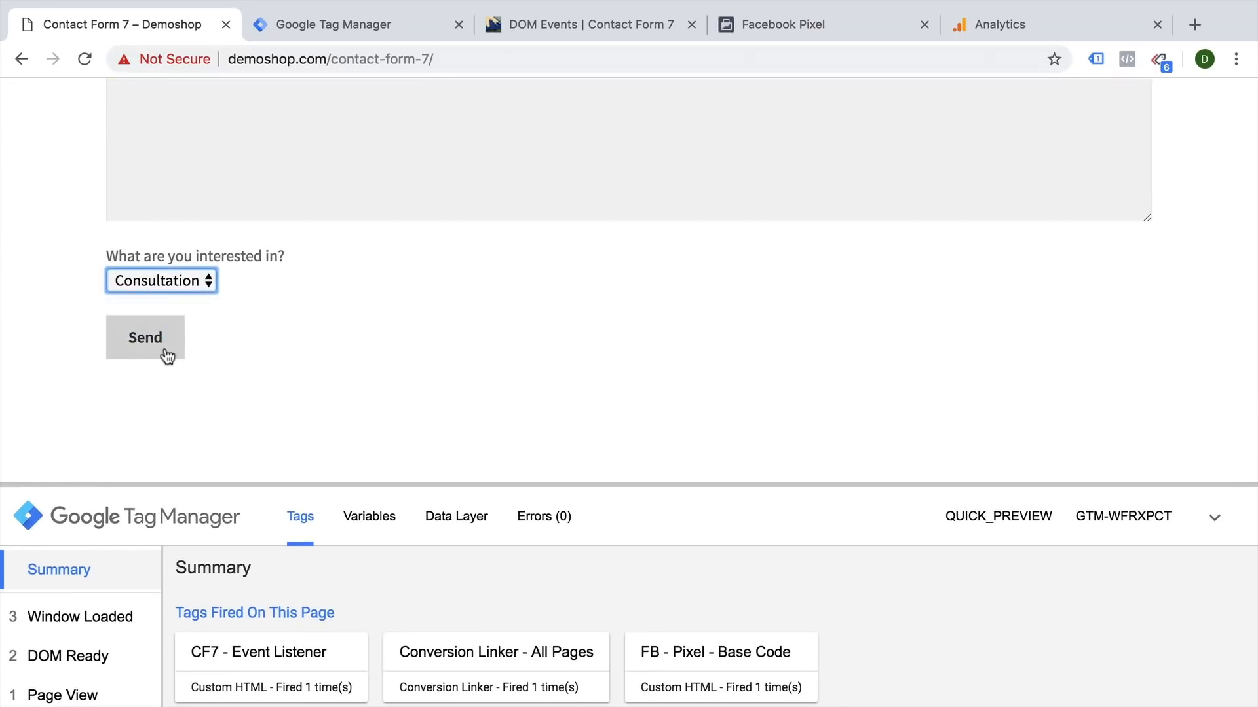
{"action": "left_click", "coordinate": [146, 336]}
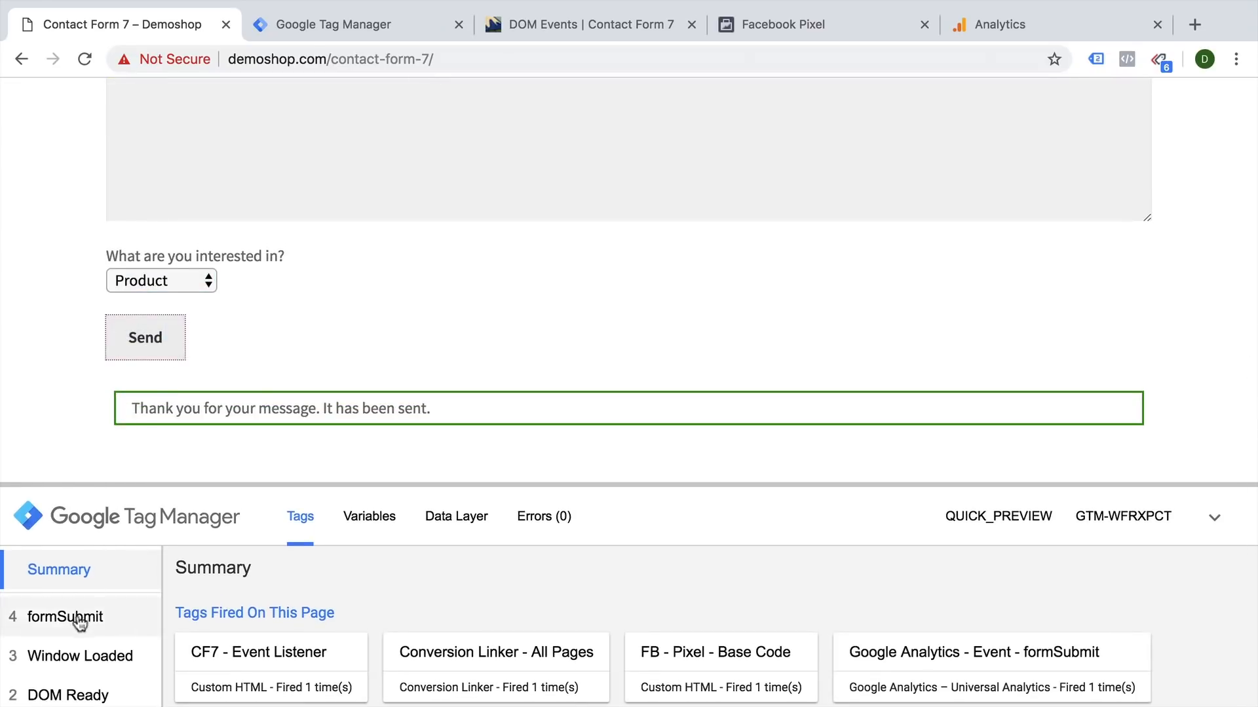
{"action": "left_click", "coordinate": [66, 617]}
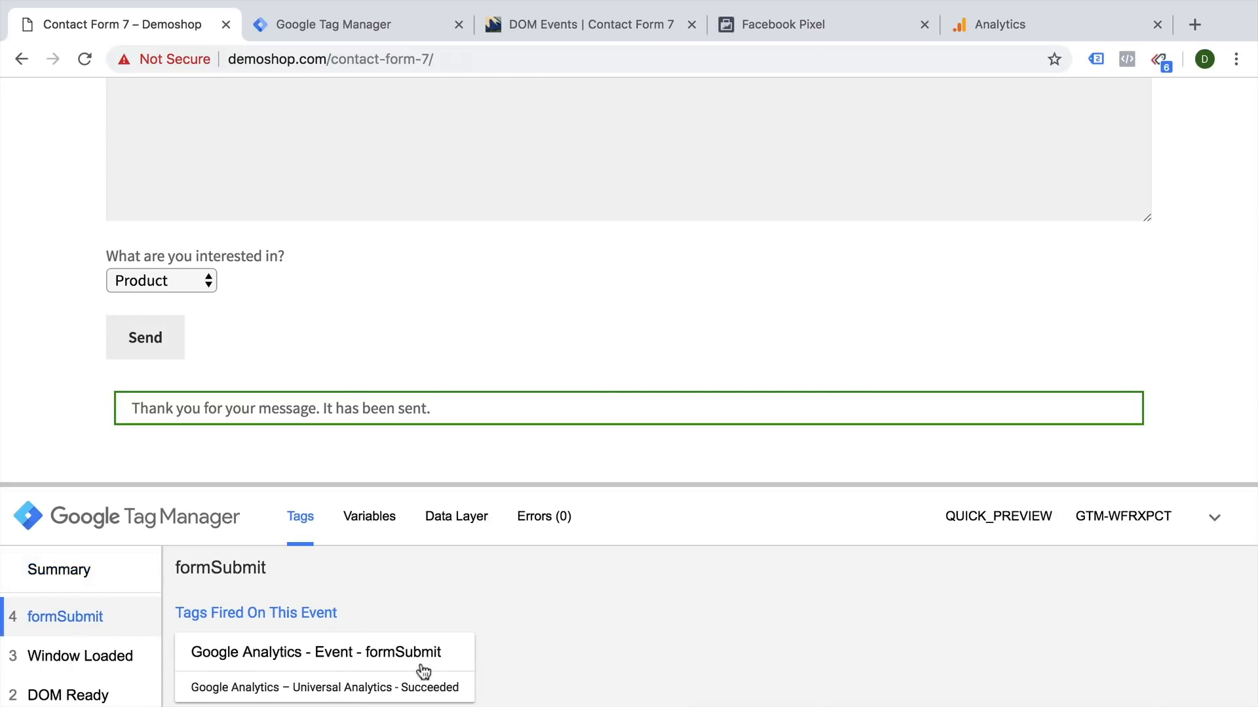
{"action": "mouse_move", "coordinate": [1126, 132]}
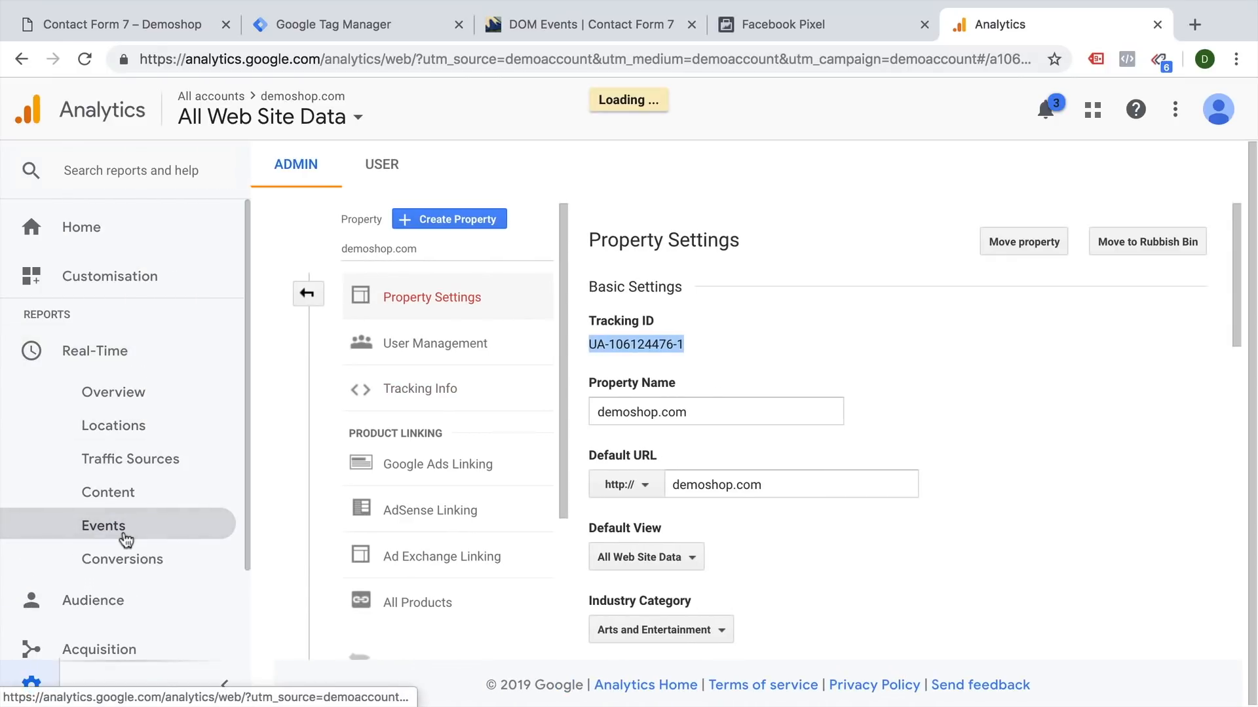
View the Real-Time Events report and drill into the formSubmit category
{"action": "left_click", "coordinate": [102, 526]}
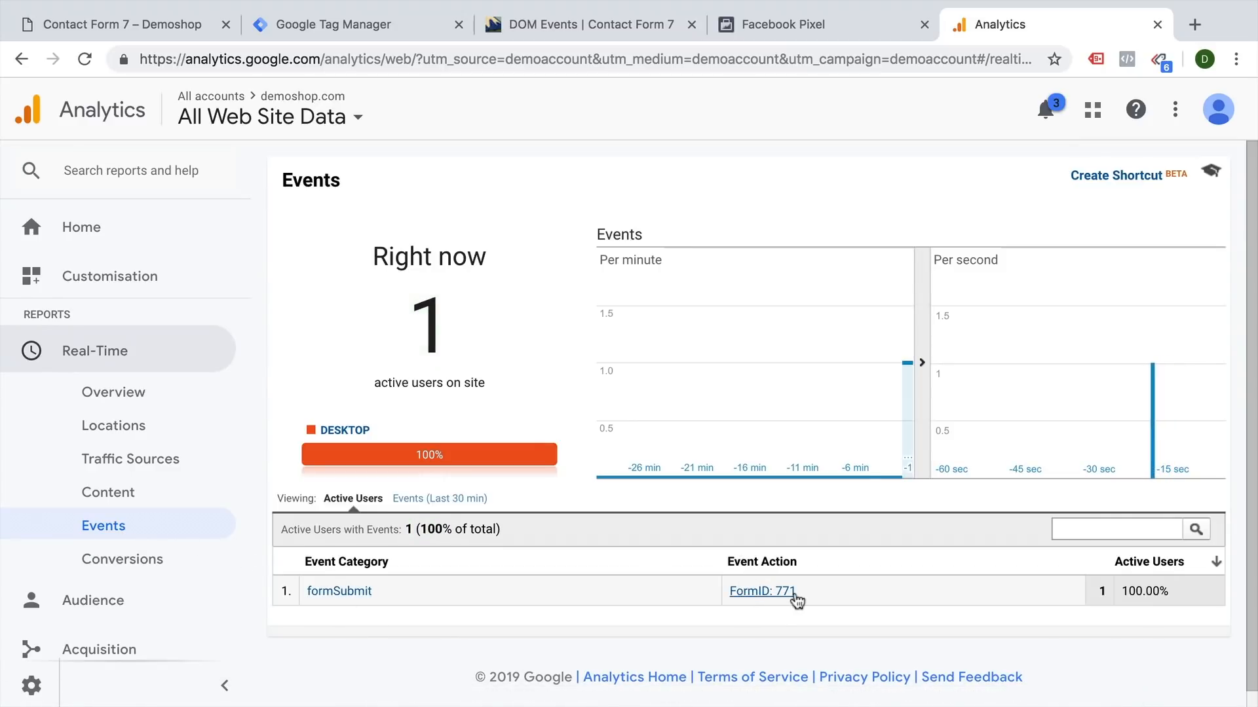
{"action": "left_click", "coordinate": [760, 591]}
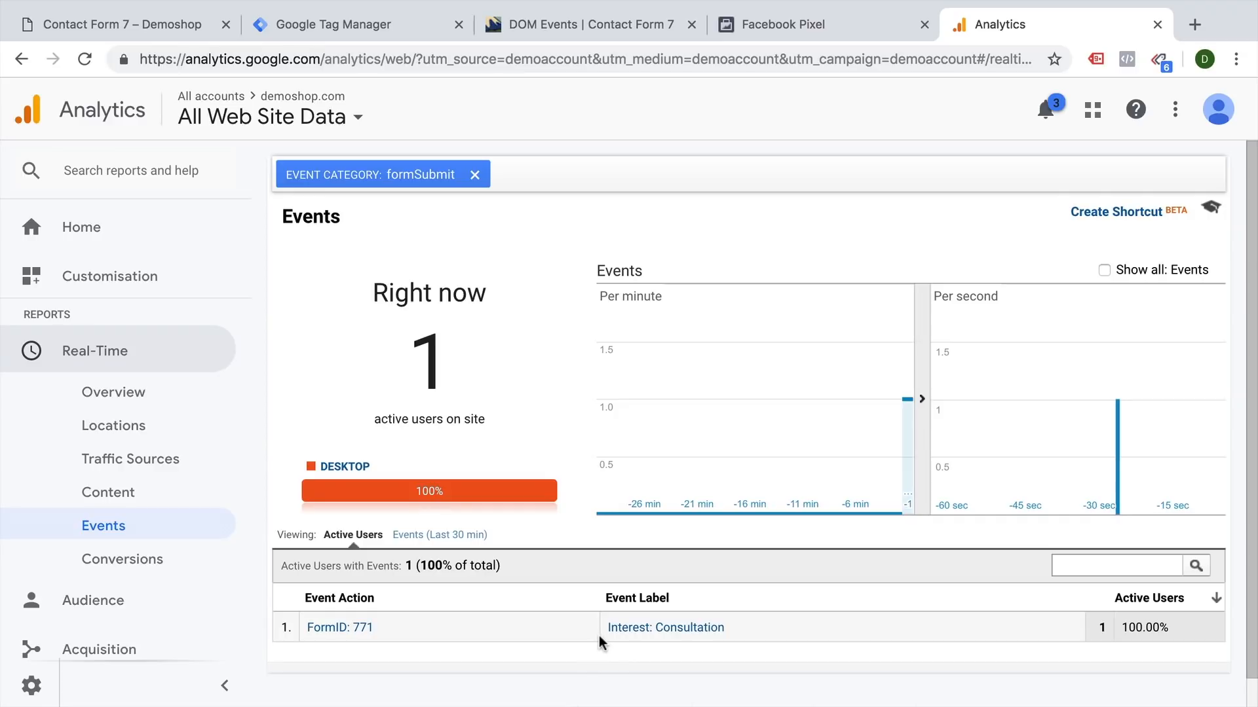
Return to the tags list and edit the FB - Event - formSubmit tag
{"action": "left_click", "coordinate": [120, 24]}
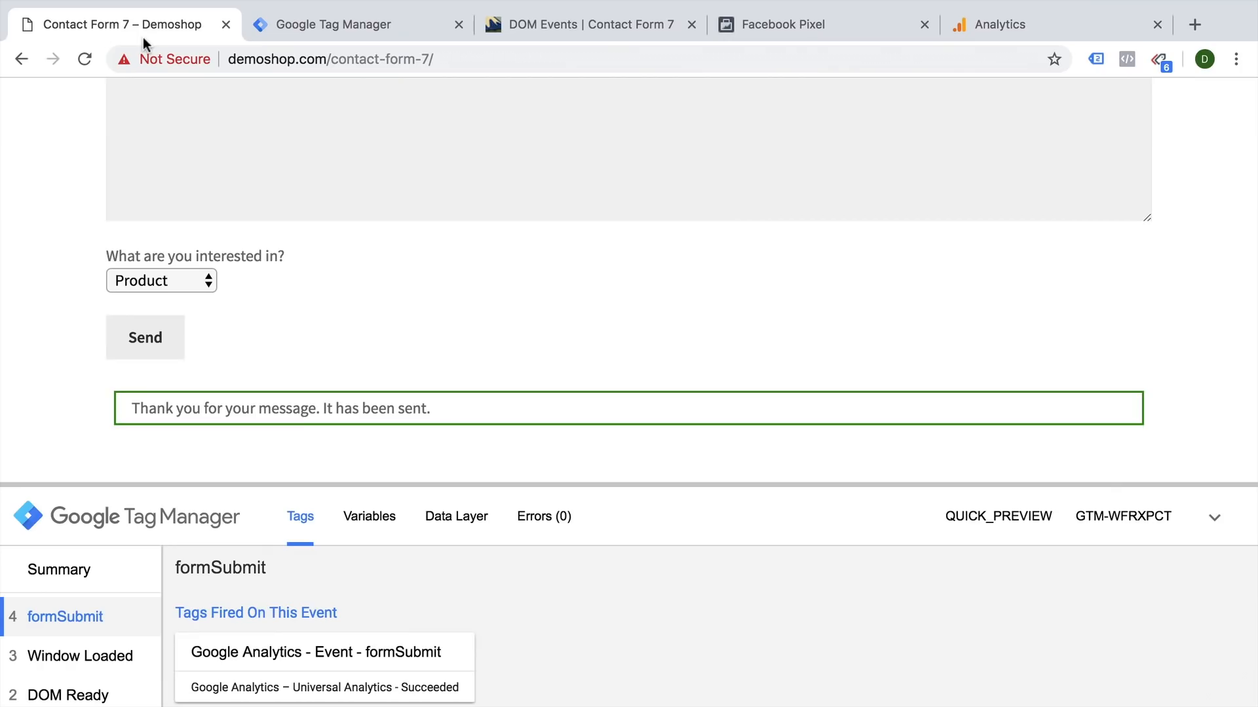
{"action": "left_click", "coordinate": [337, 23]}
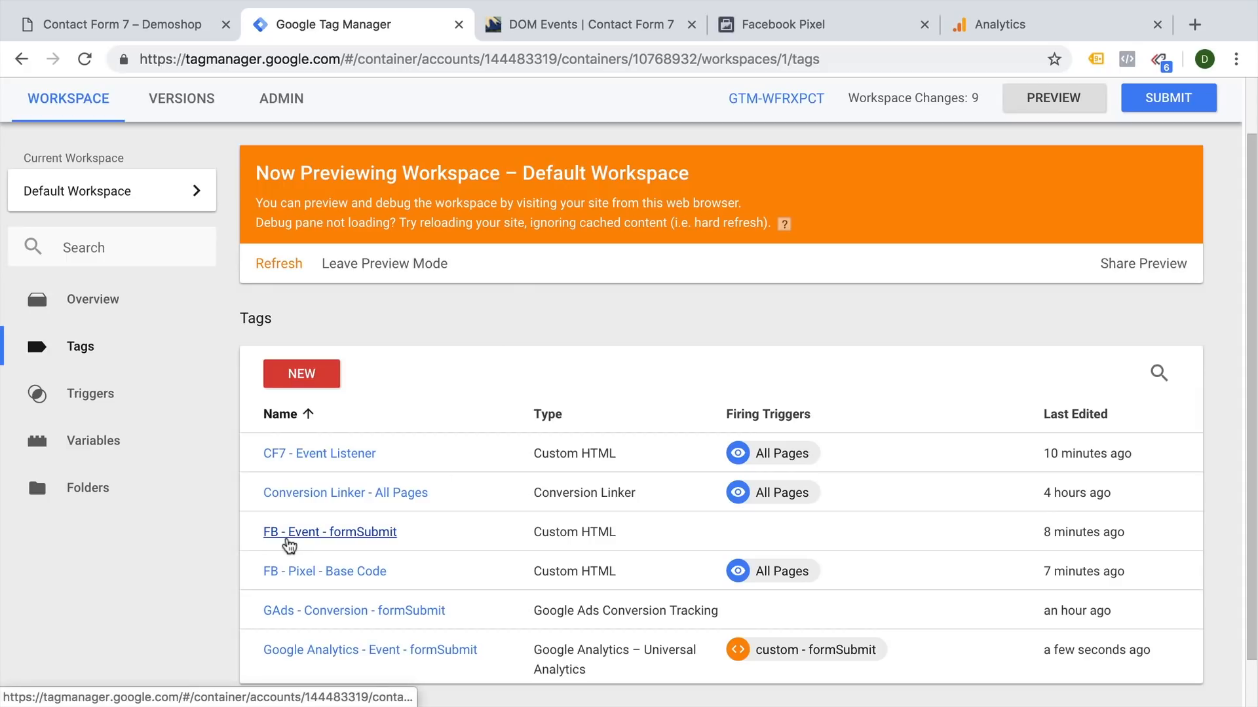
{"action": "left_click", "coordinate": [330, 532]}
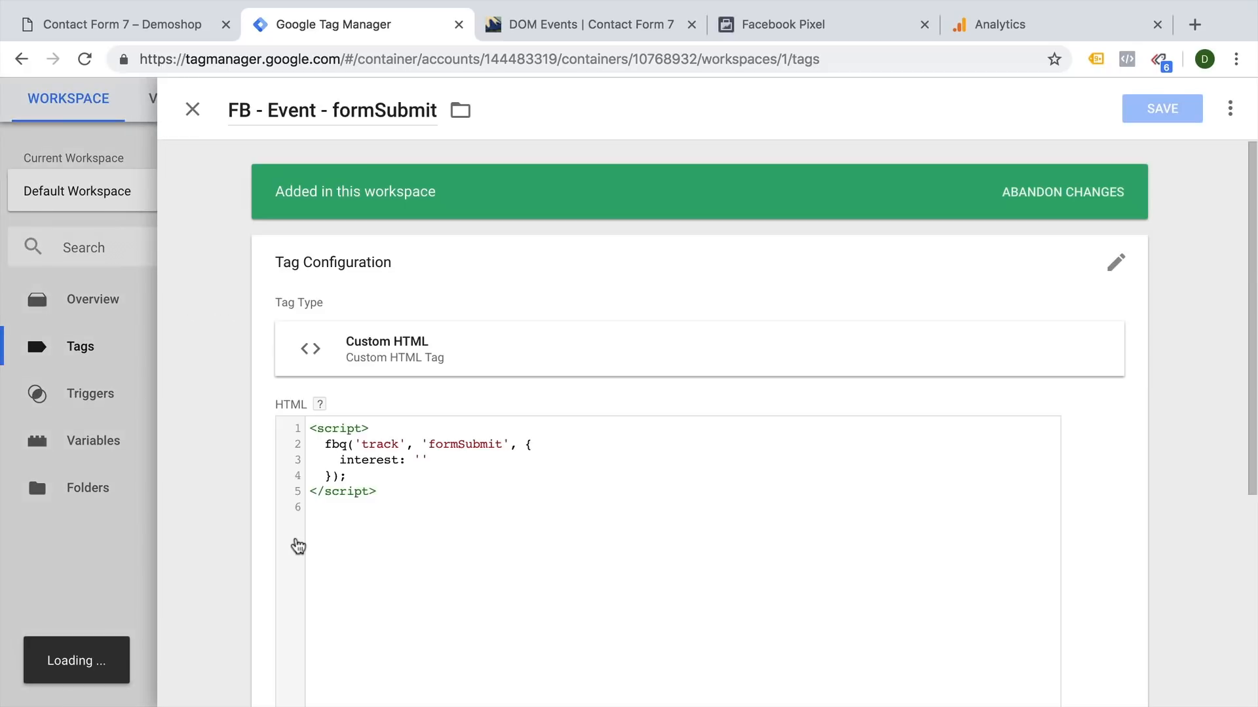
{"action": "scroll", "scroll_direction": "down", "scroll_amount": 3}
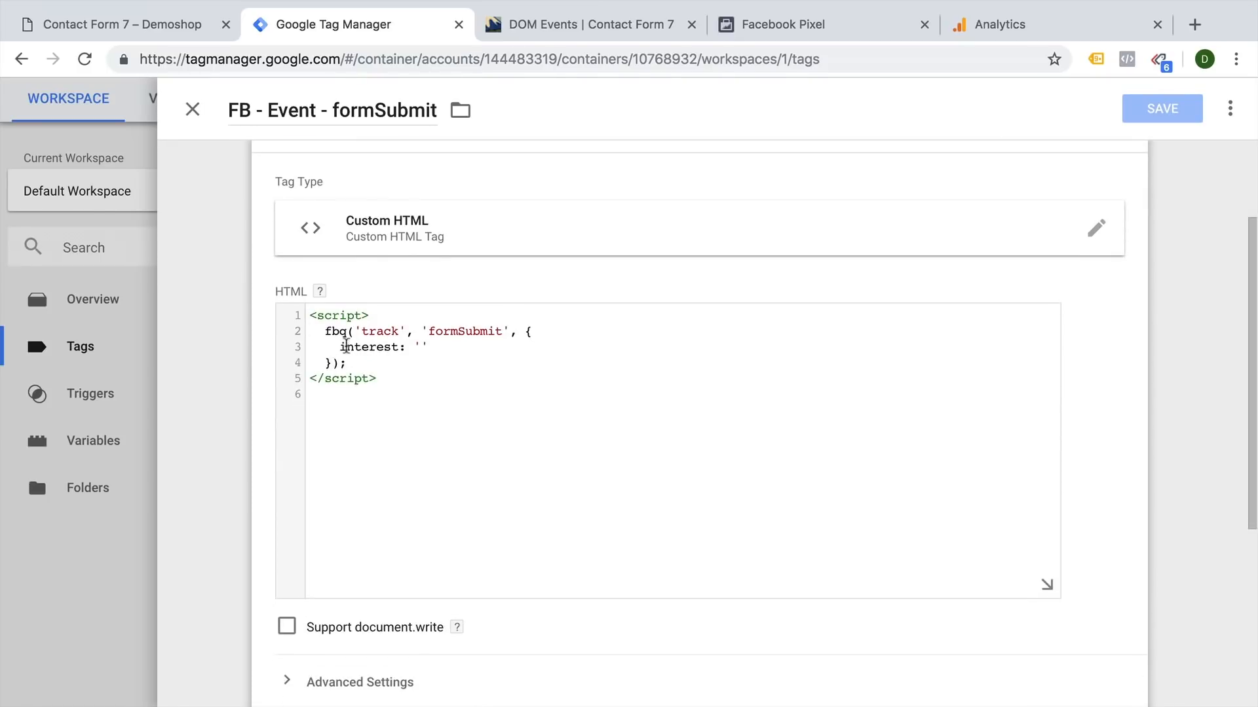
Insert {{dlv - form interest}} as the interest value in the Custom HTML script
{"action": "double_click", "coordinate": [462, 331]}
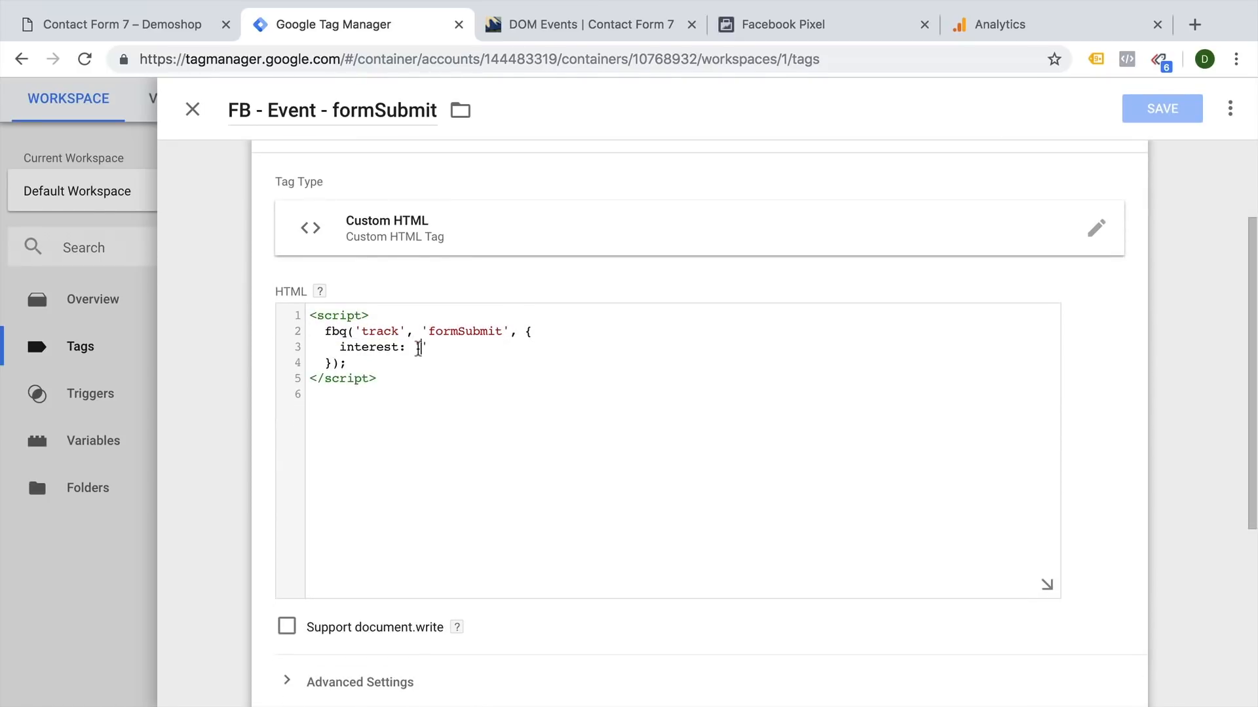
{"action": "type", "text": "{"}
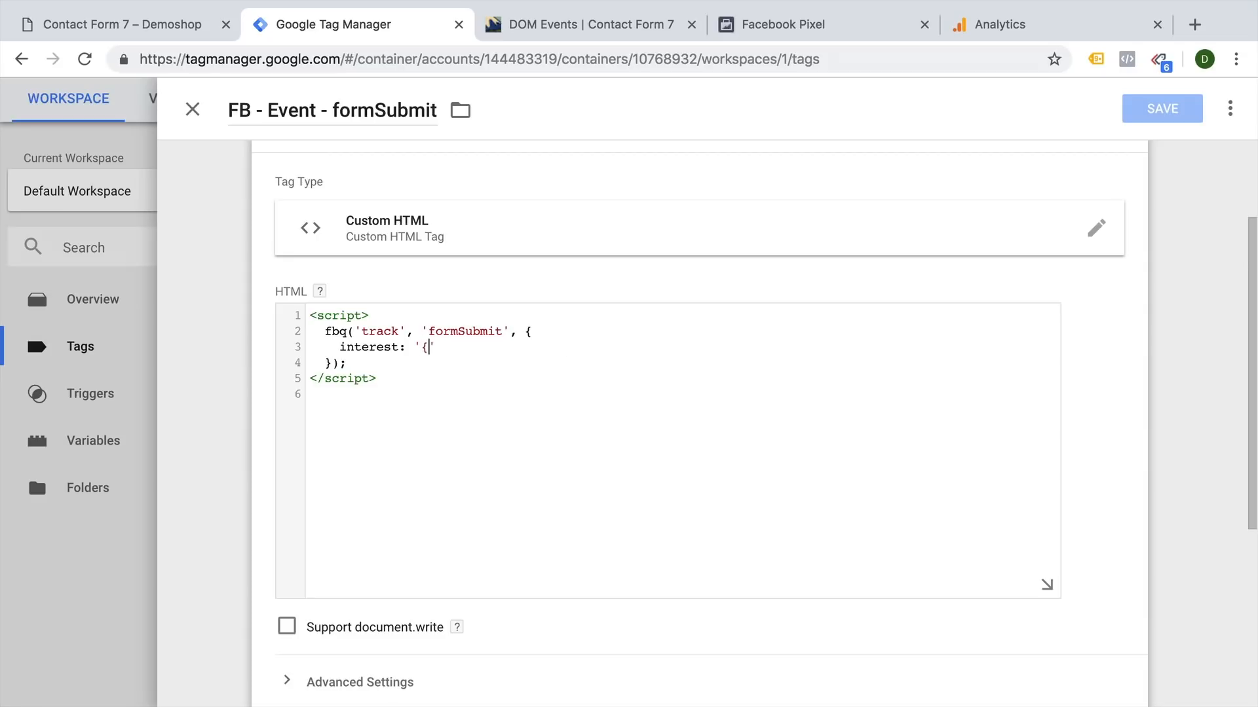
{"action": "type", "text": "{"}
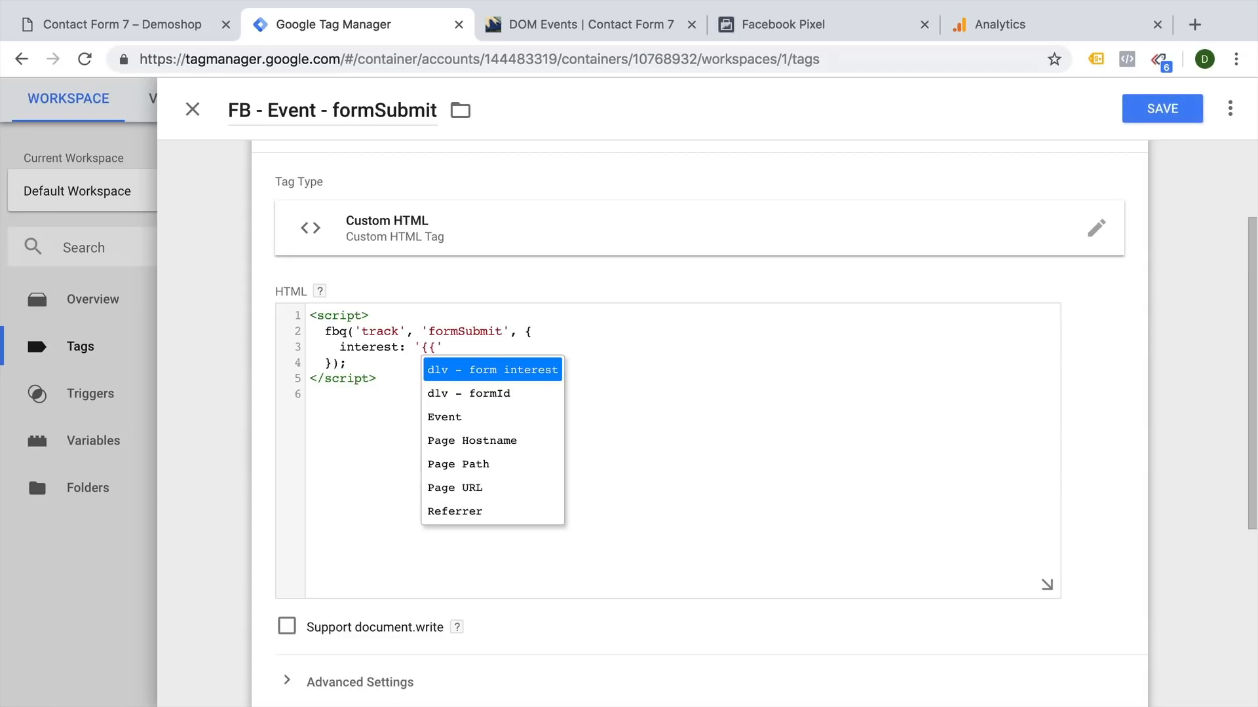
{"action": "left_click", "coordinate": [492, 369]}
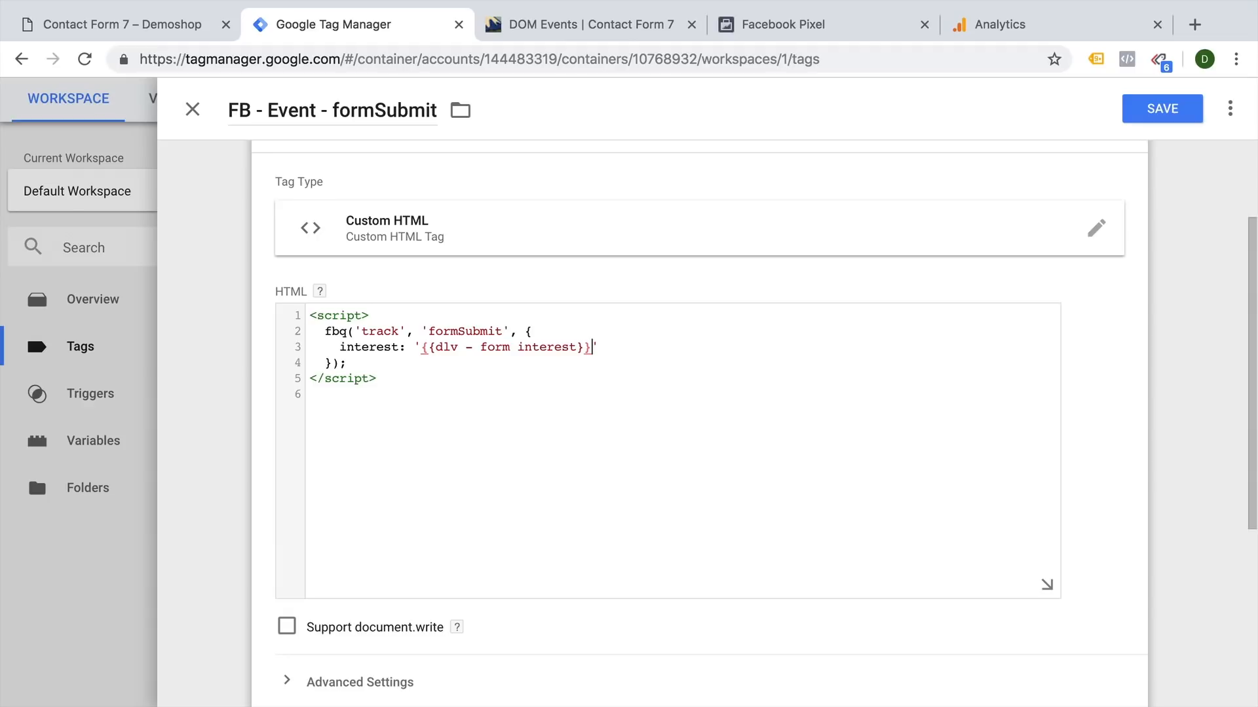
{"action": "mouse_move", "coordinate": [607, 341]}
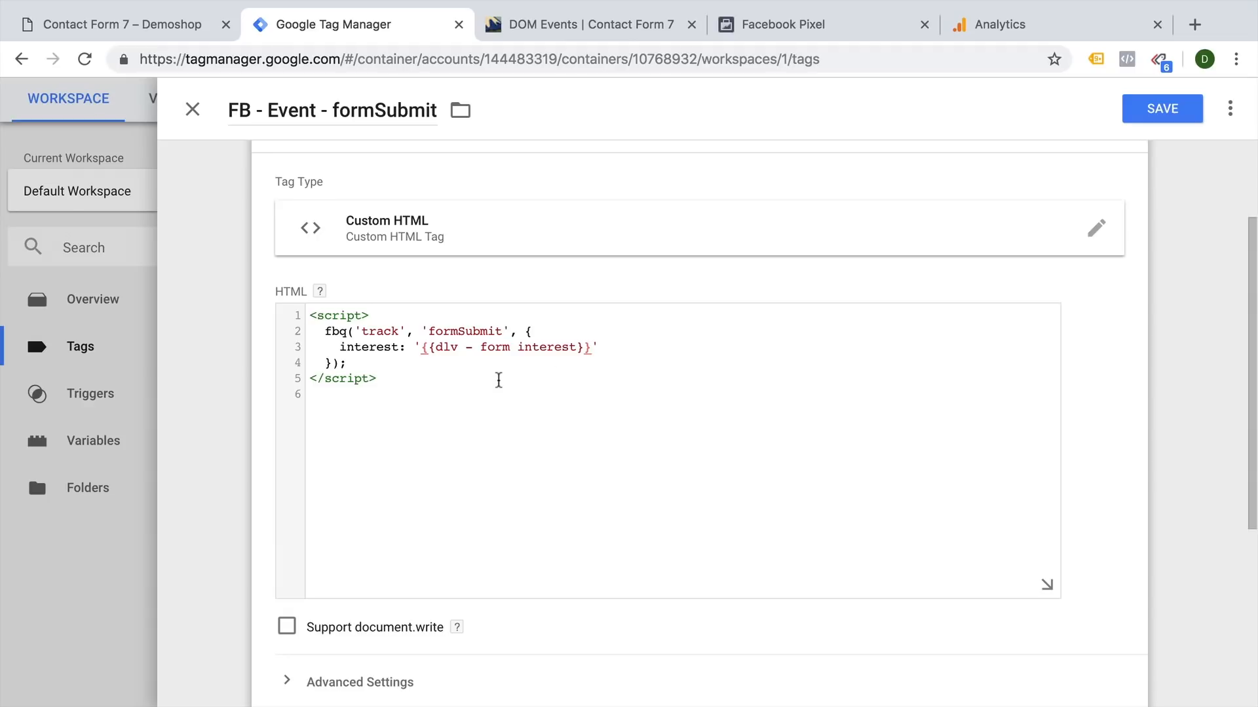
{"action": "scroll", "scroll_direction": "down", "scroll_amount": 3}
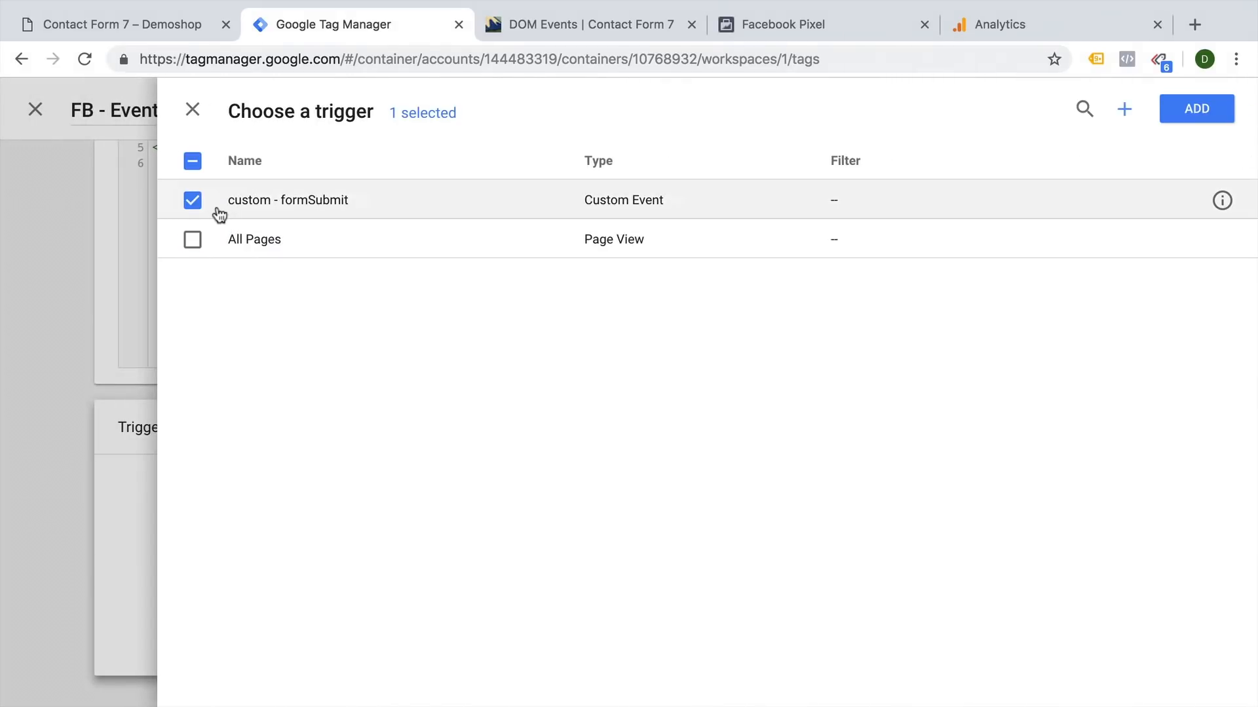
Save the FB tag with the custom - formSubmit trigger and edit the GAds conversion tag
{"action": "left_click", "coordinate": [1196, 109]}
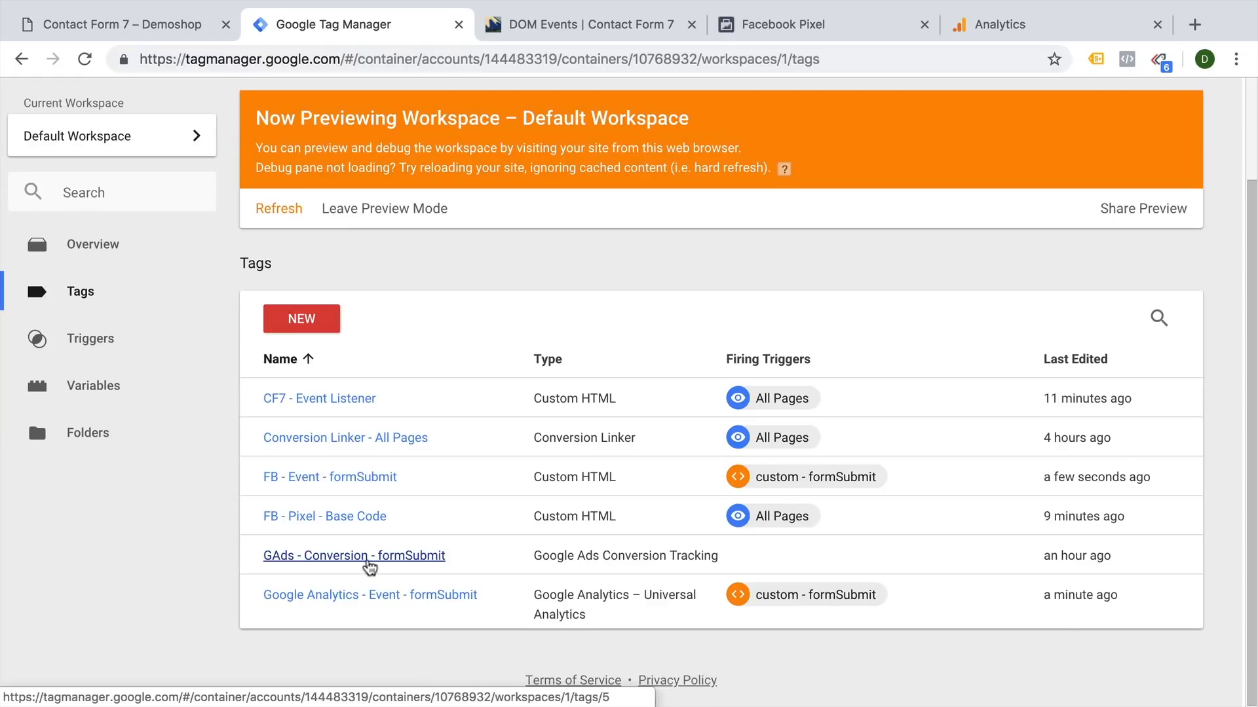
{"action": "left_click", "coordinate": [354, 555]}
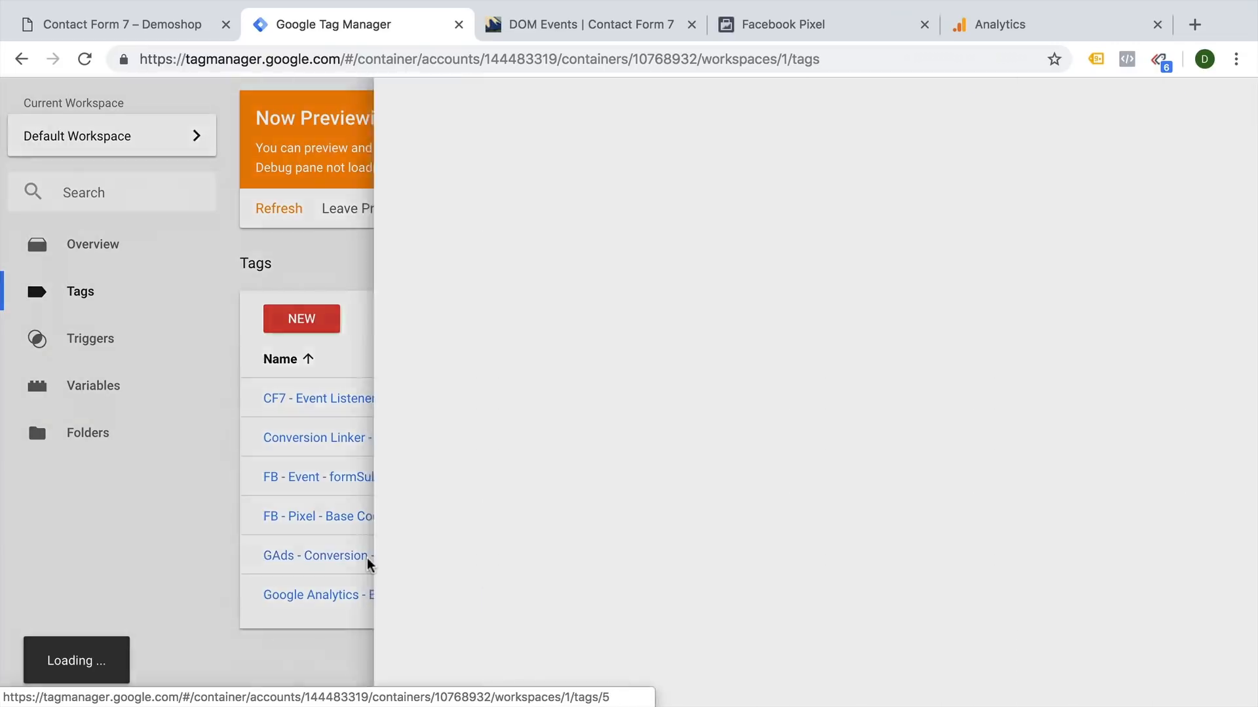
{"action": "left_click", "coordinate": [317, 556]}
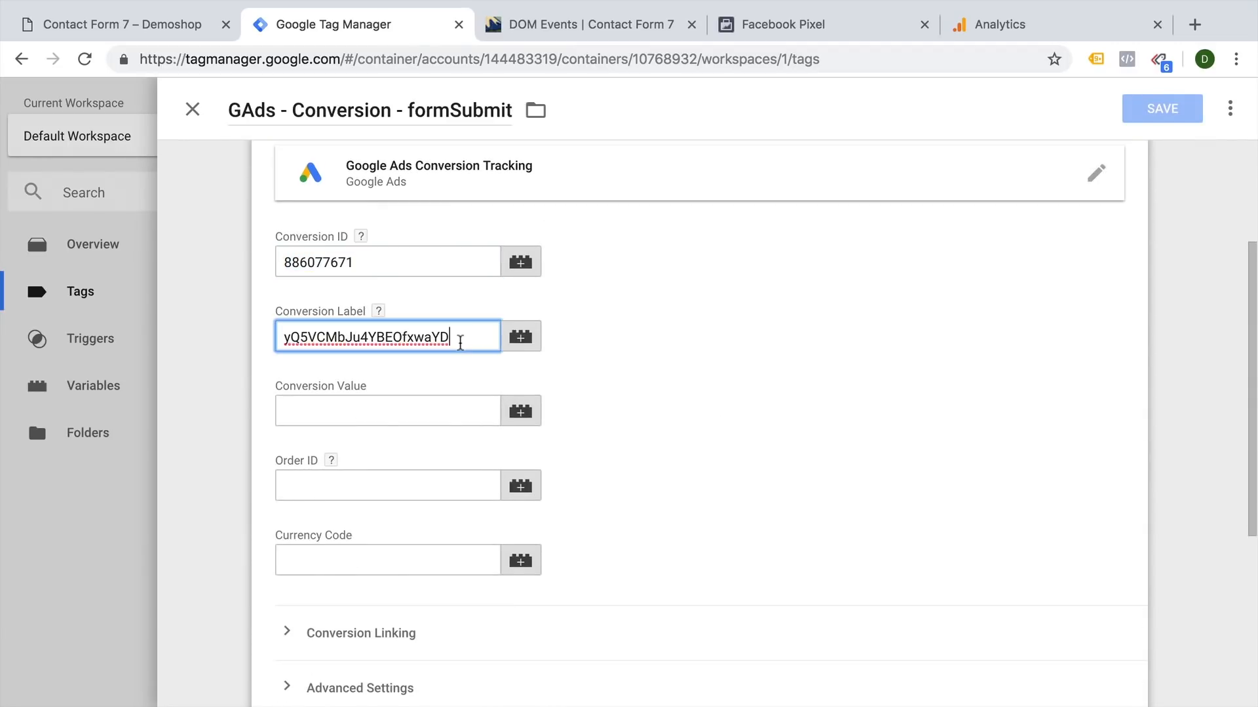
Make the GAds - Conversion - formSubmit tag fire on custom - formSubmit and save it
{"action": "scroll", "scroll_direction": "down", "scroll_amount": 3}
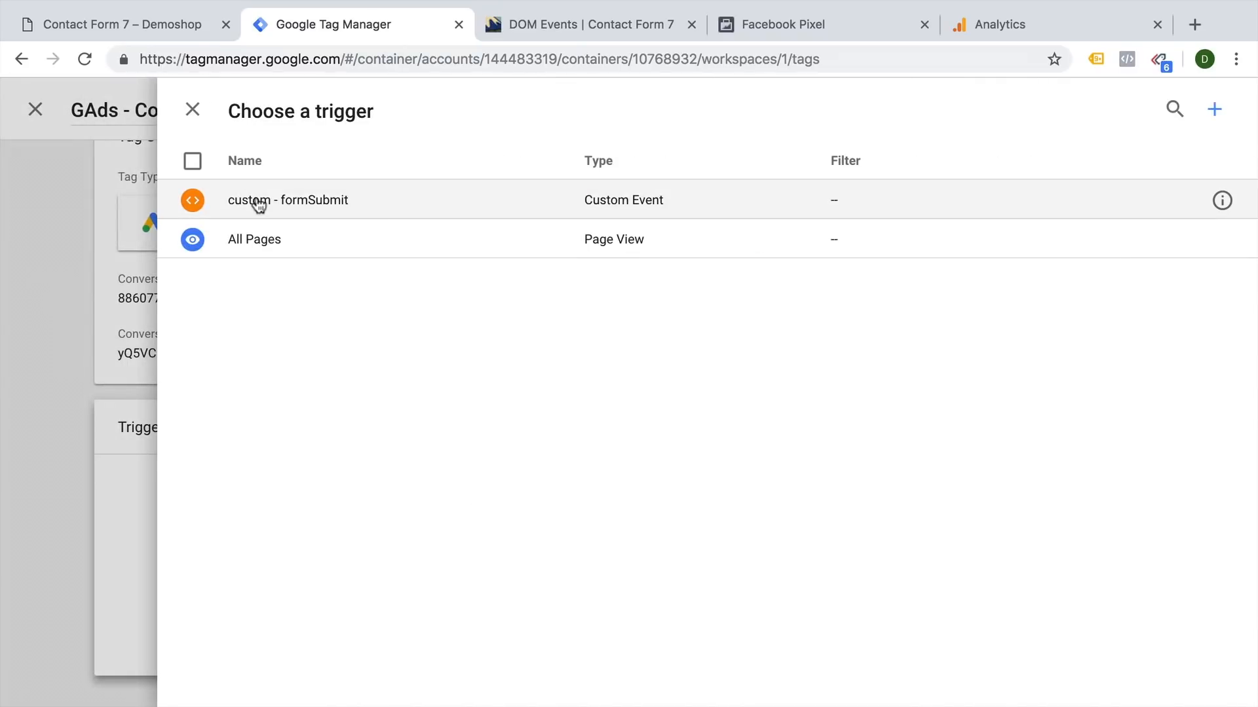
{"action": "left_click", "coordinate": [287, 199]}
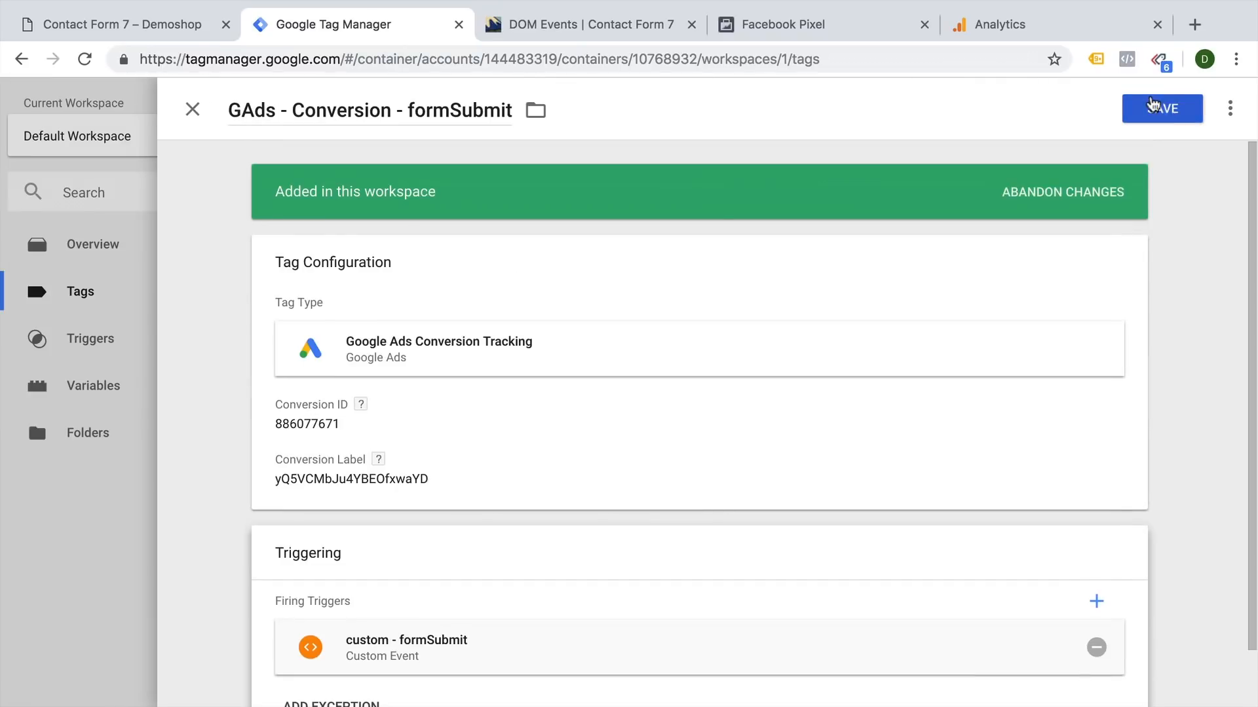
{"action": "left_click", "coordinate": [1161, 109]}
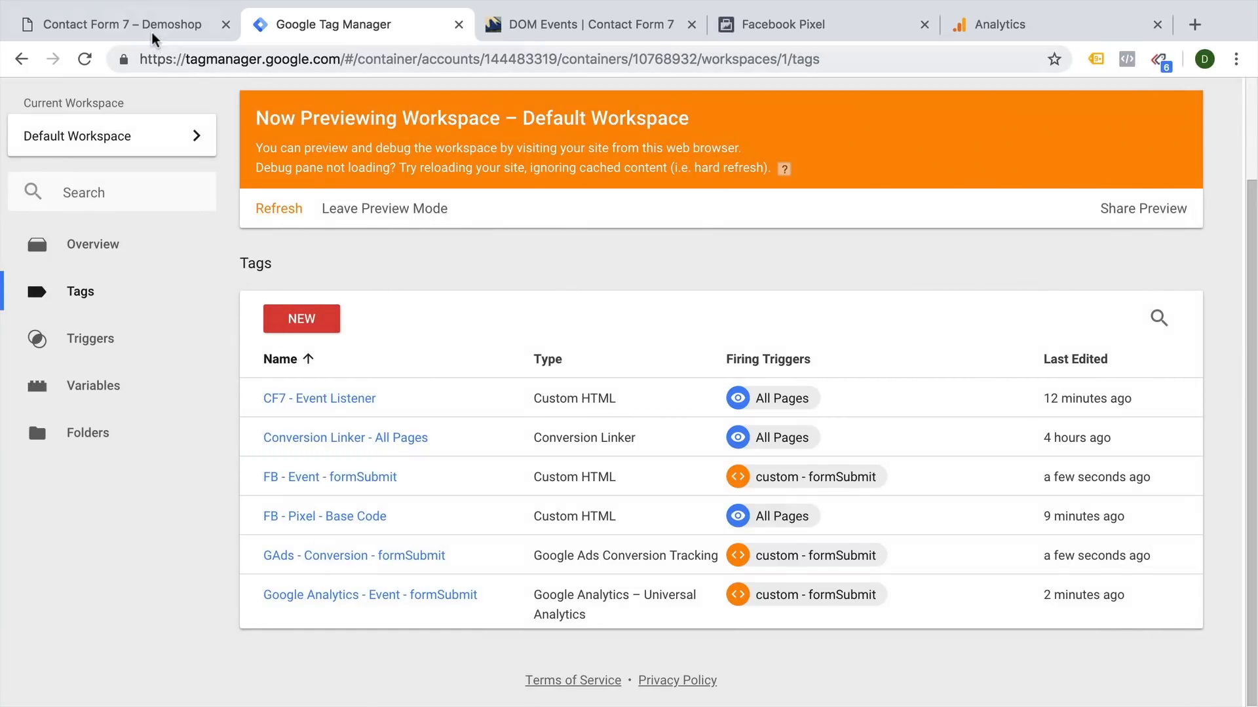
Submit a test form on the demoshop page and check the FB, GAds and Analytics formSubmit tags fired
{"action": "left_click", "coordinate": [120, 24]}
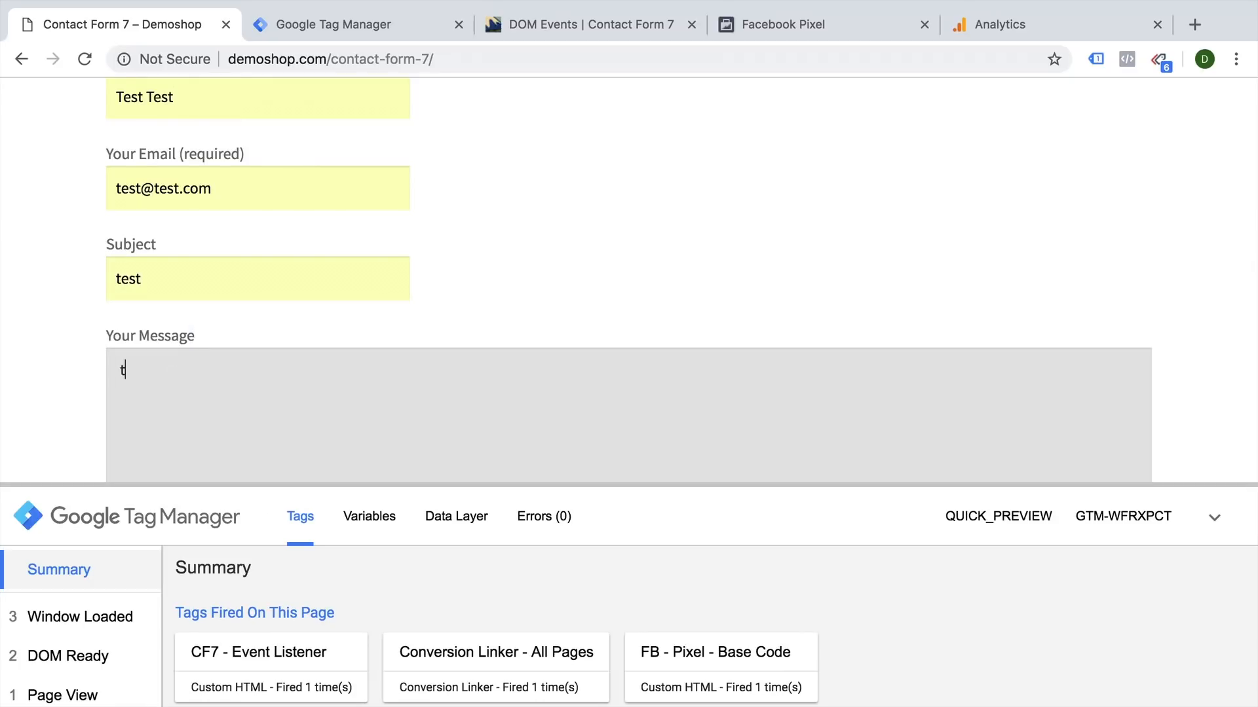
{"action": "scroll", "scroll_direction": "down", "scroll_amount": 3}
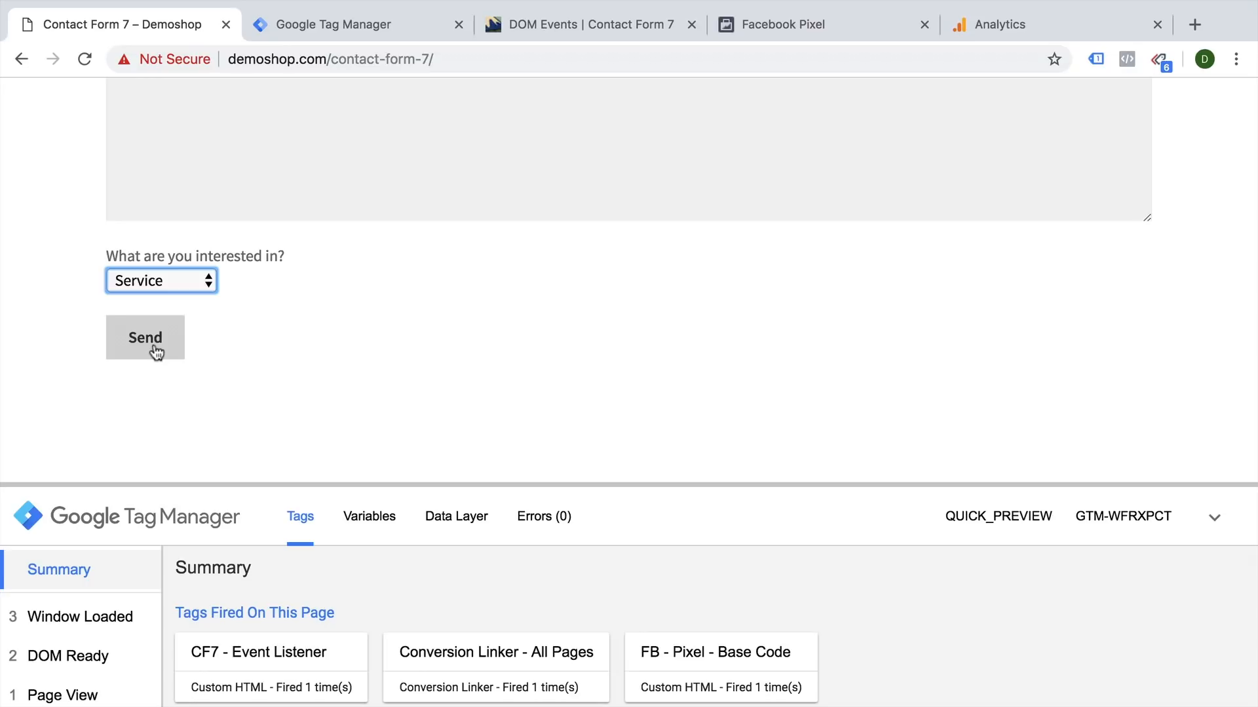
{"action": "left_click", "coordinate": [145, 337]}
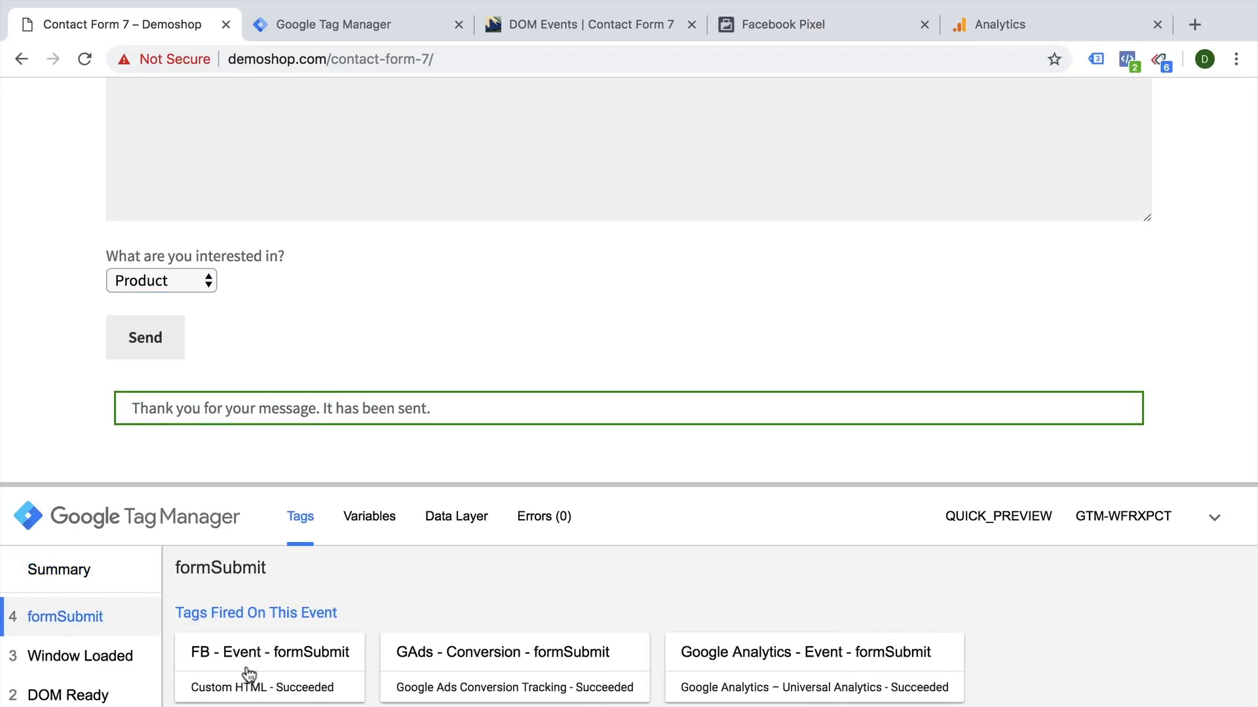
{"action": "mouse_move", "coordinate": [719, 645]}
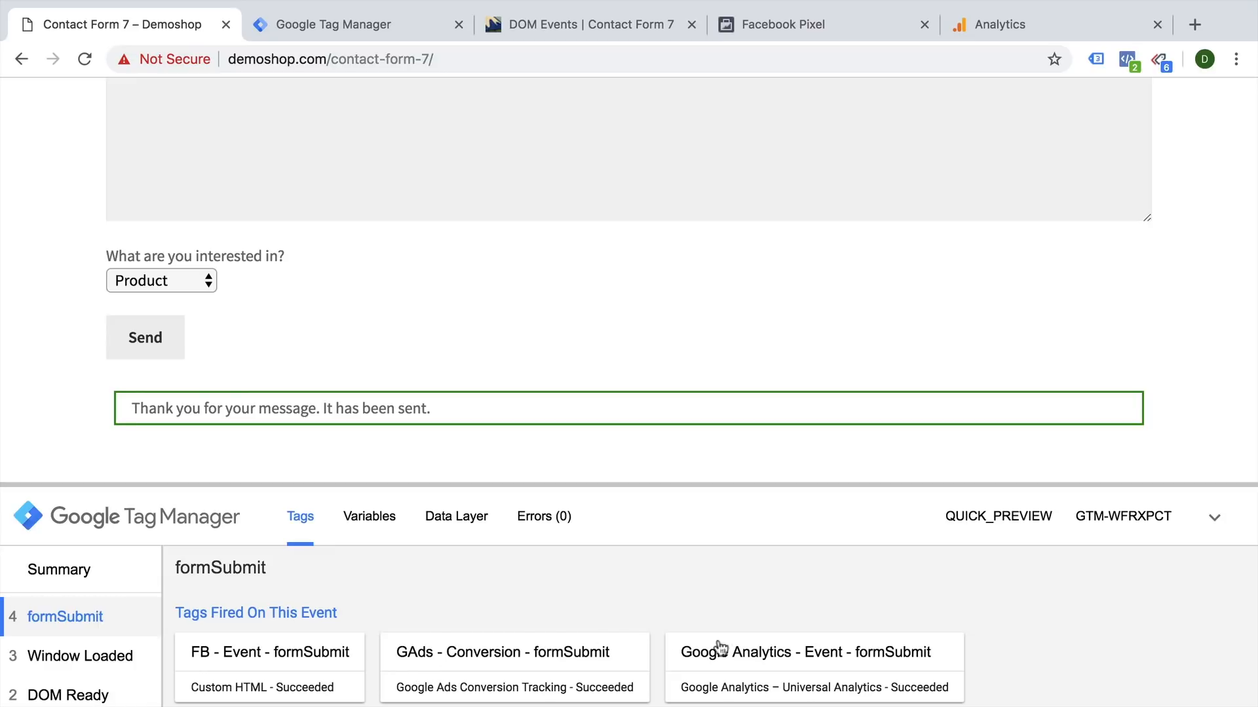
{"action": "mouse_move", "coordinate": [1070, 200]}
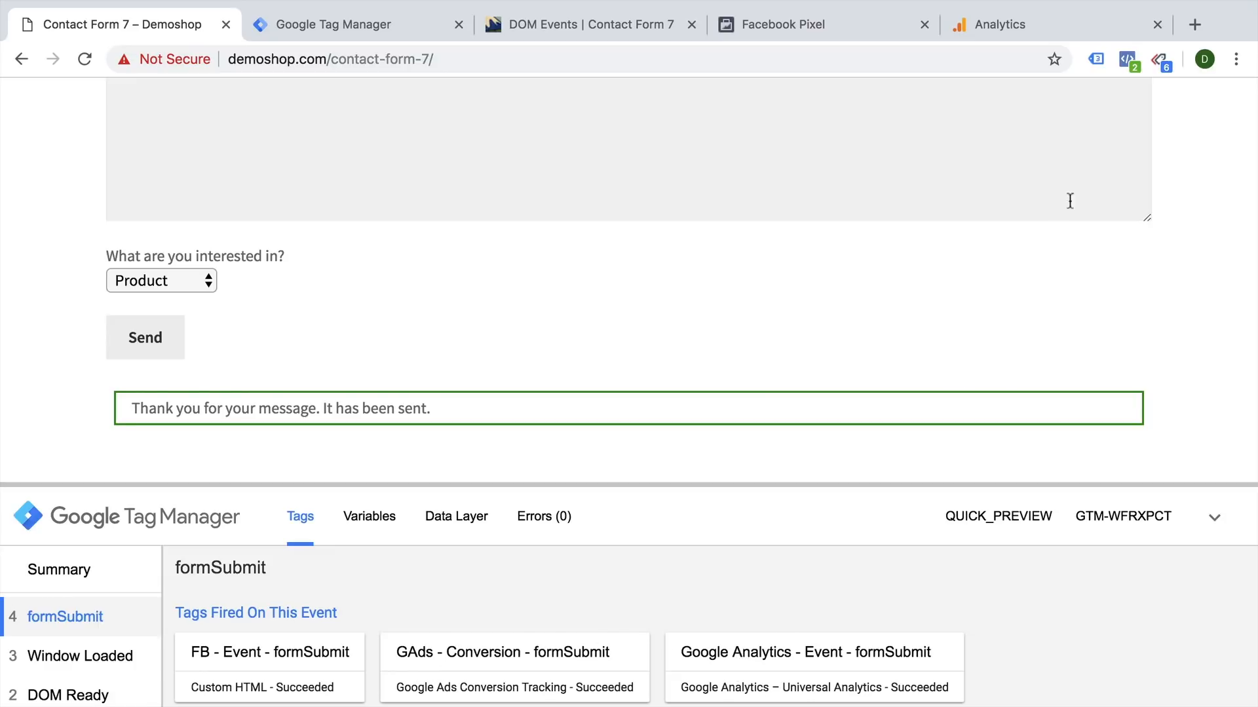
{"action": "left_click", "coordinate": [1094, 59]}
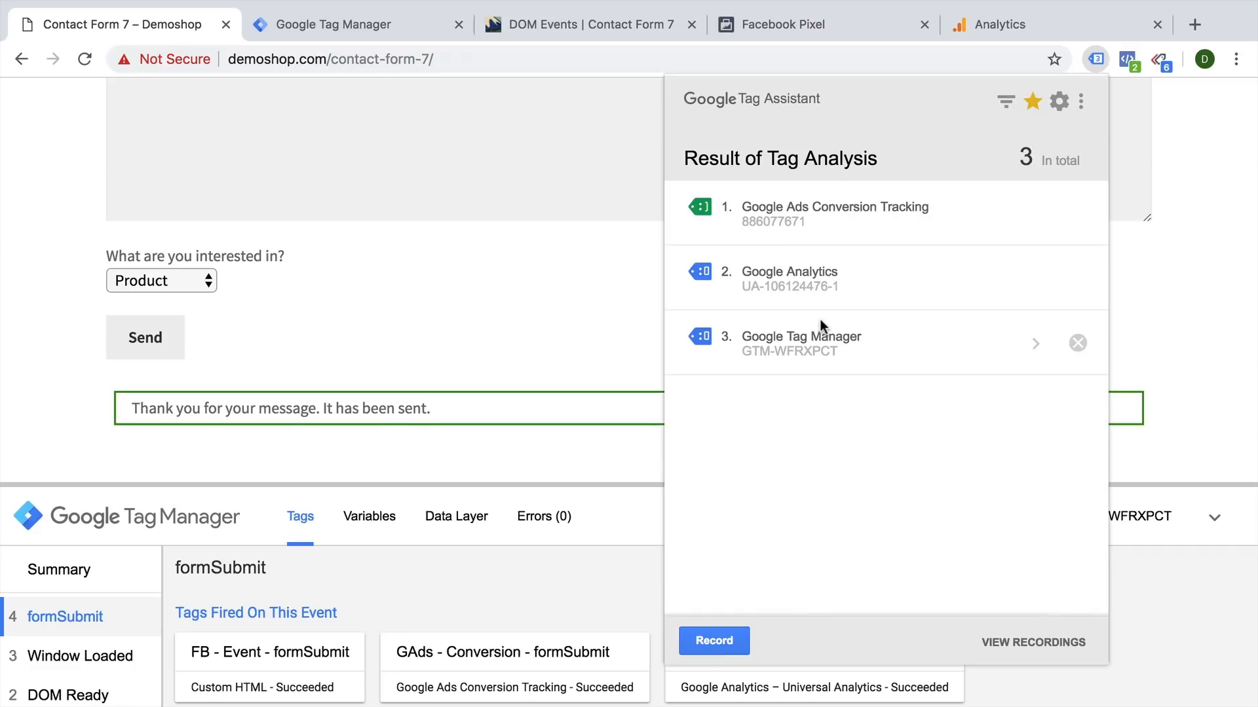
Inspect the Google Analytics hit and the Facebook formSubmit pixel event carrying interest 'Service'
{"action": "left_click", "coordinate": [788, 271]}
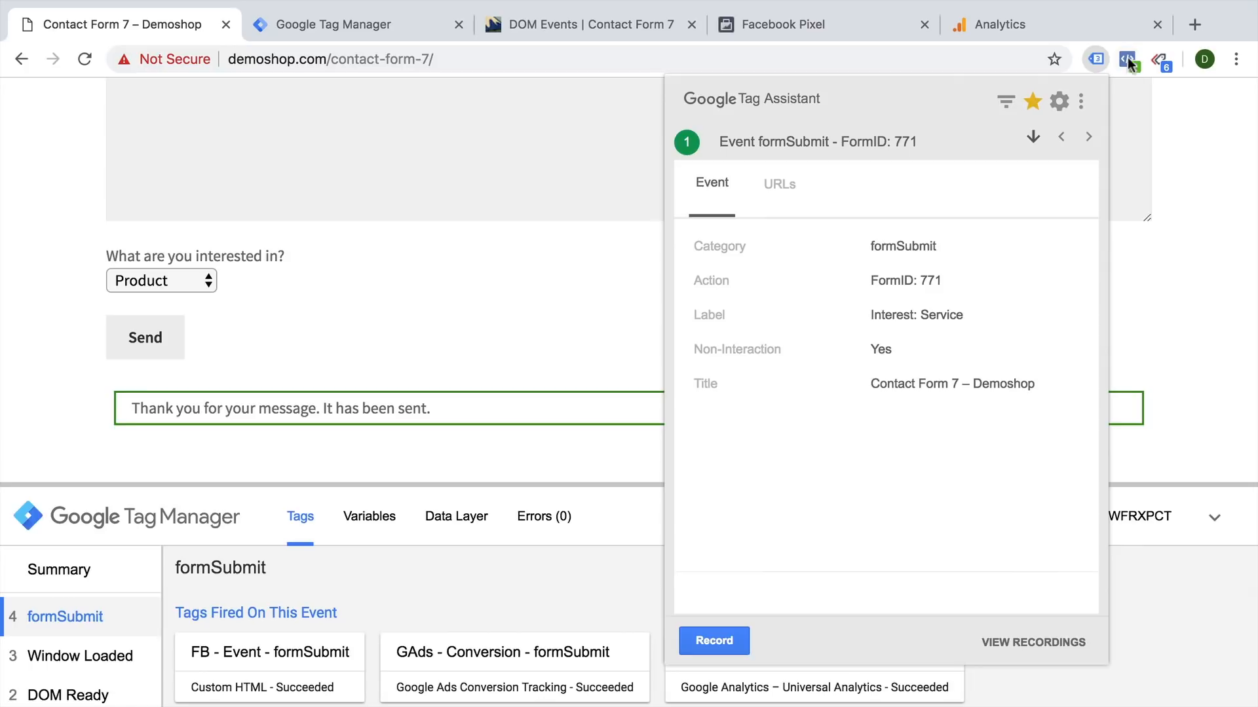
{"action": "left_click", "coordinate": [1126, 59]}
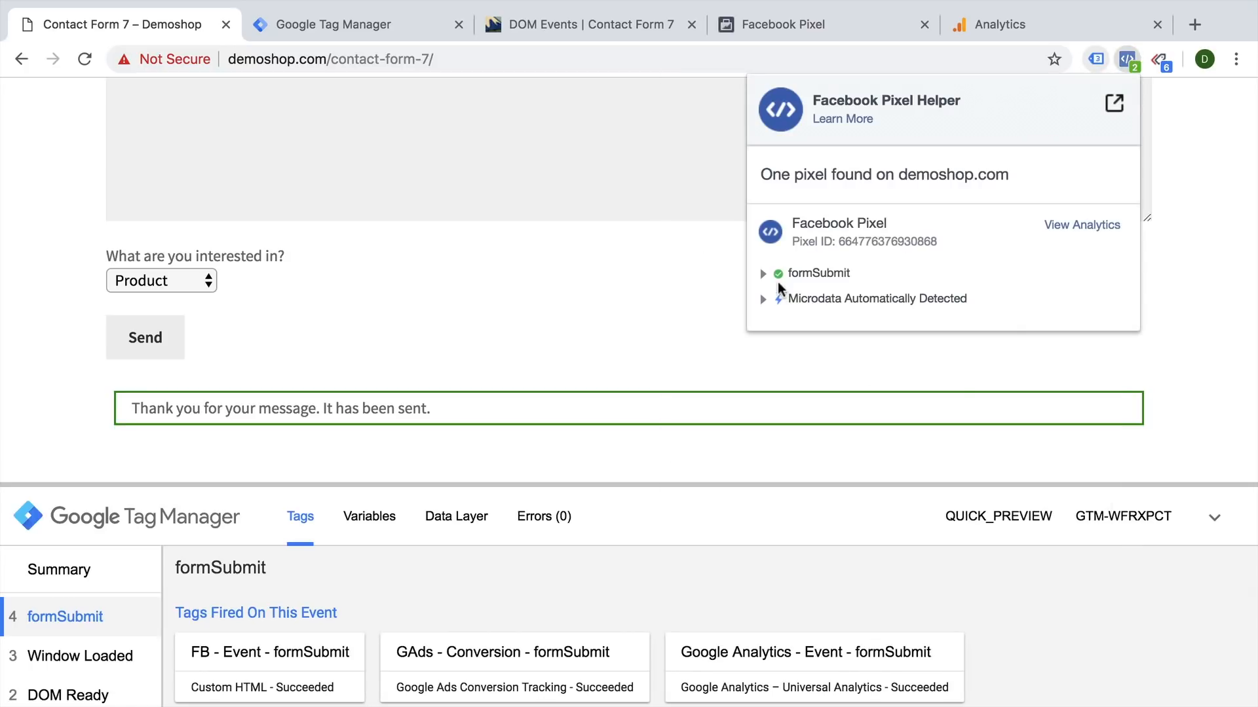
{"action": "left_click", "coordinate": [763, 272]}
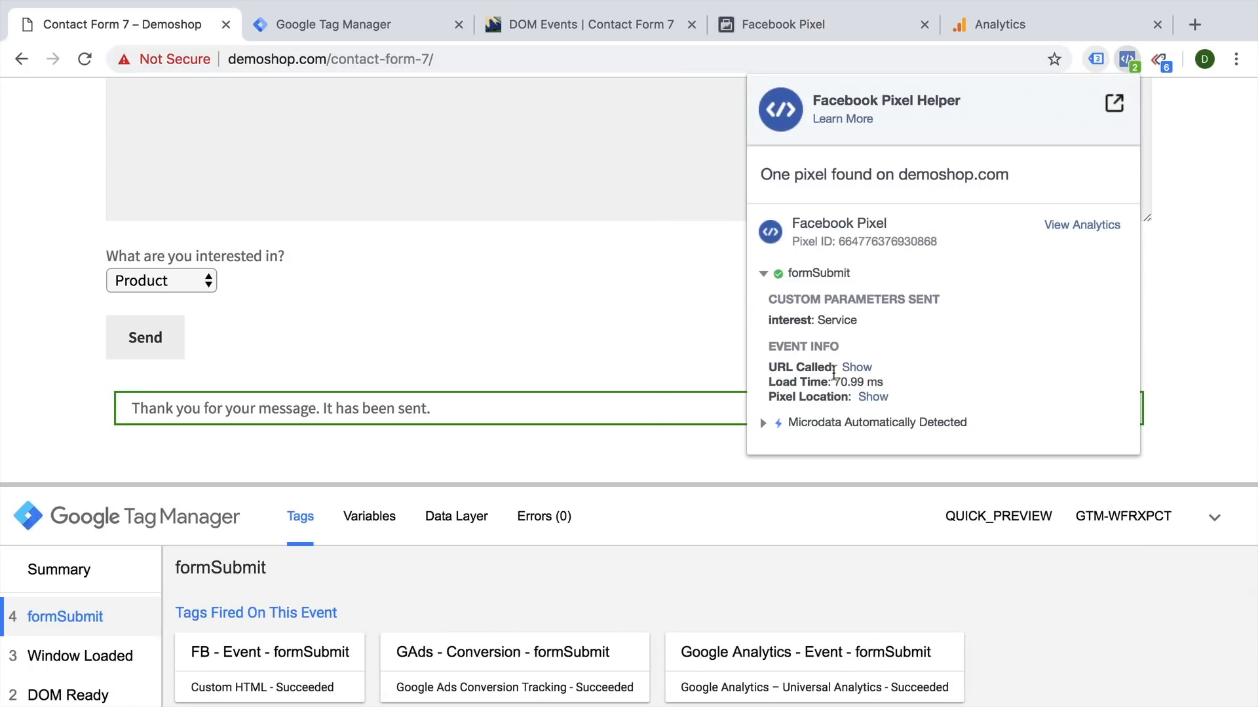
{"action": "mouse_move", "coordinate": [799, 320]}
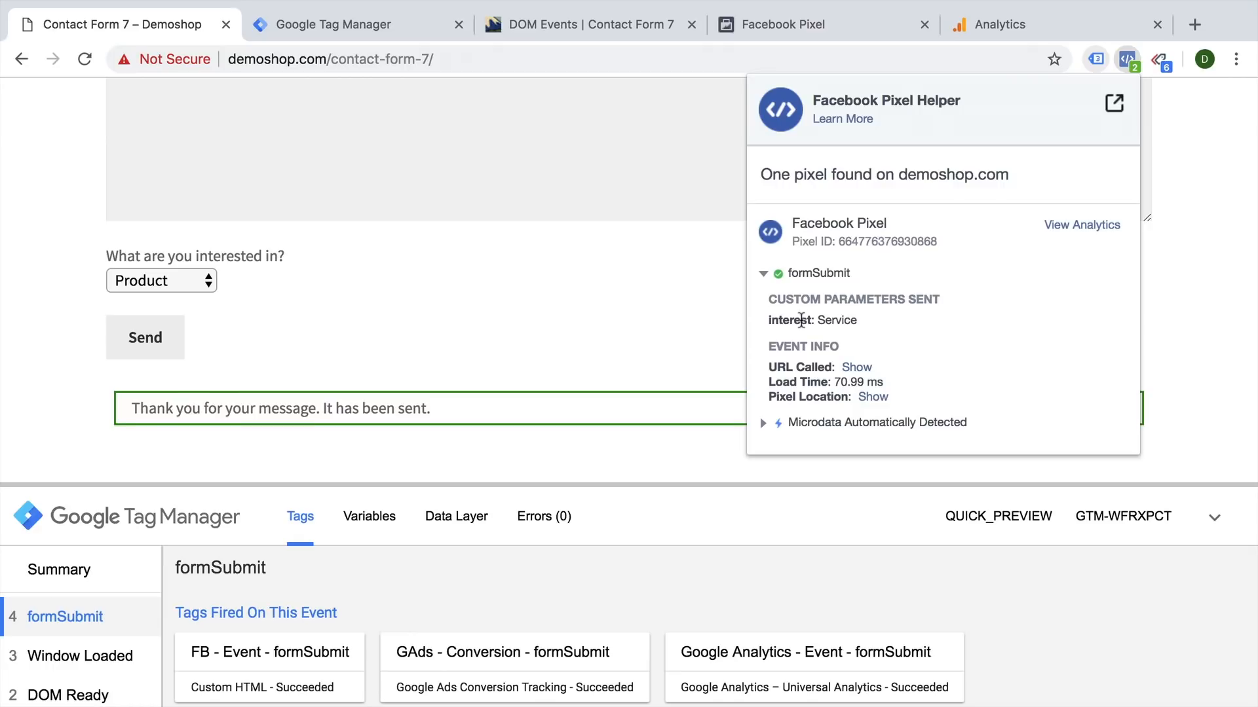
{"action": "double_click", "coordinate": [837, 320]}
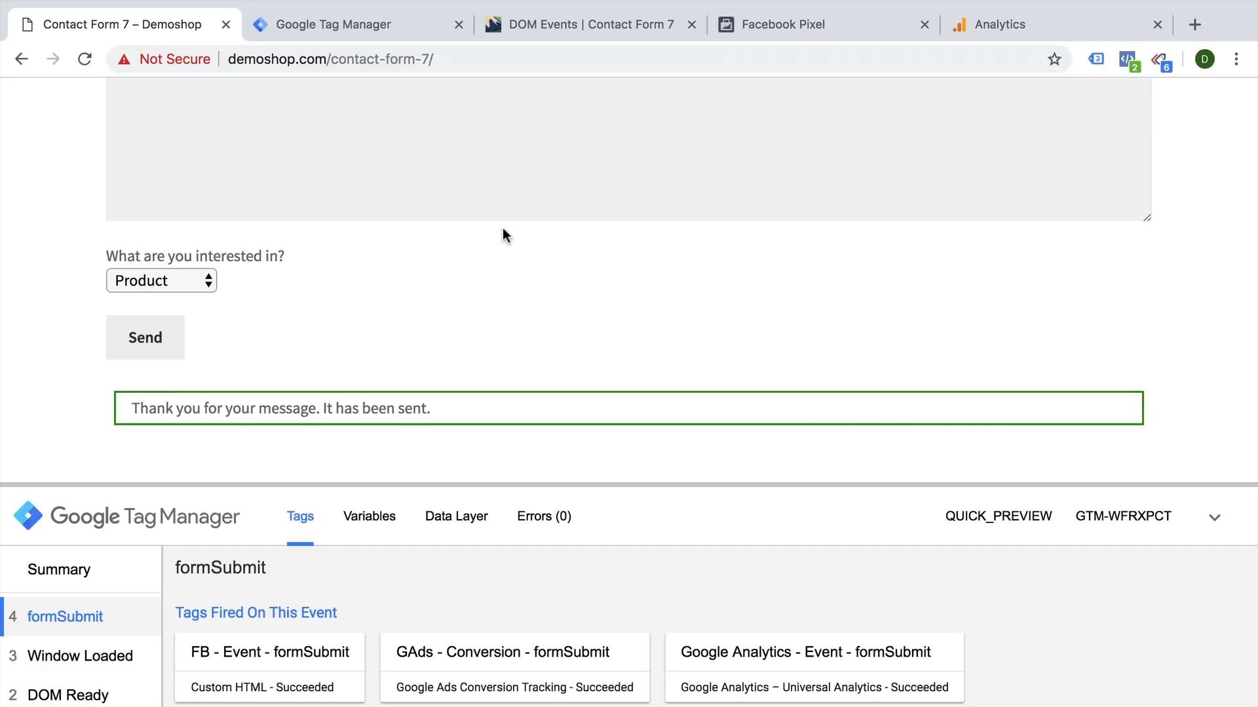
{"action": "mouse_move", "coordinate": [448, 200]}
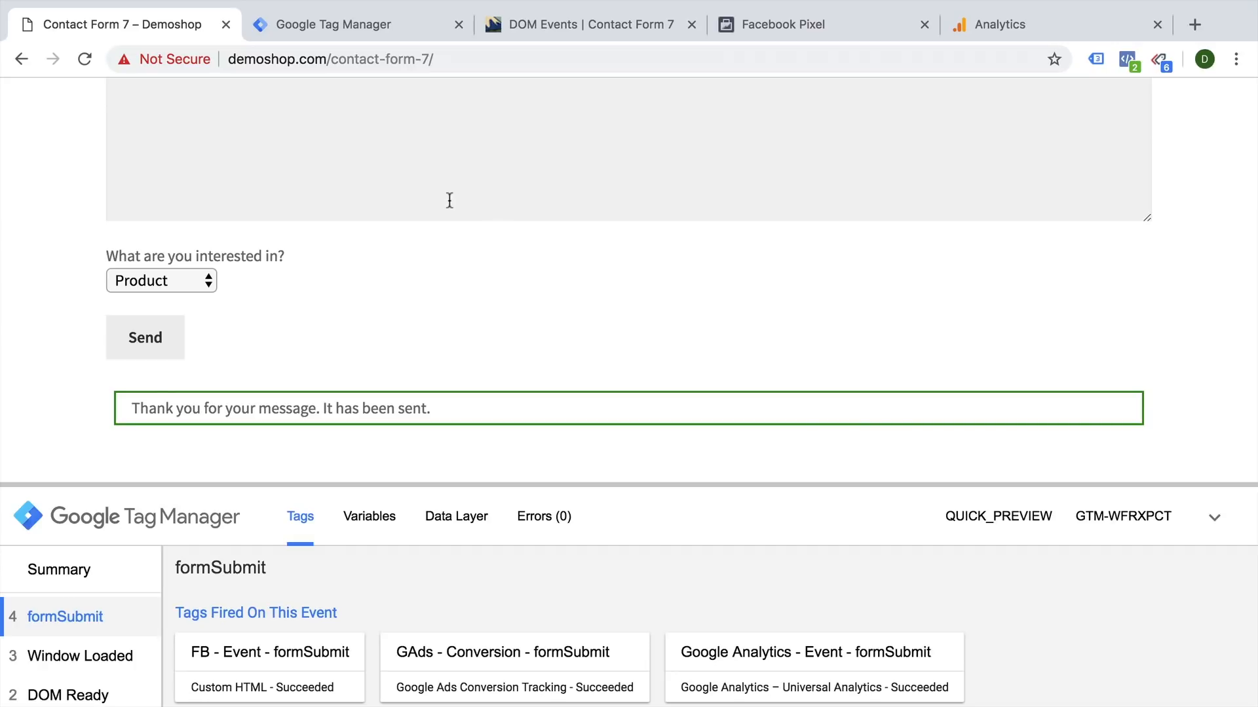
Submit and publish the workspace as Version 1 named 'FormSubmit Tracking'
{"action": "left_click", "coordinate": [338, 23]}
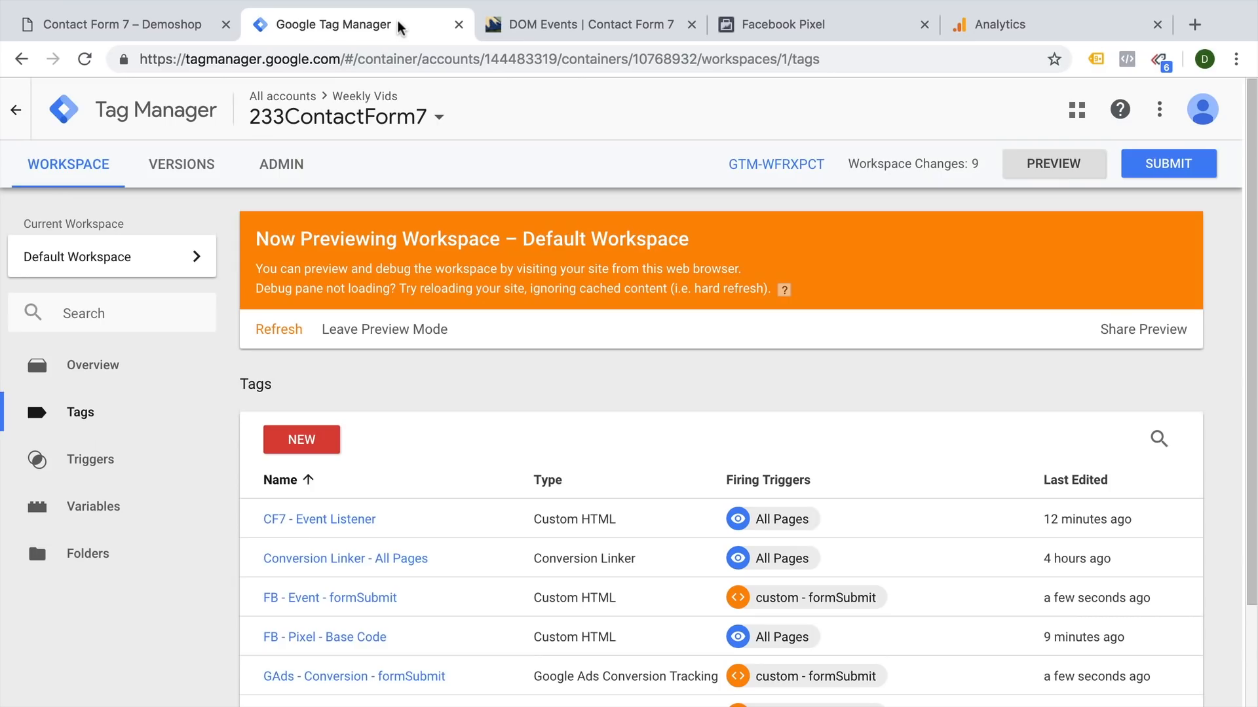
{"action": "left_click", "coordinate": [1167, 164]}
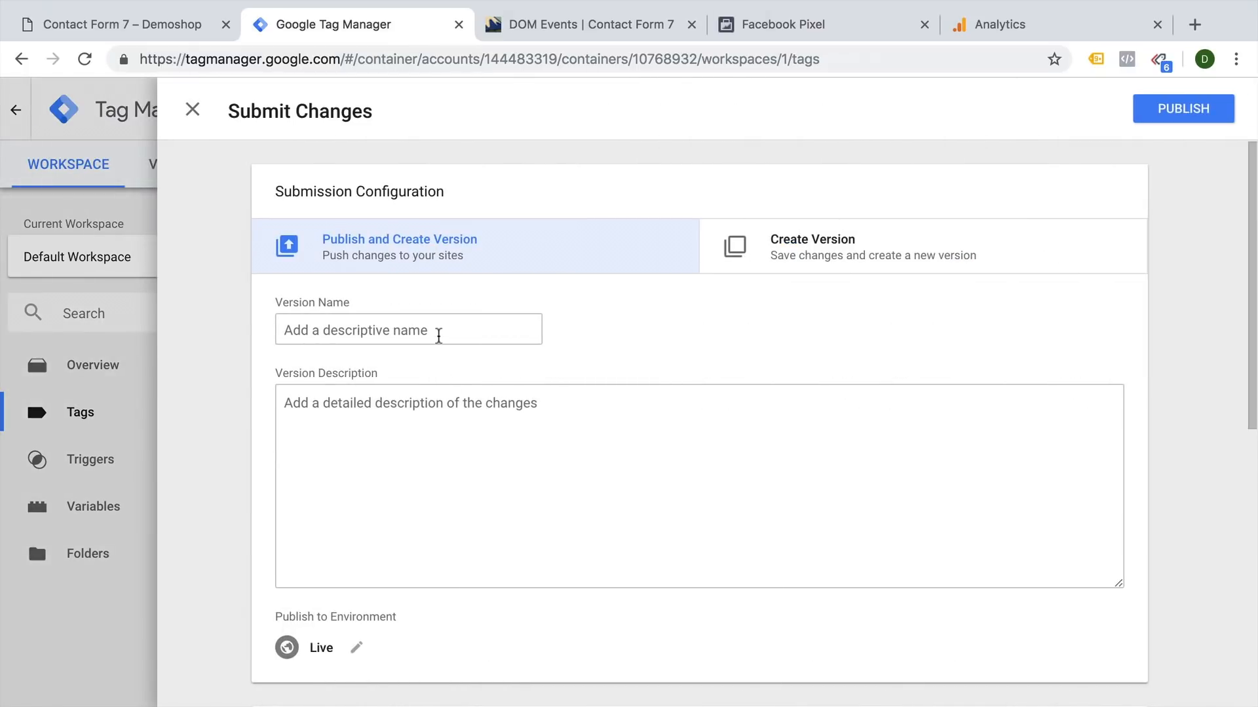
{"action": "type", "text": "Form"}
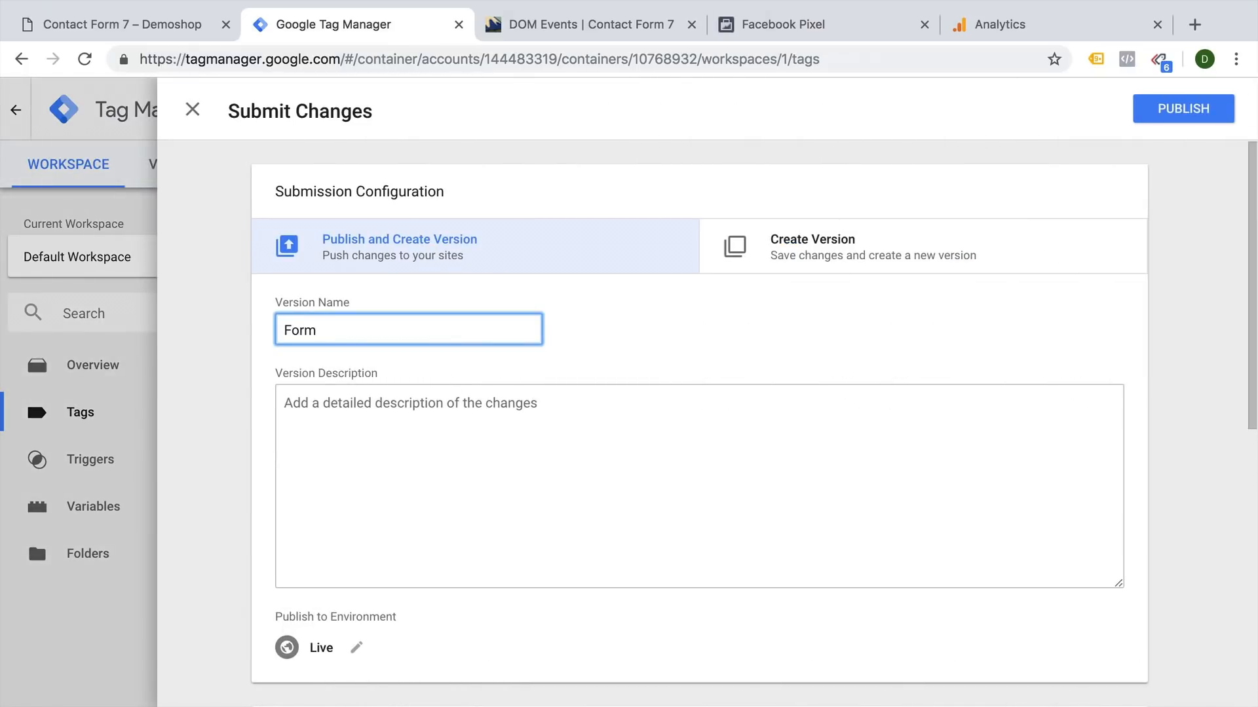
{"action": "type", "text": "Submit Tracking"}
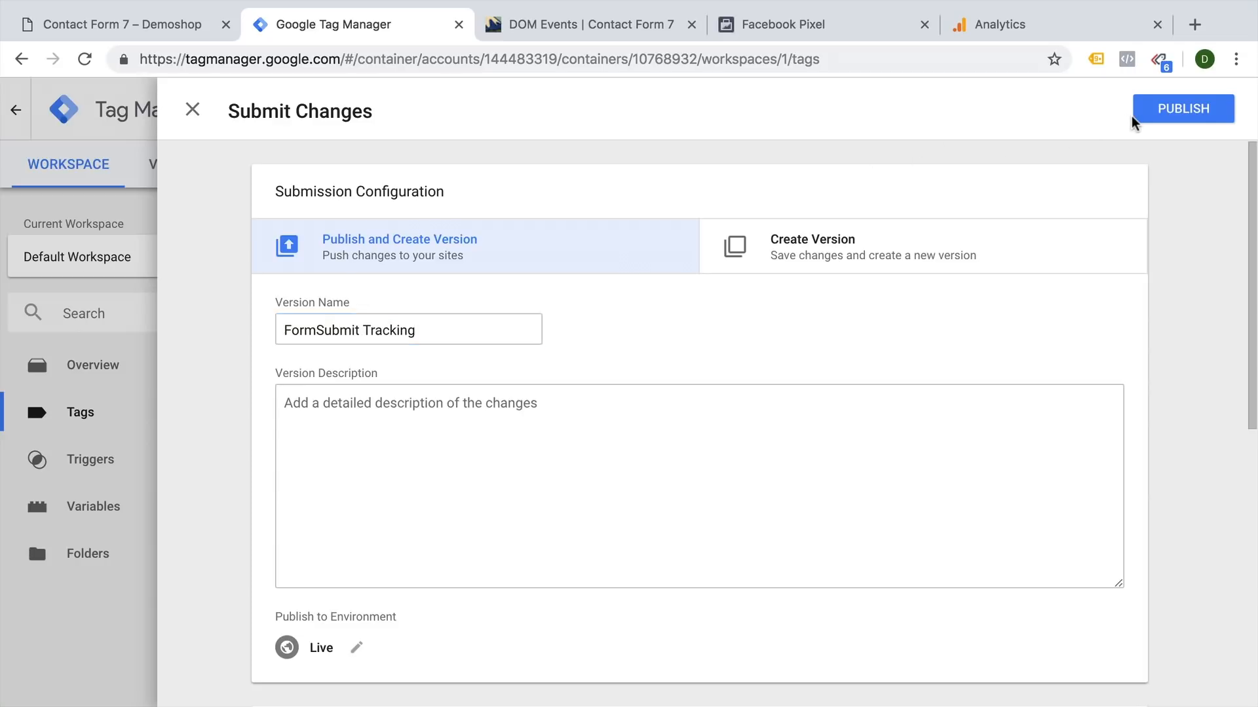
{"action": "left_click", "coordinate": [1181, 109]}
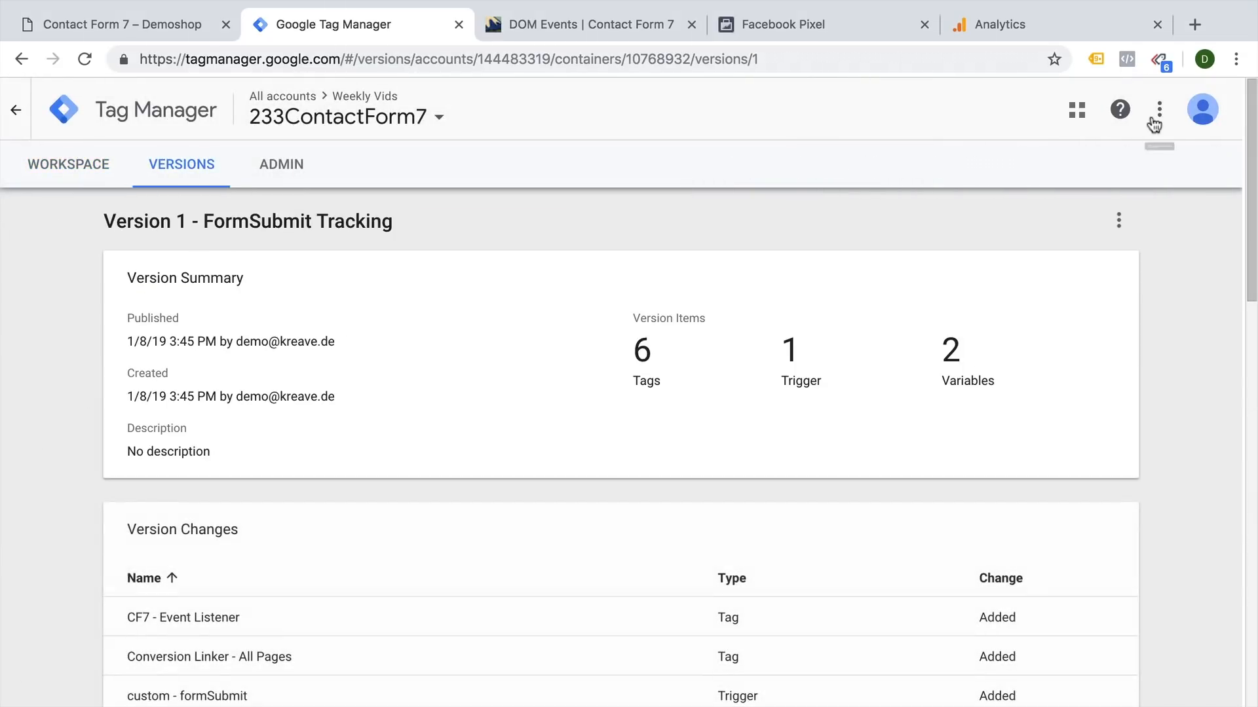
{"action": "mouse_move", "coordinate": [1156, 110]}
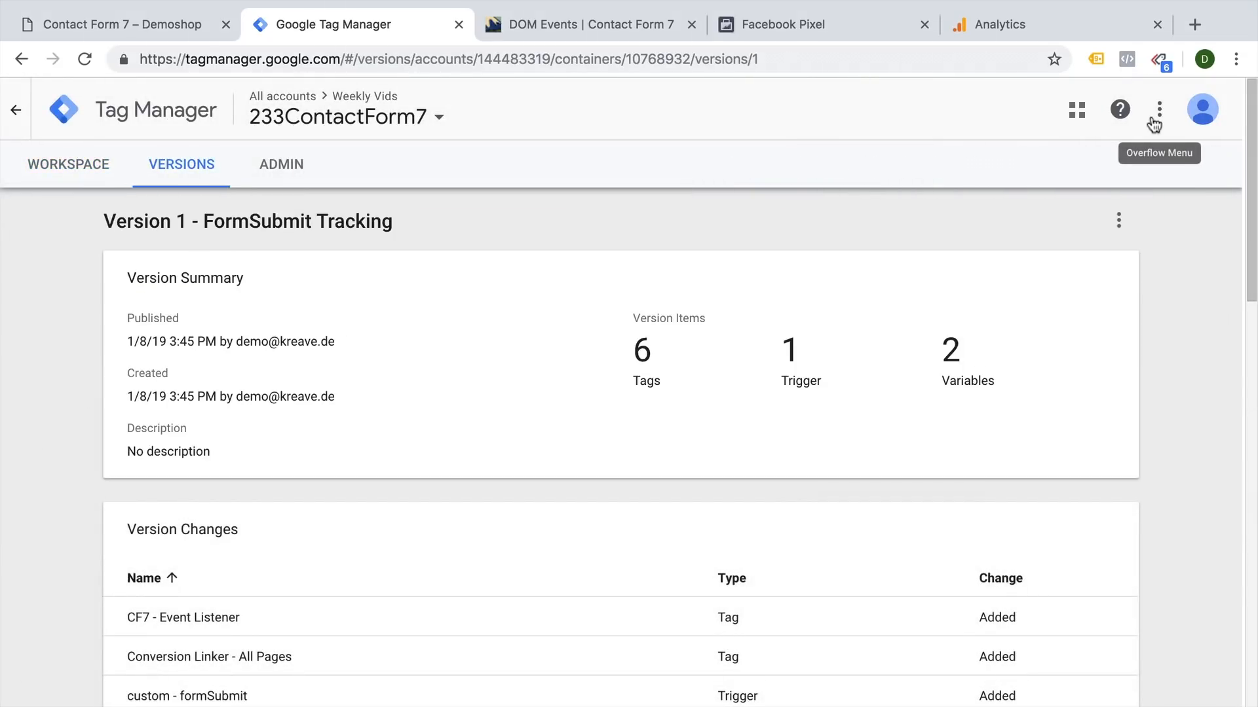